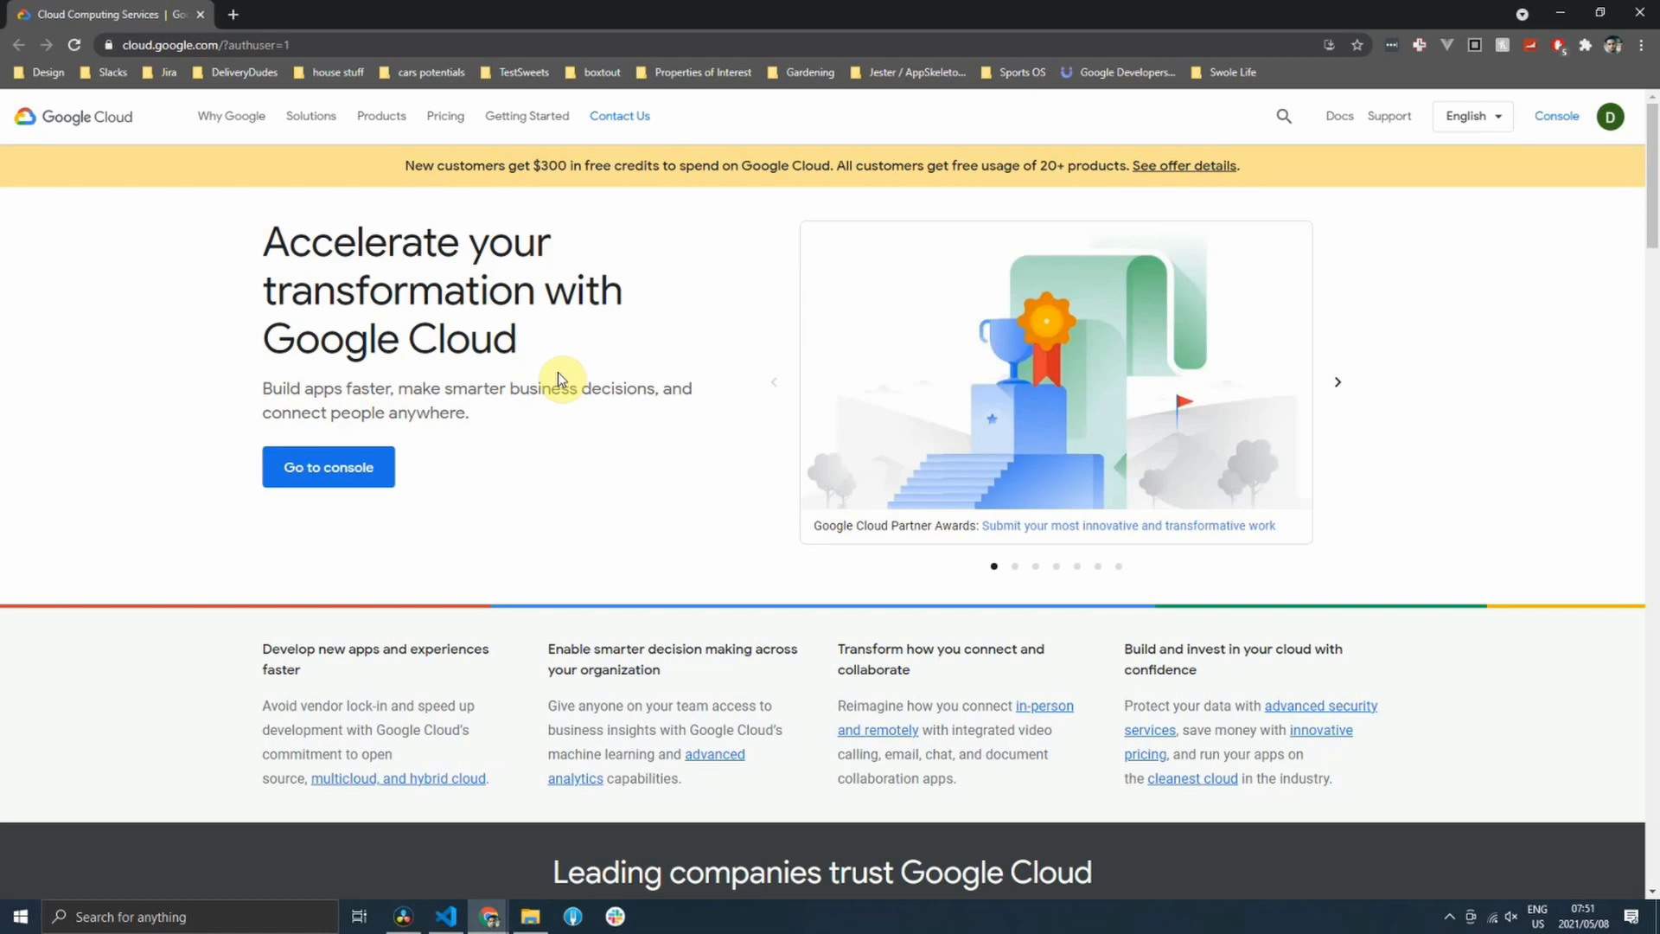
Enter the Cloud Console dashboard and bring up the project picker to switch to BoxtOut.
click(1556, 116)
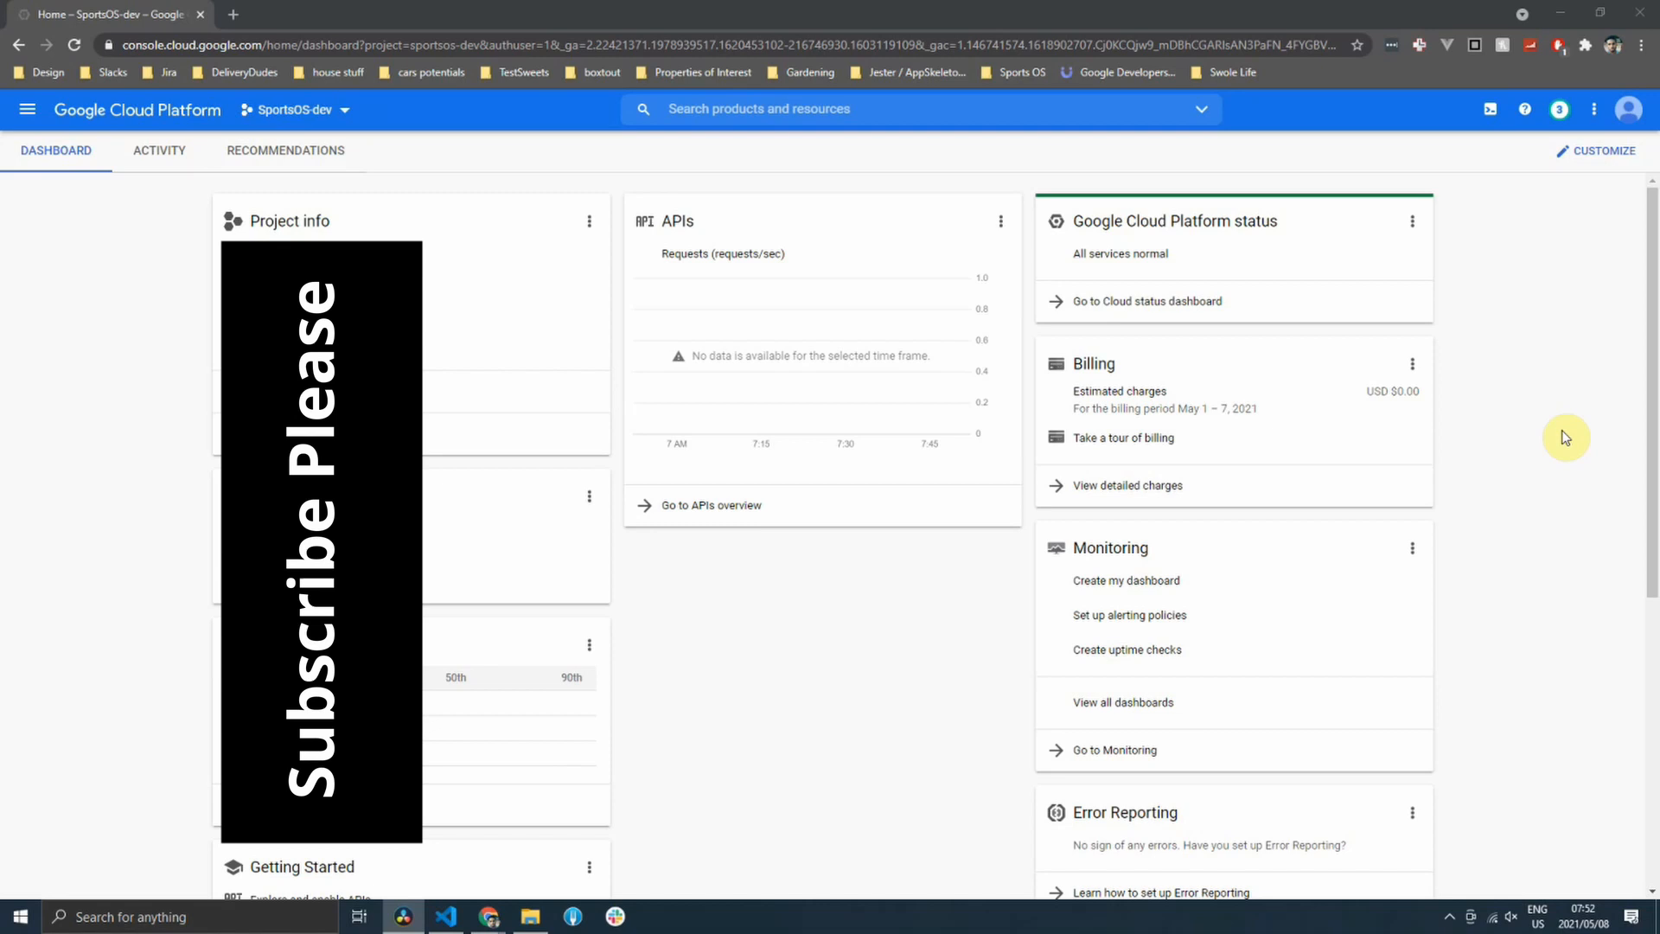
mouse_move(425, 140)
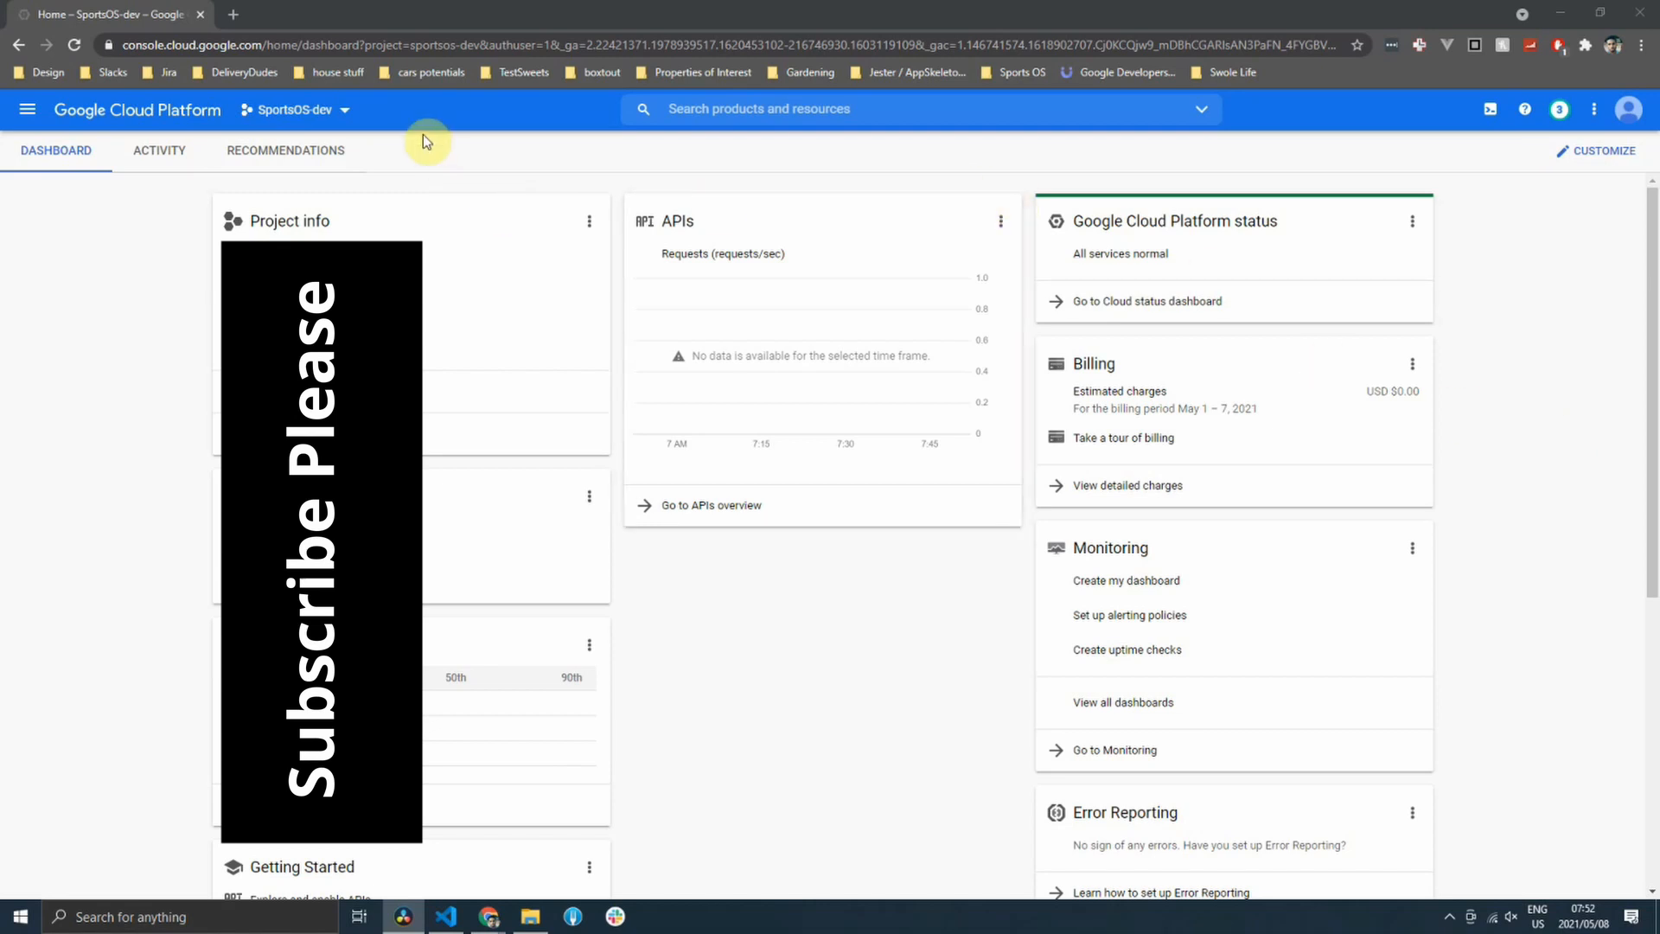
click(294, 110)
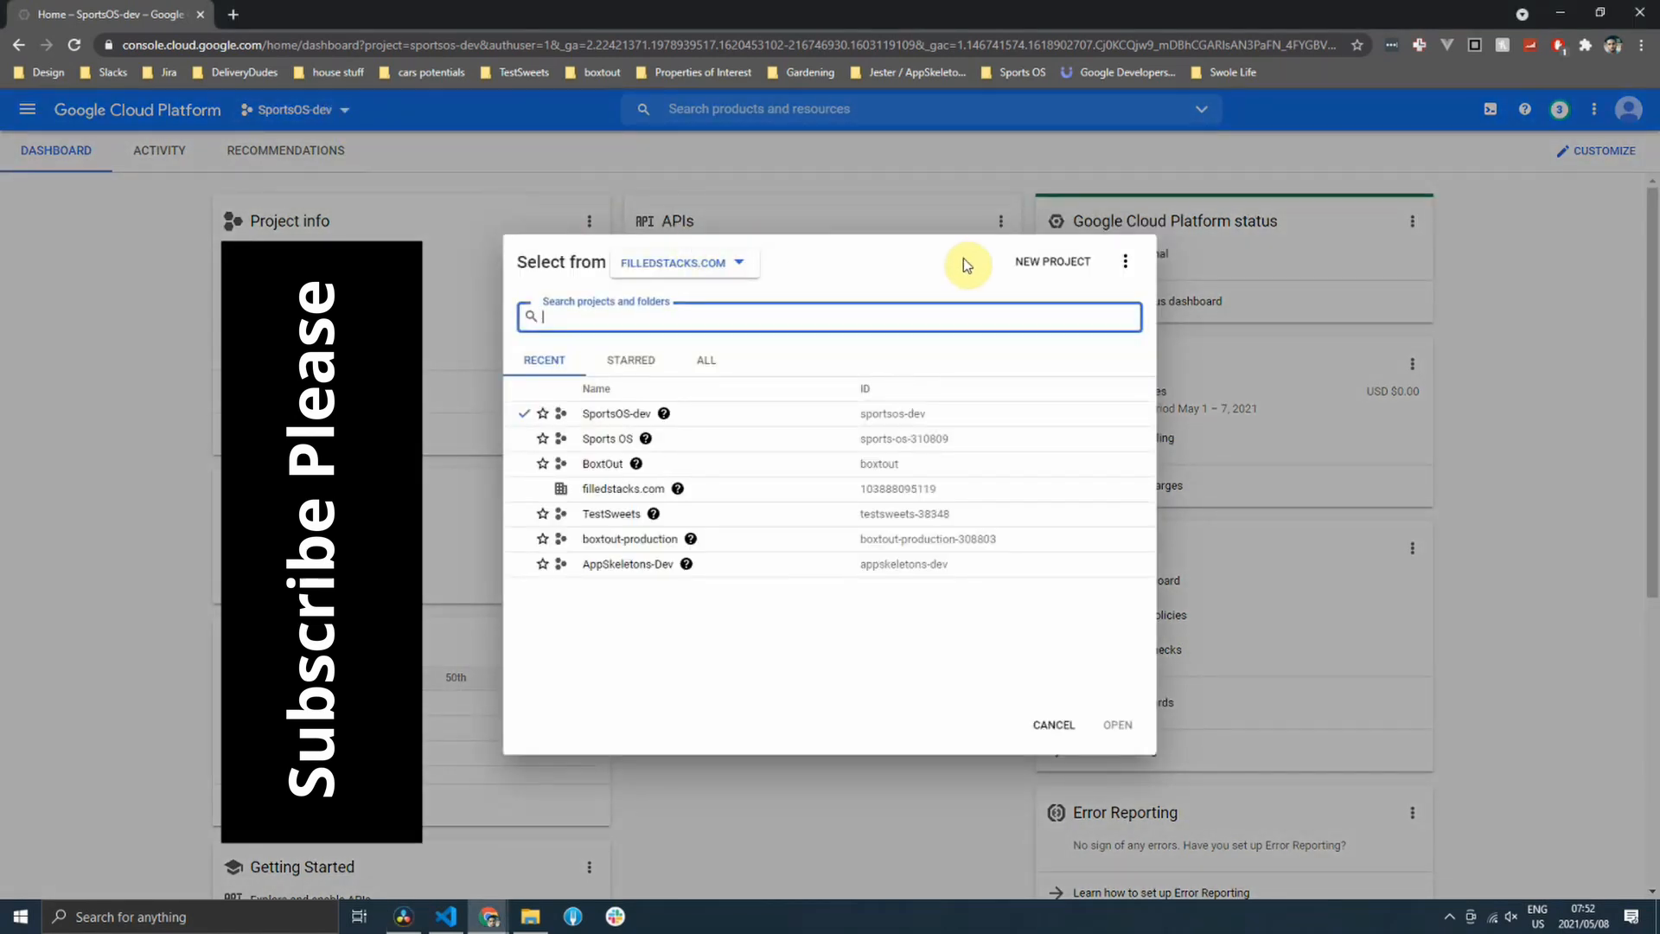
mouse_move(1053, 261)
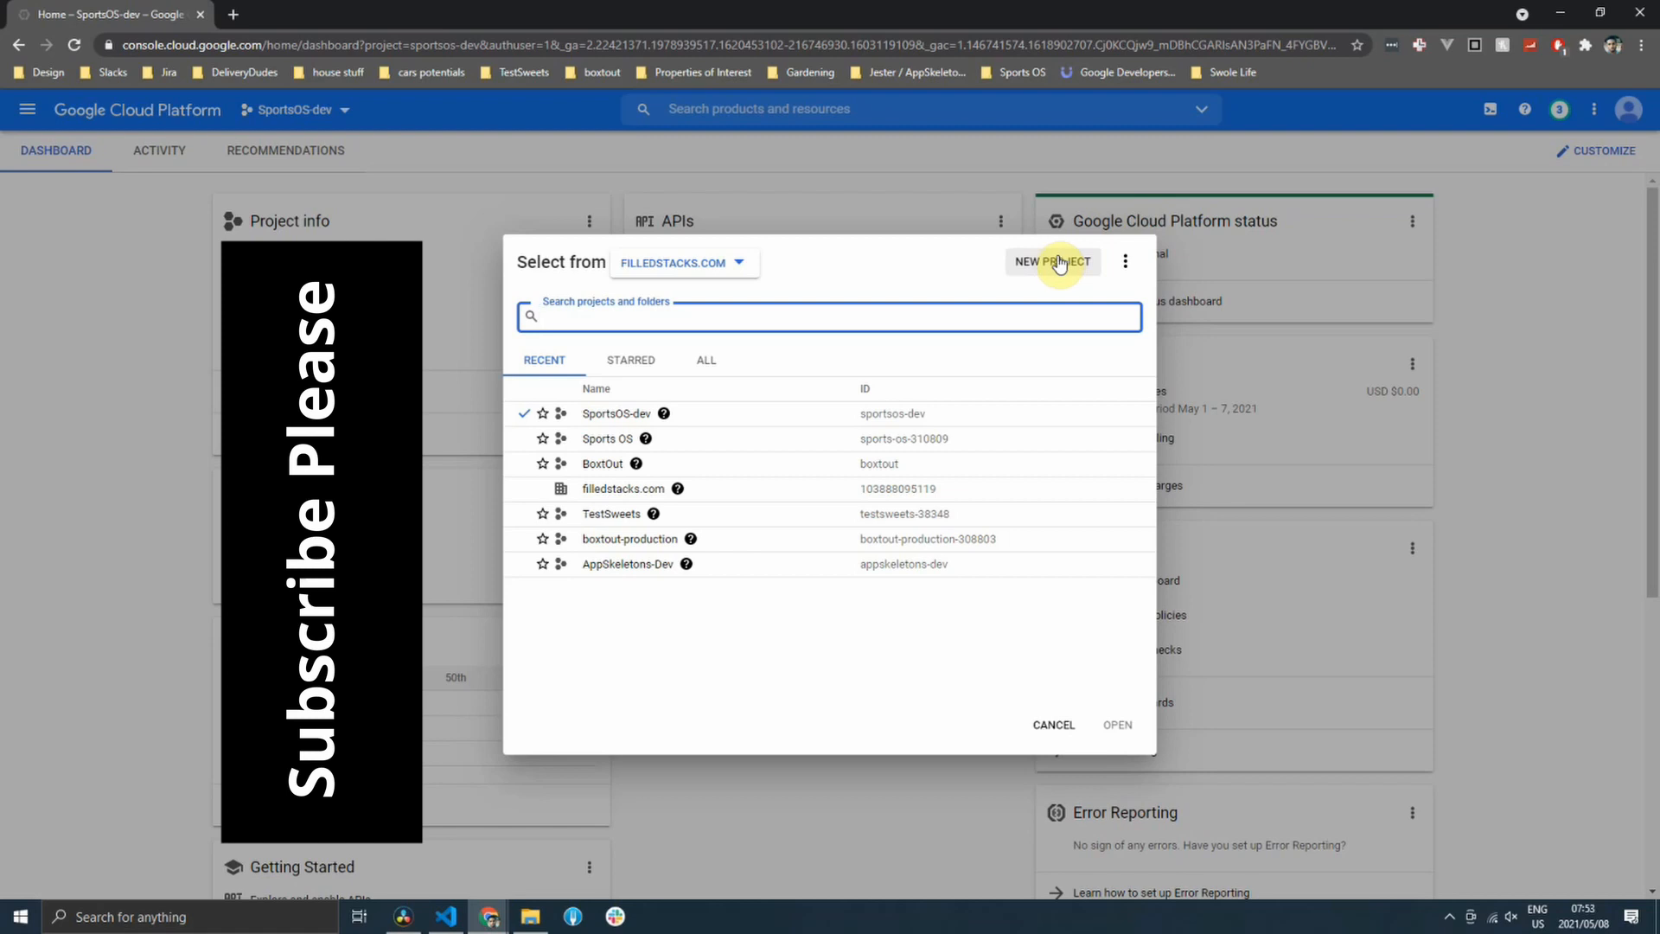
mouse_move(944, 354)
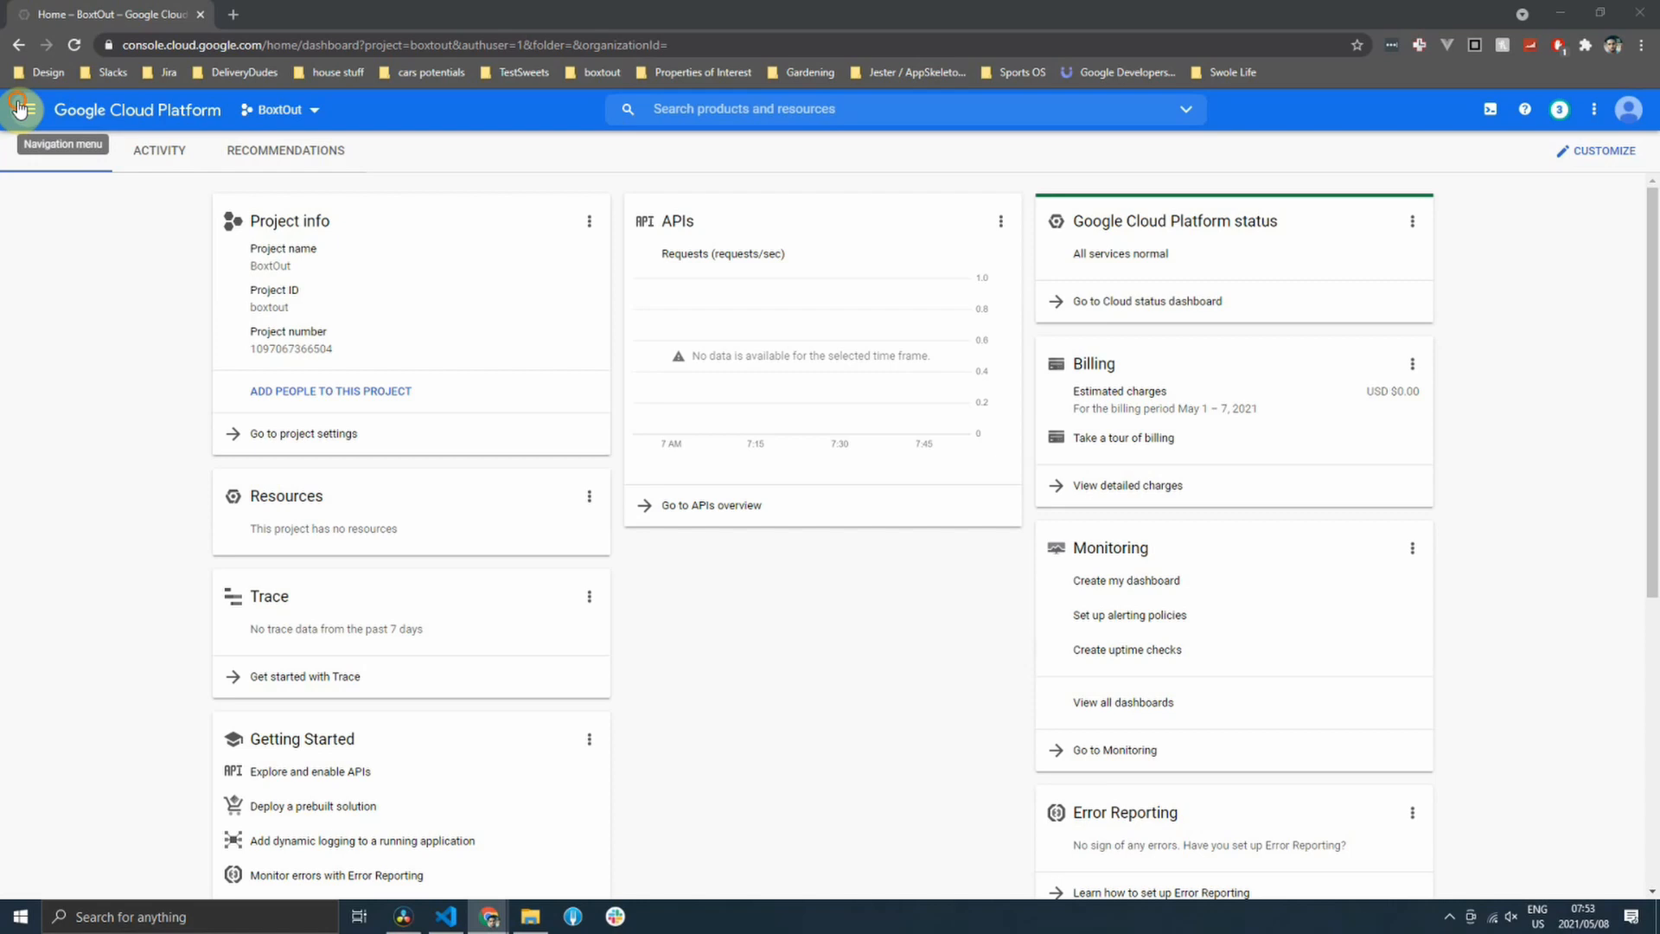
Confirm the Places API is enabled in the API Library, then return to APIs & Services.
click(23, 108)
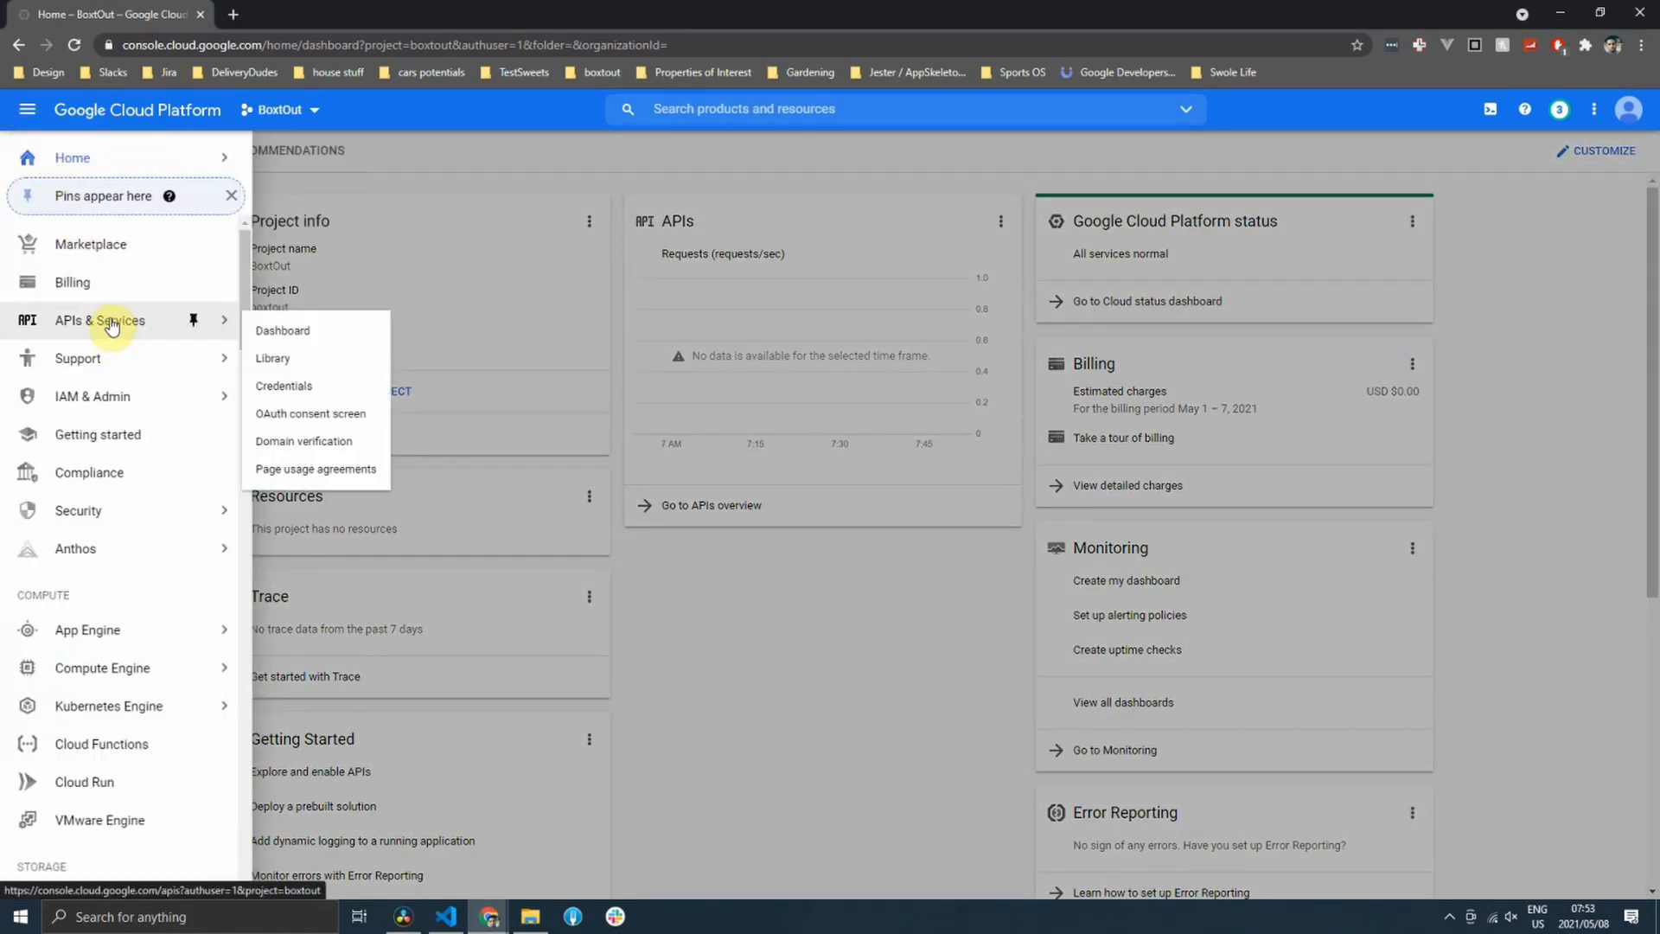
click(282, 330)
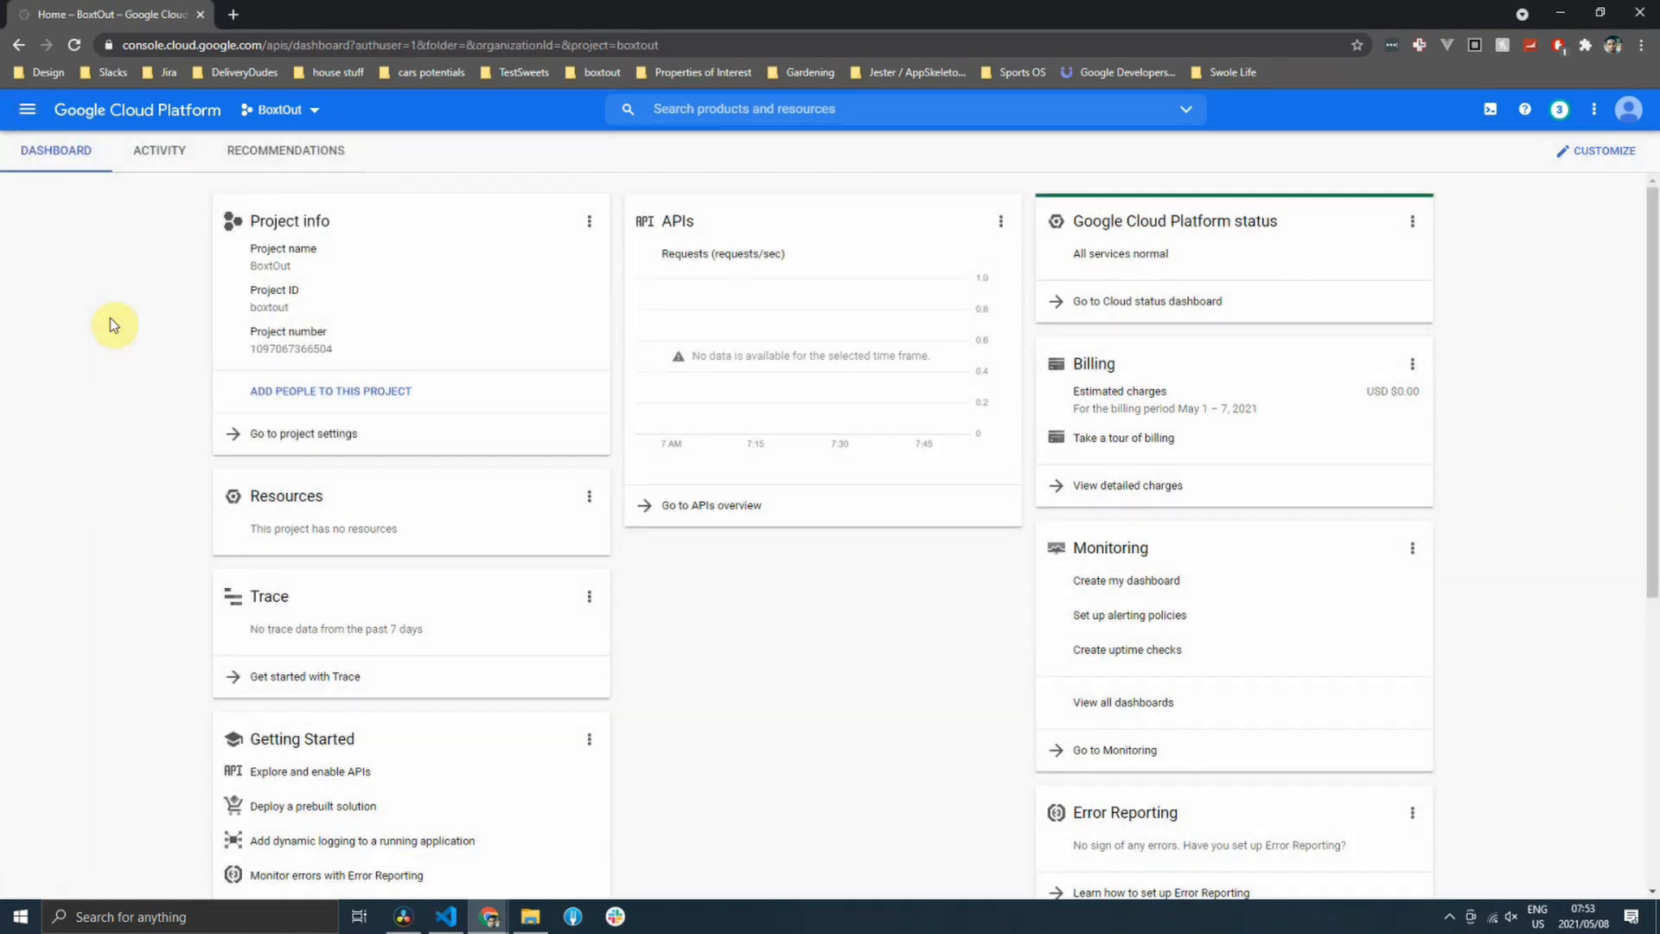
click(711, 505)
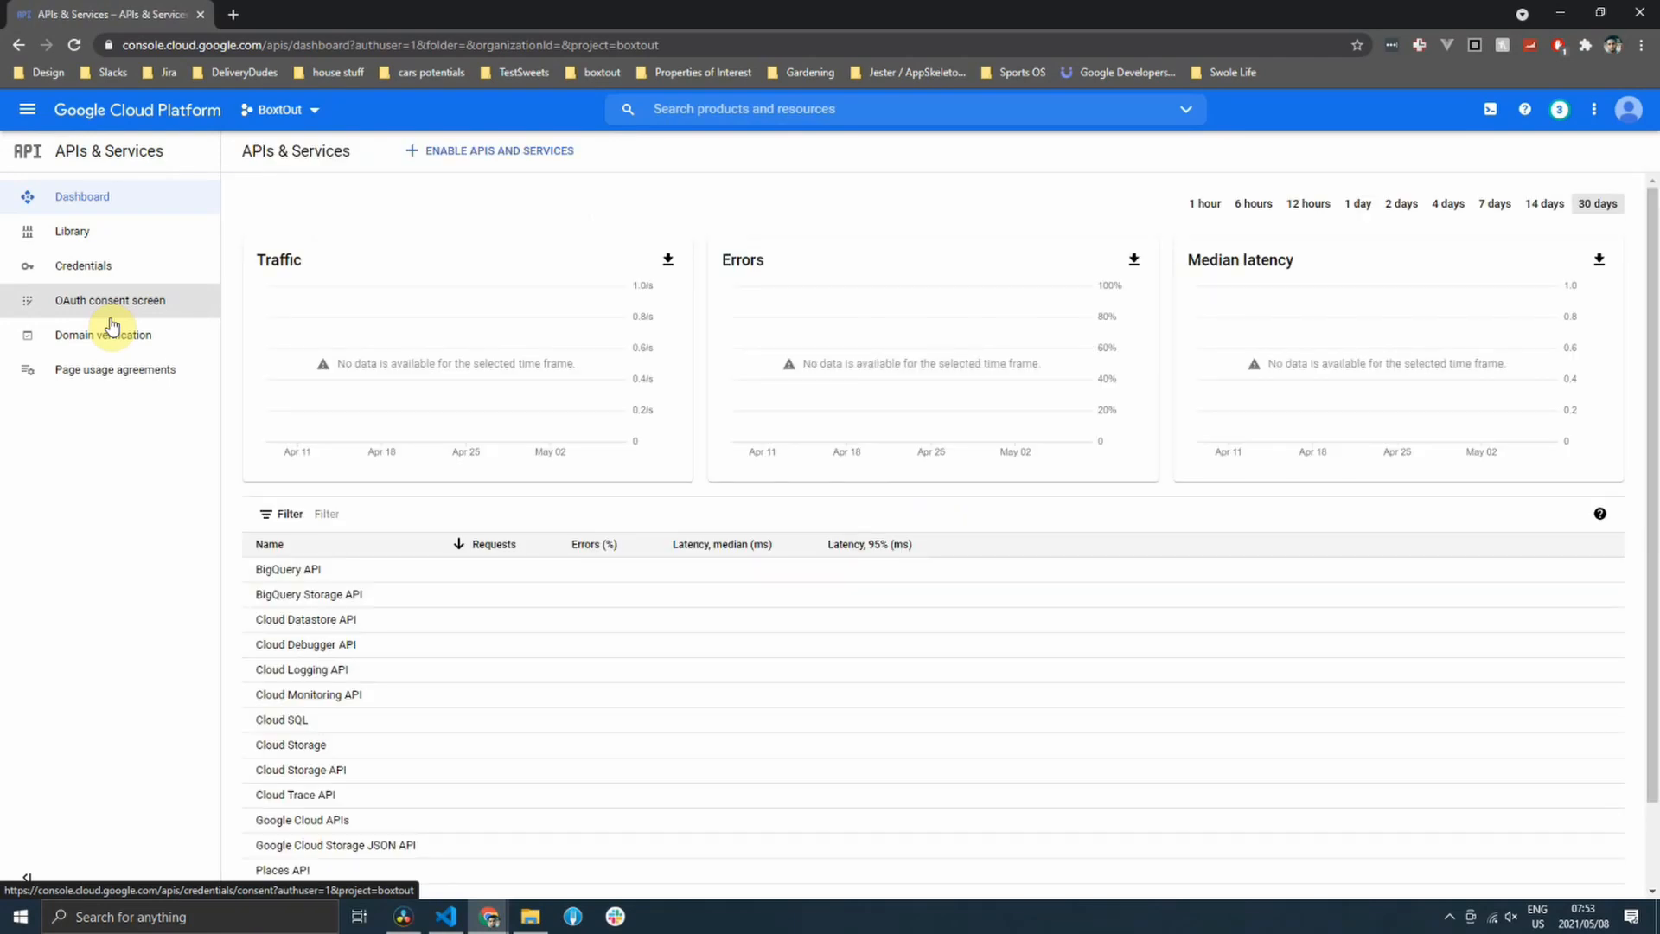
click(72, 230)
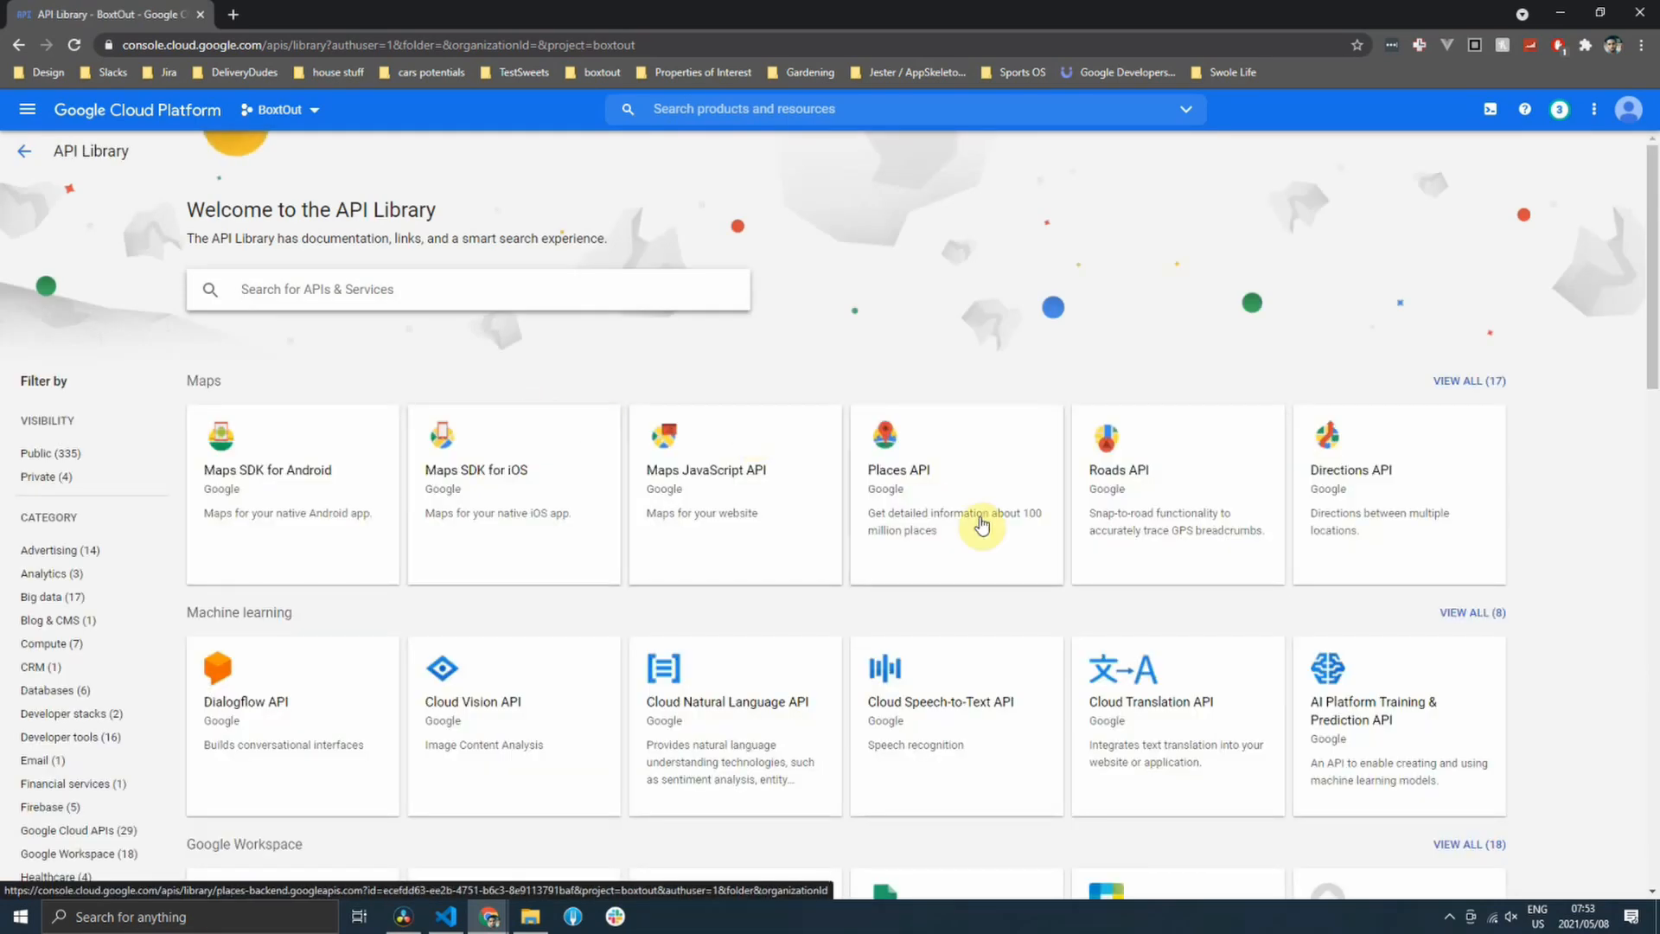
click(954, 493)
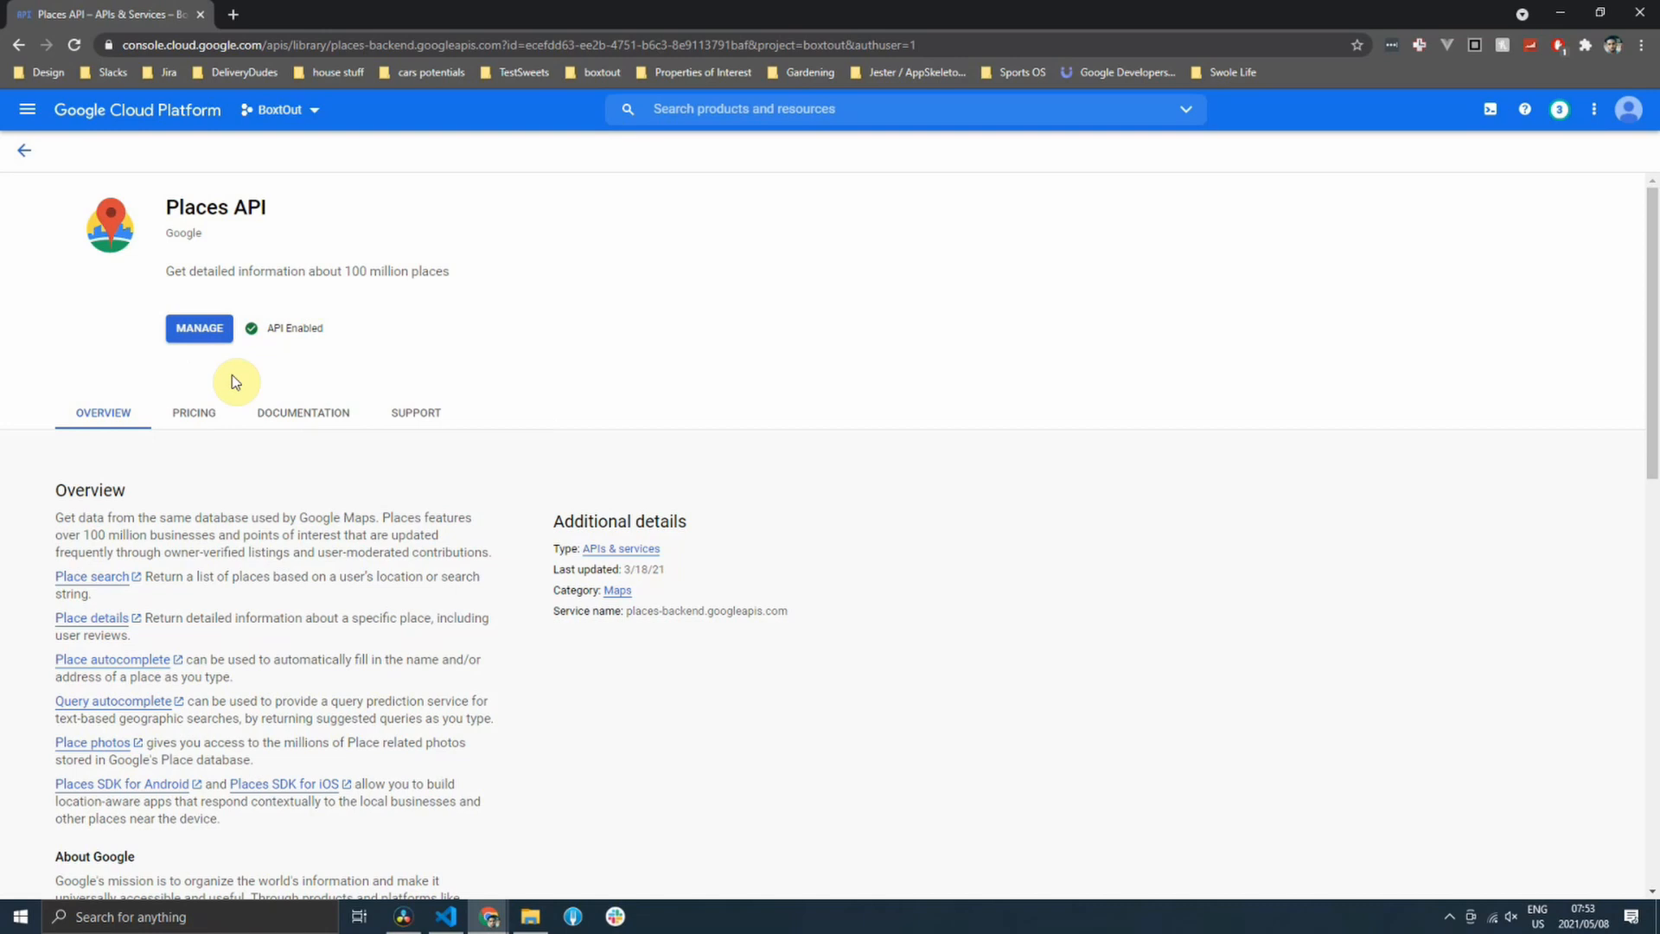
click(23, 150)
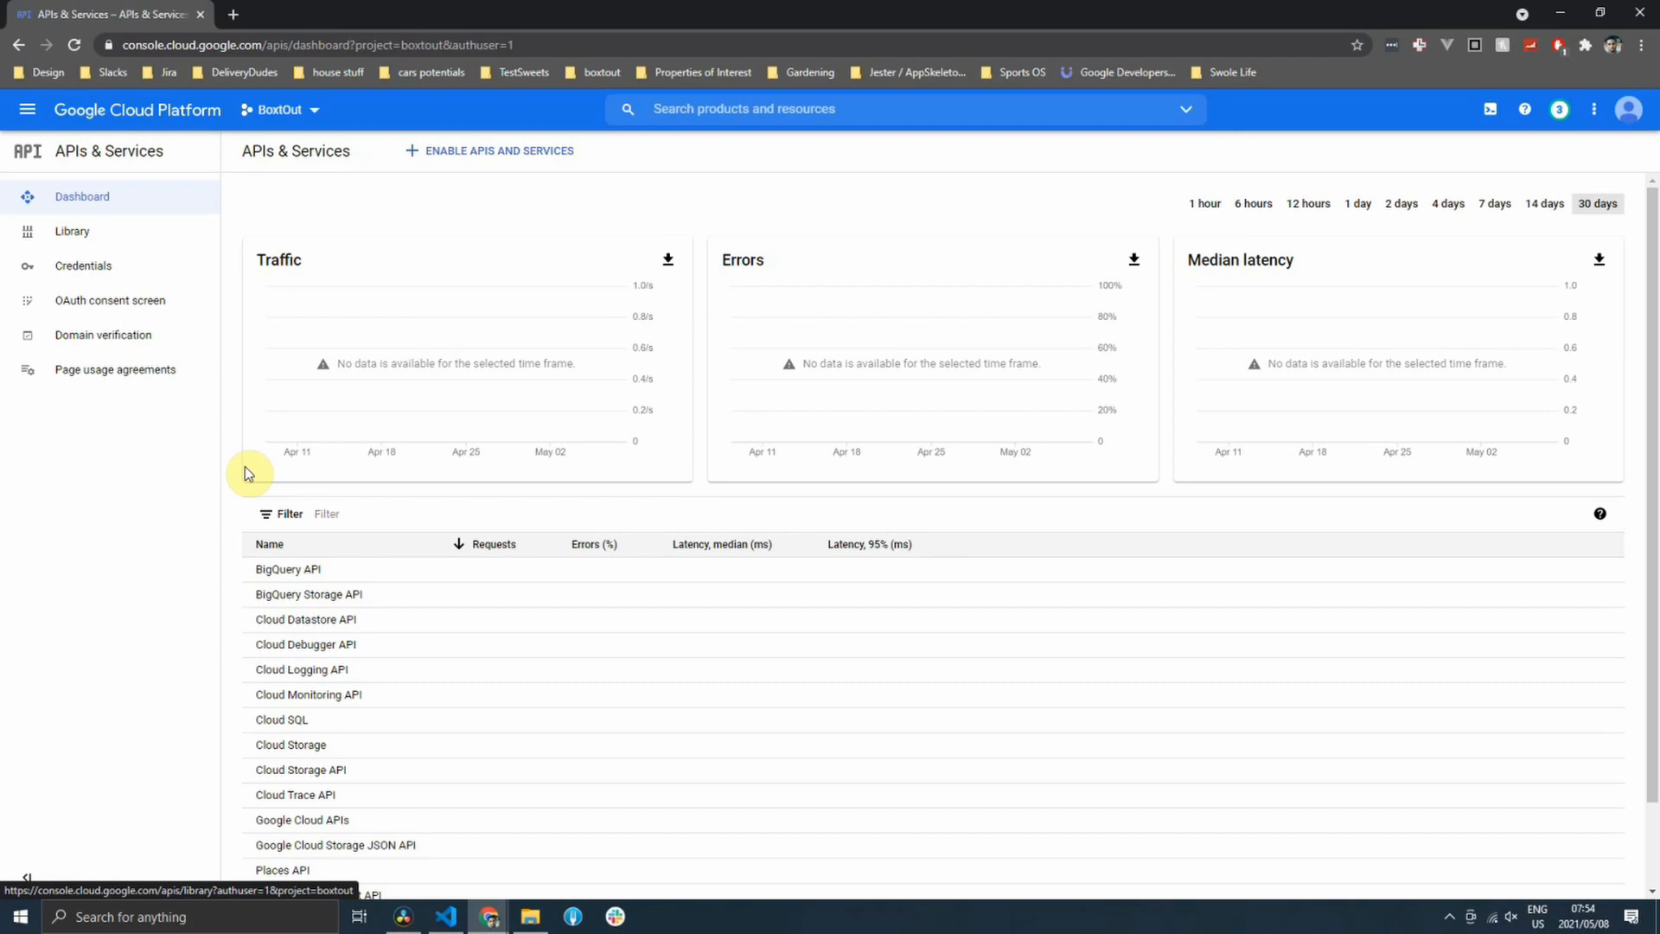
Create a new API key under Credentials and copy its value.
click(83, 266)
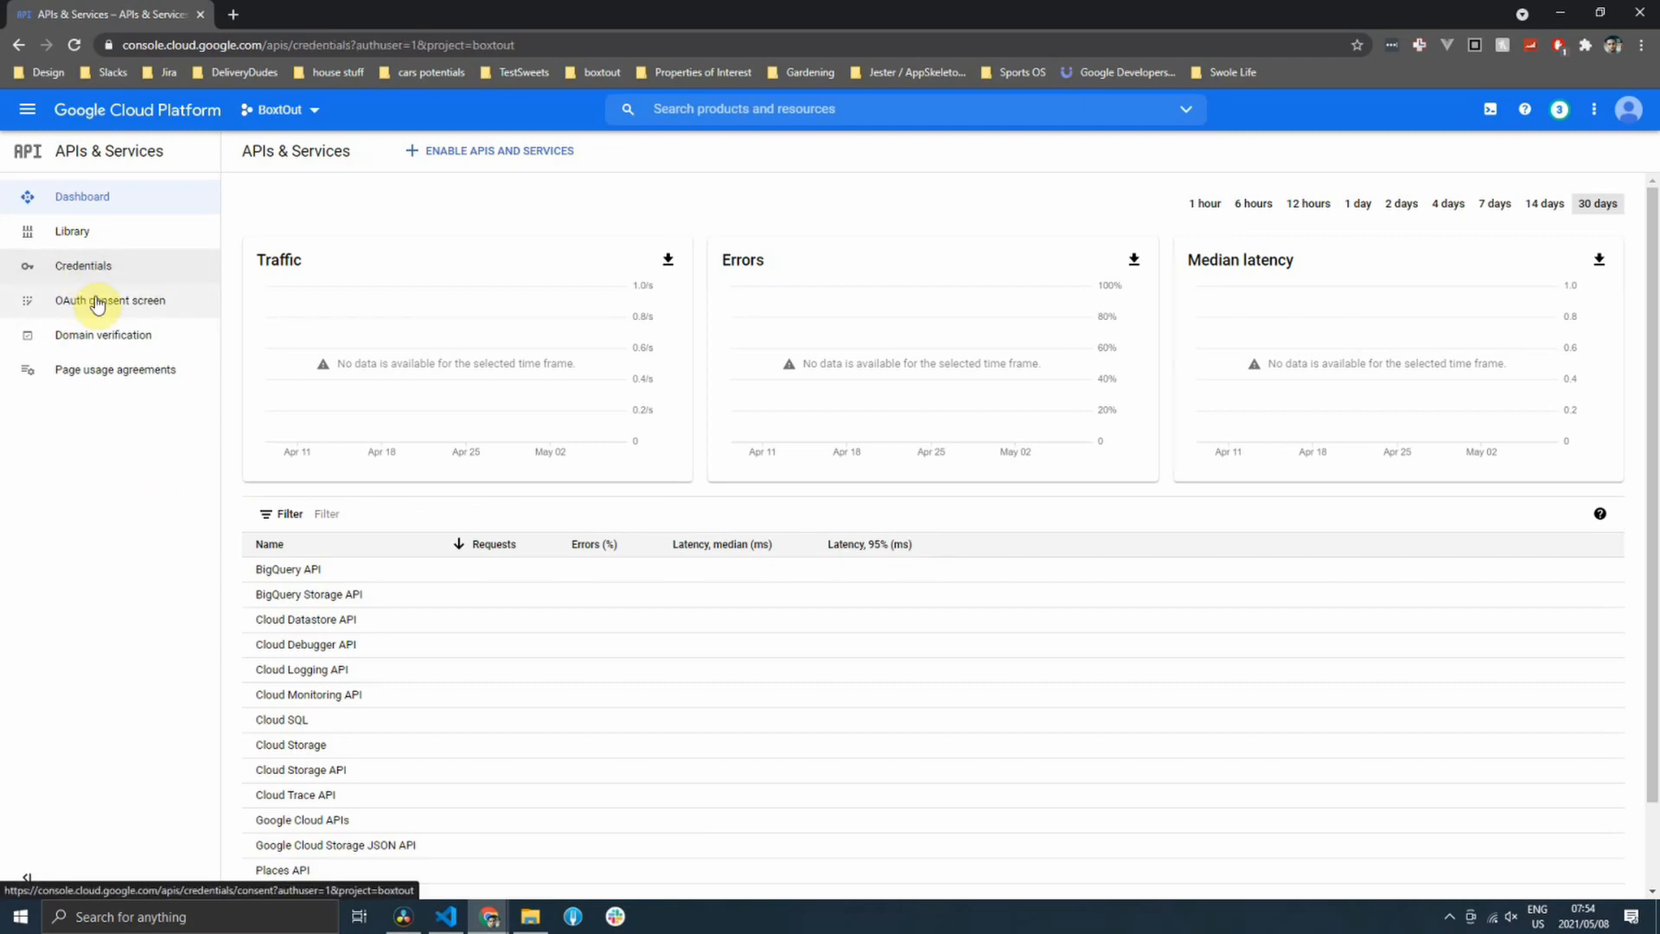
click(83, 266)
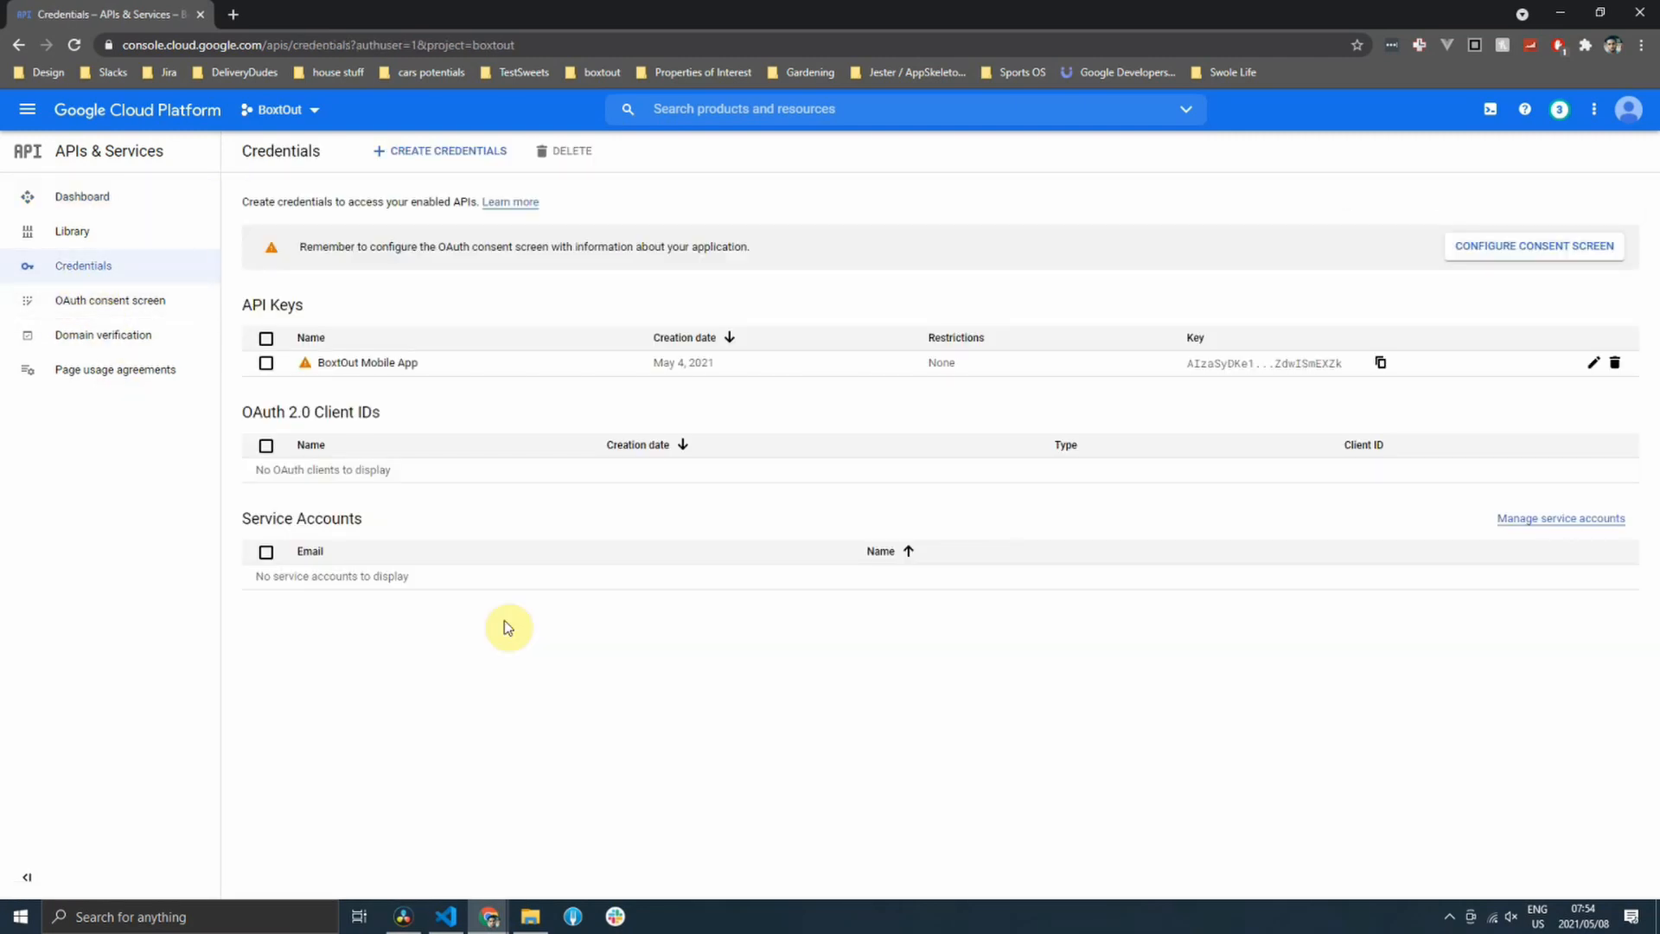
mouse_move(471, 233)
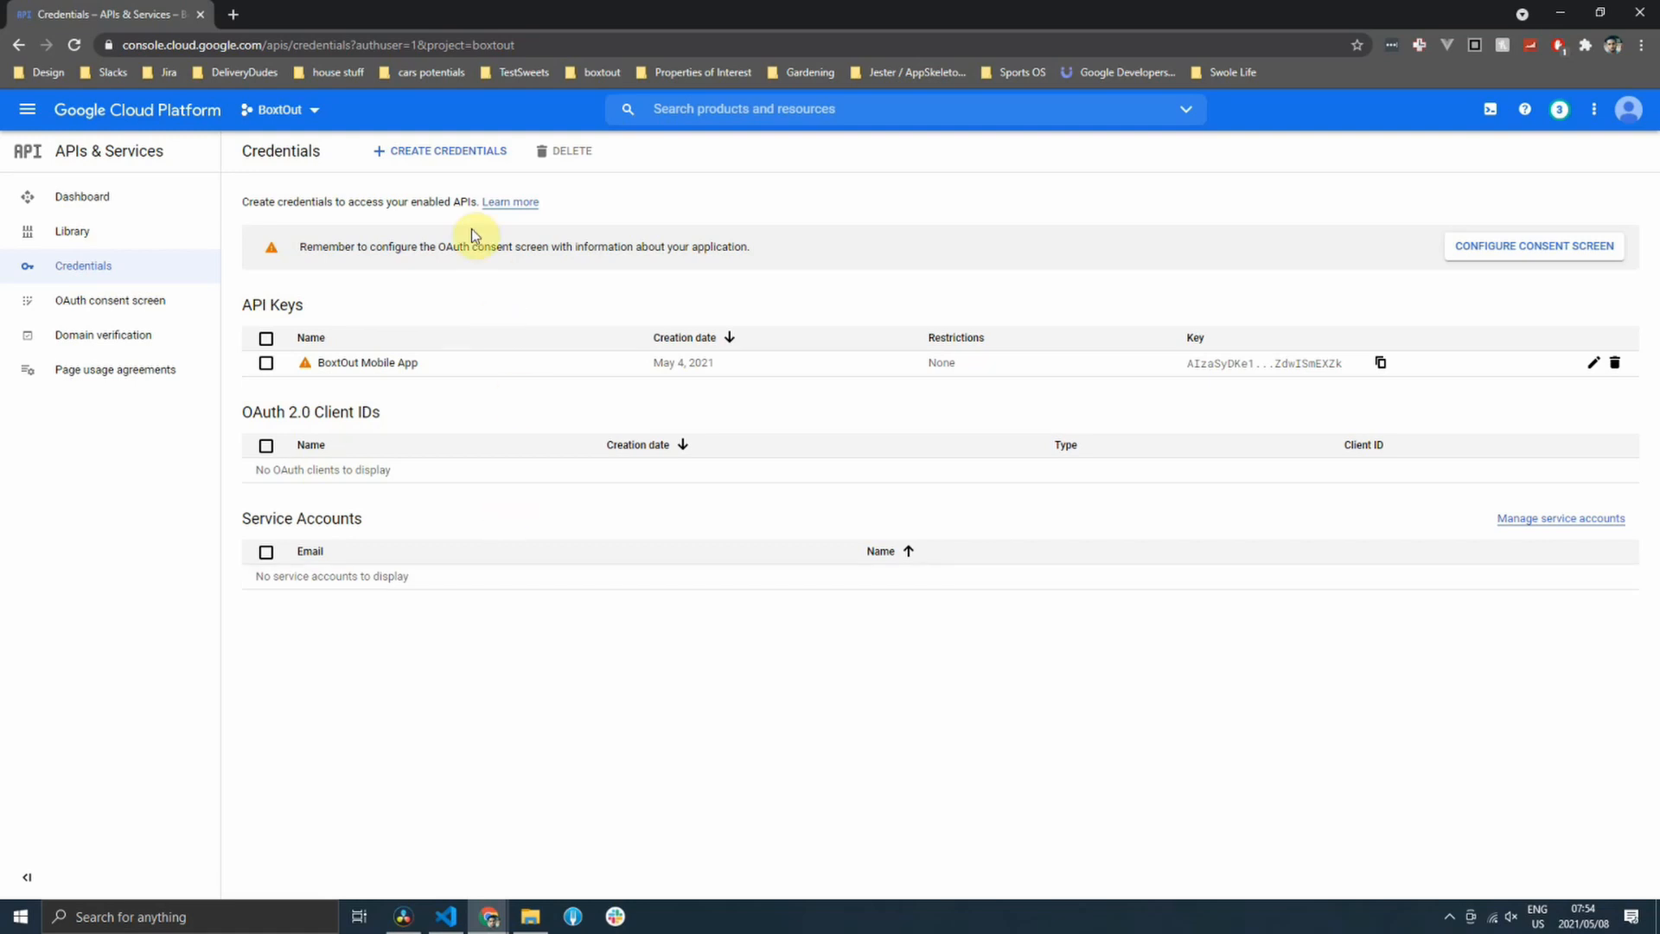
click(447, 150)
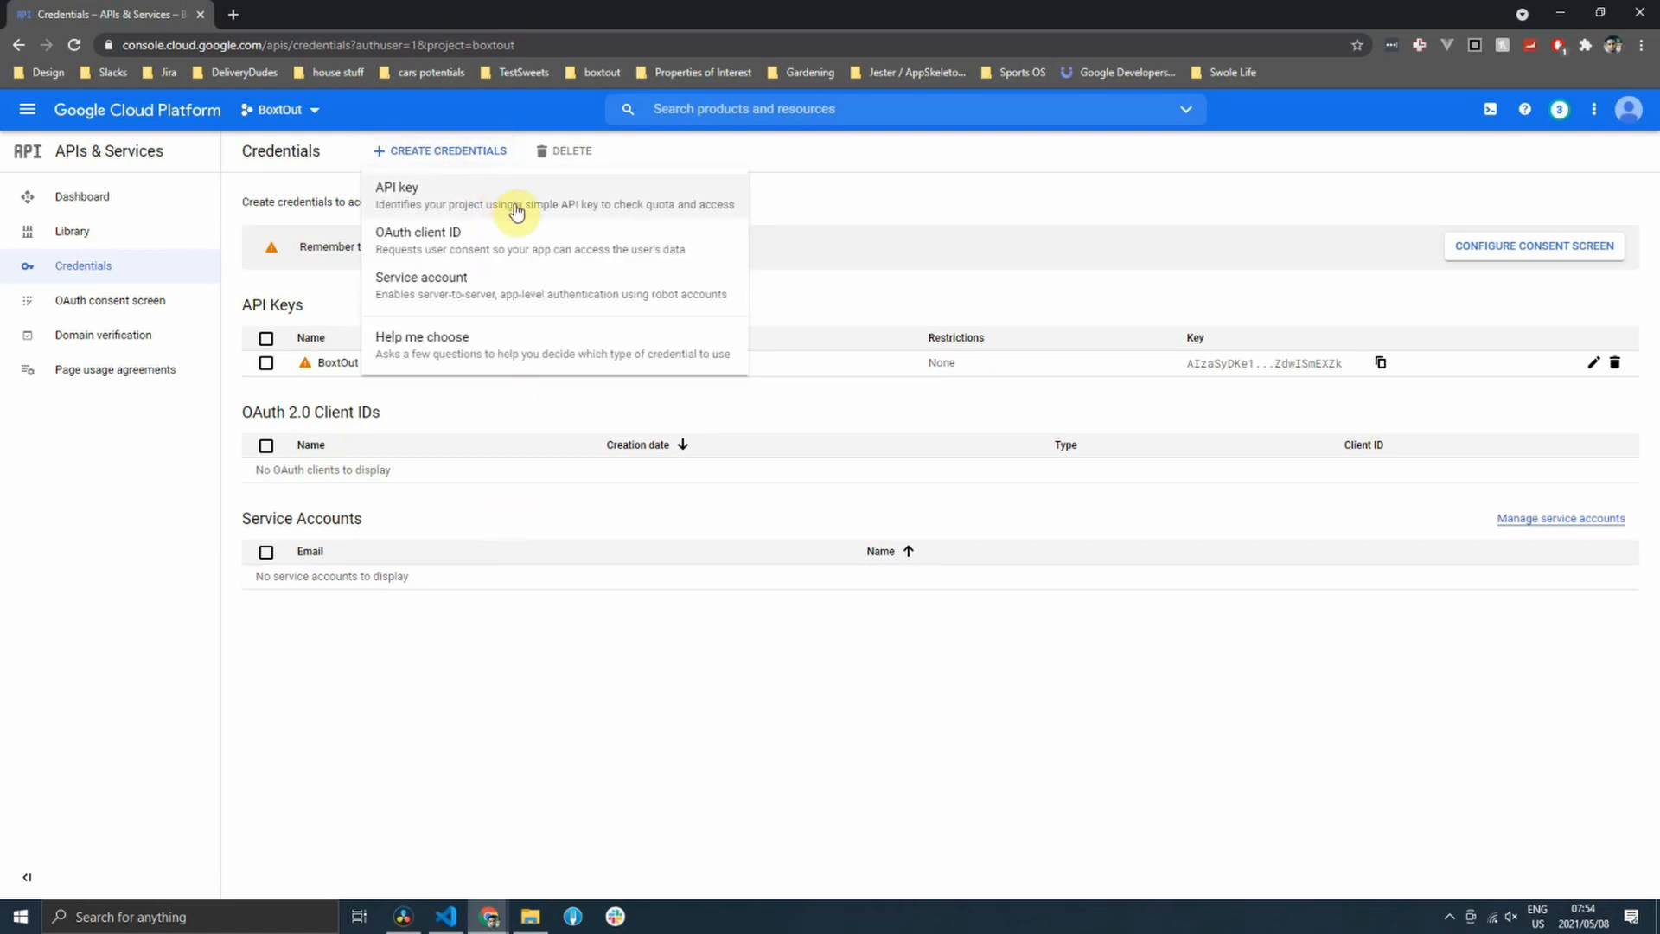
click(398, 186)
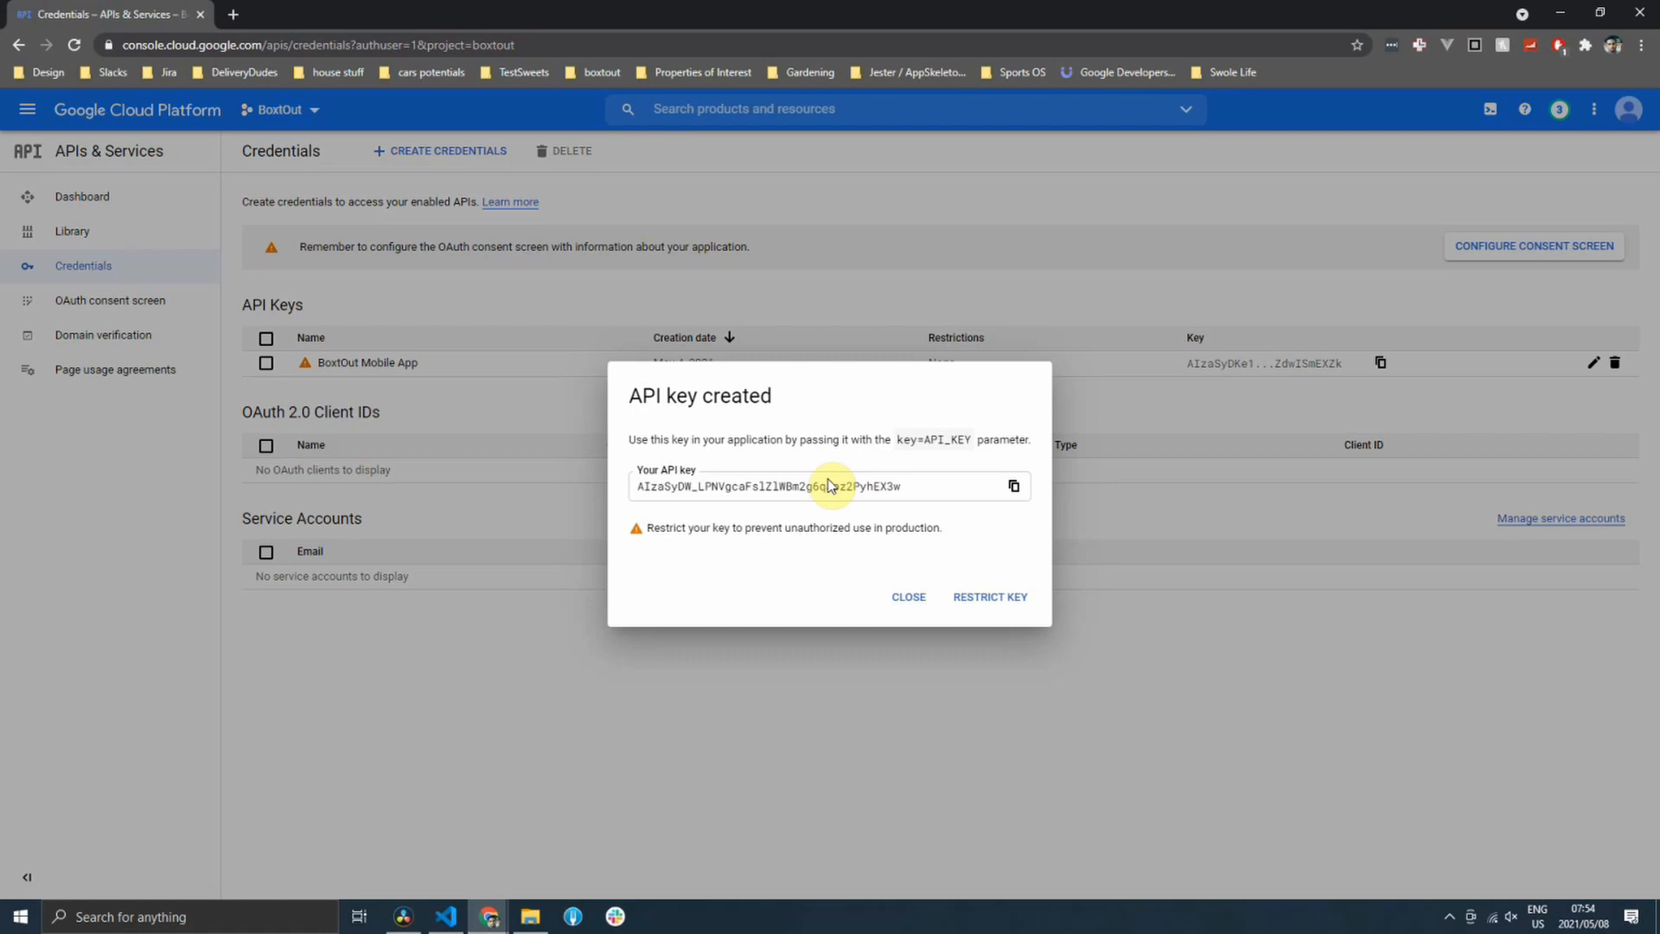
click(1013, 486)
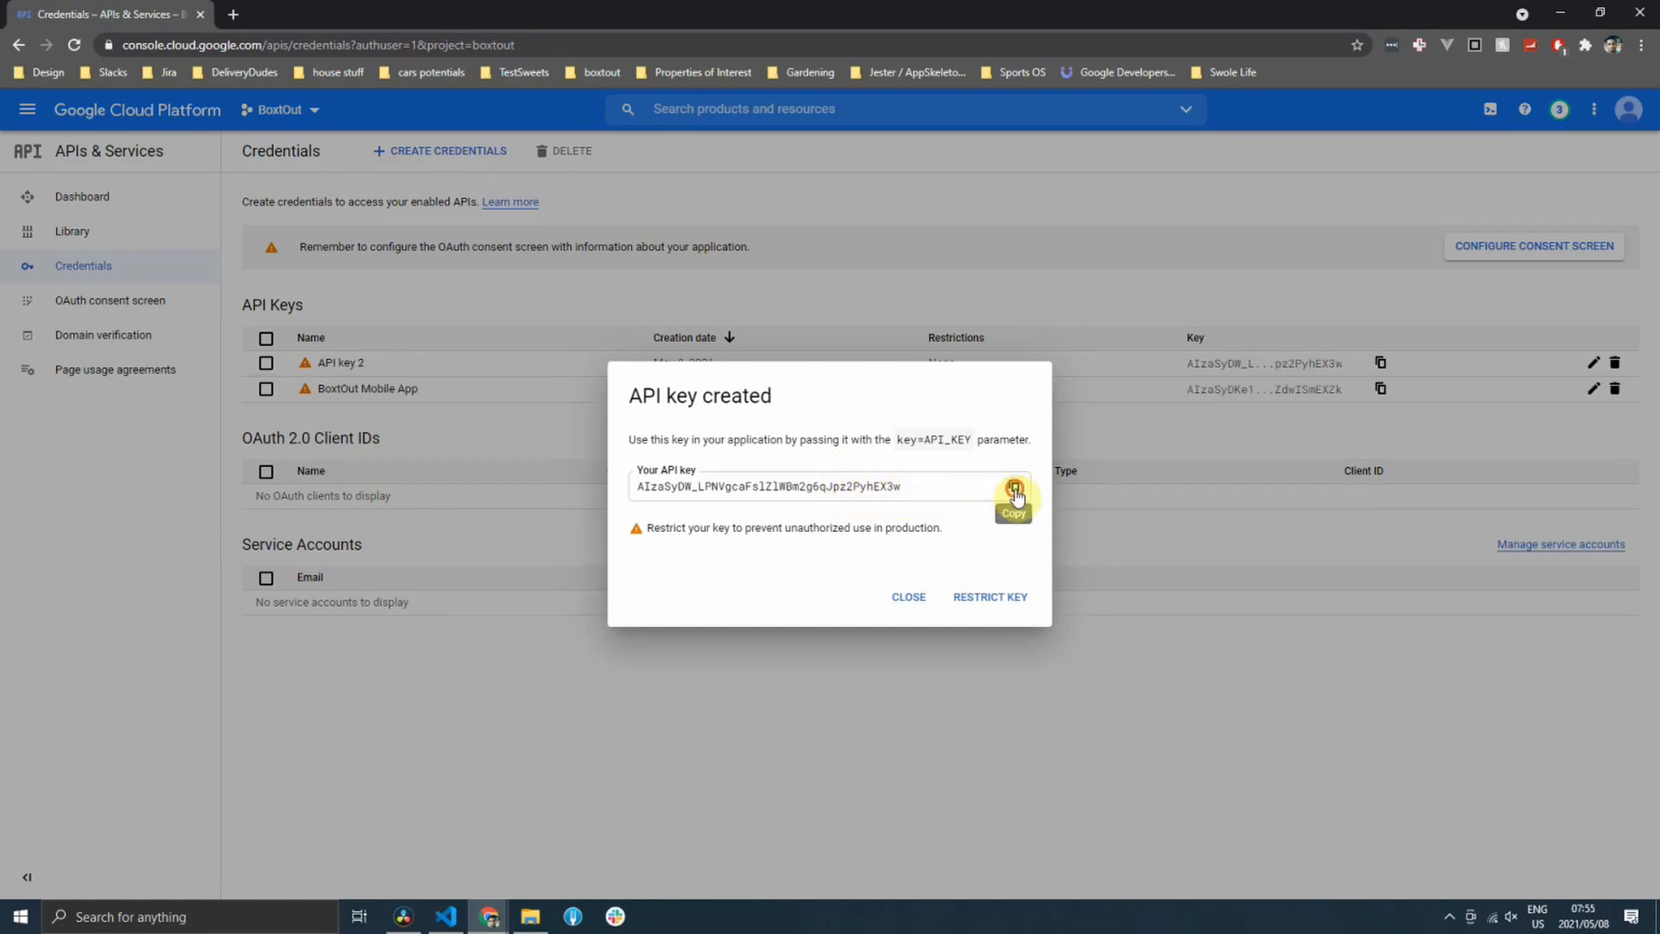
click(908, 596)
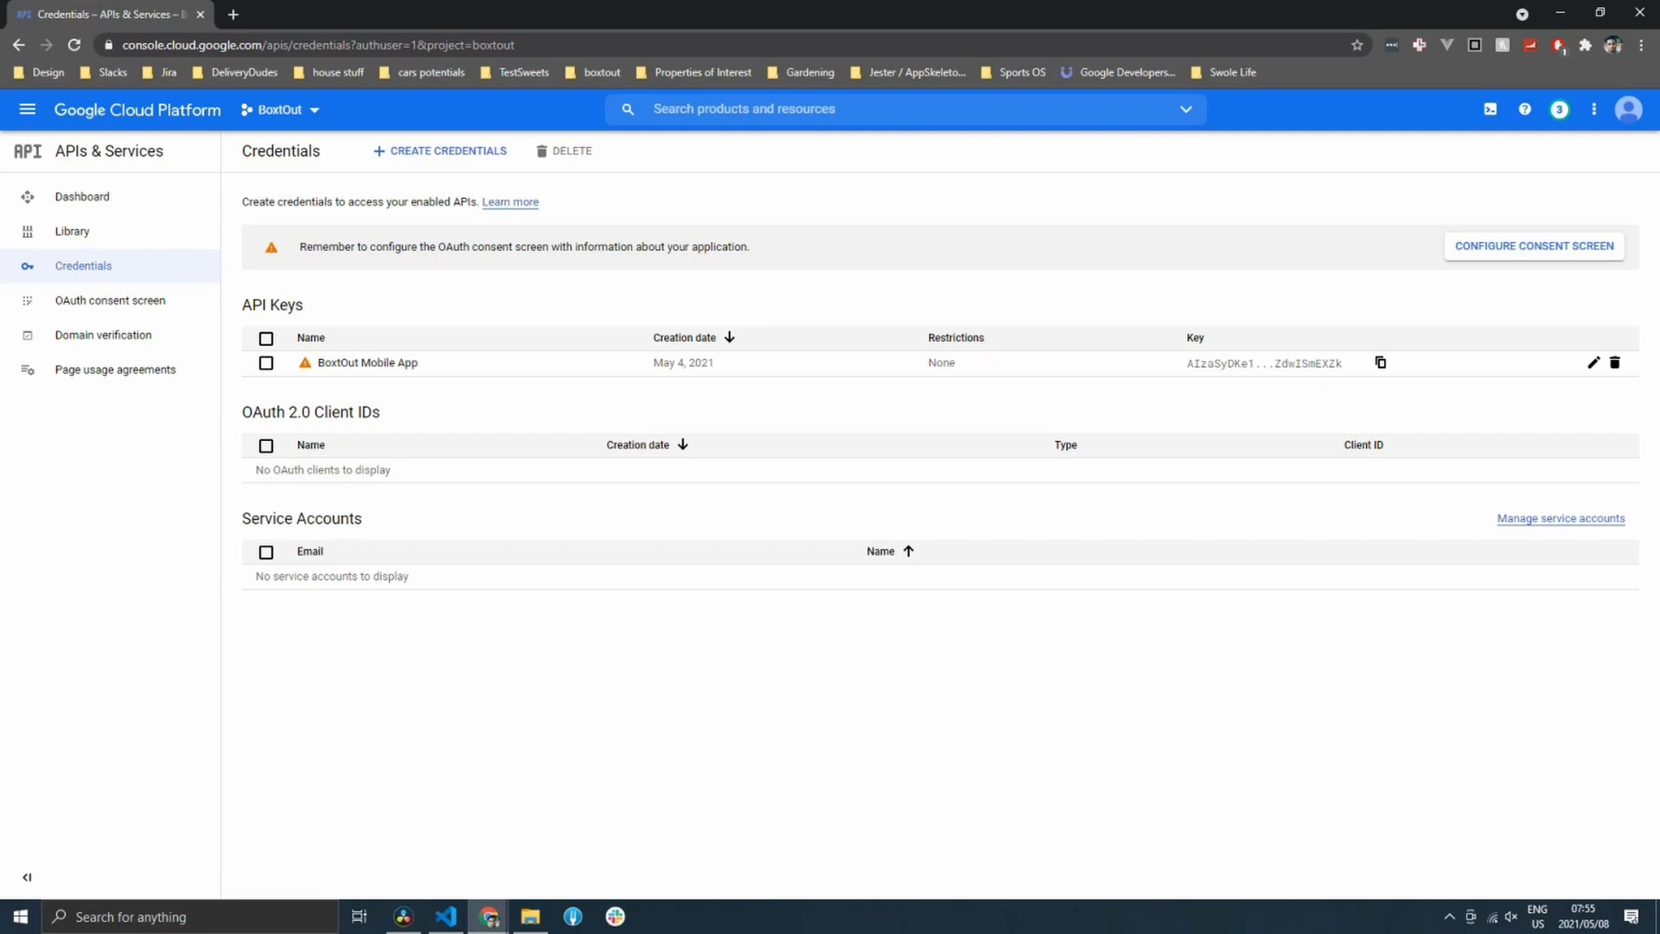
Add places_service: ^0.1.0 to the customer app's pubspec.yaml dependencies.
click(444, 917)
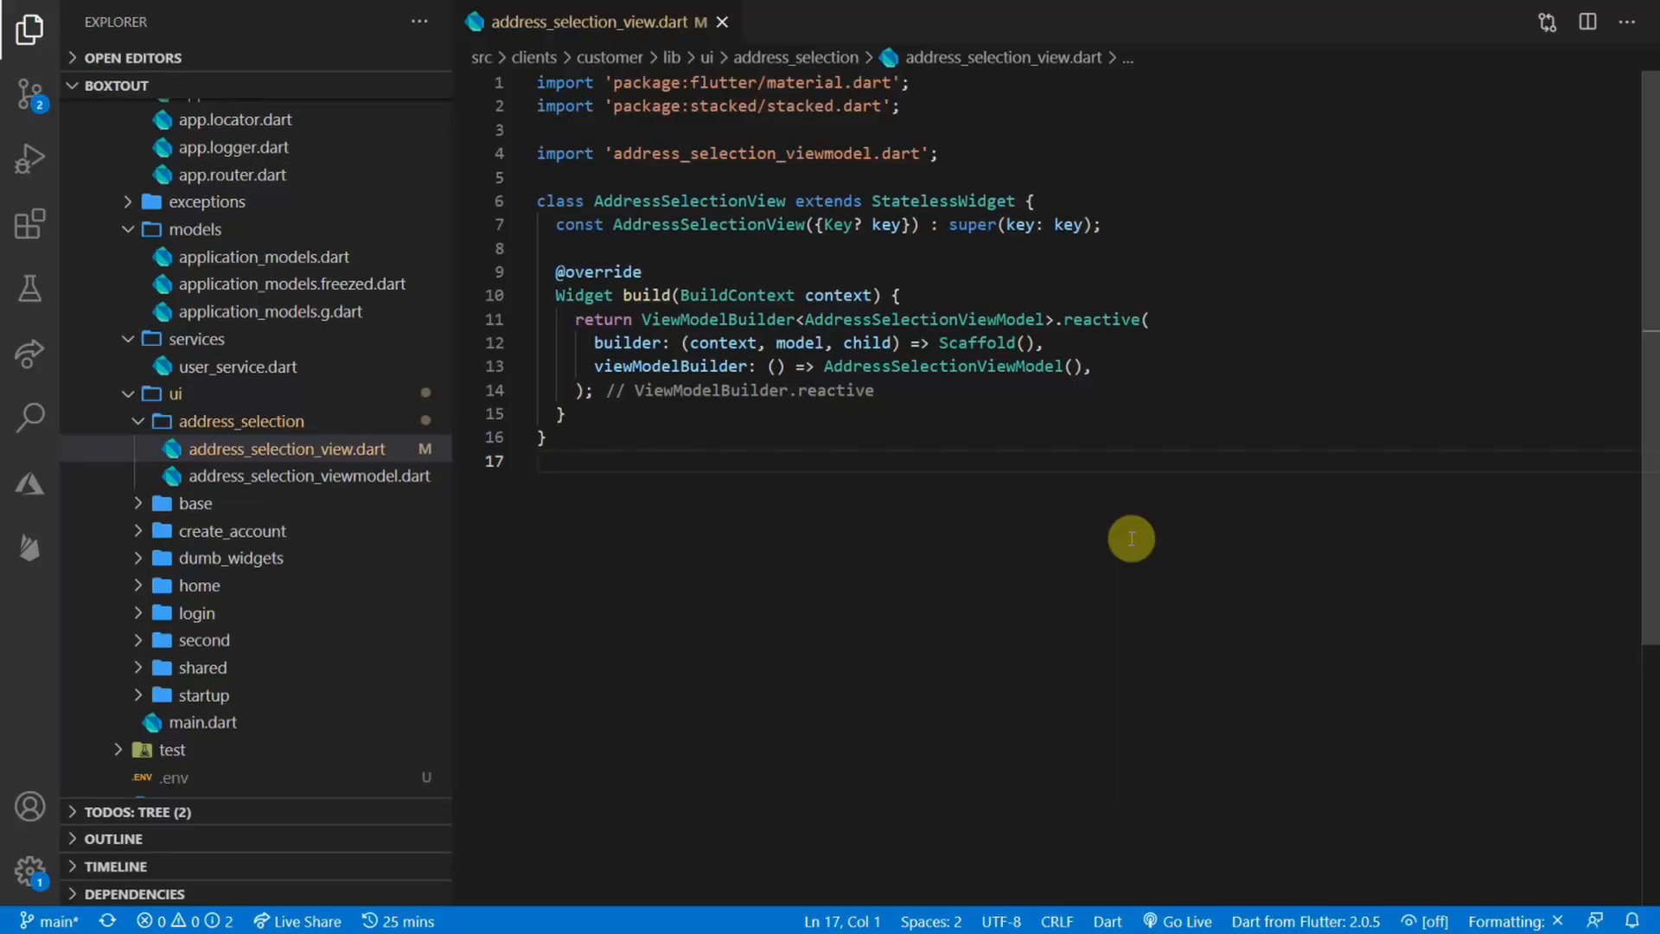
click(488, 917)
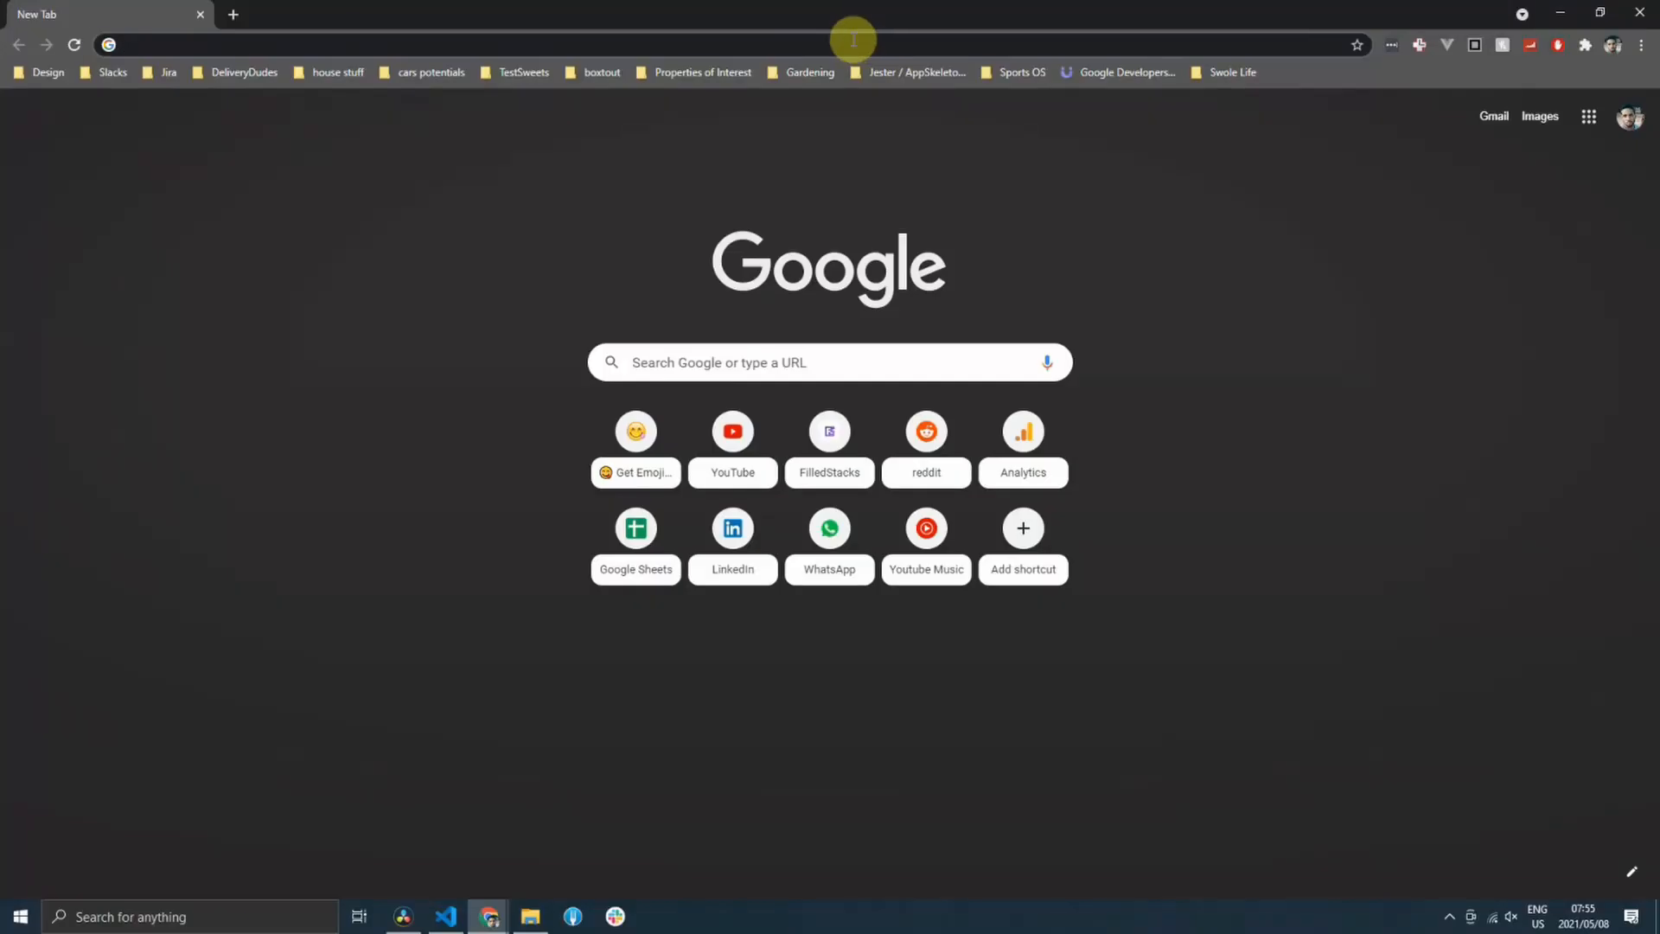
text(github.com)
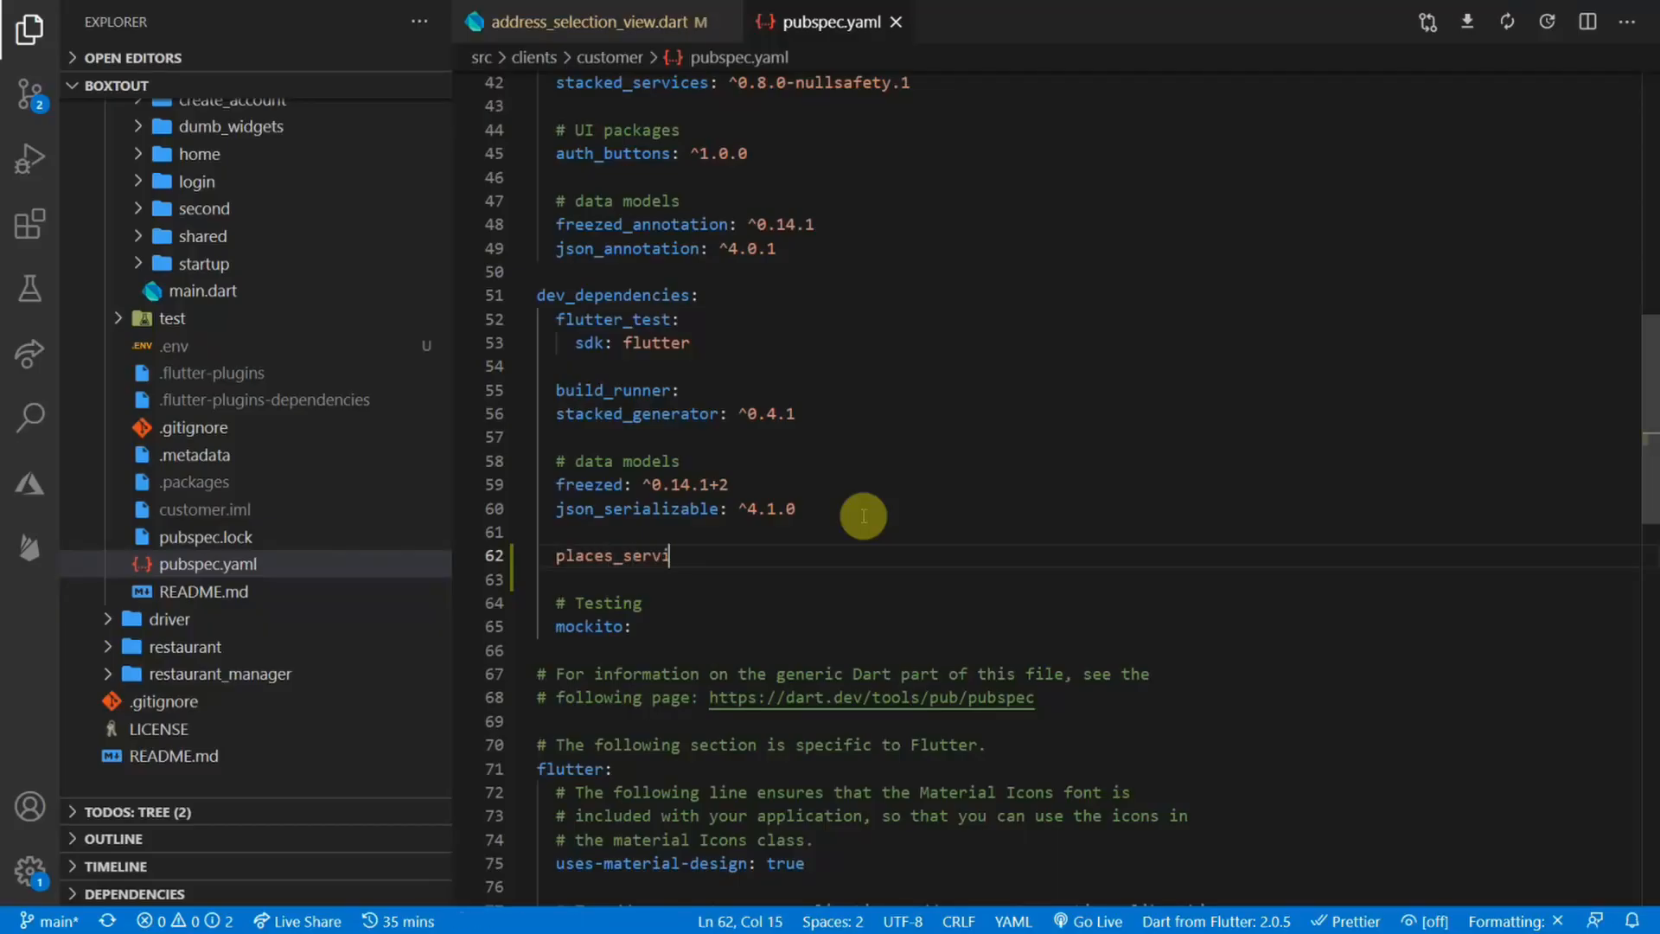
text(ce: 0.1.0)
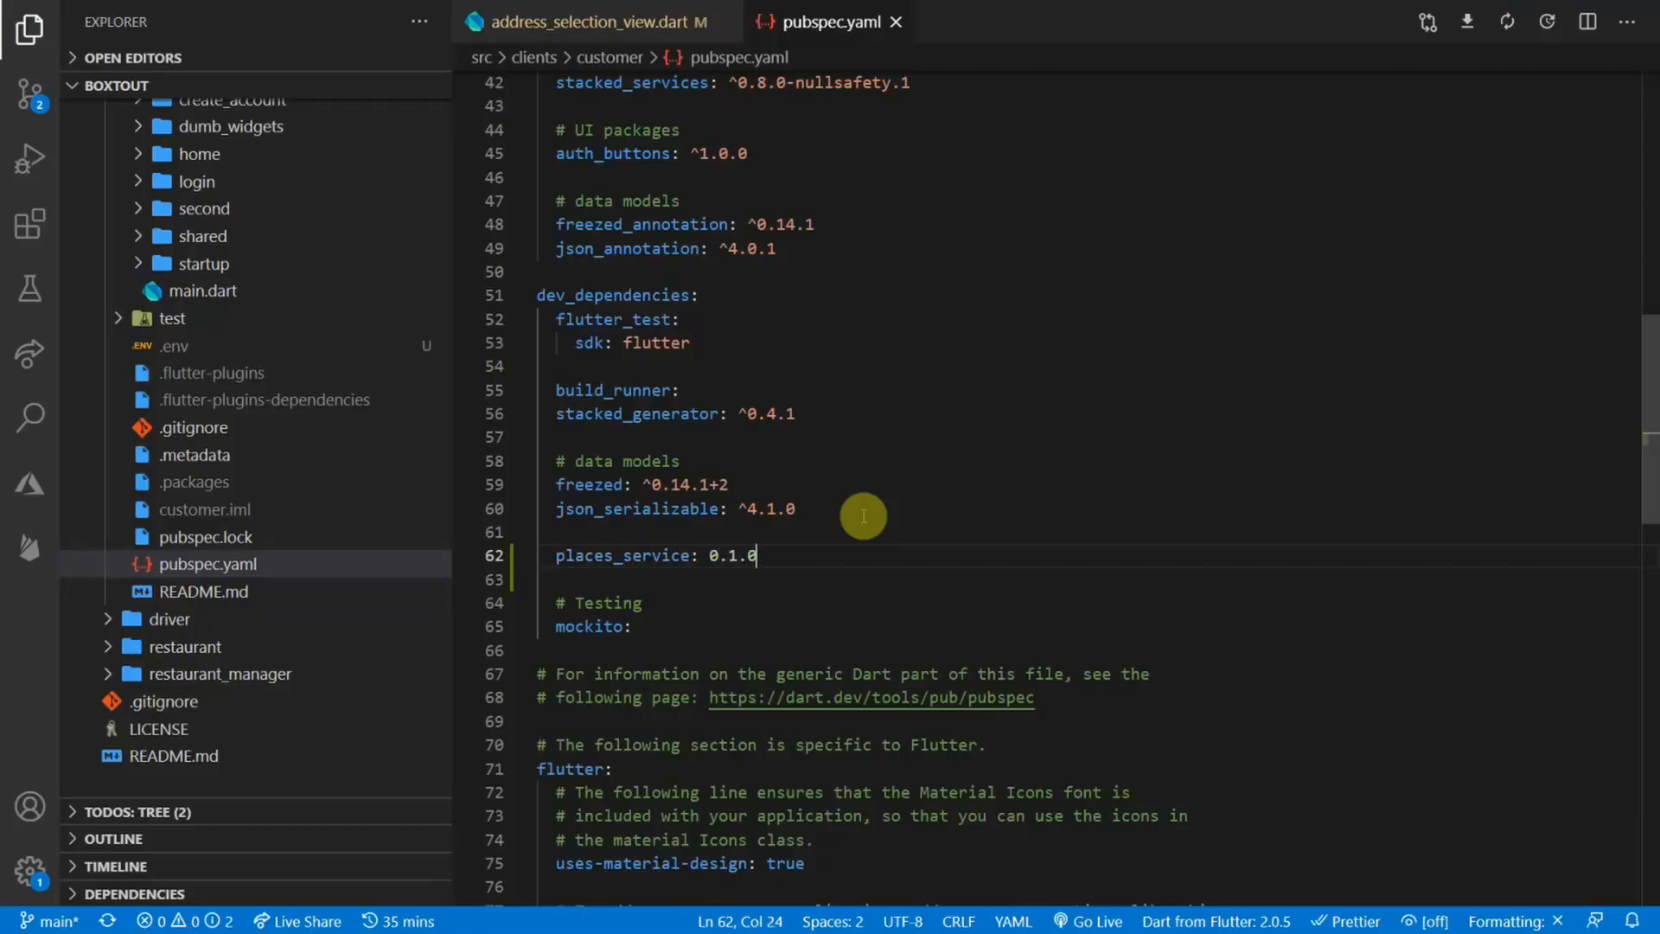
text(^)
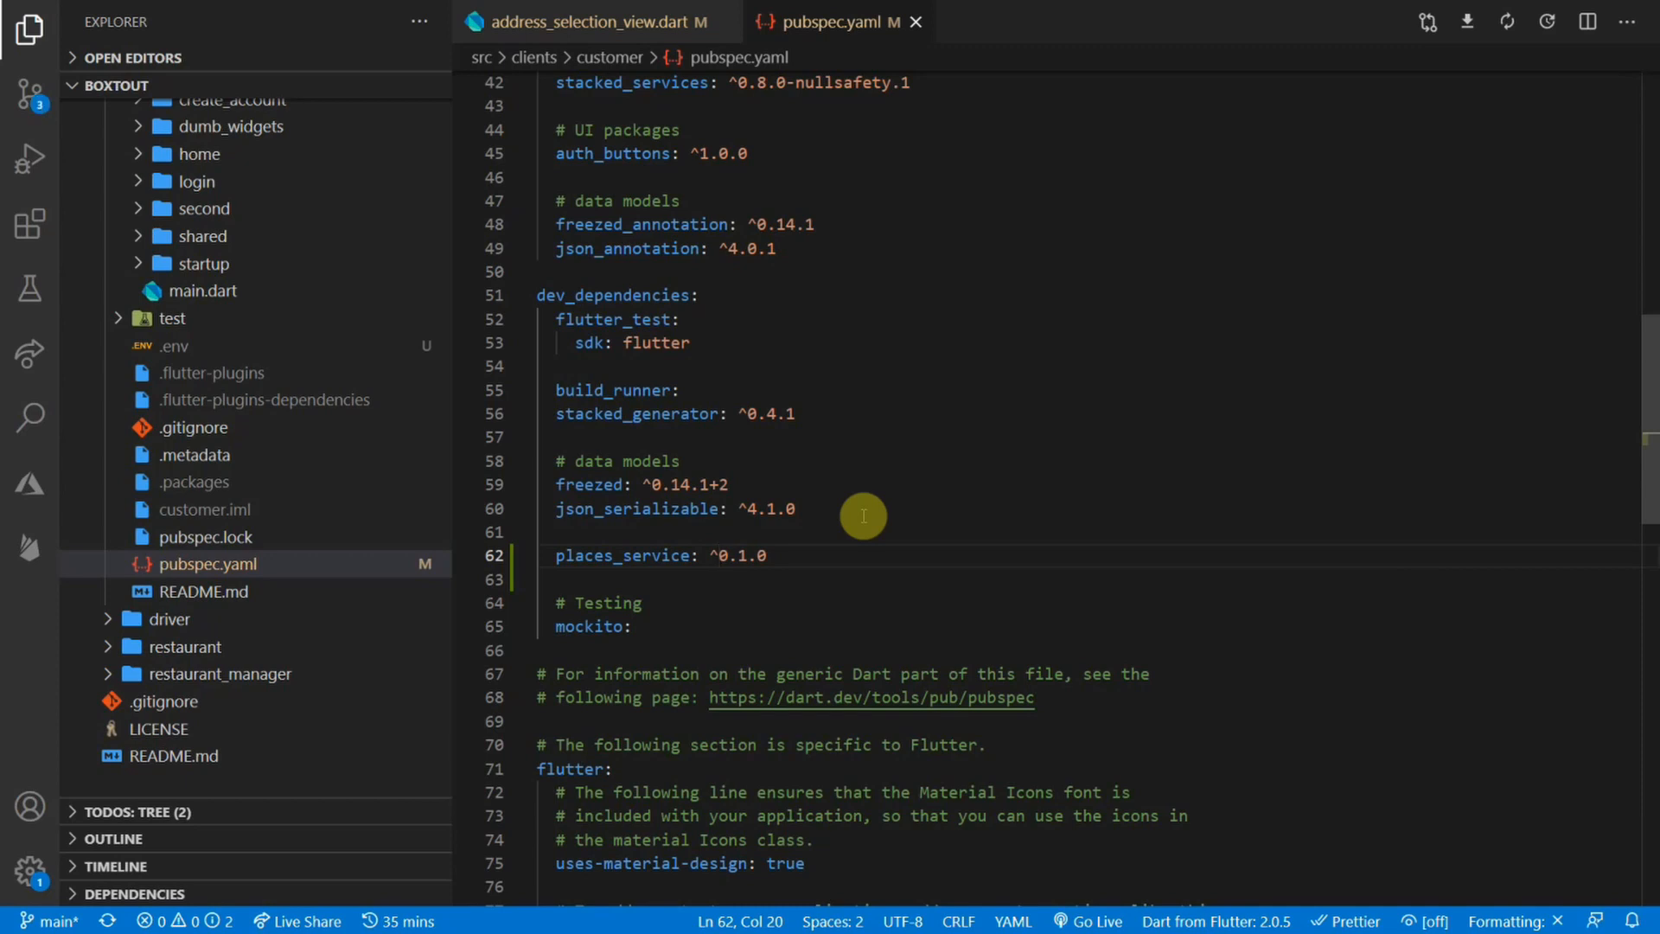
text(sta)
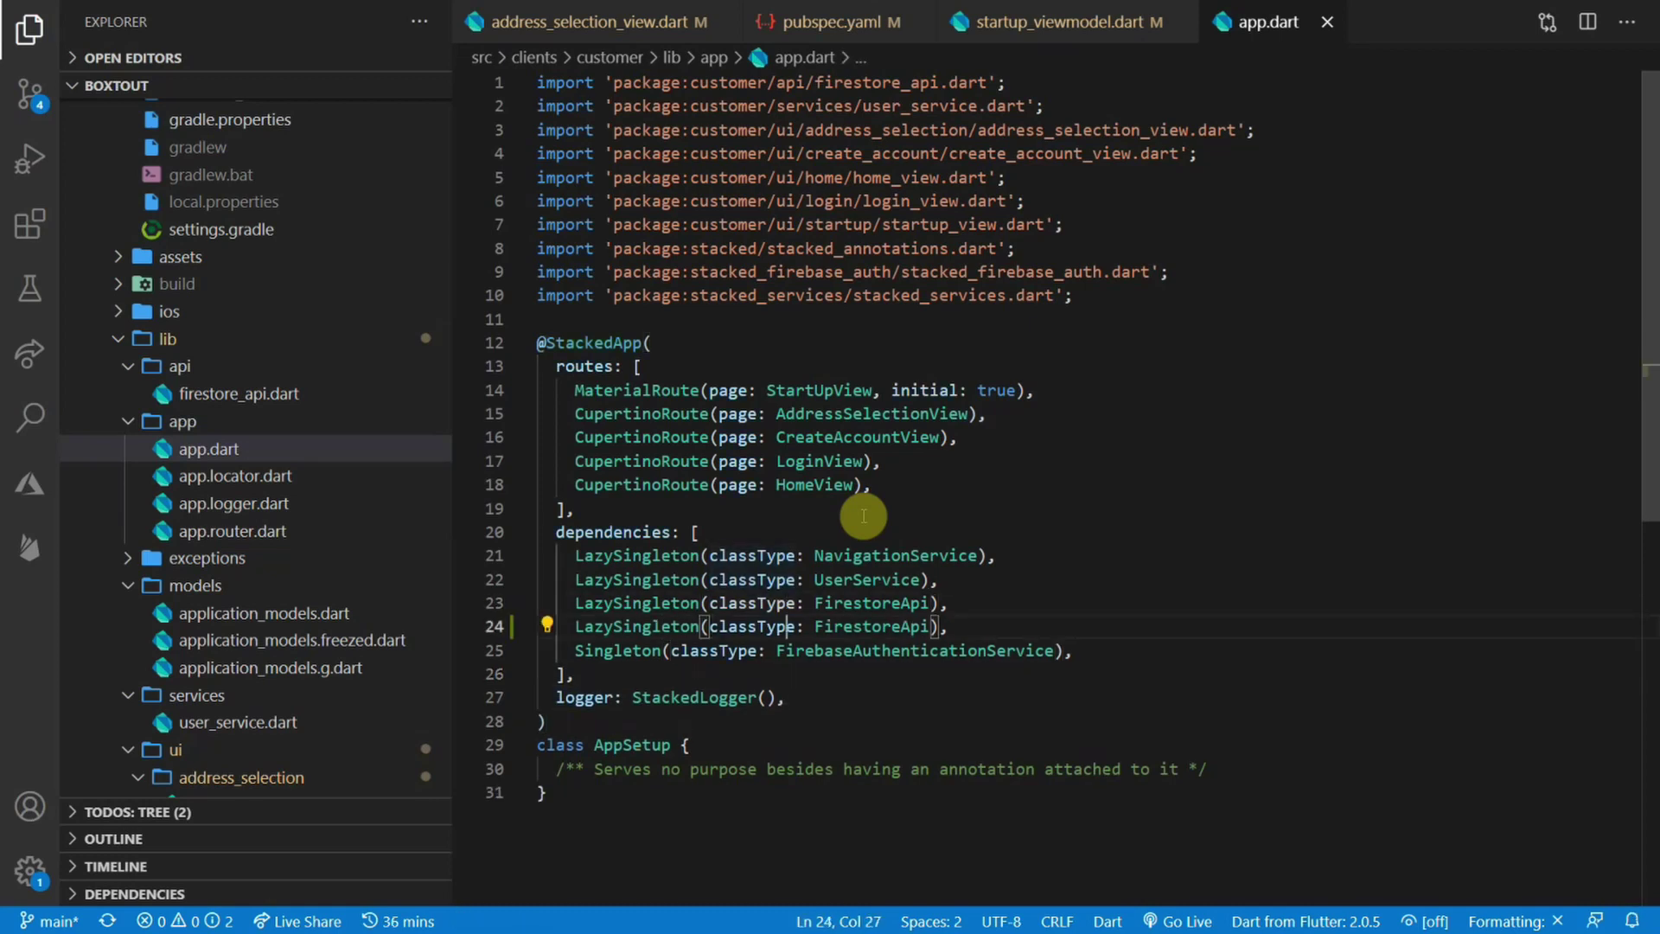
Register LazySingleton(classType: PlacesService) in app.dart and rerun build_runner from the terminal.
text(PlacesServic)
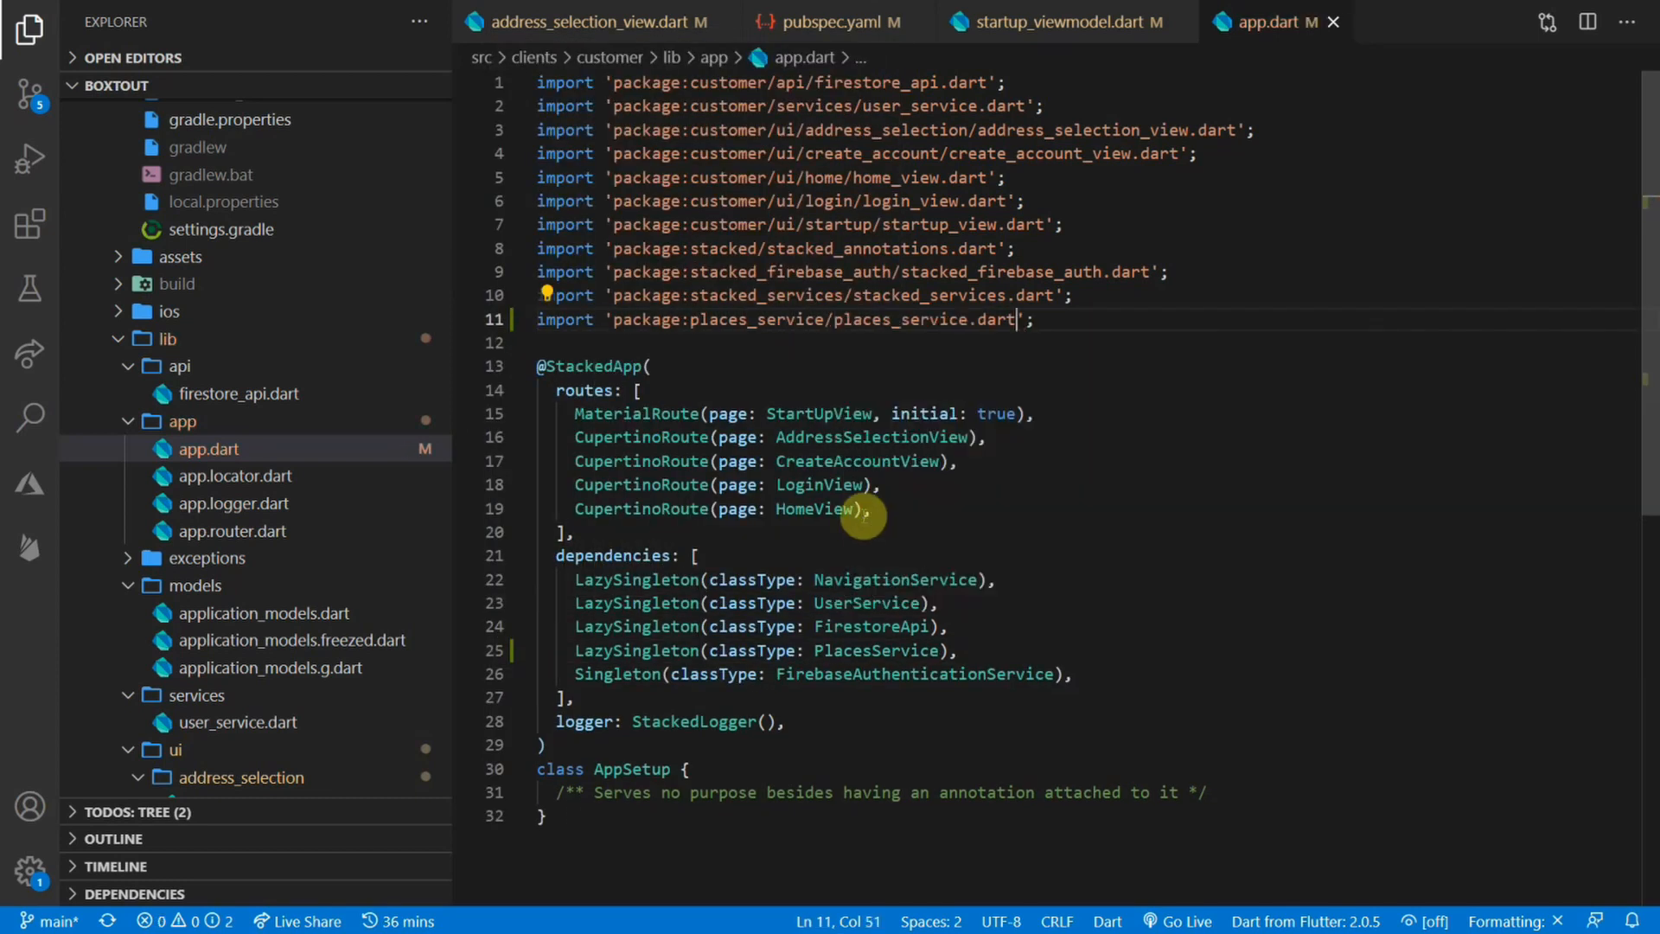
click(507, 494)
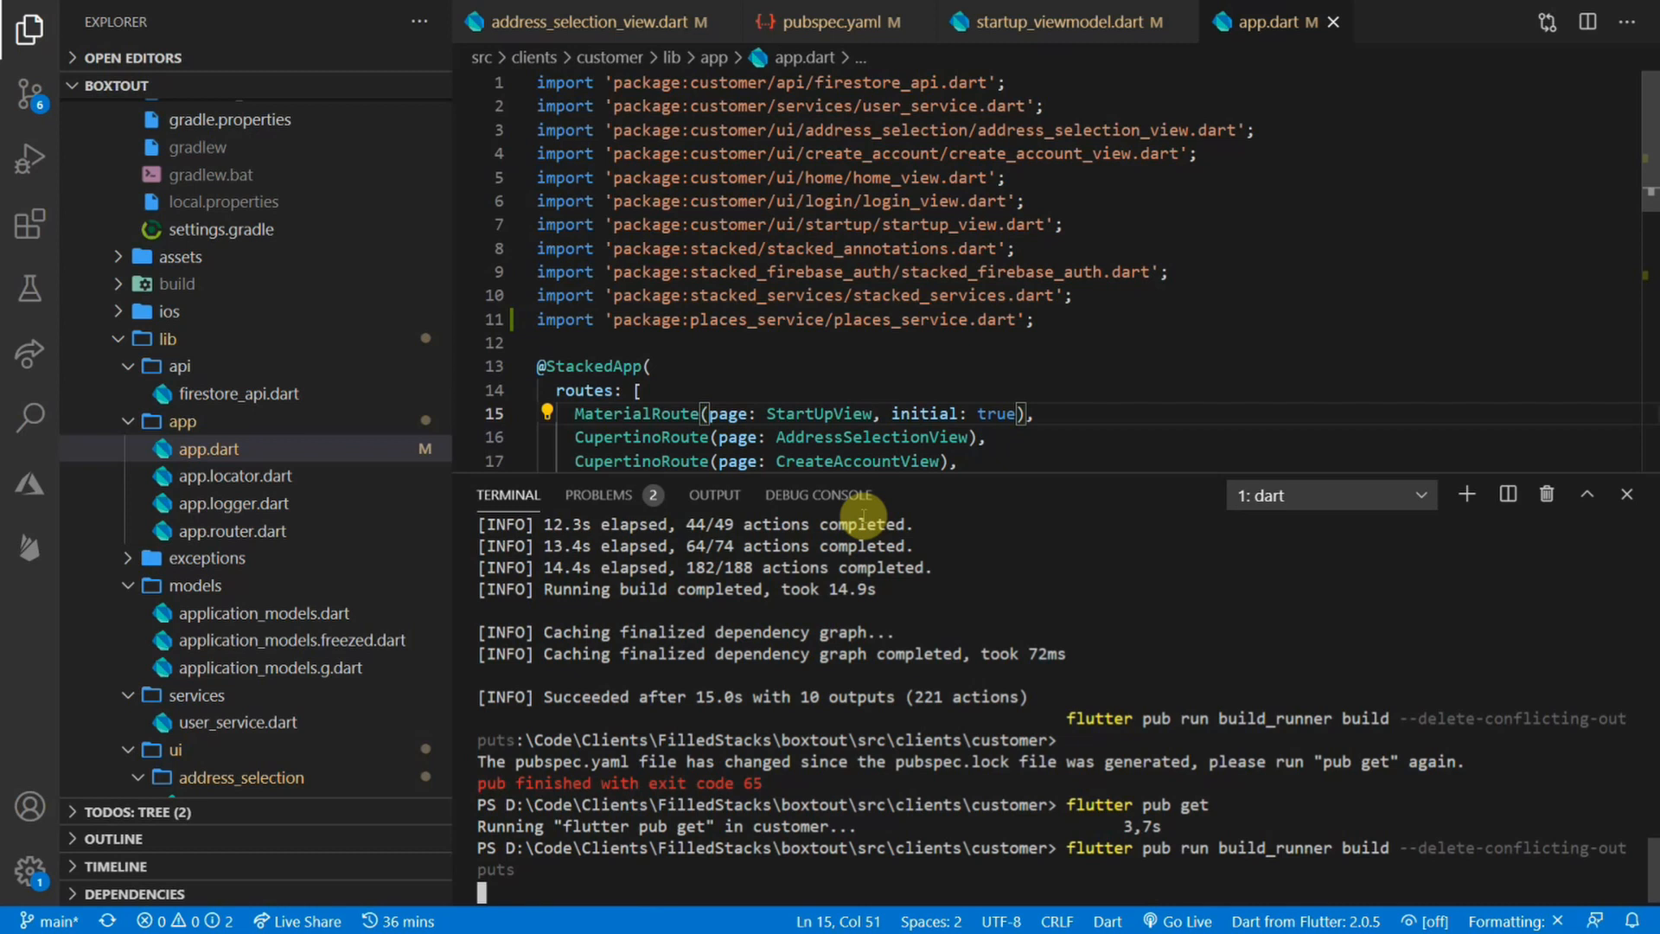
click(1627, 495)
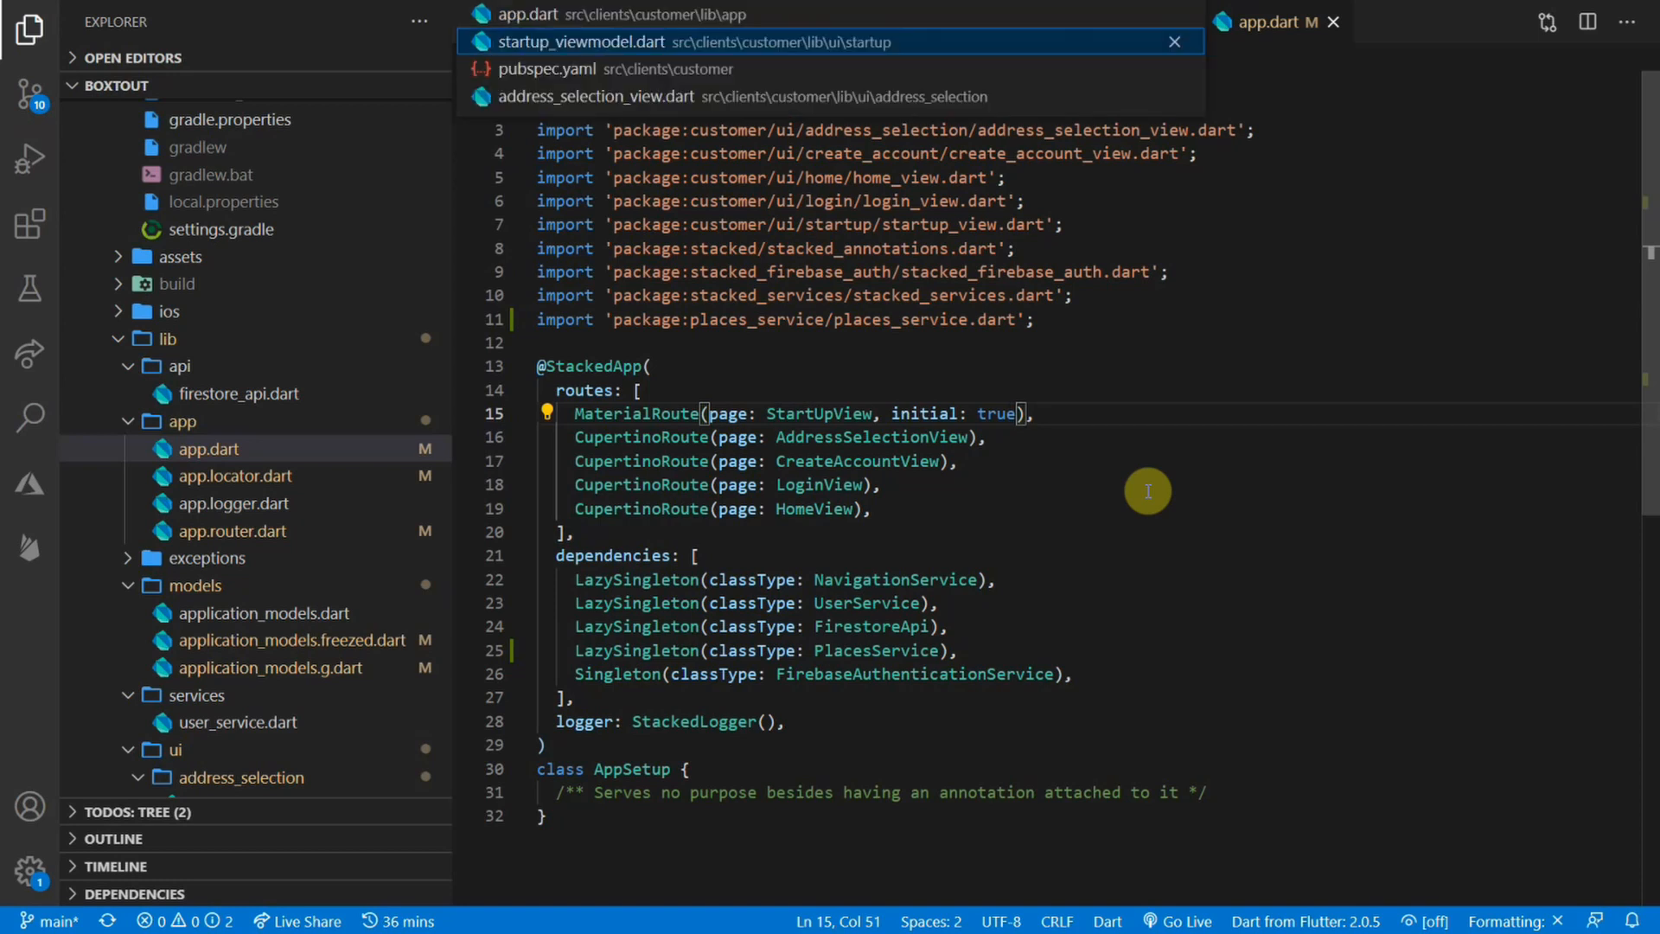
Get _placesService from the locator in startup_viewmodel.dart and call initialize(apiKey: ...) in runStartupLogic.
click(582, 42)
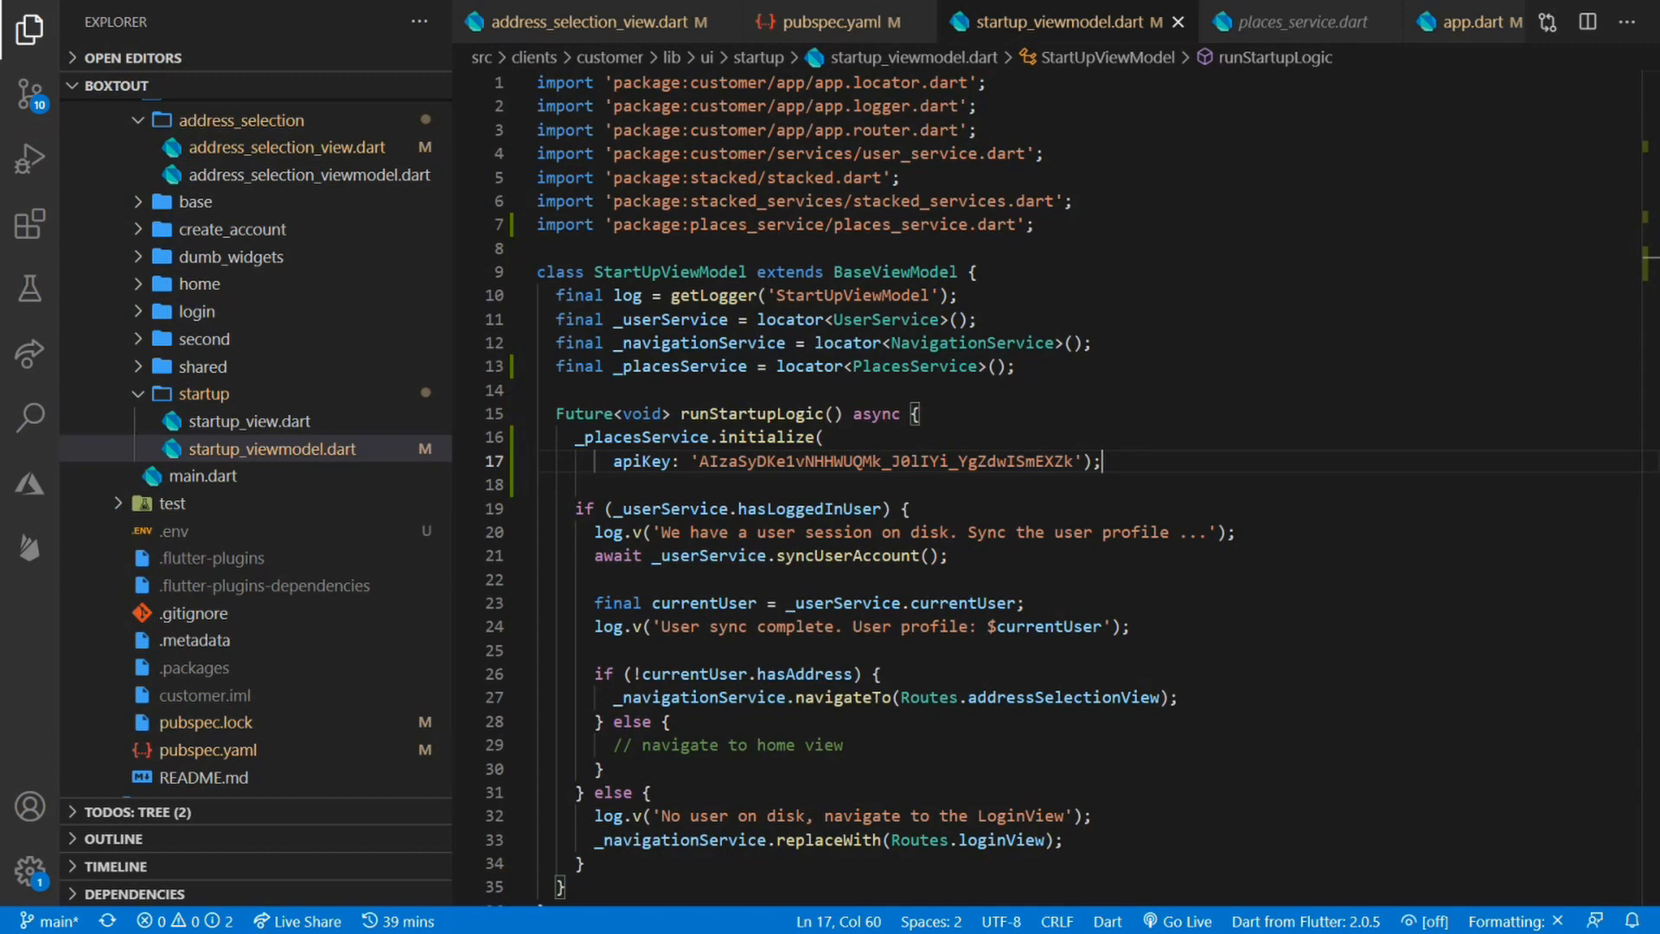
click(1082, 460)
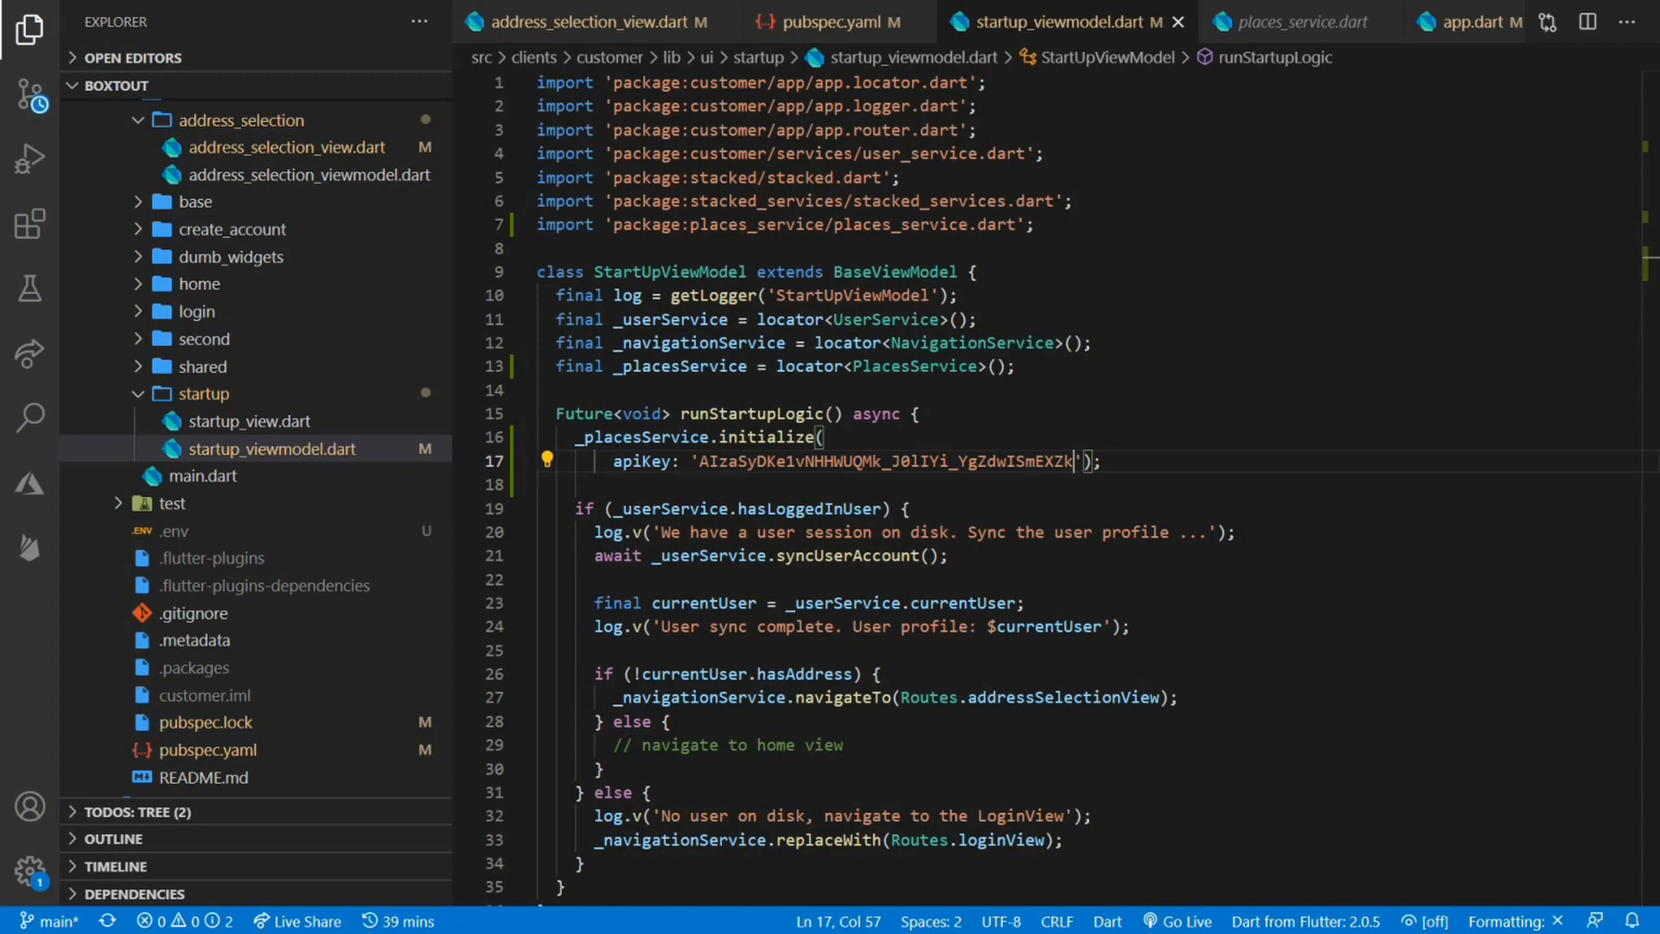
click(1044, 731)
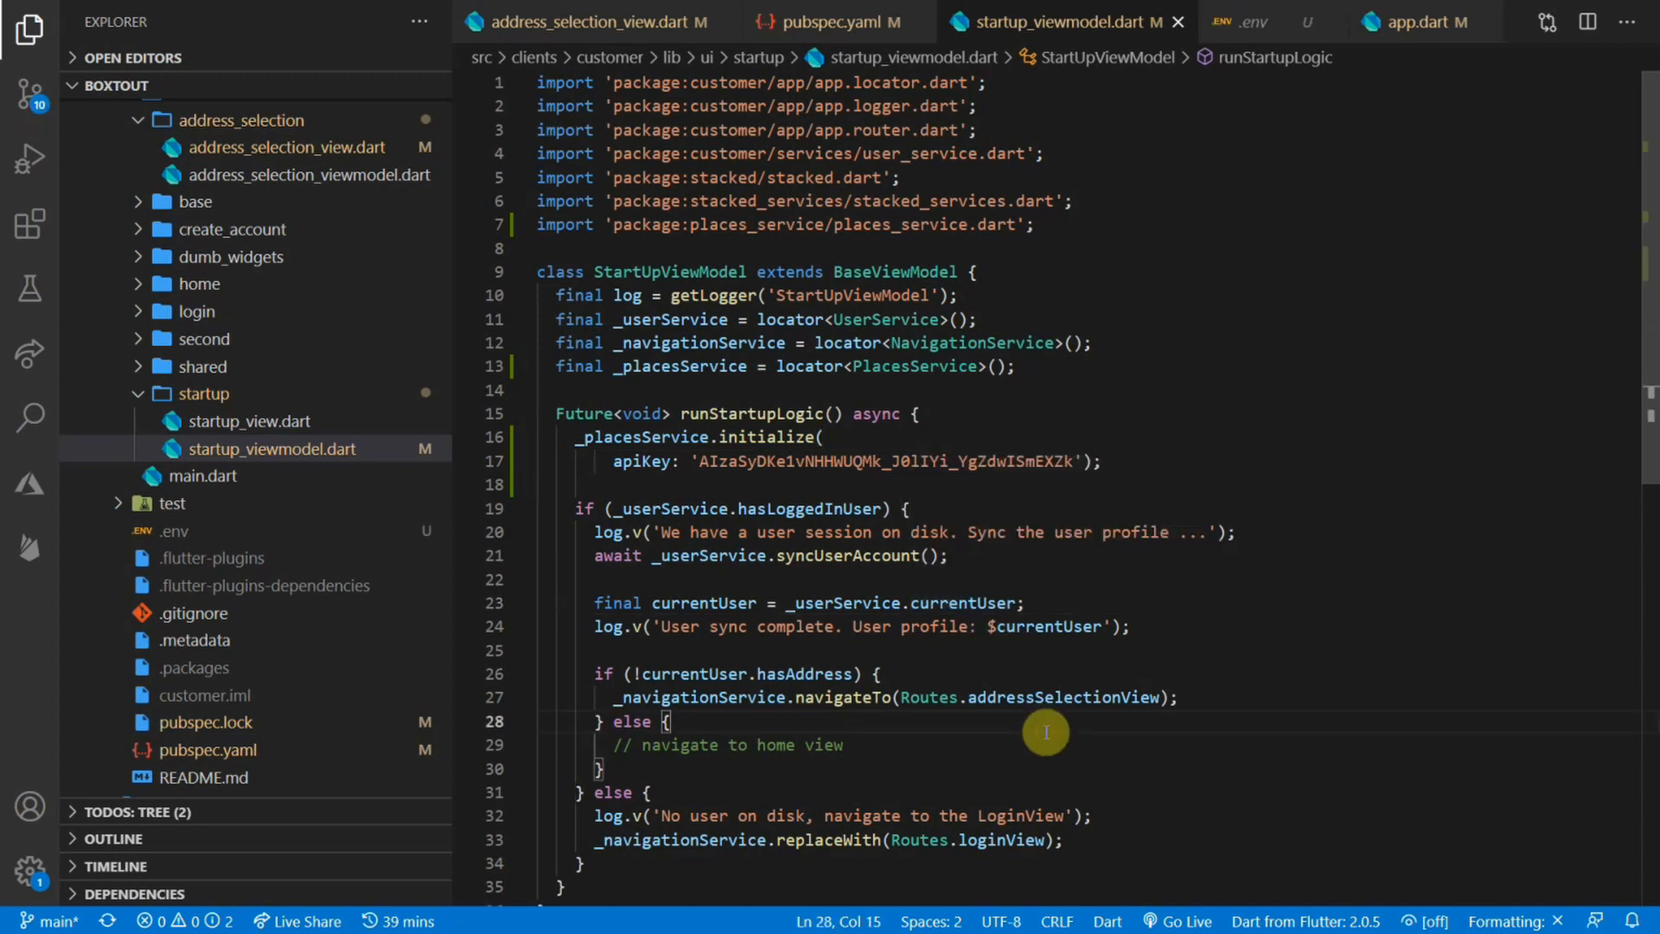
key(ctrl+p)
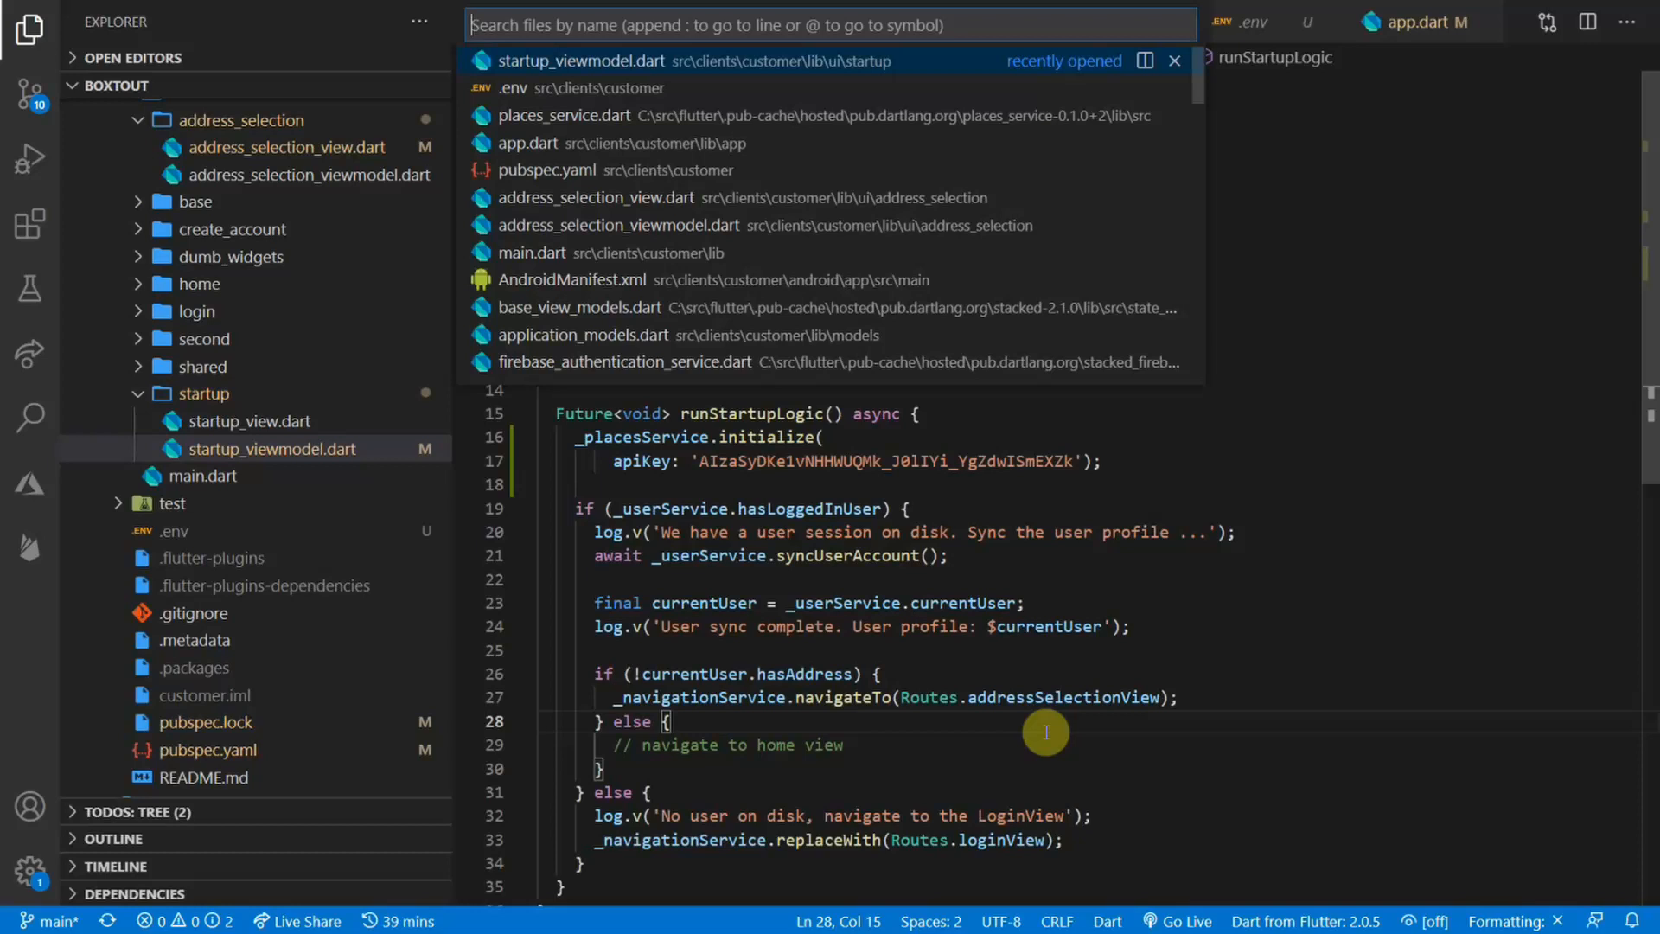
click(597, 197)
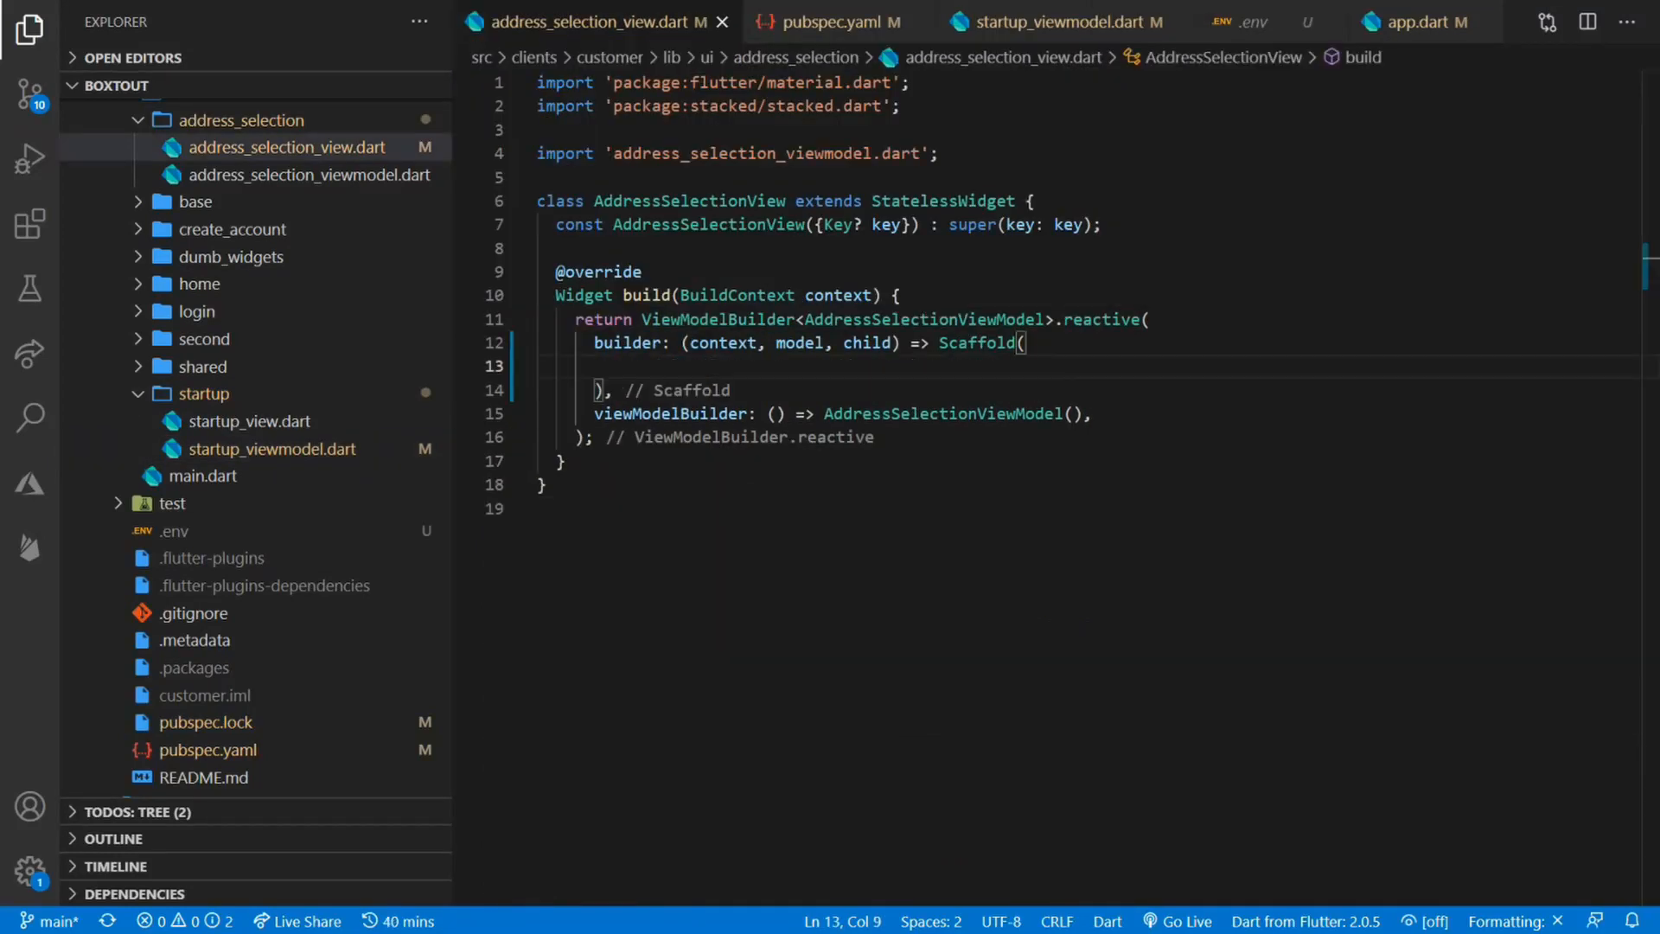
text(@formView()
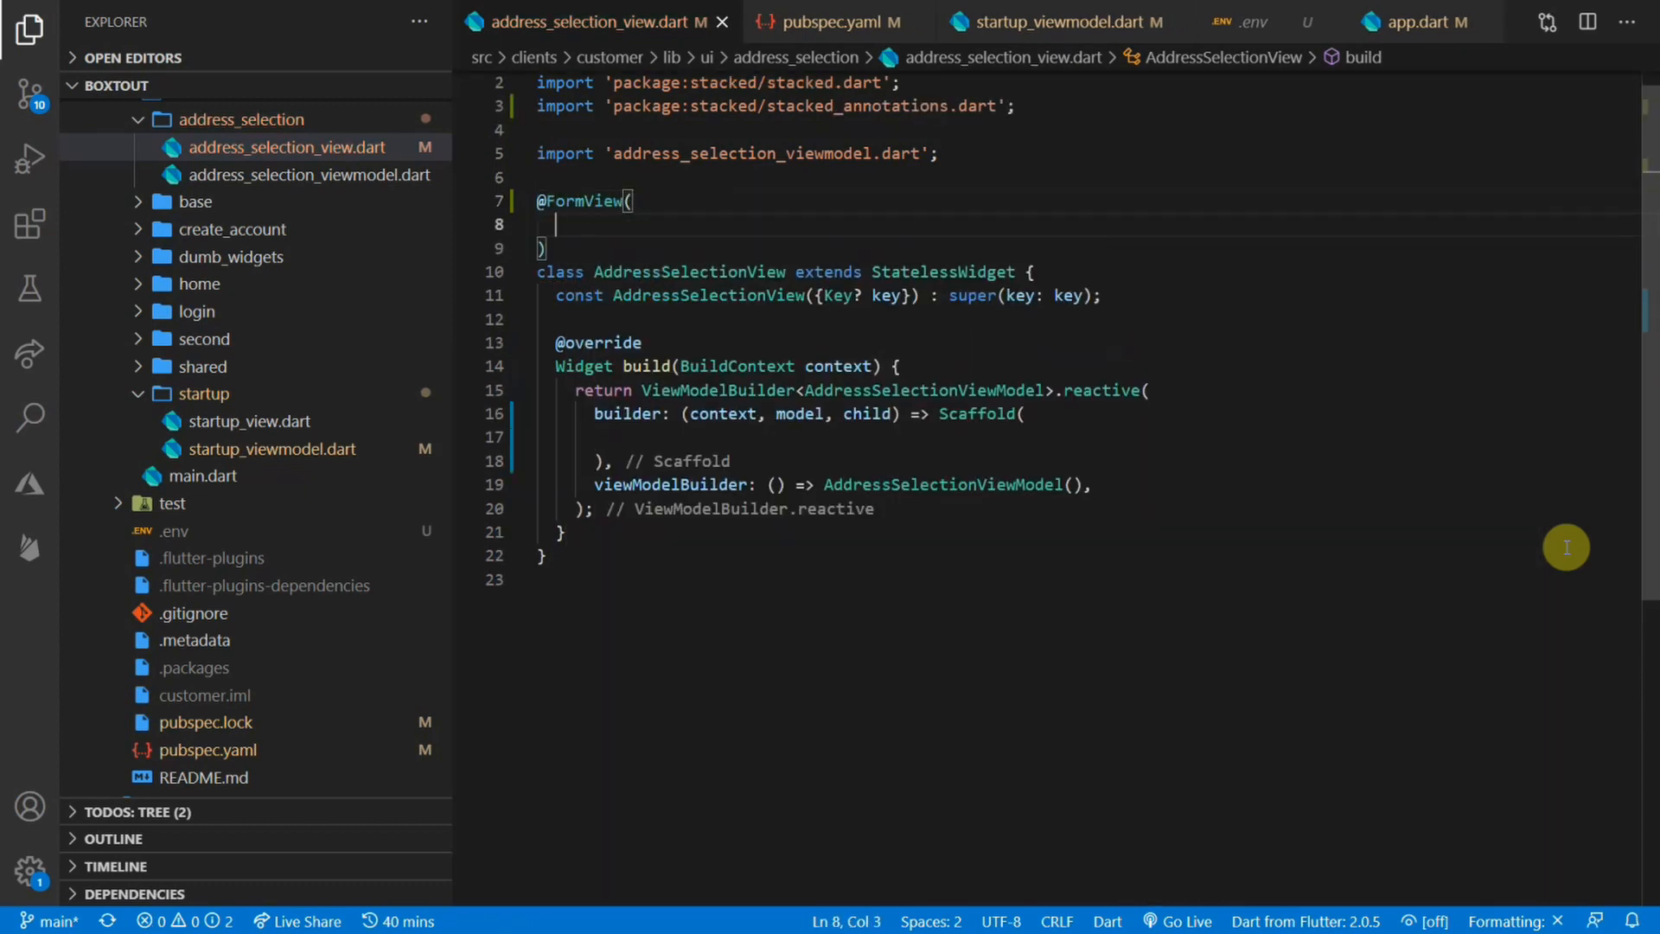
text(fields: [)
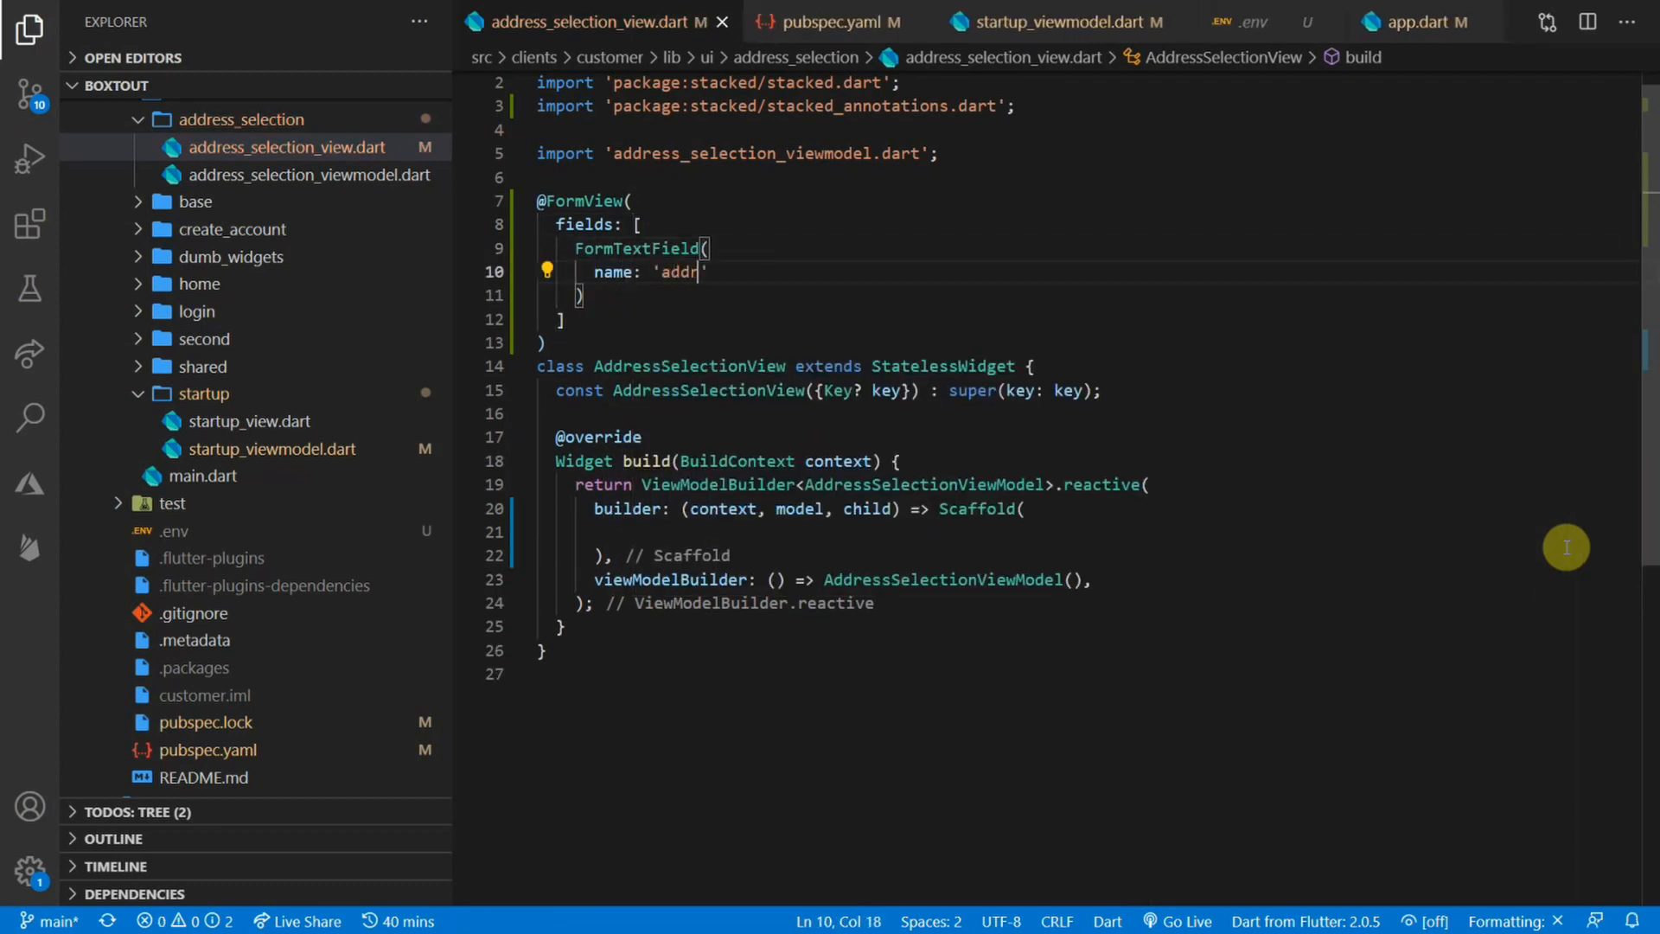
text(ess',)
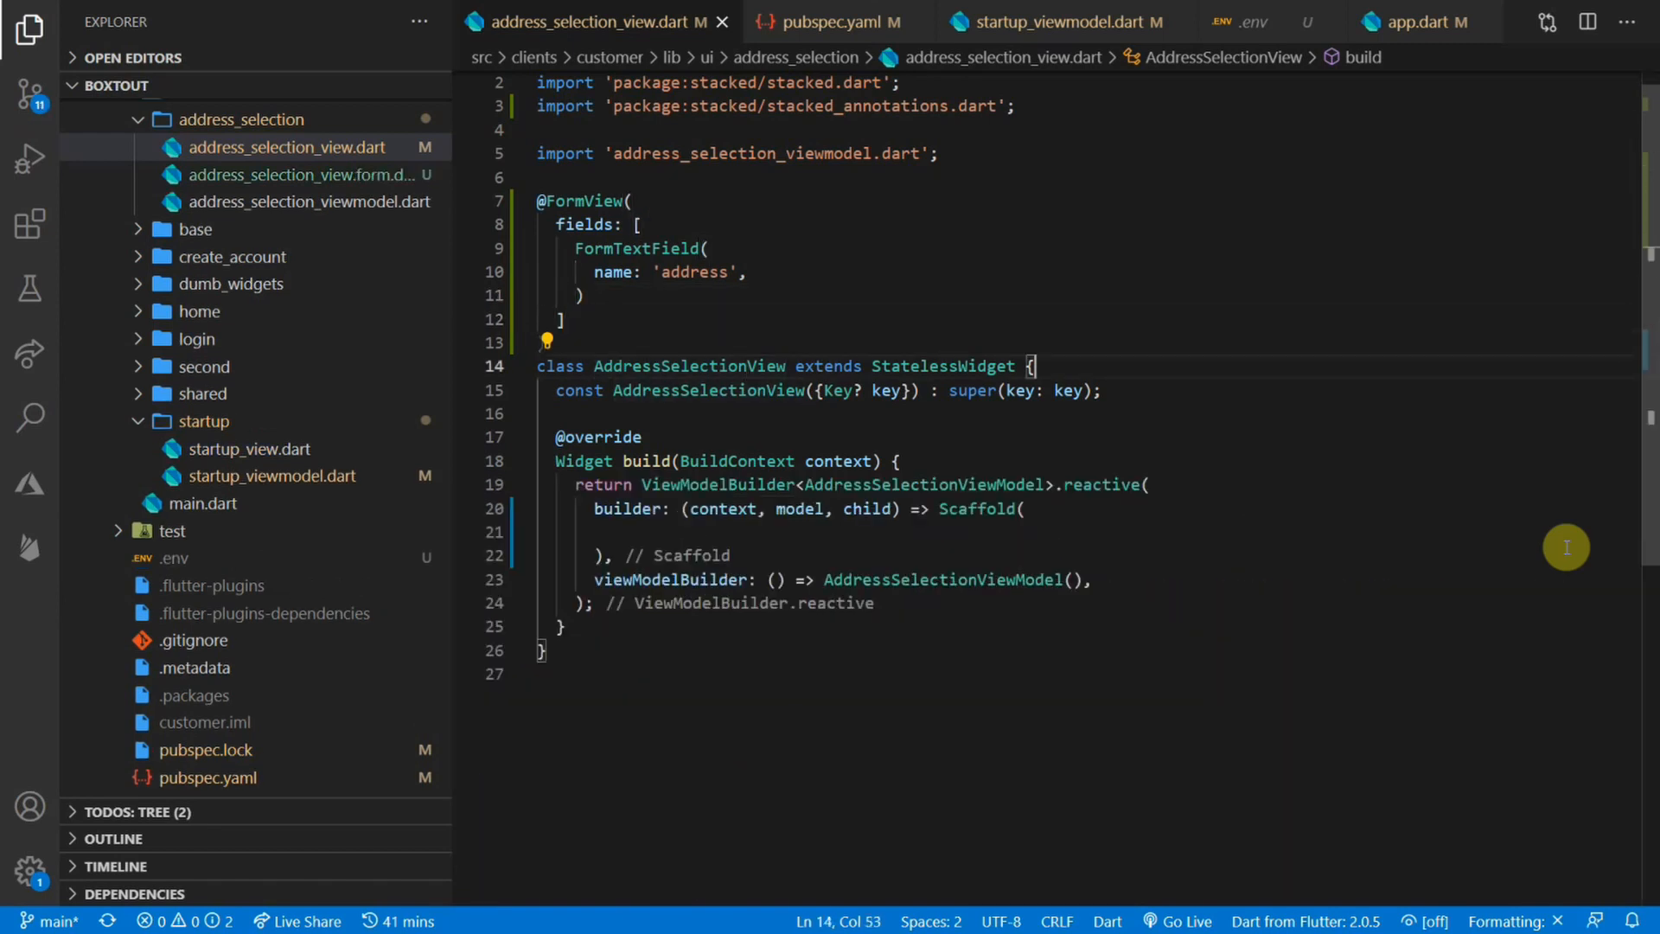
text(with)
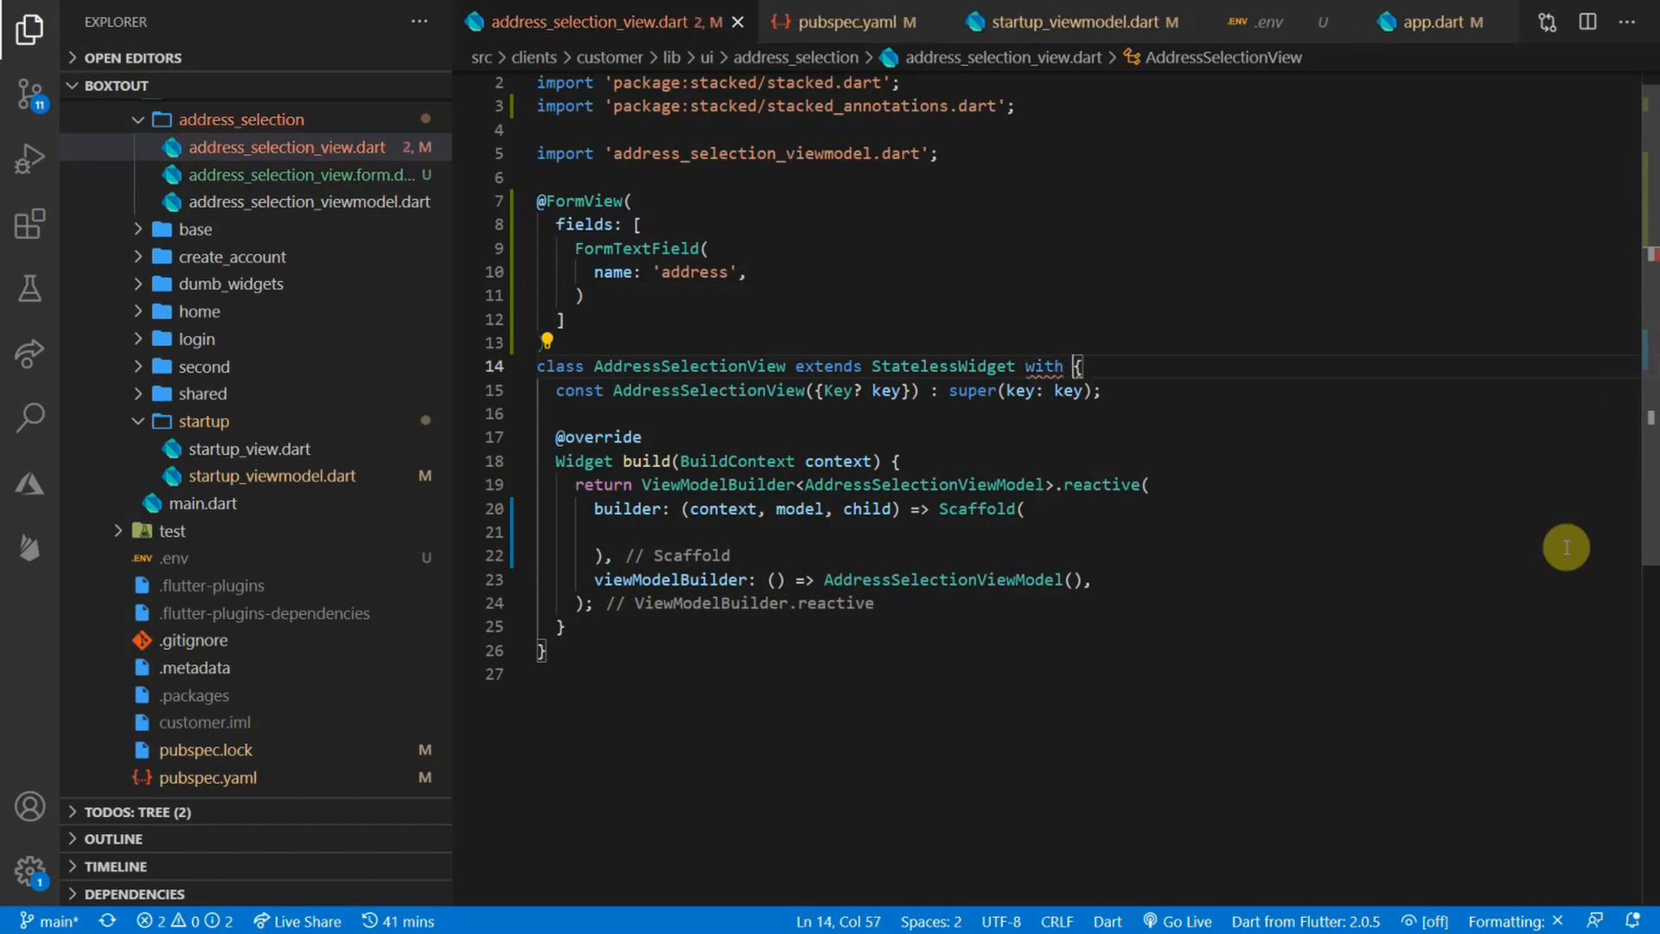
text($Add)
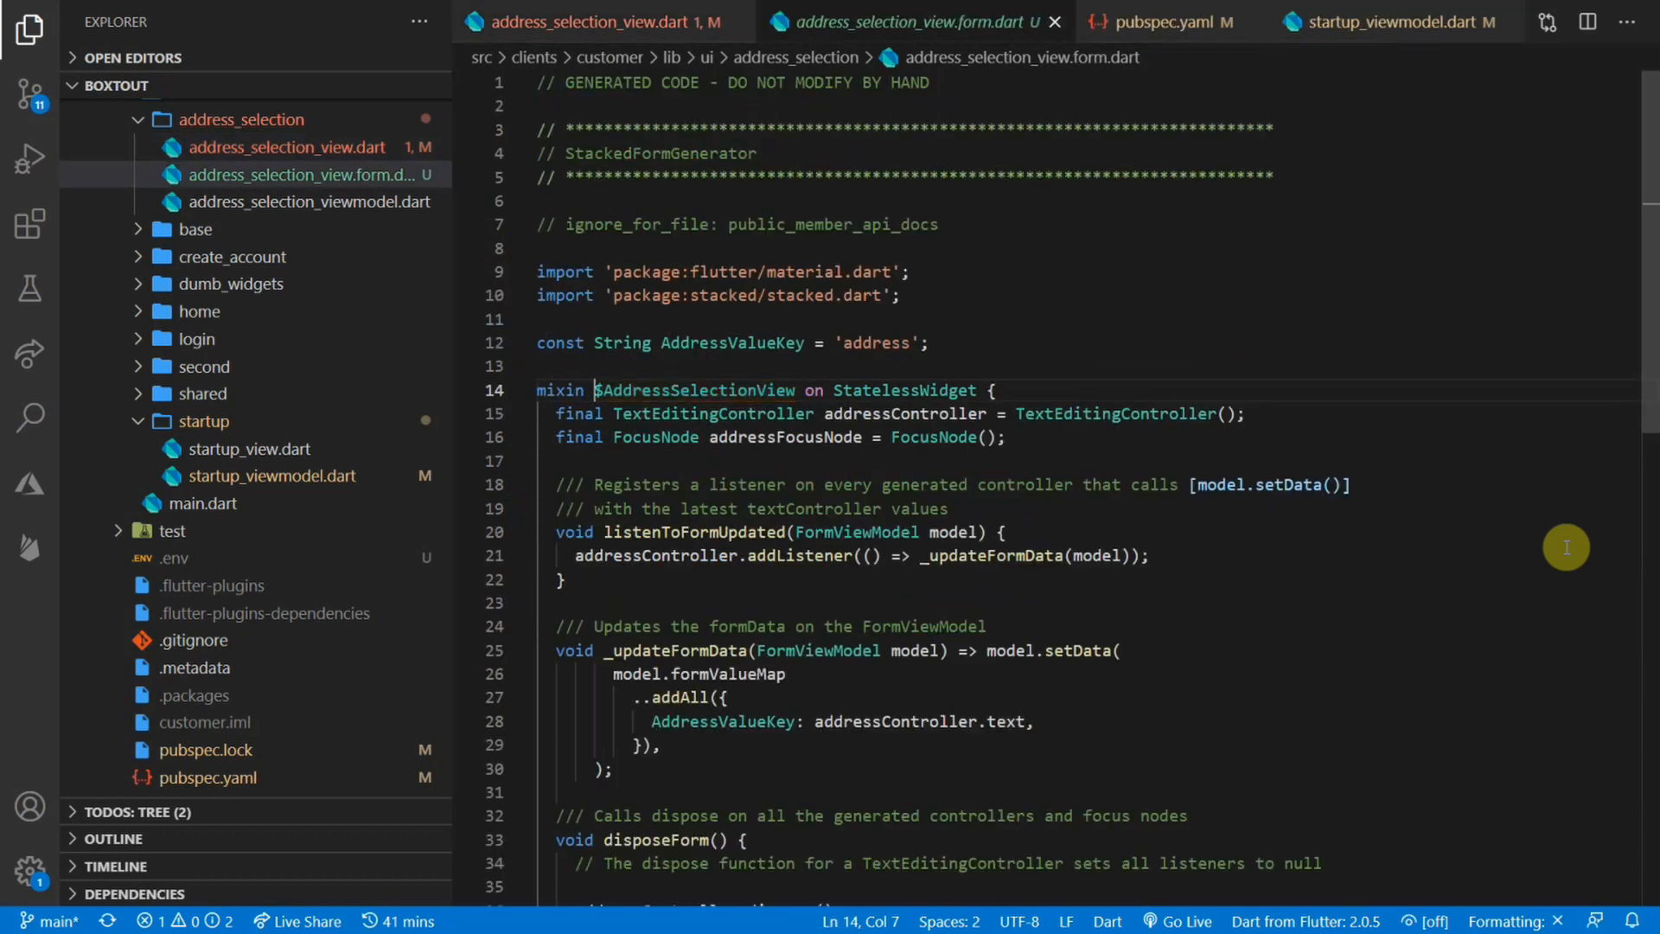
Open address_selection_viewmodel.dart from the Explorer.
click(585, 21)
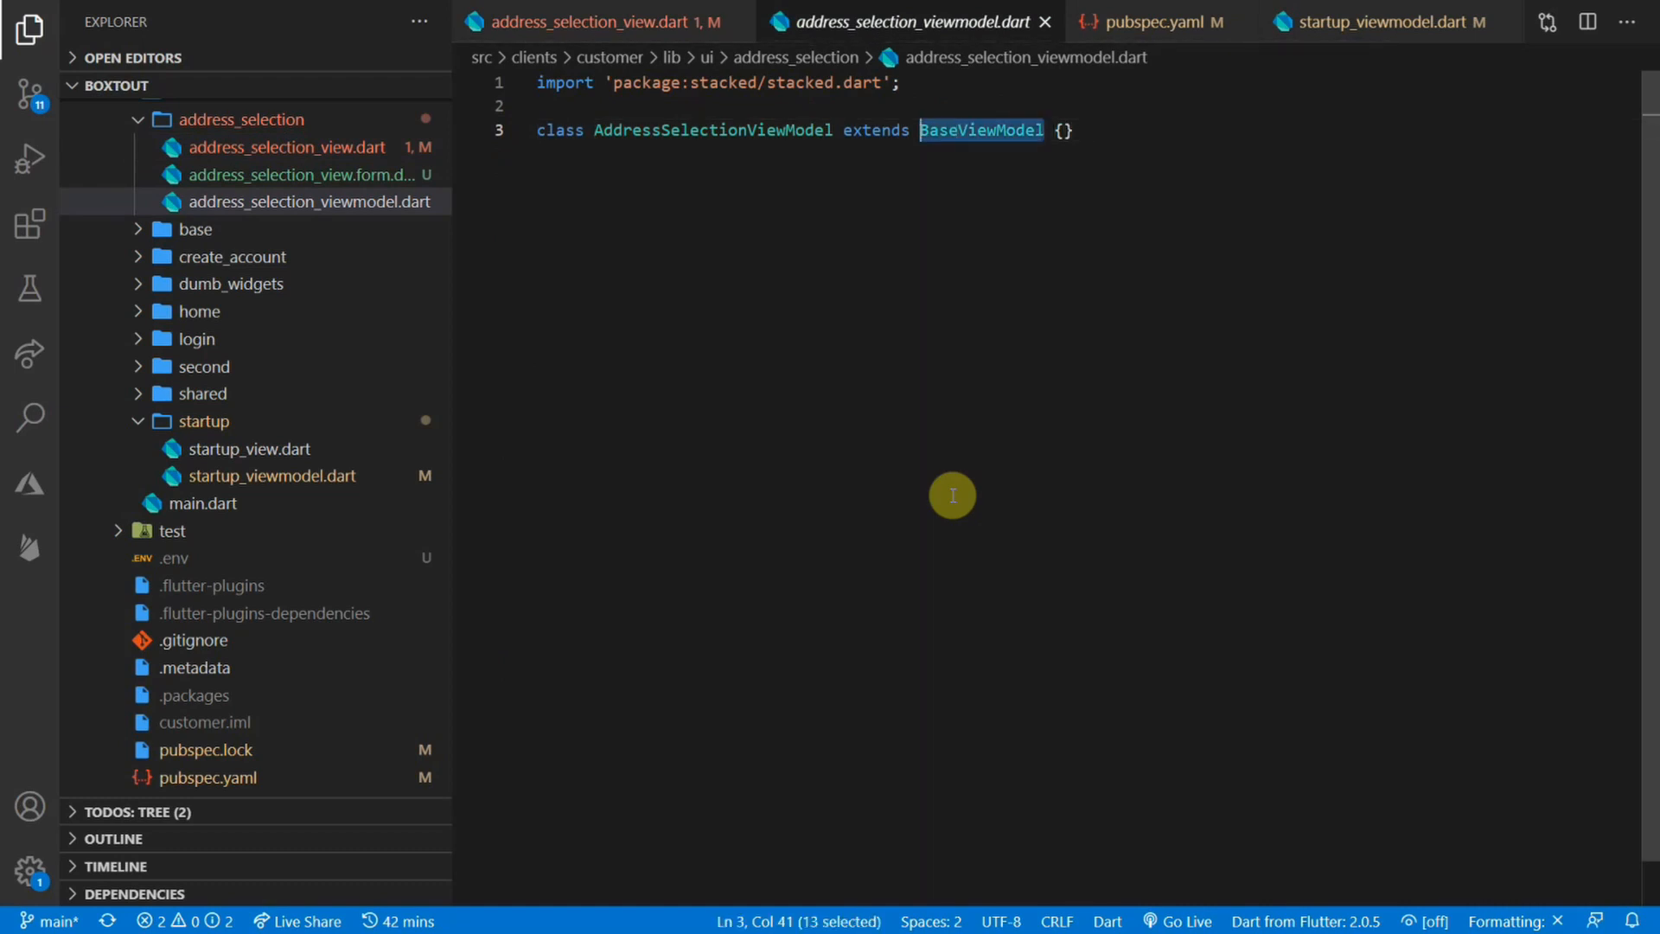
Extend FormViewModel, generate the setFormStatus override without its TODO, and start a final field.
text(FormViewModel)
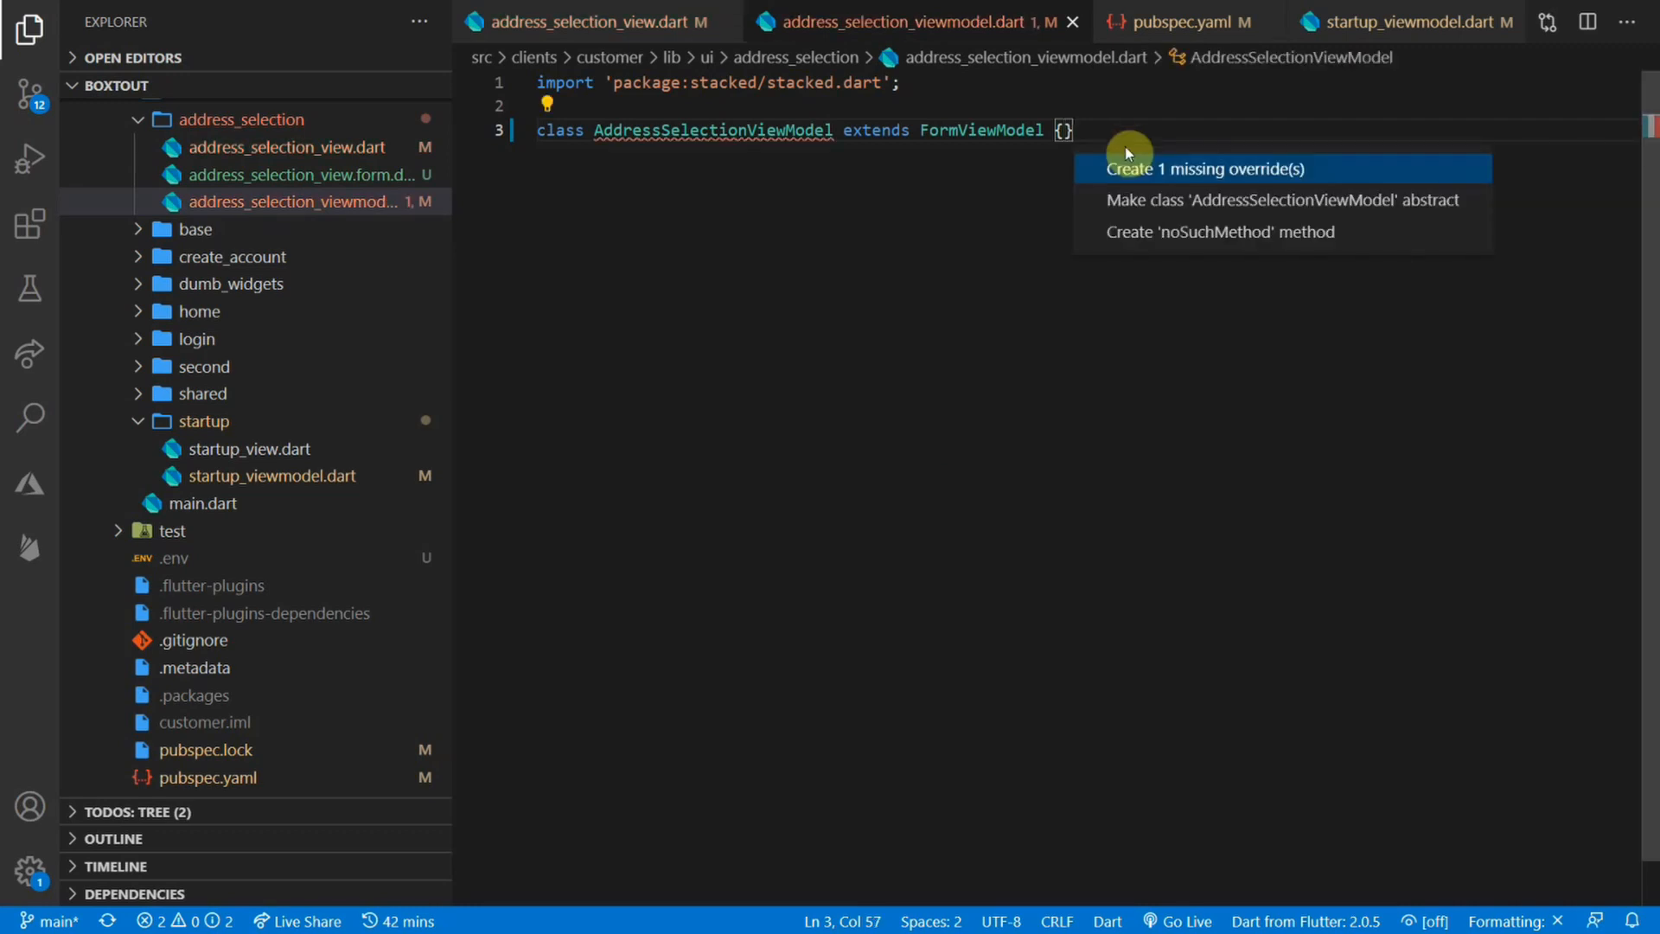
click(1203, 167)
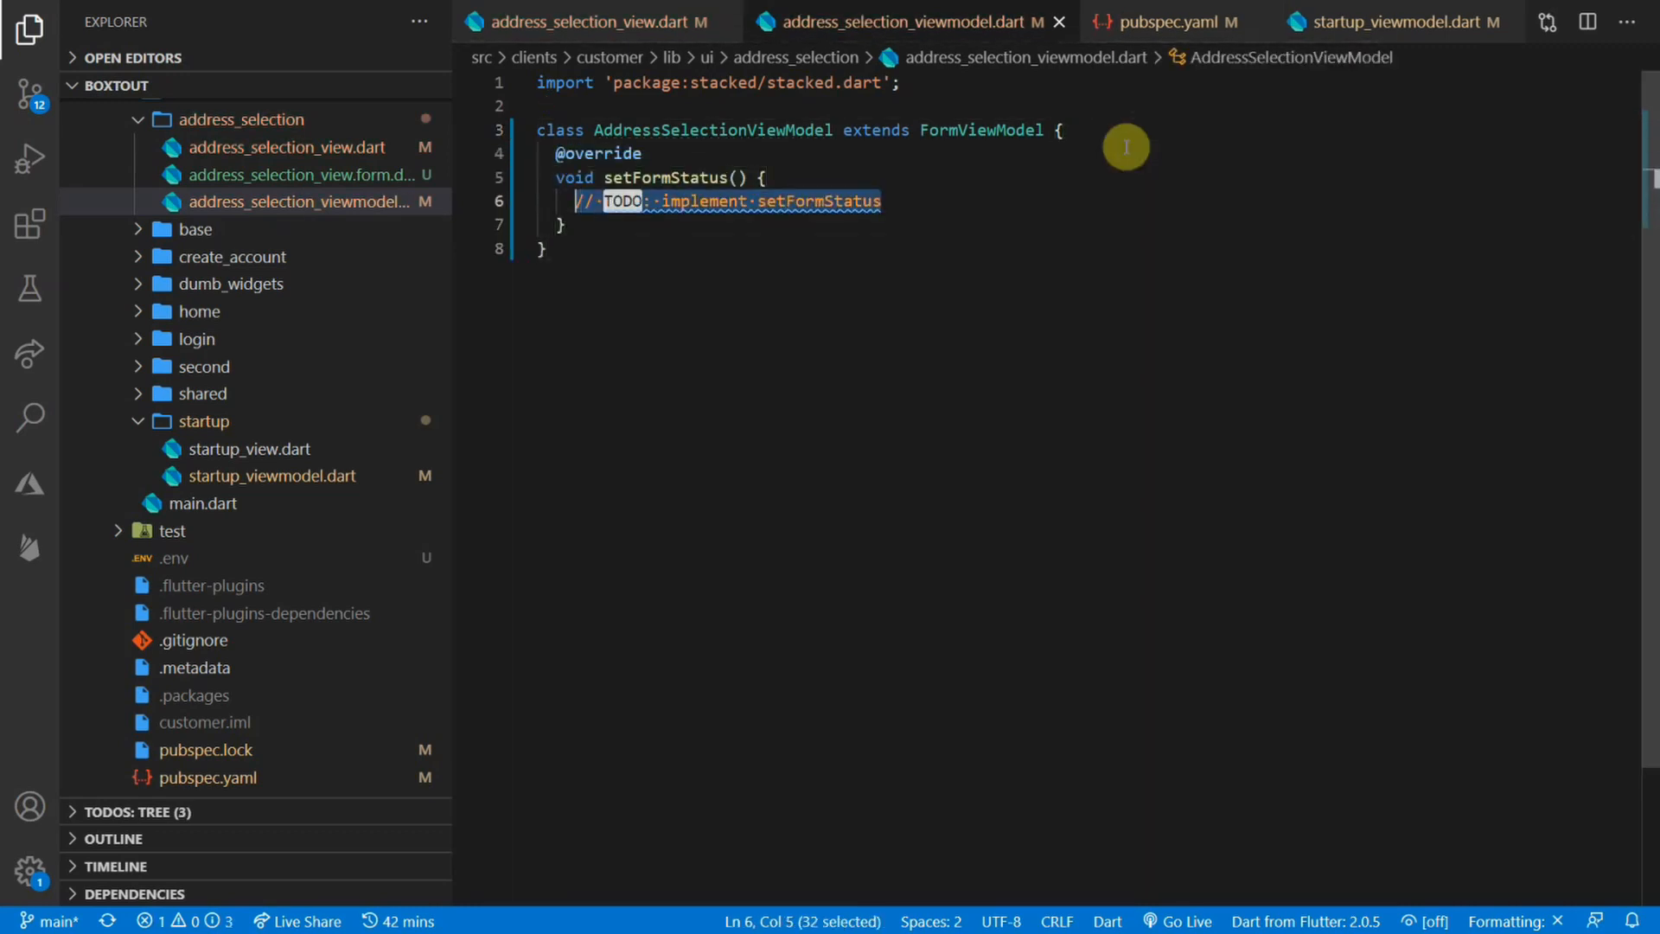
key(Delete)
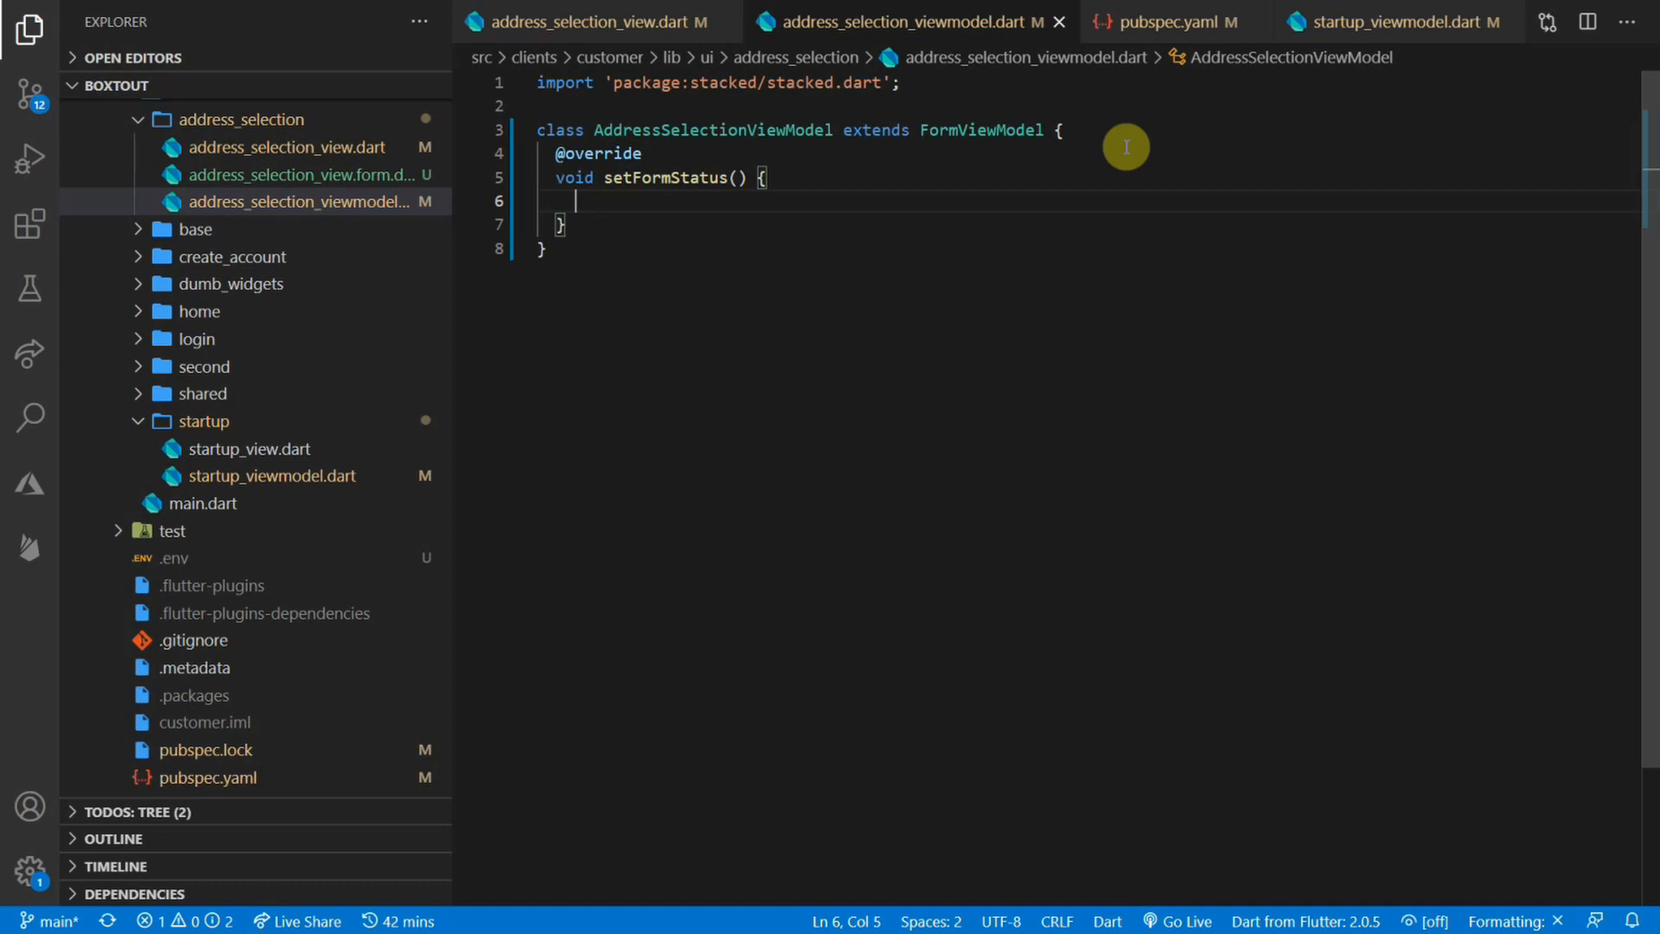
text(final)
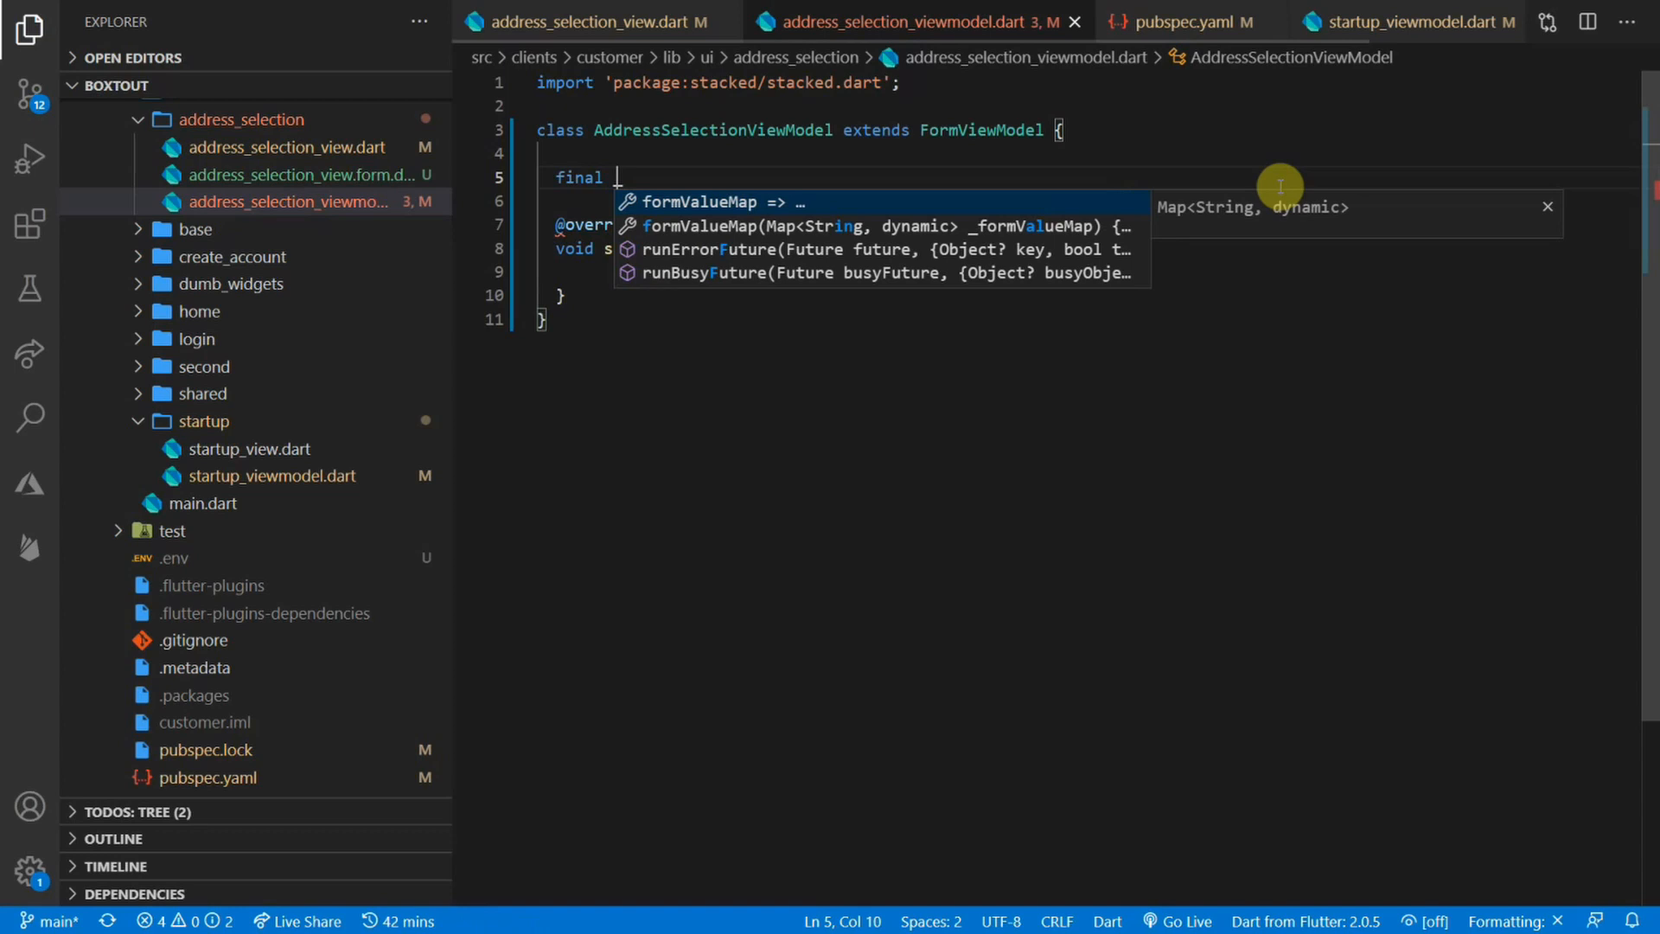
Declare _placesService from the locator and a _autoCompleteResults list with its autoCompleteResults getter.
text(_placesService = locator<PlacesService>();)
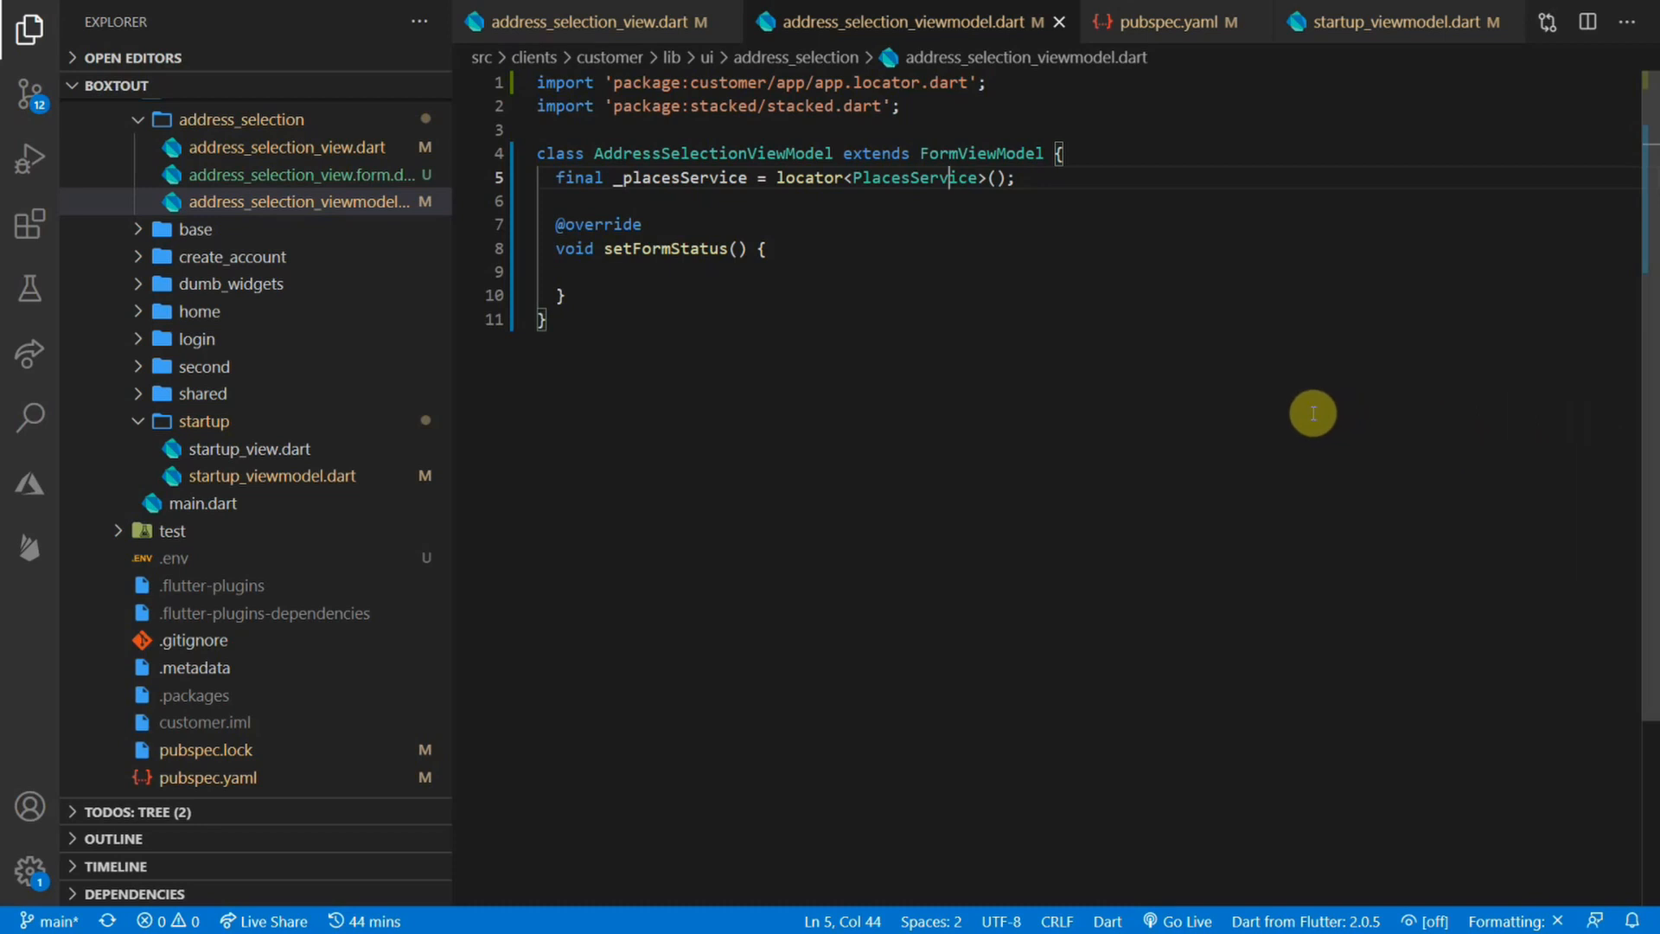
mouse_move(1280, 408)
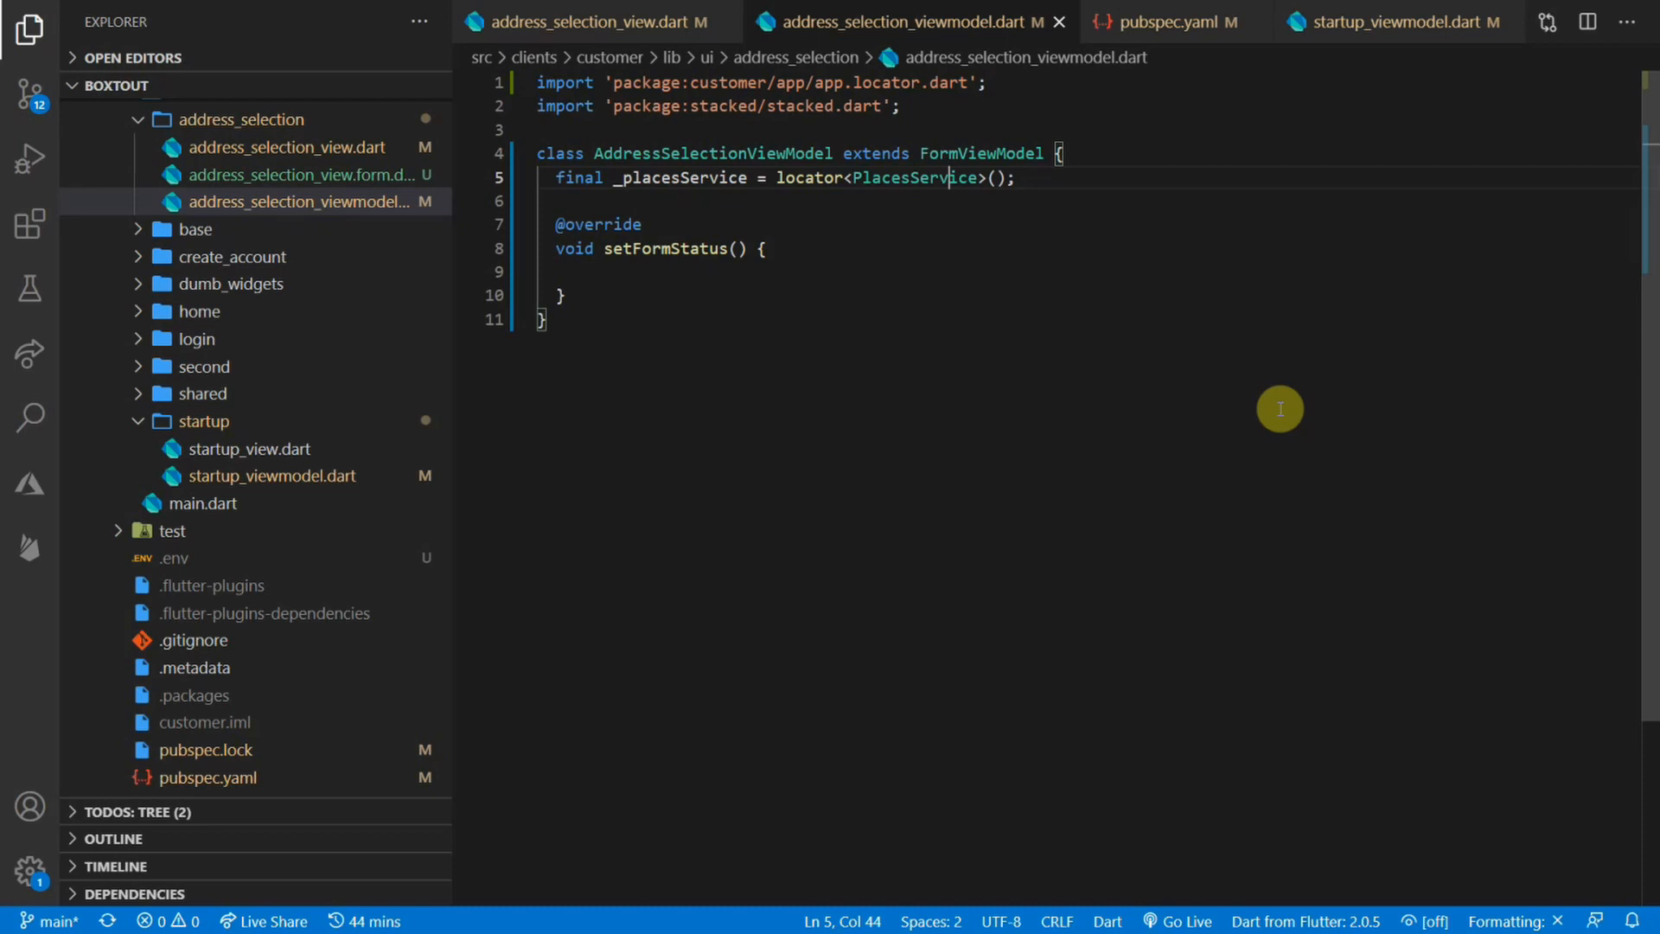
text(List<PlacesAutoComplete)
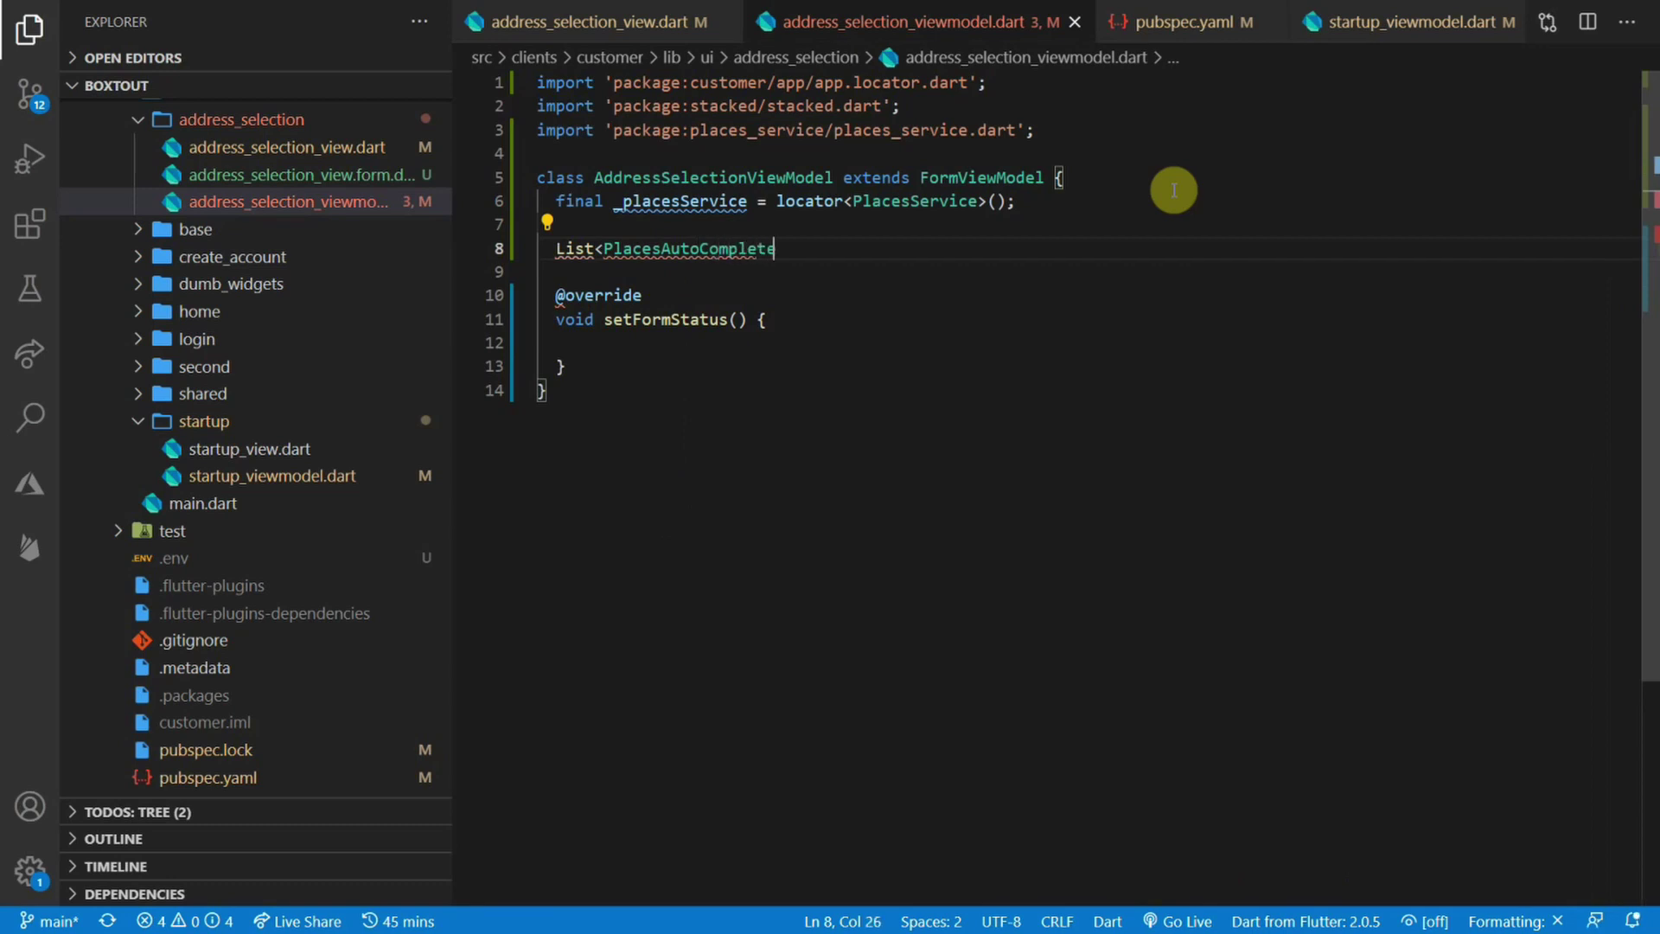
text(Result> _auto)
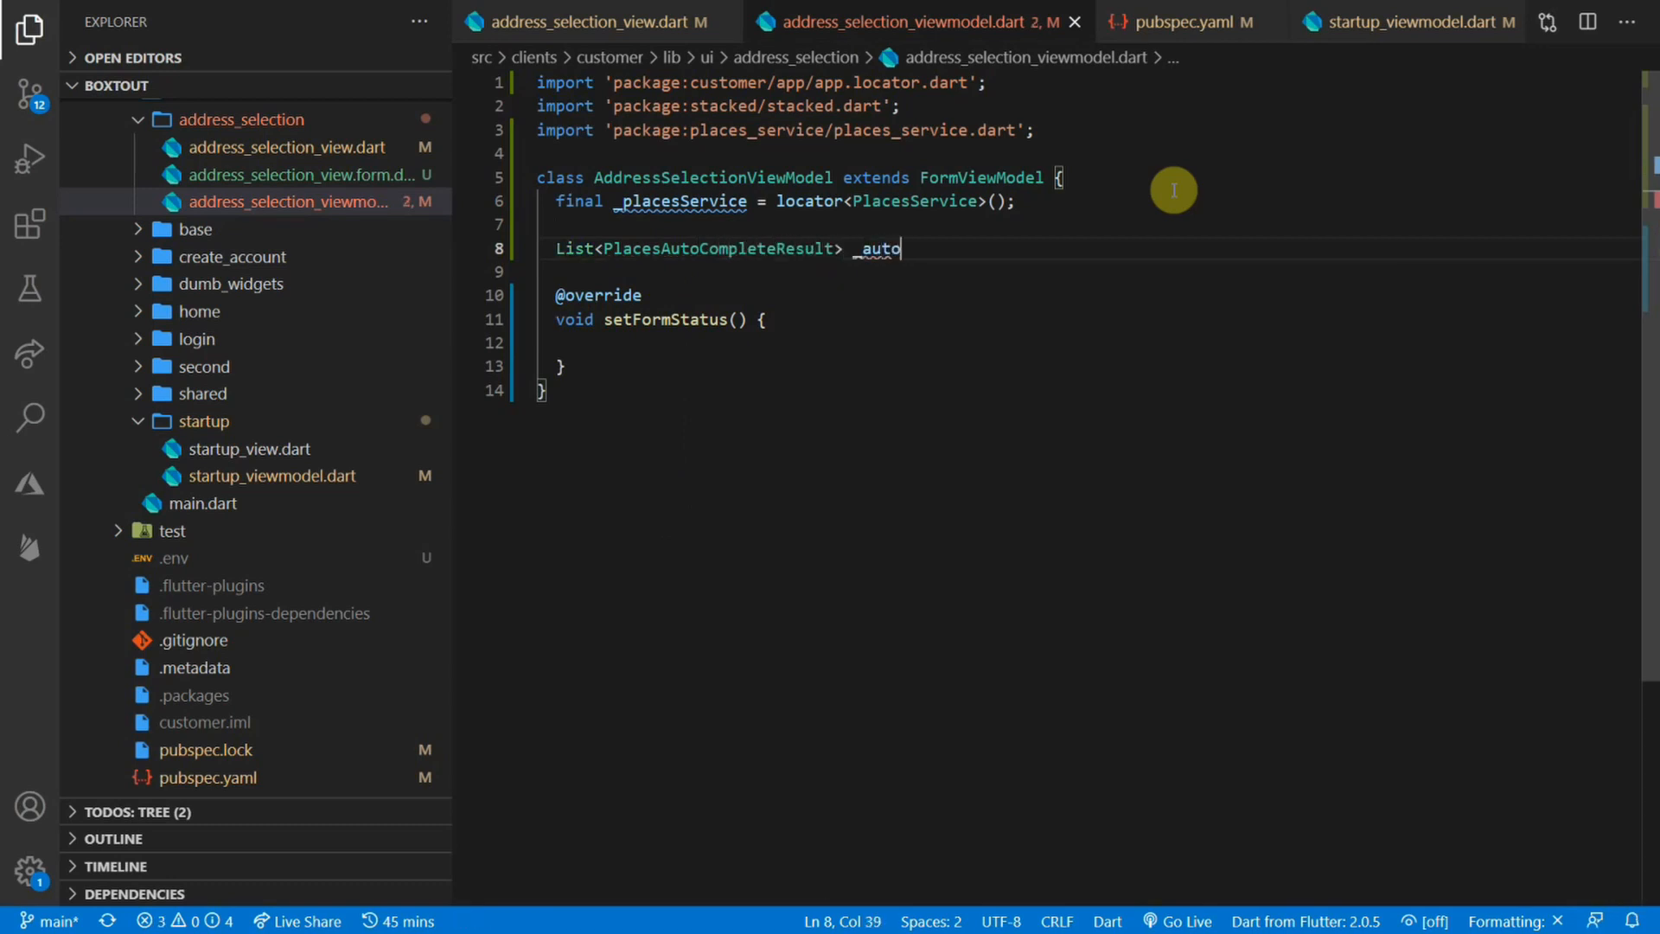
text(CompleteResults = [];)
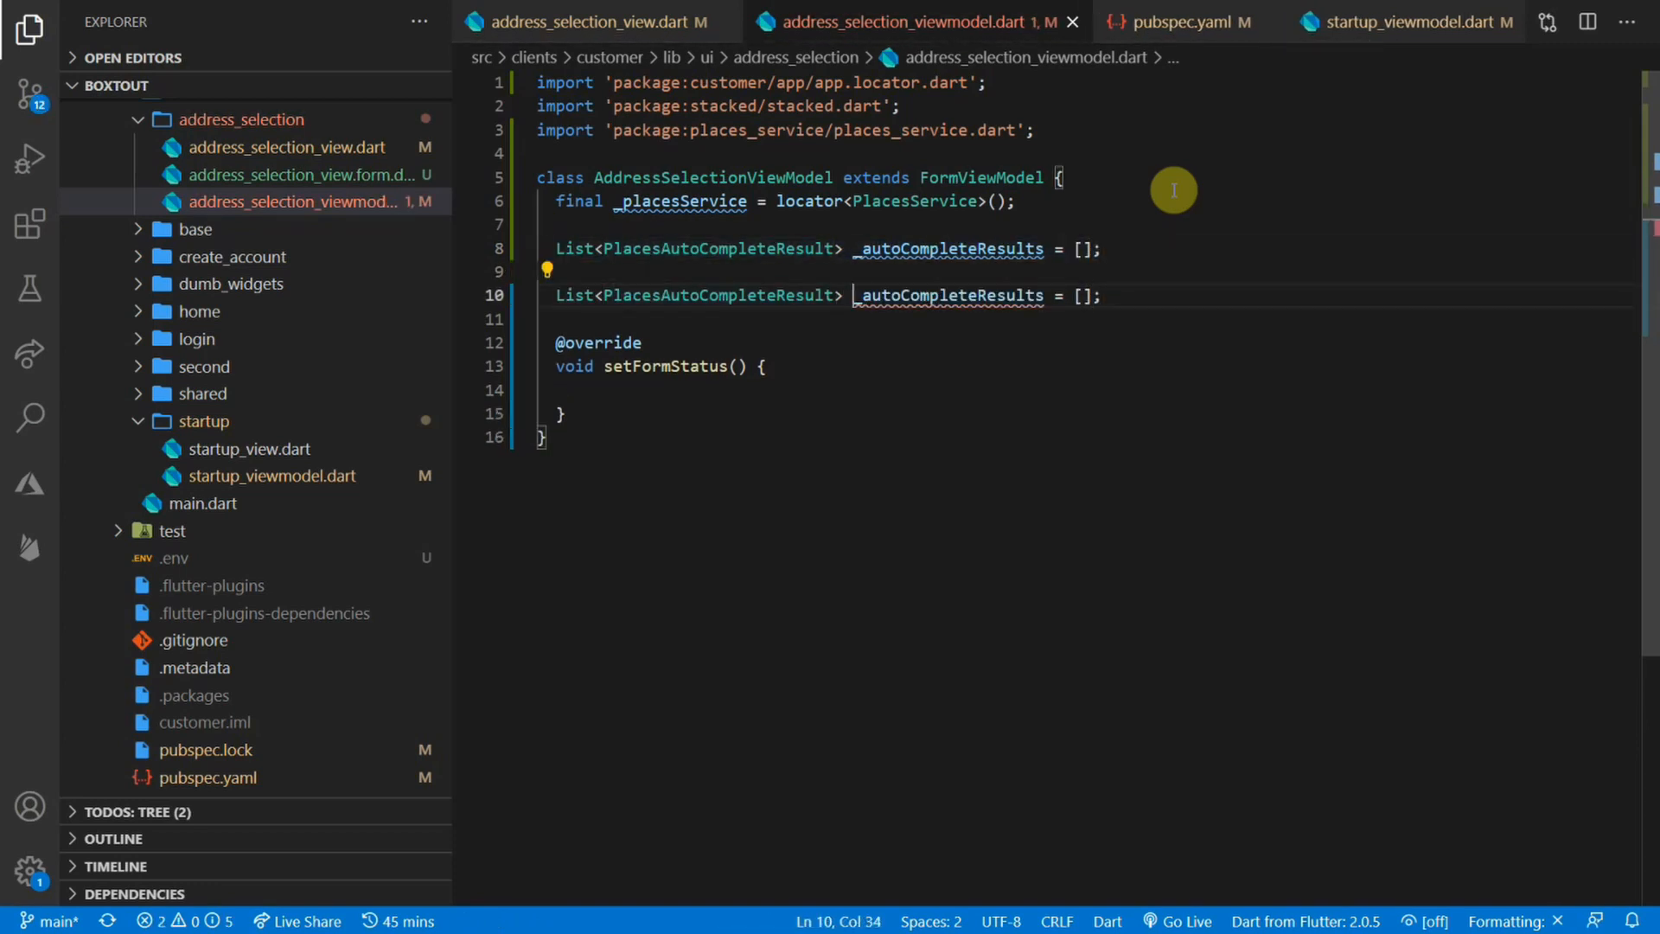
text(get autoCompleteResults)
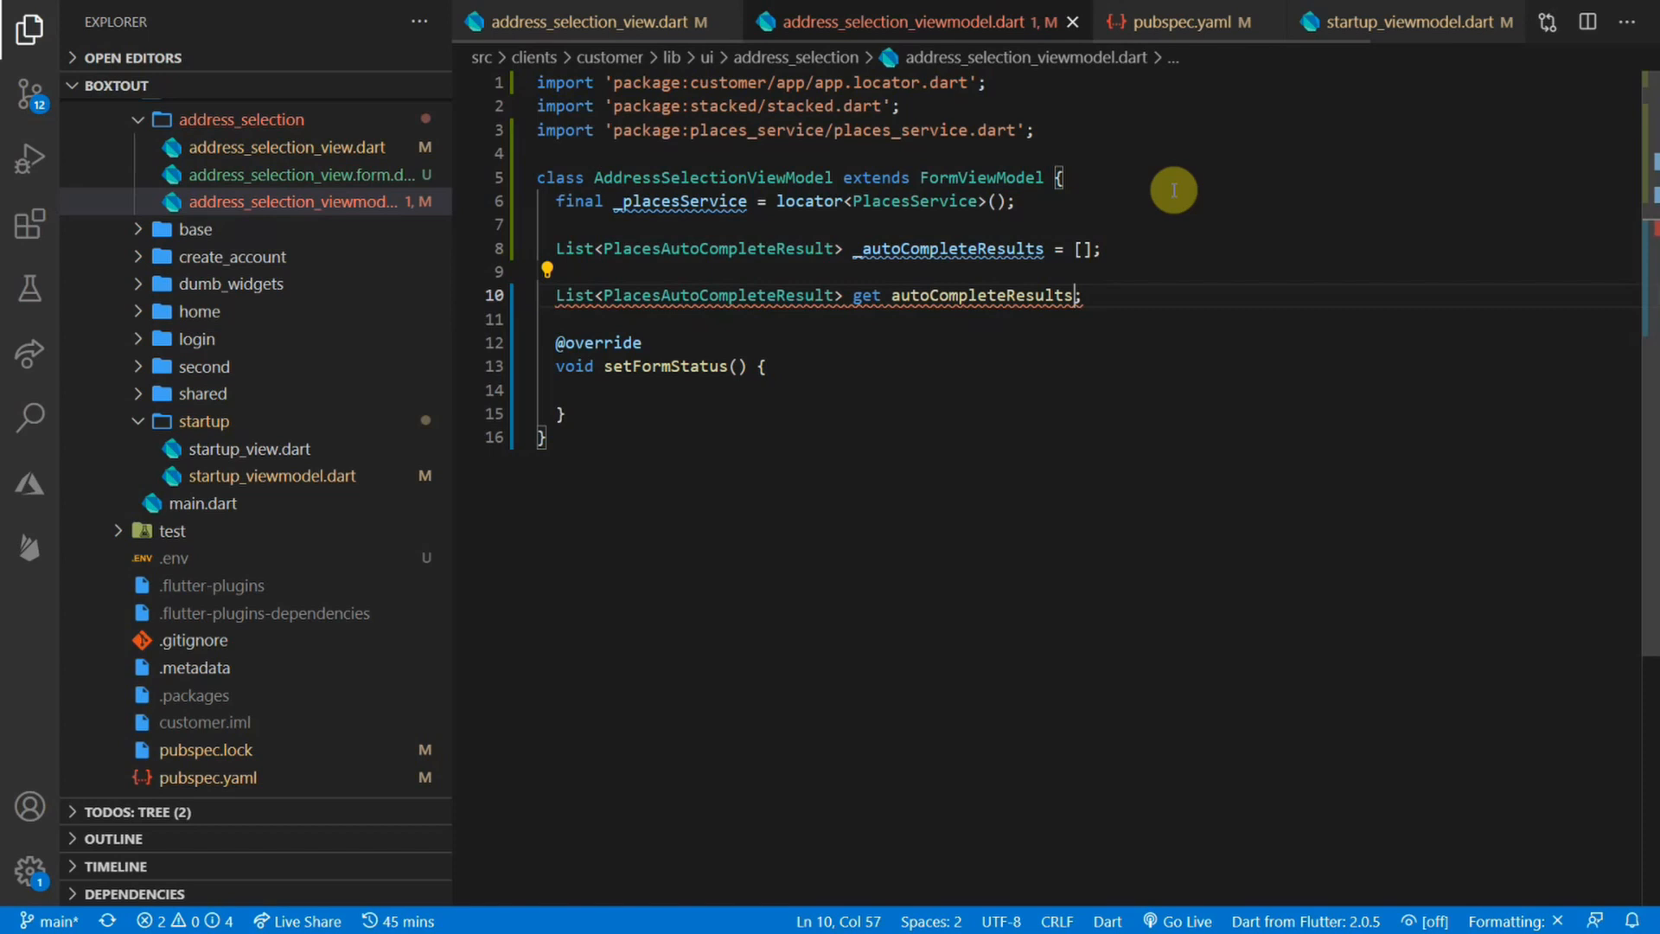
Add a bool hasAutoCompleteResults getter and begin a Future<void> method.
text(b)
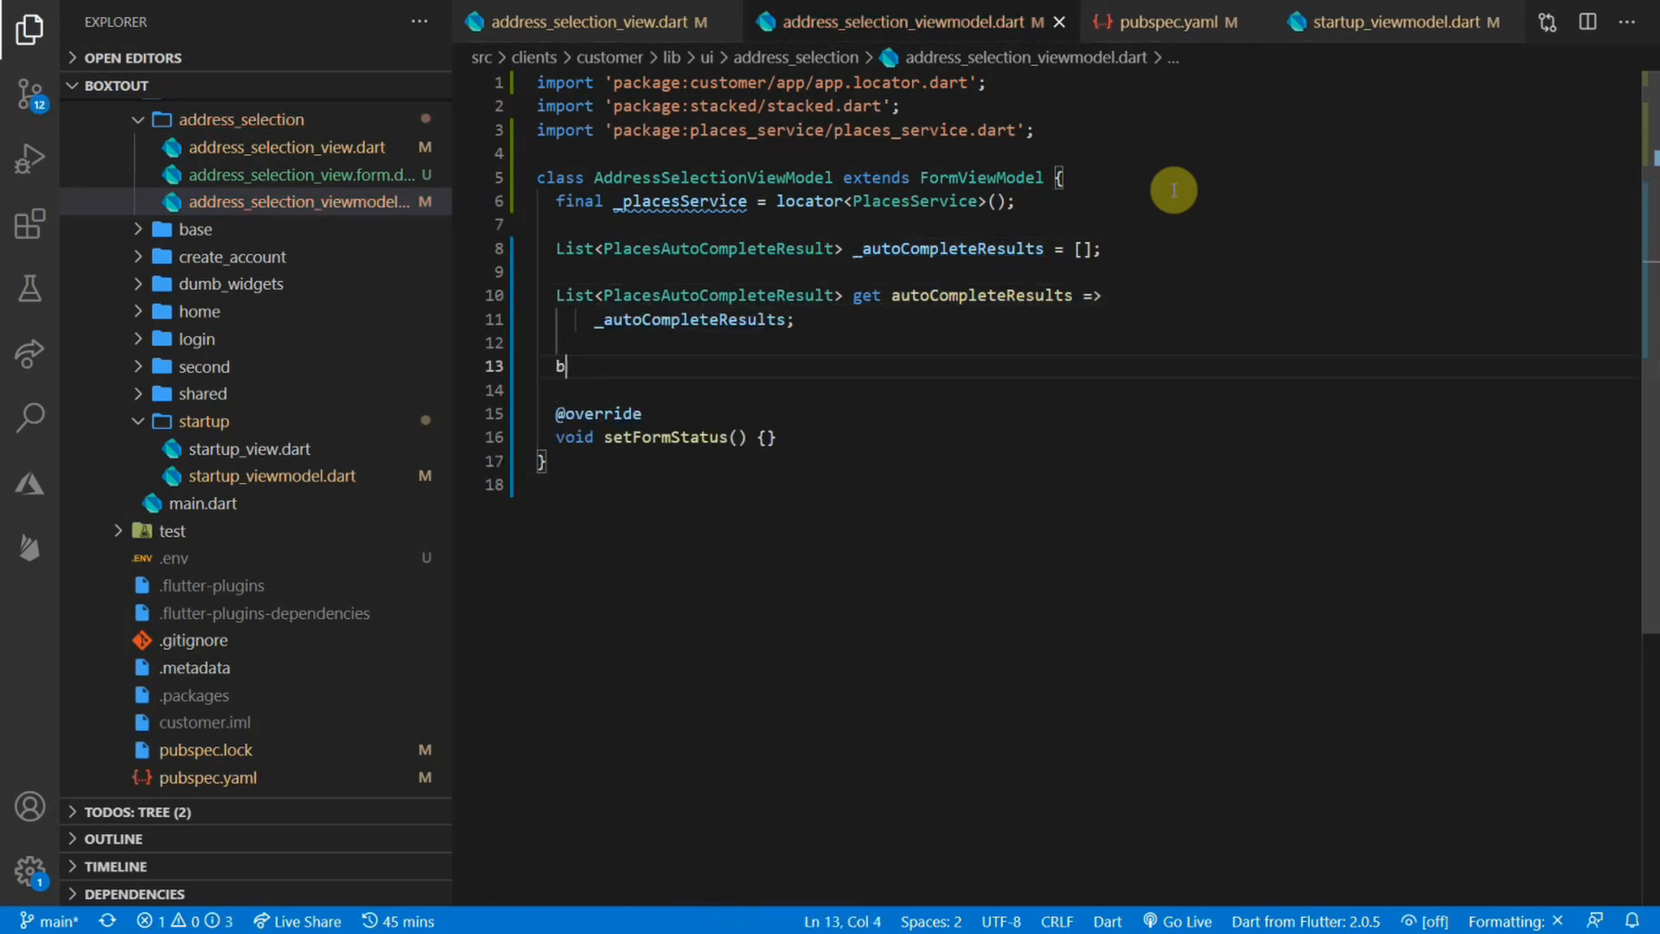
text(ool get hasAuit)
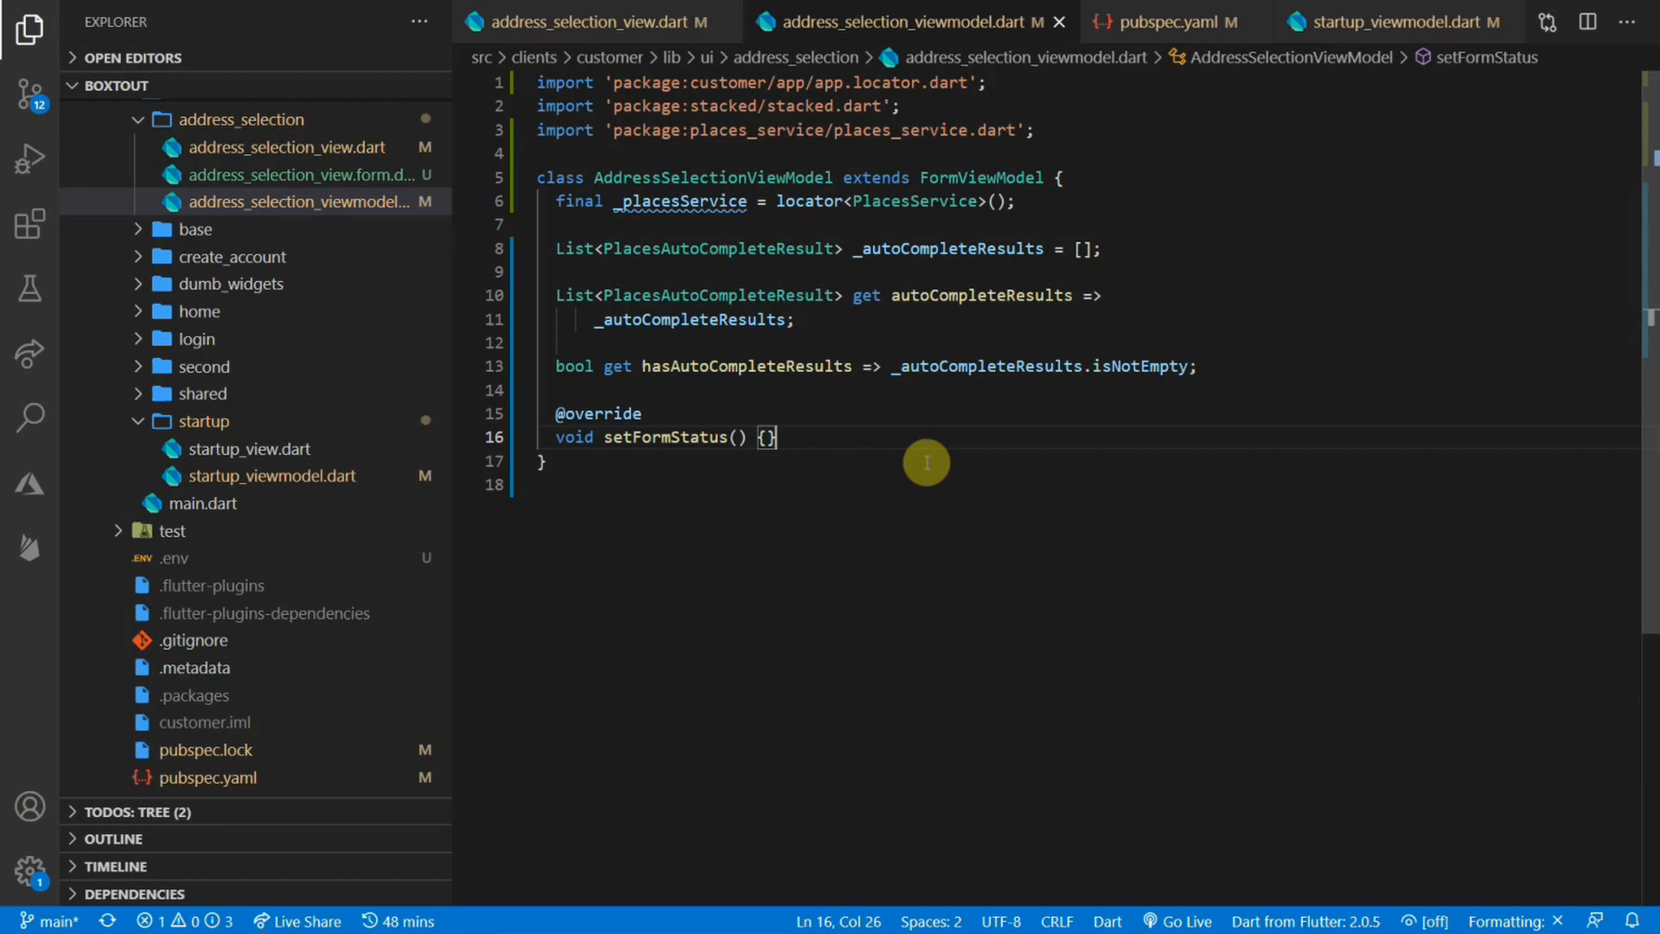
text(Future<void>)
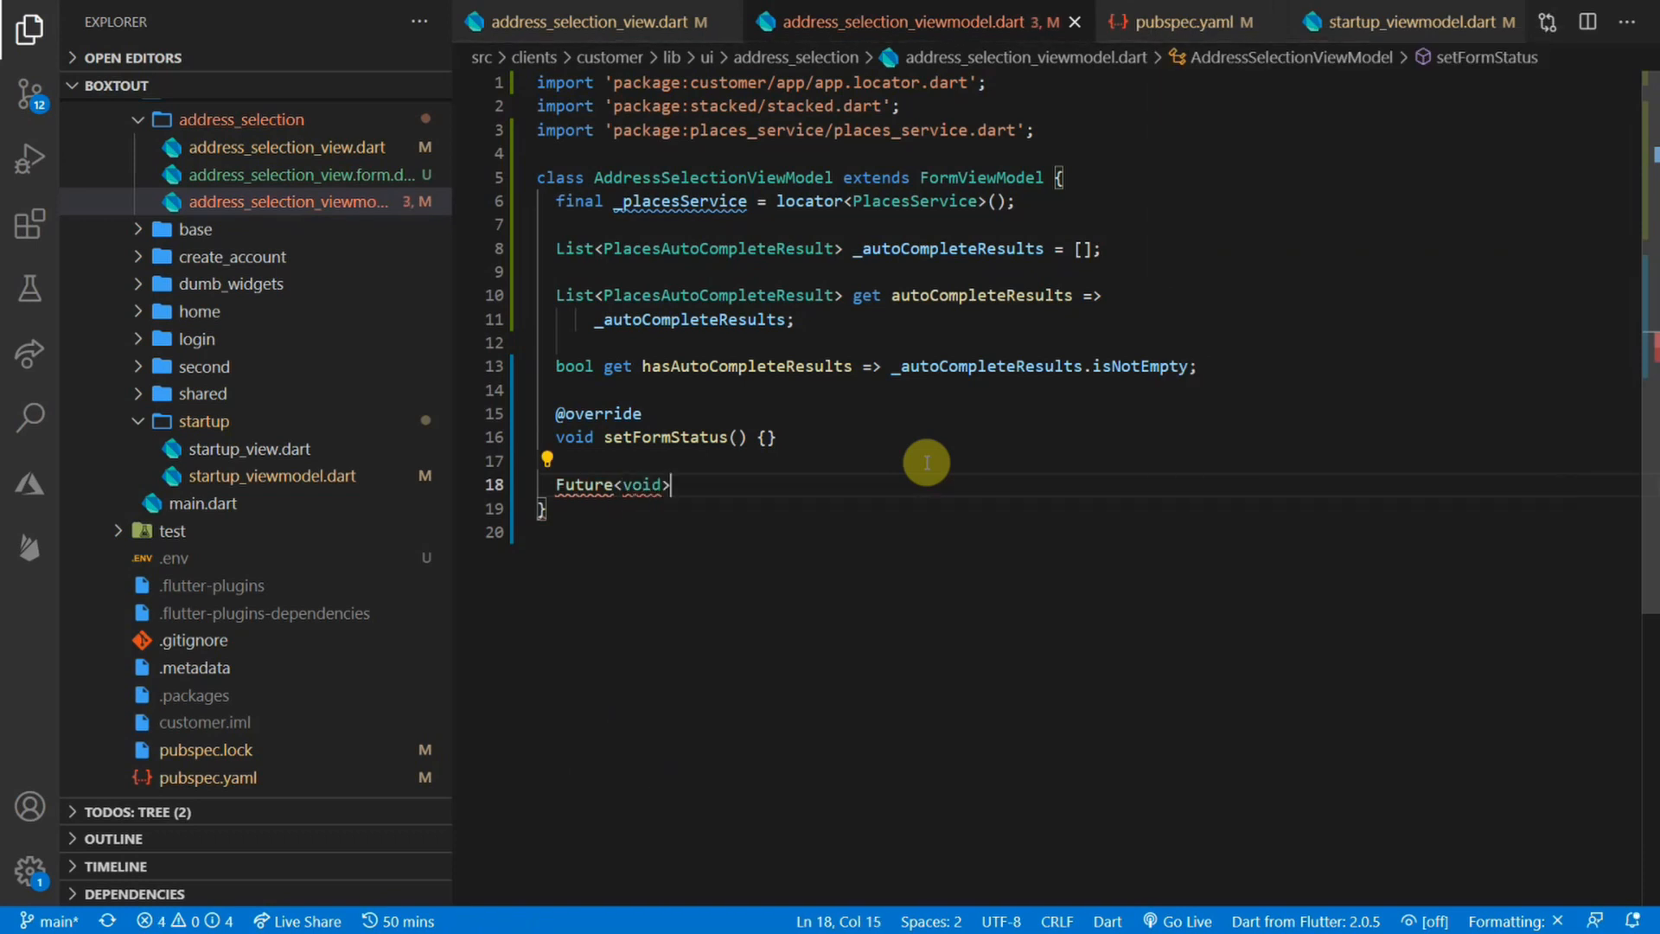
Write _getAutoCompleteResults awaiting _placesService.getAutoComplete(addressValue!) and import address_selection_view.form.dart.
text(_getAutoCompleteResults() {})
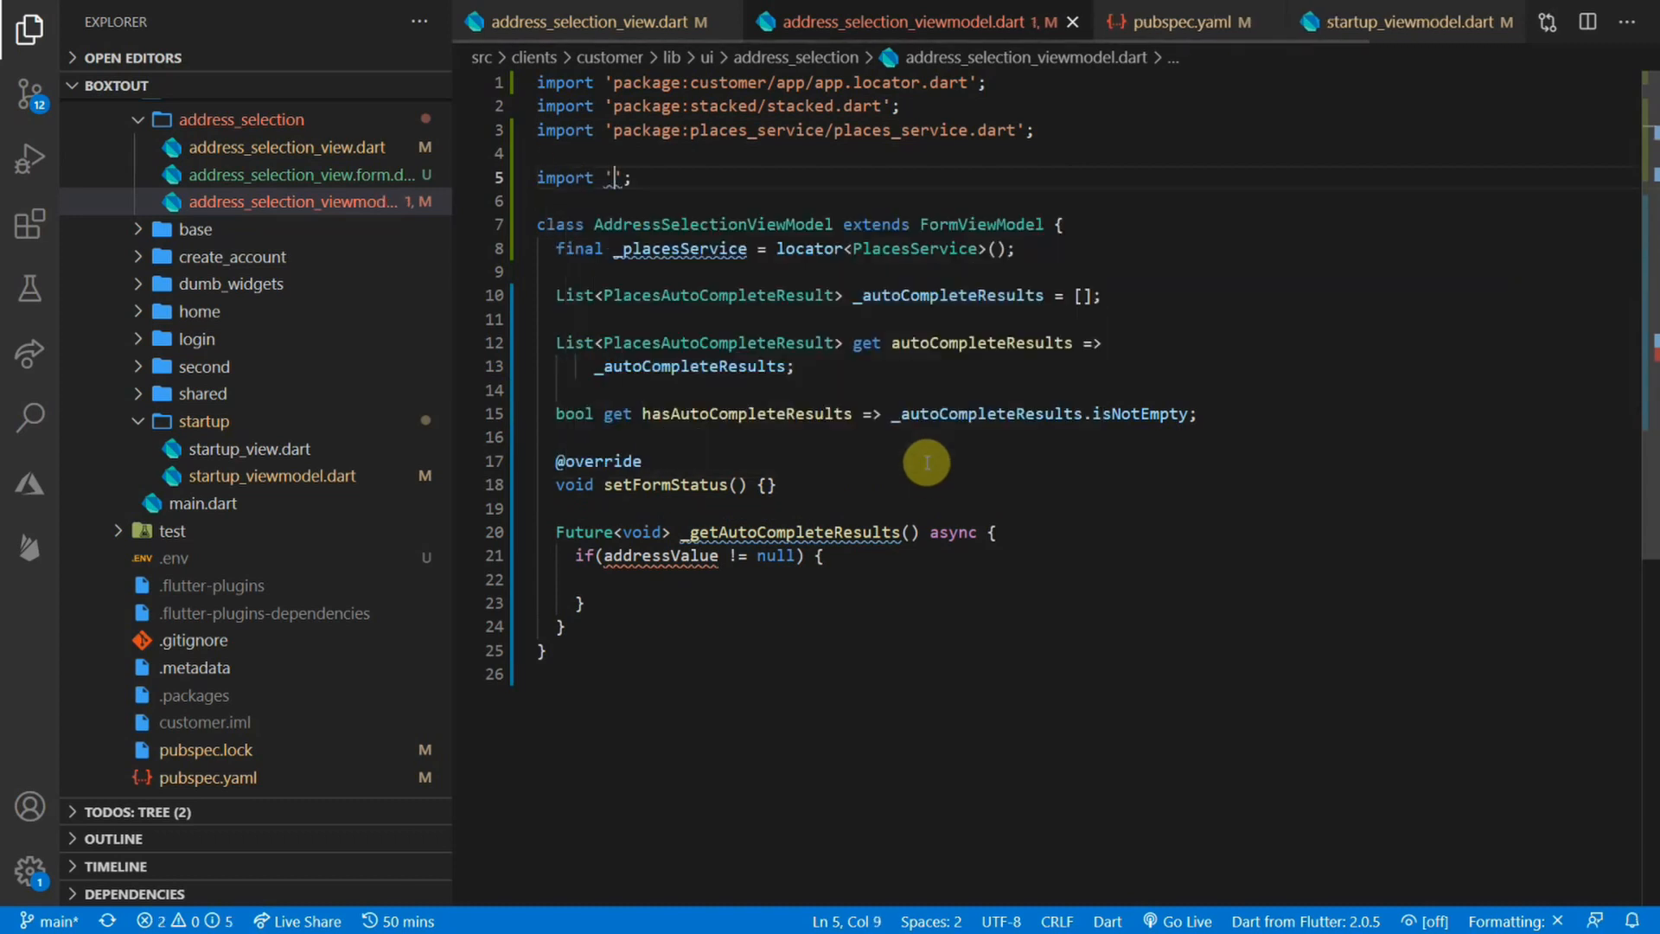
text(address_Se)
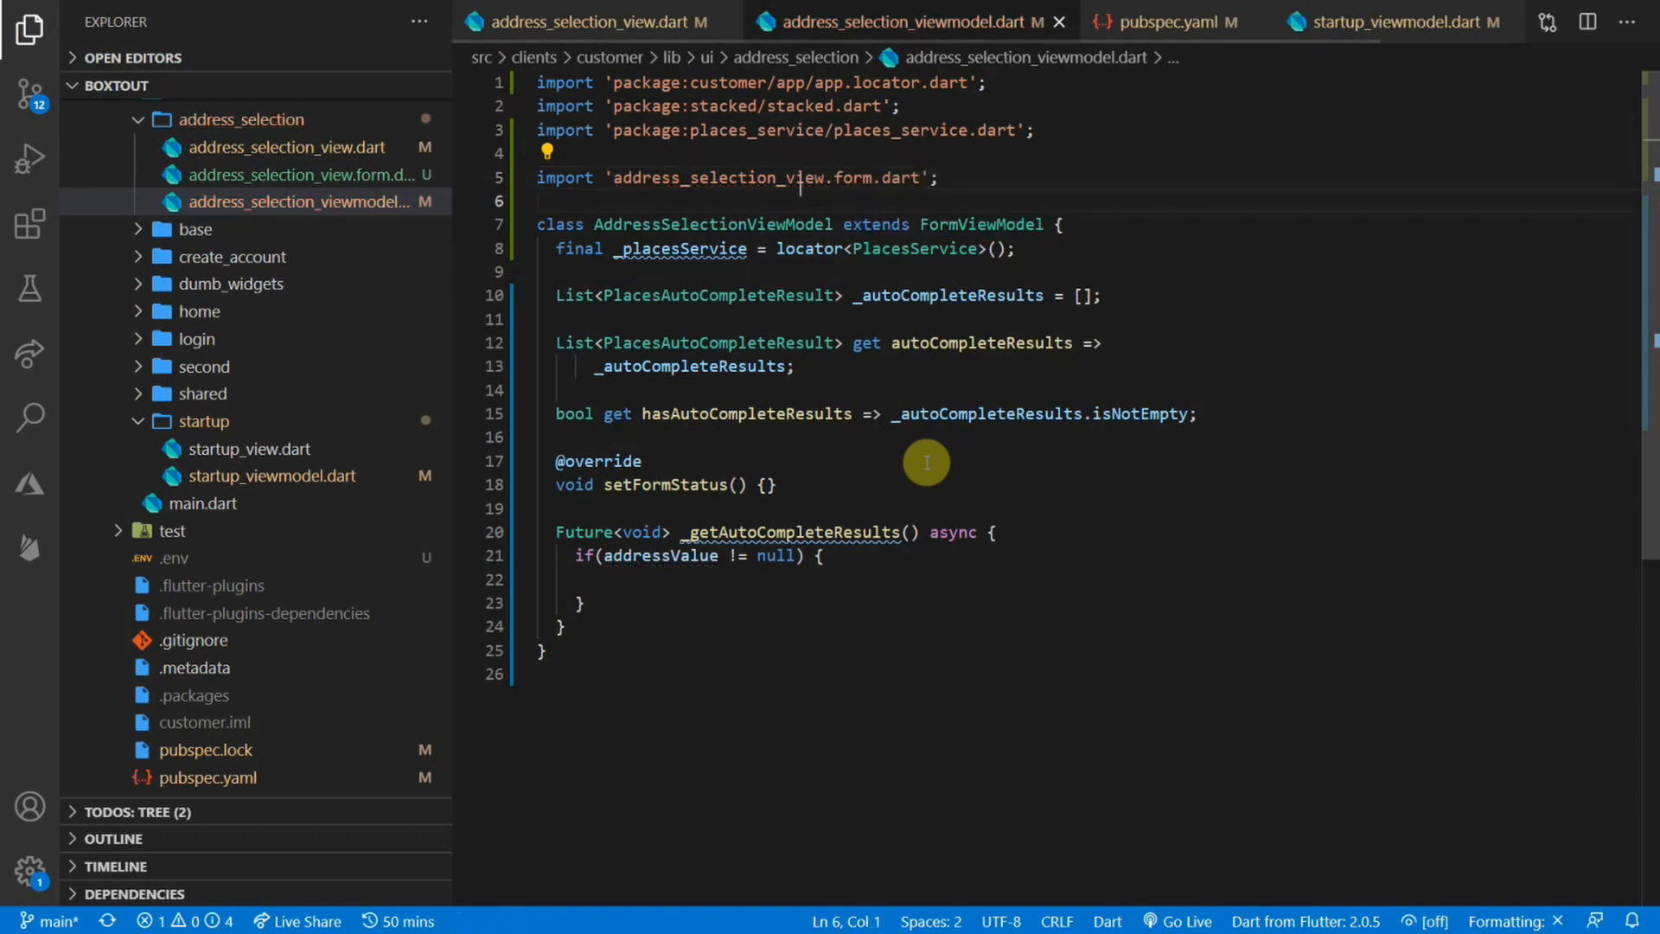
text(fina)
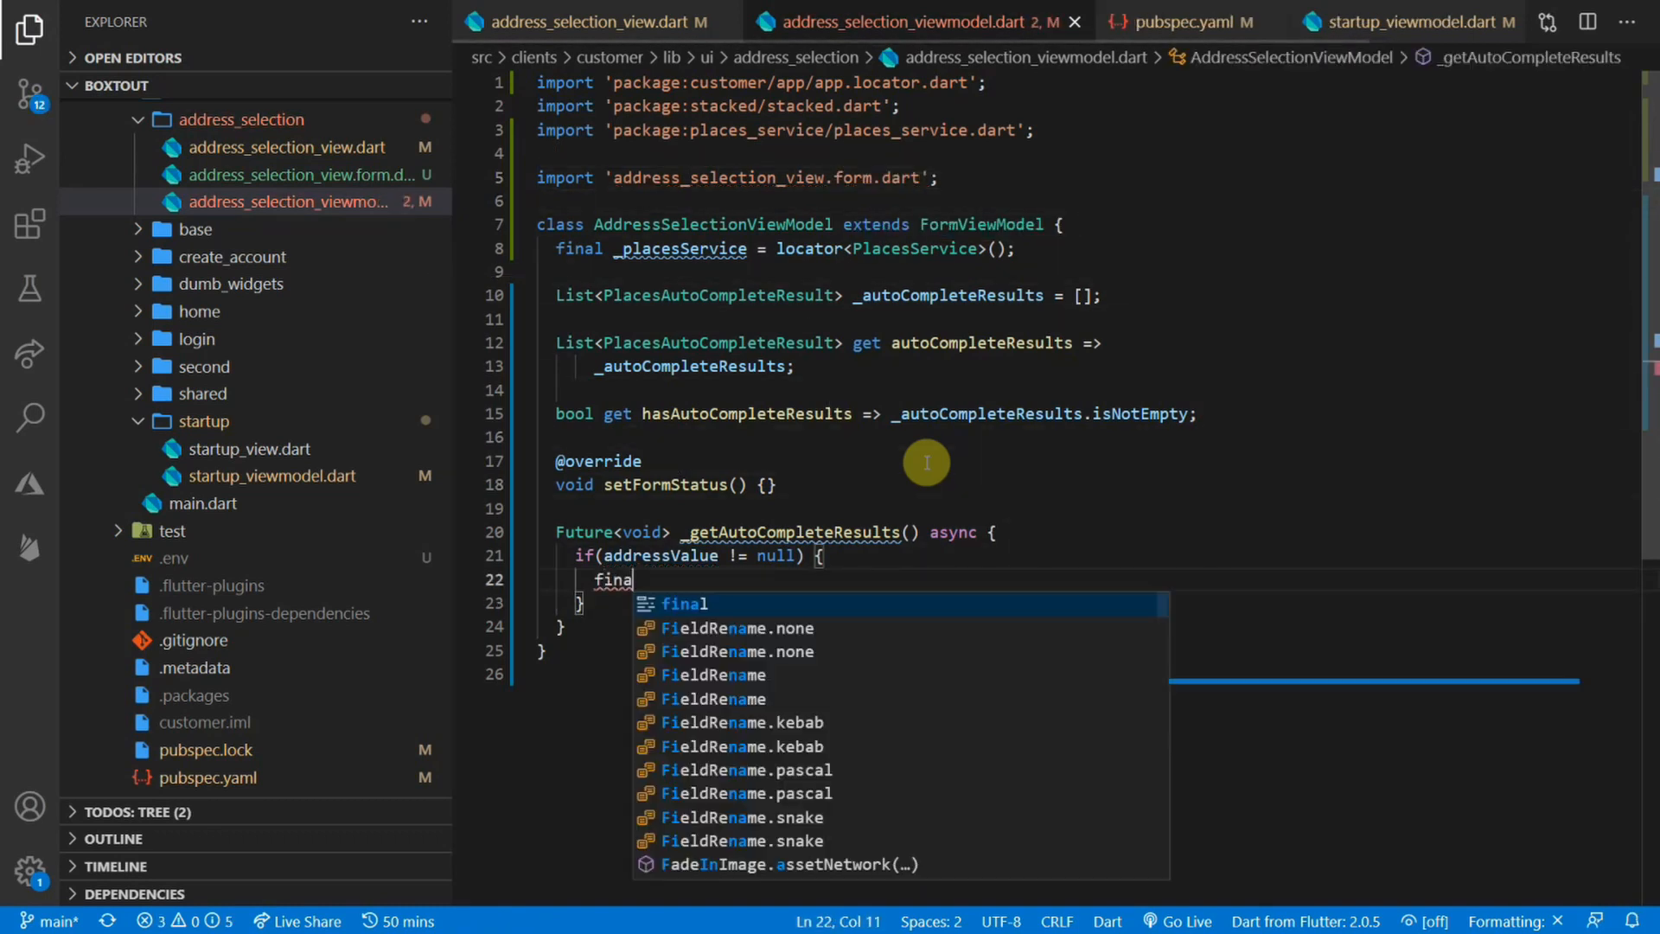
text(placesResults = await)
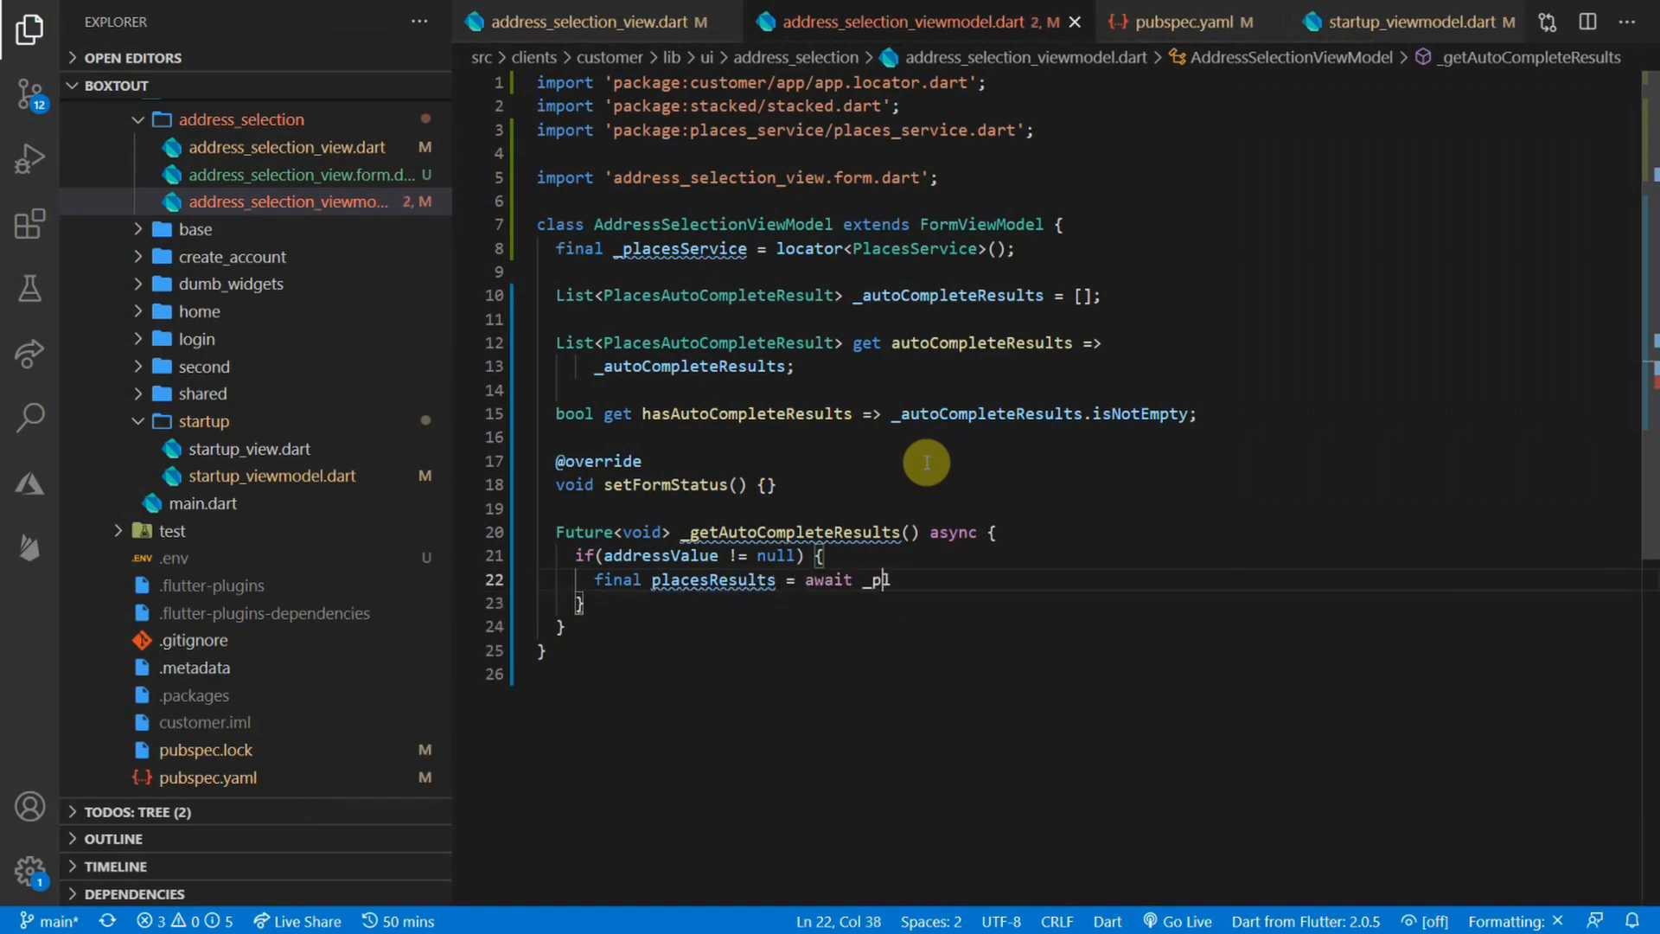
text(_placesService.getAutoComplete(input))
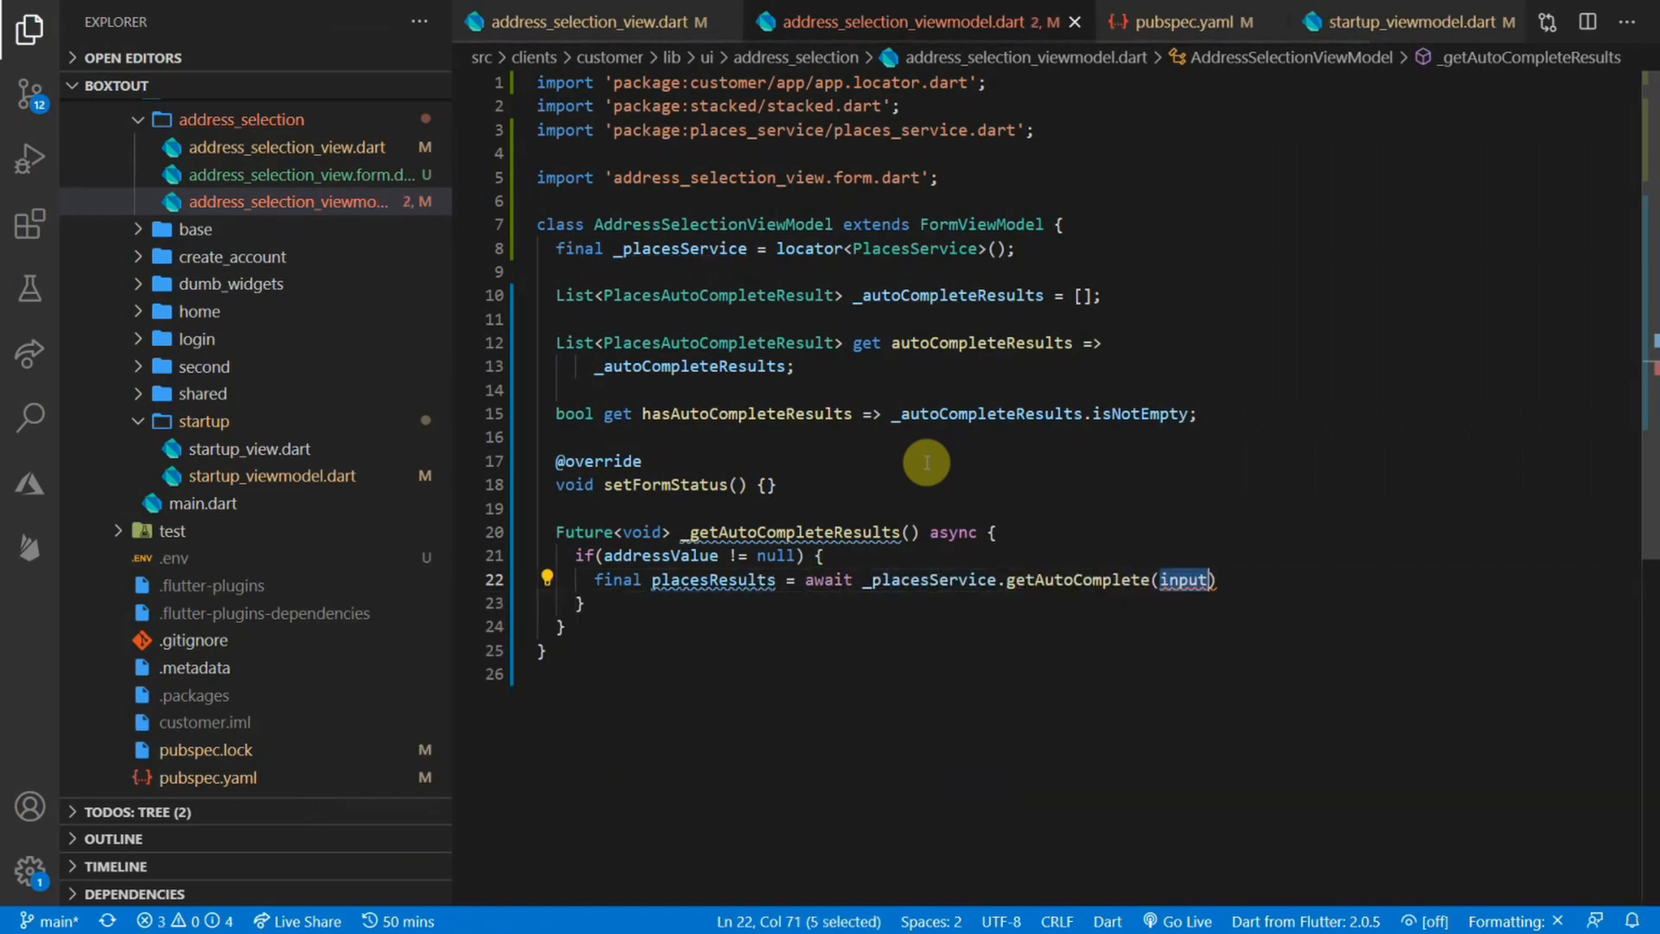
text(addressValue!)
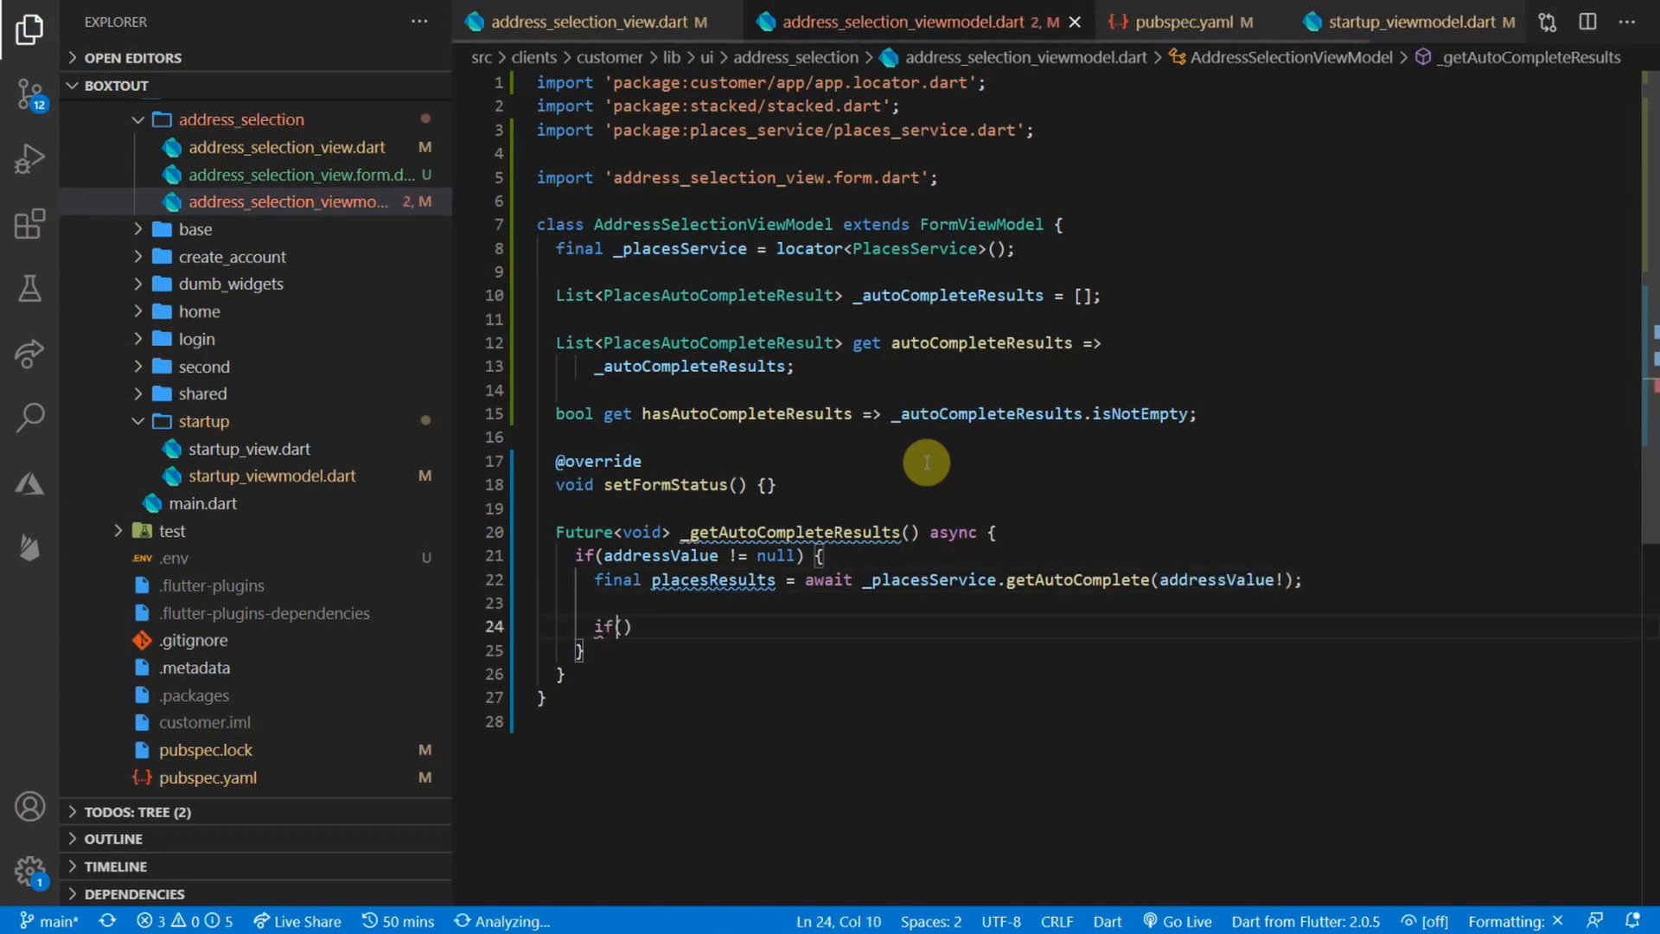
Store placesResults when not null into _autoCompleteResults and call notifyListeners().
text(placesResults != null)
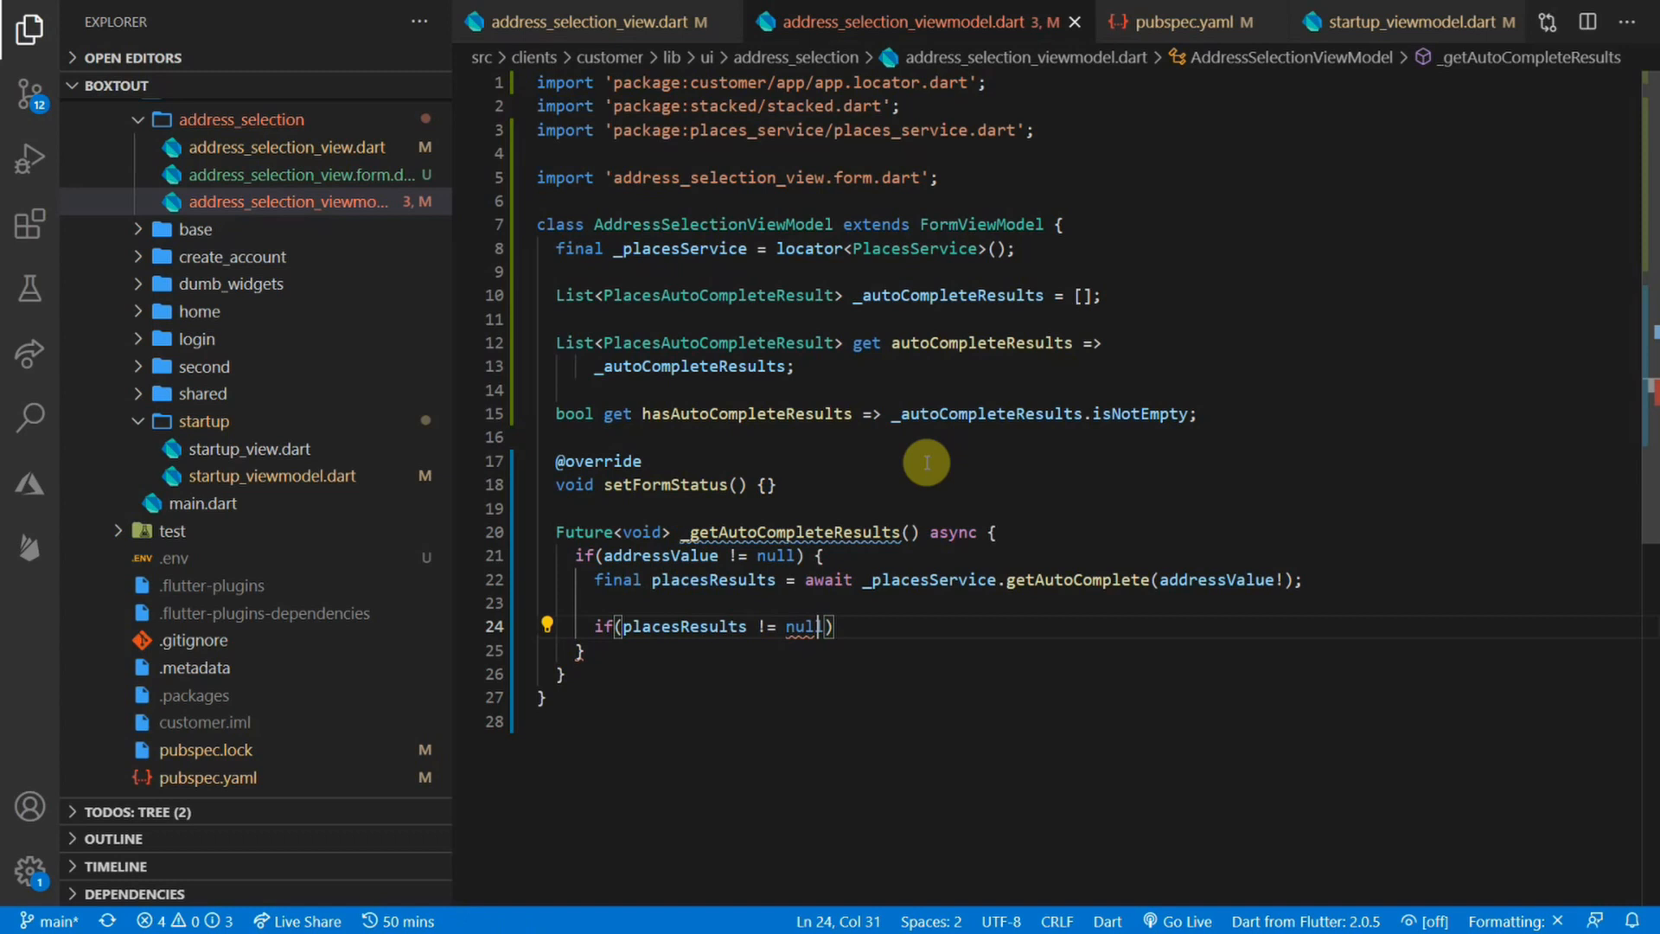
text(_autoCompleteResults = placesResults;)
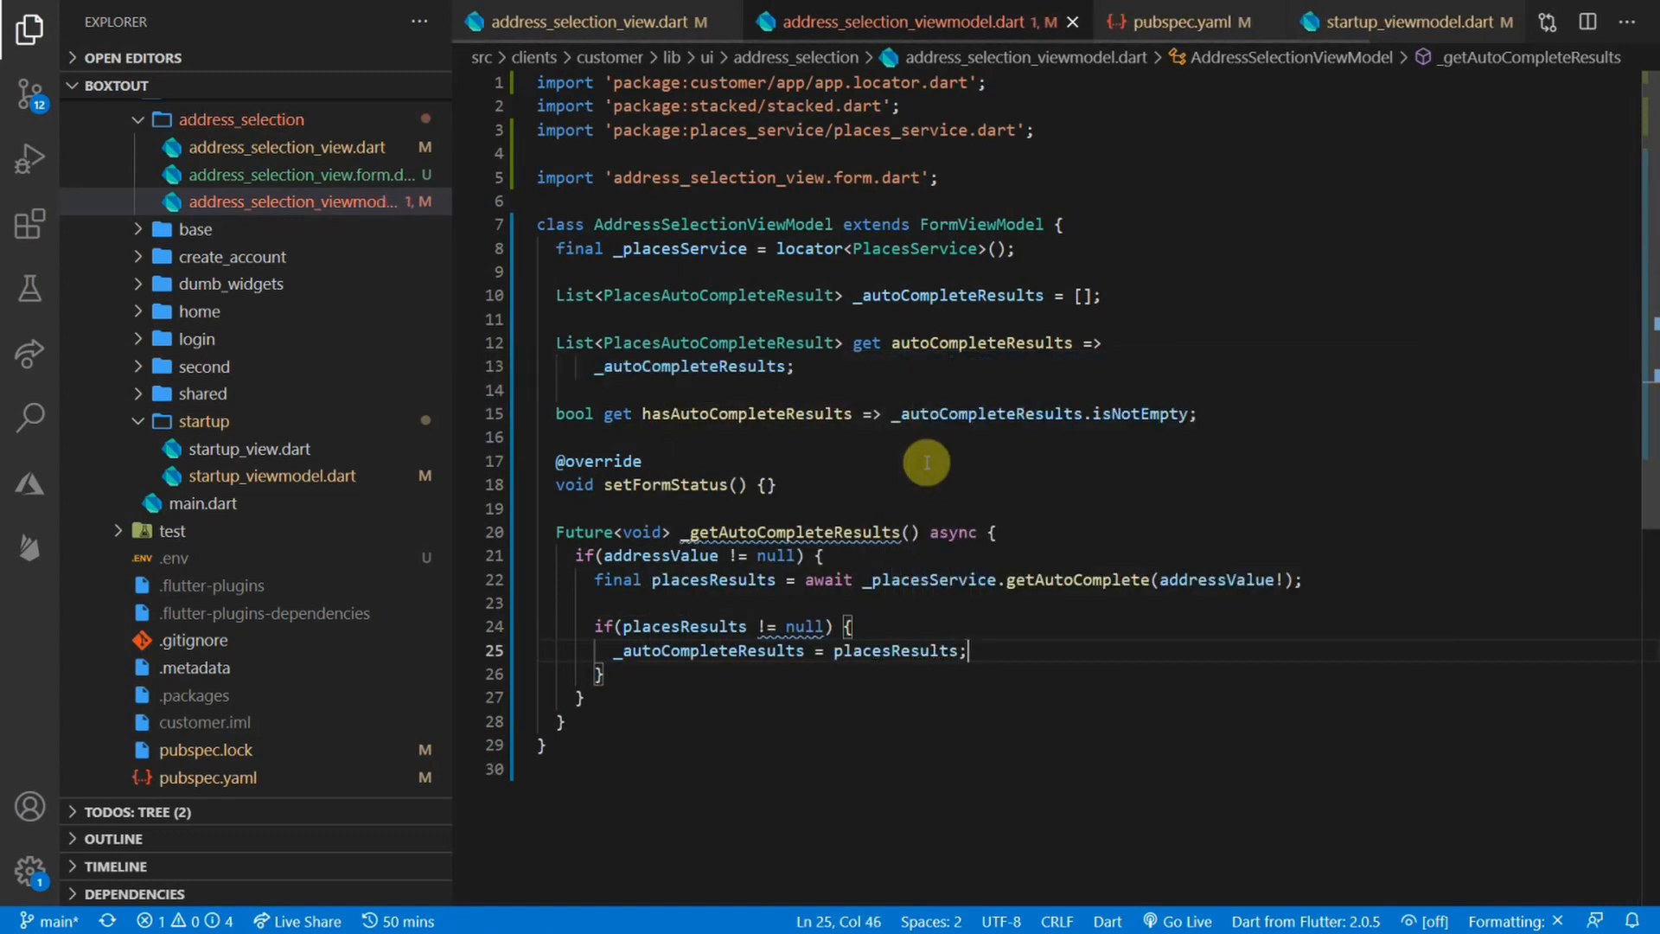
text(notidy)
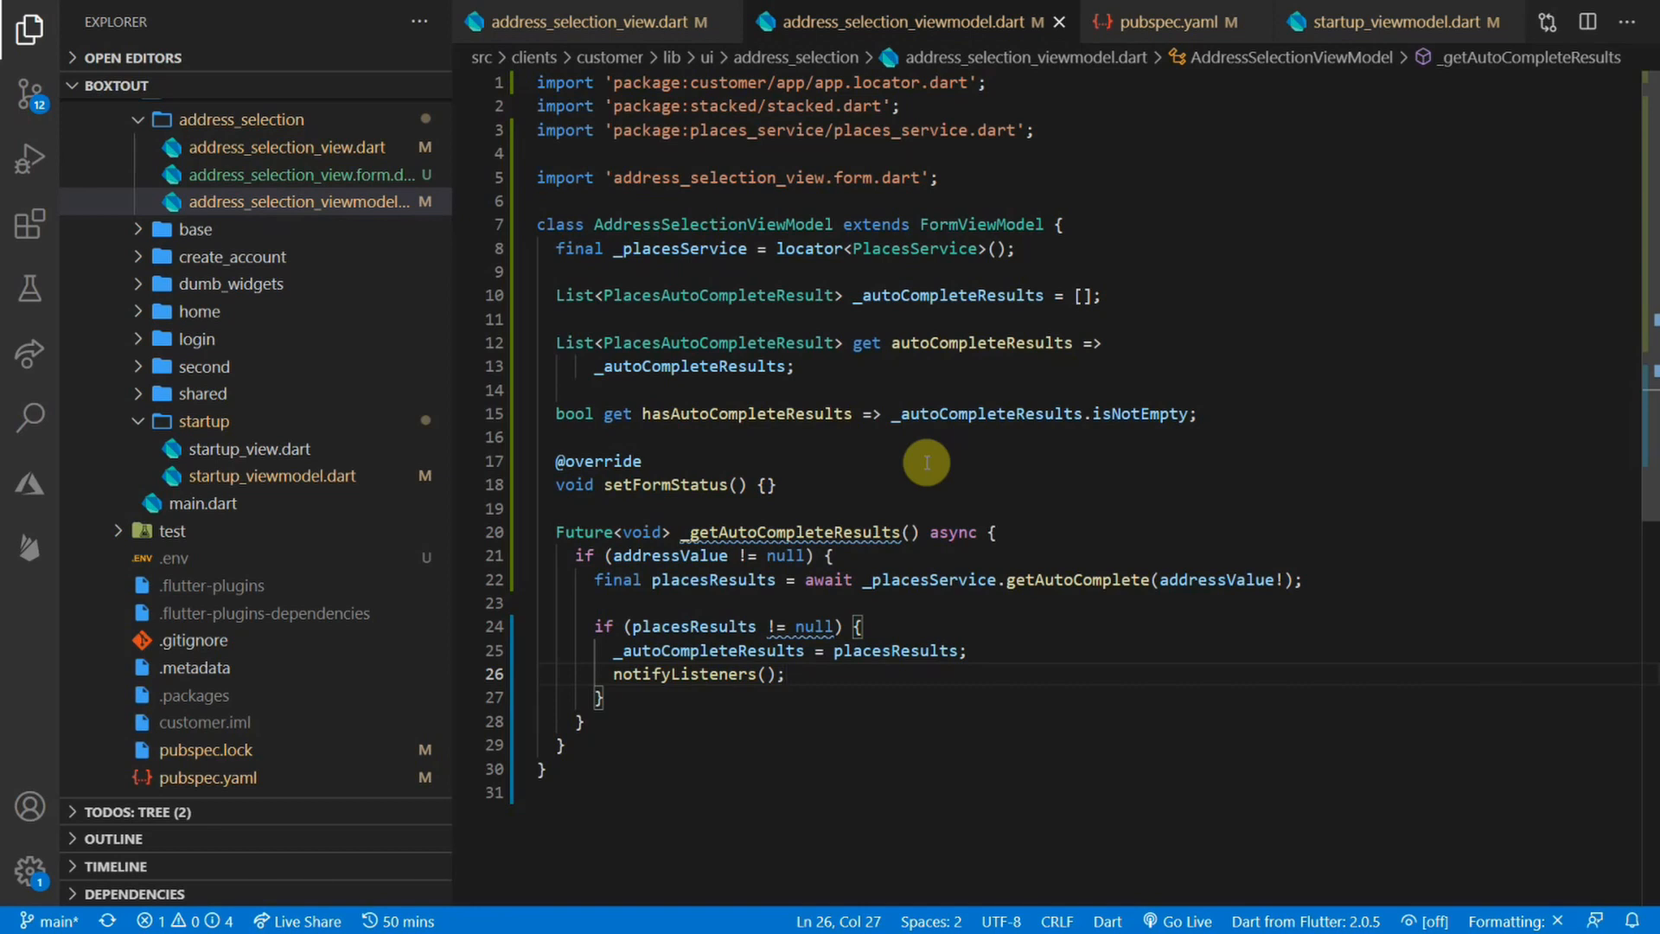
click(766, 484)
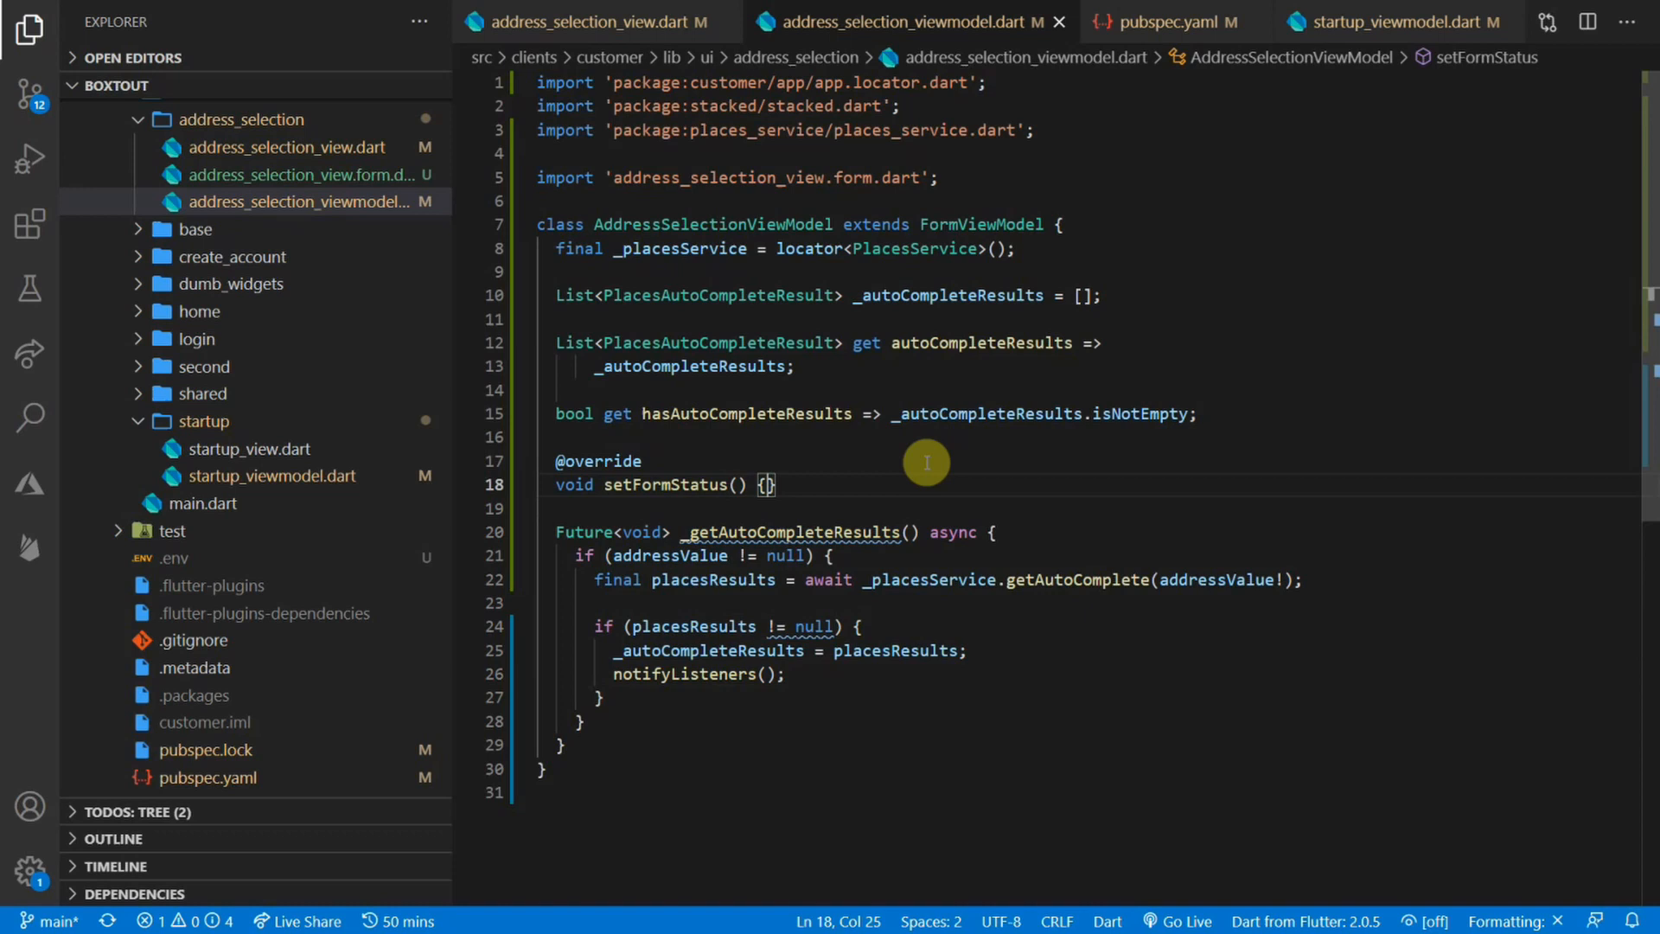
Call _getAutoCompleteResults() inside the setFormStatus body.
text(_getAutoCompleteResults)
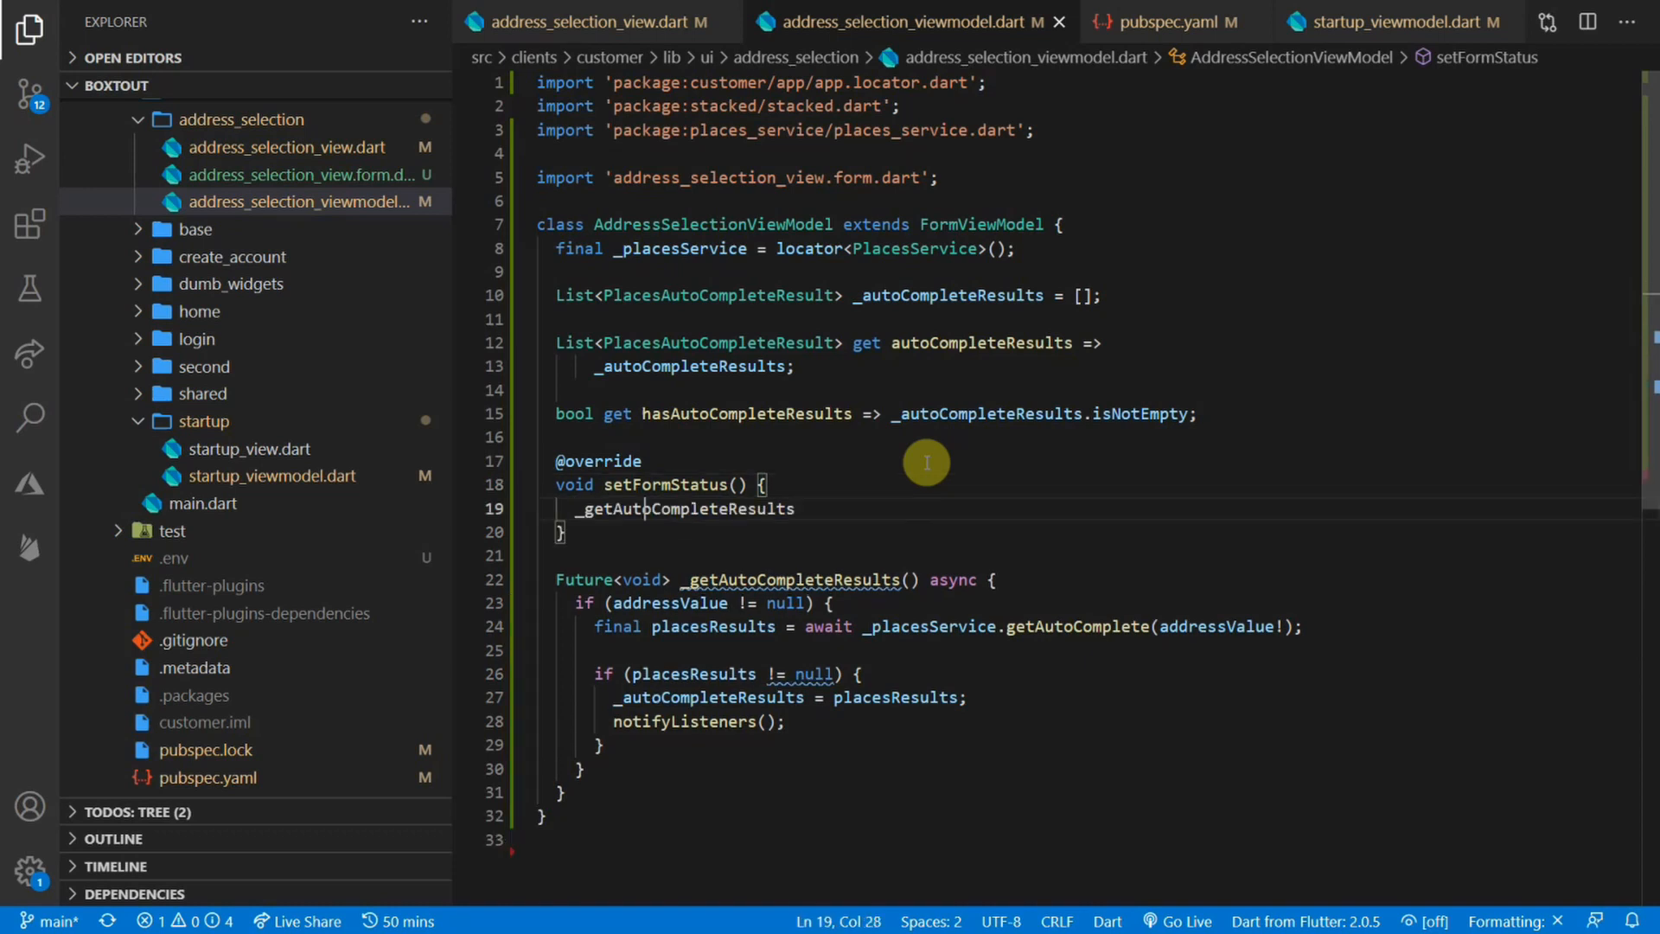
text(();)
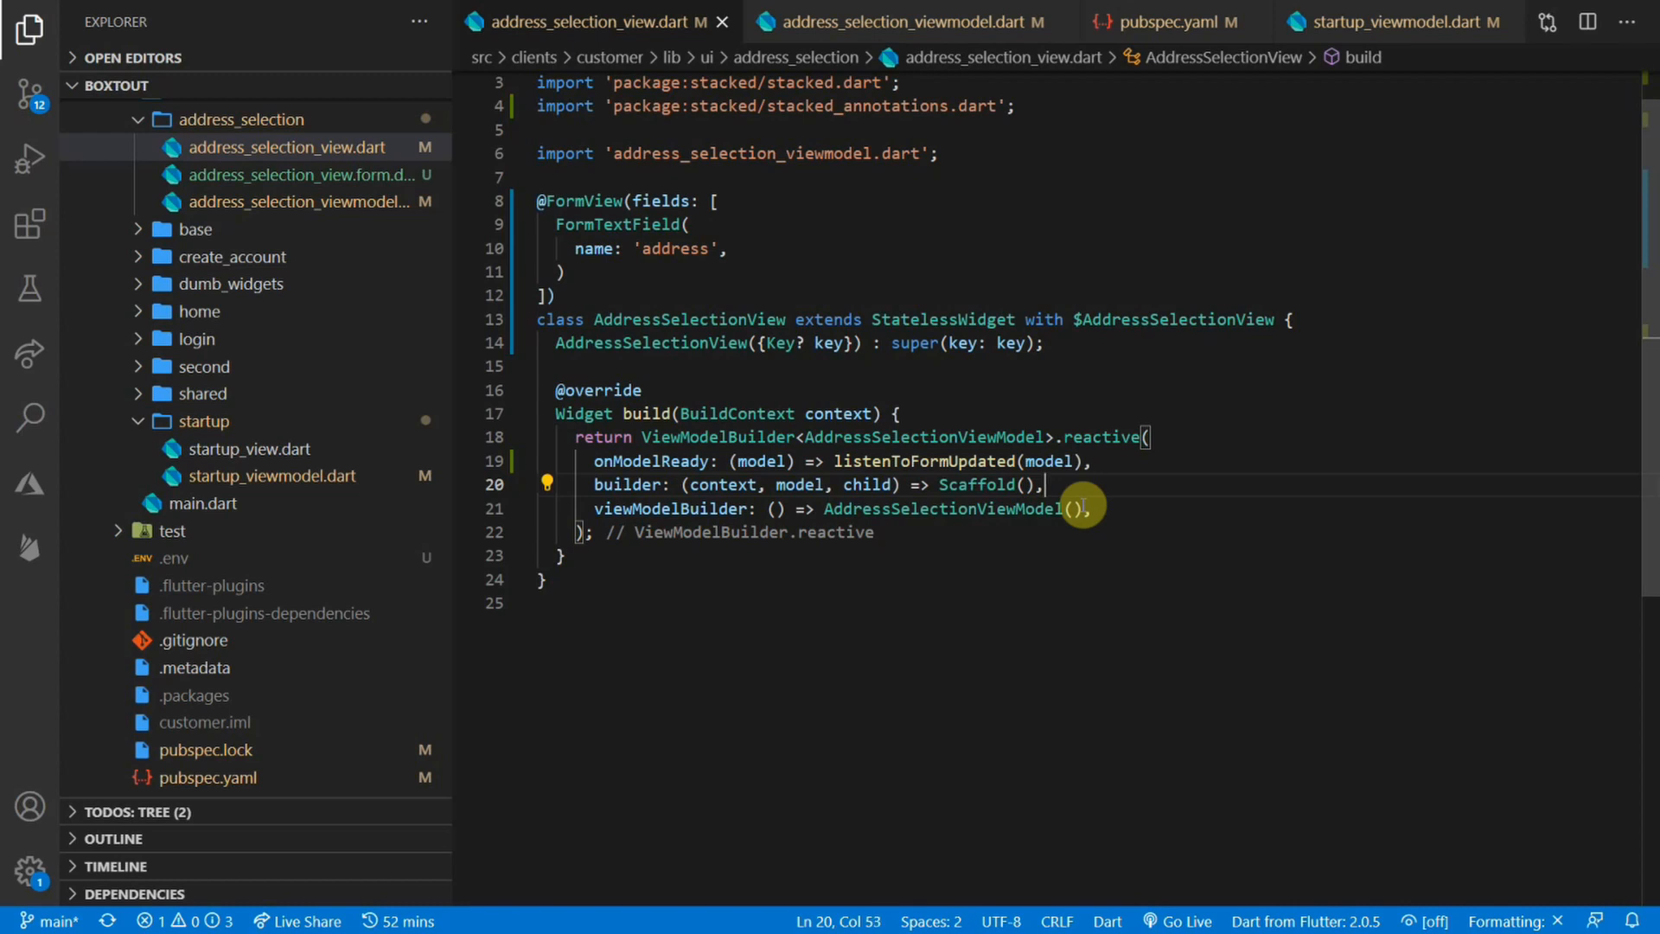
Make the Scaffold body a ListView whose first child is a TextFormField with an InputDecoration.
text(List)
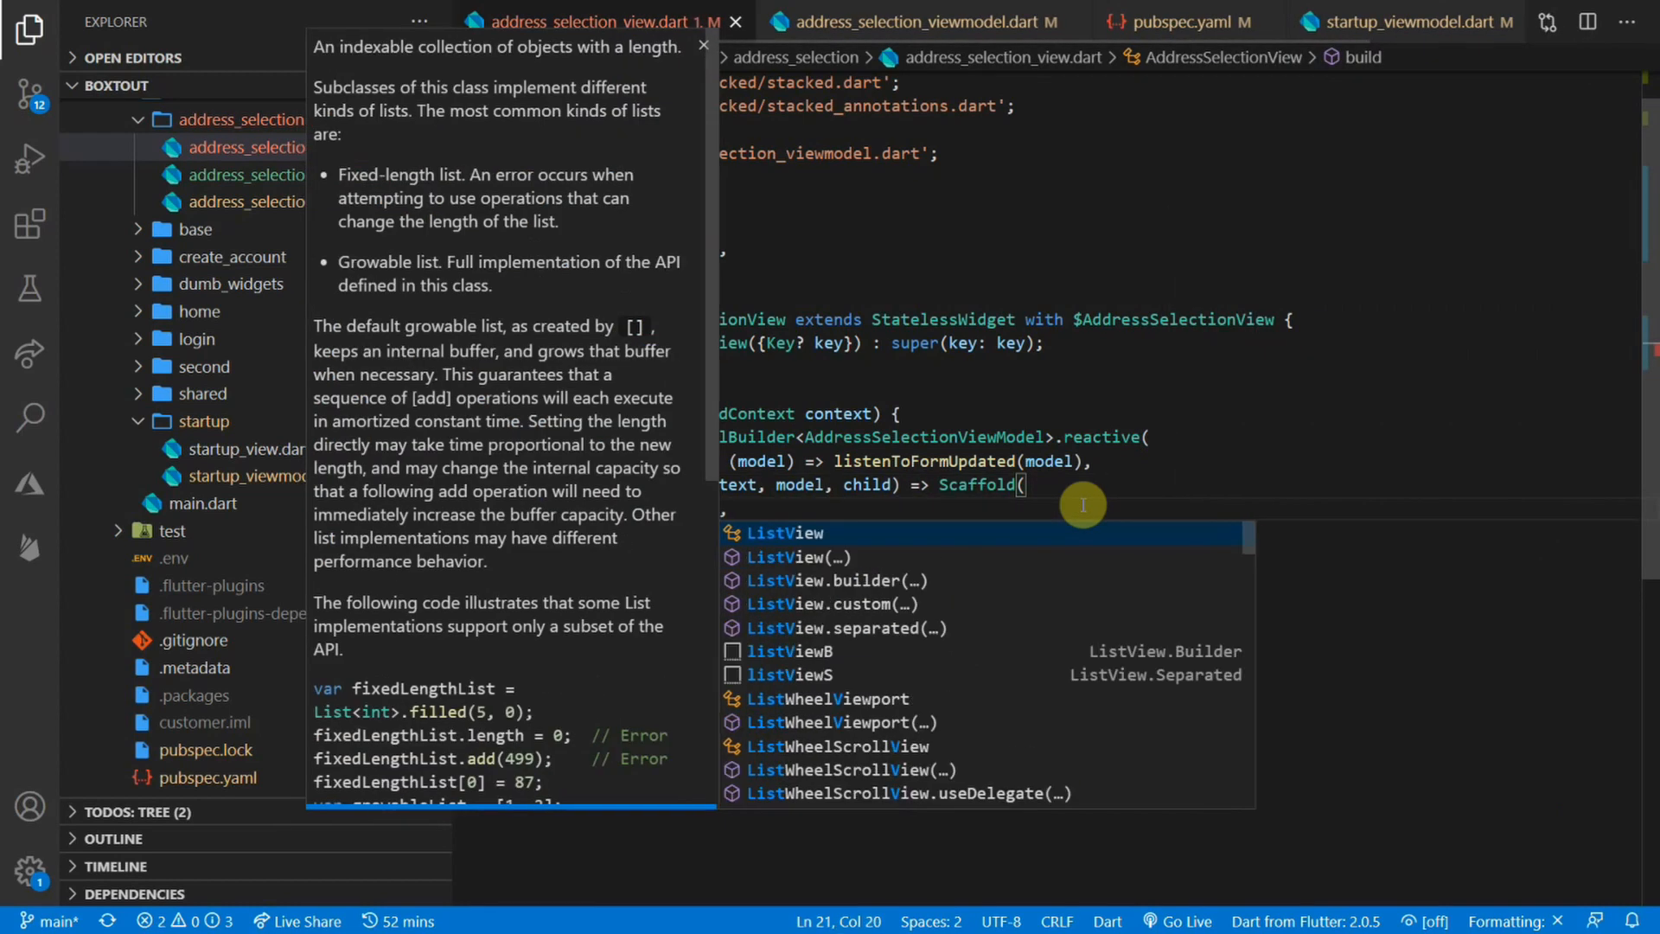
click(785, 533)
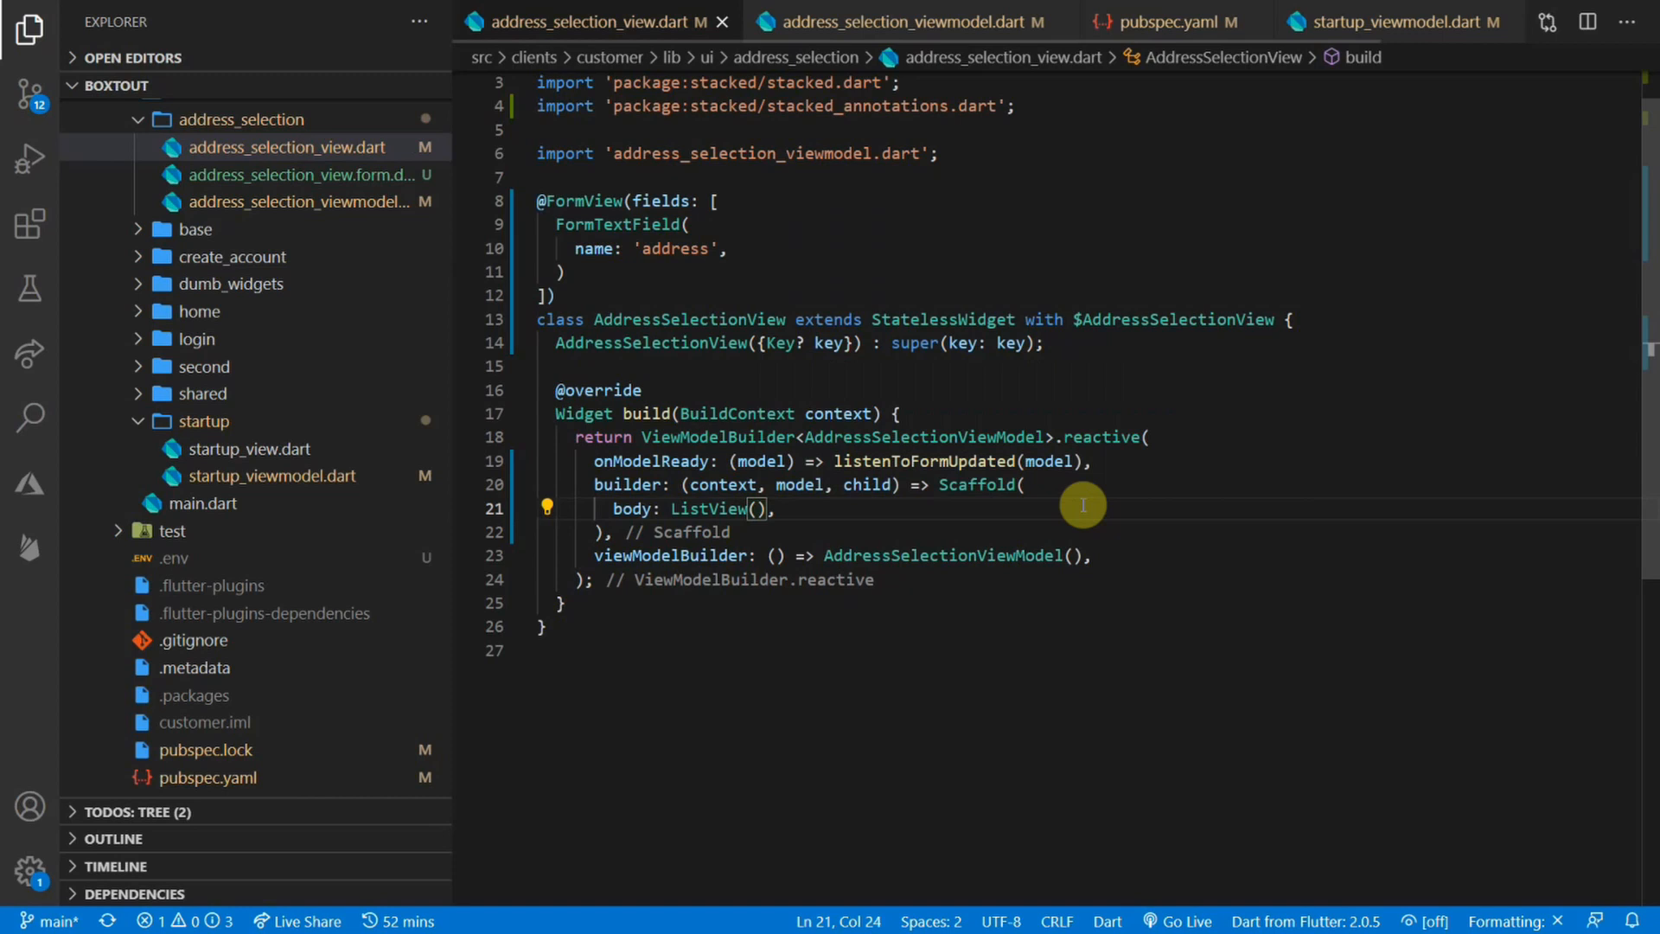
text(children: [)
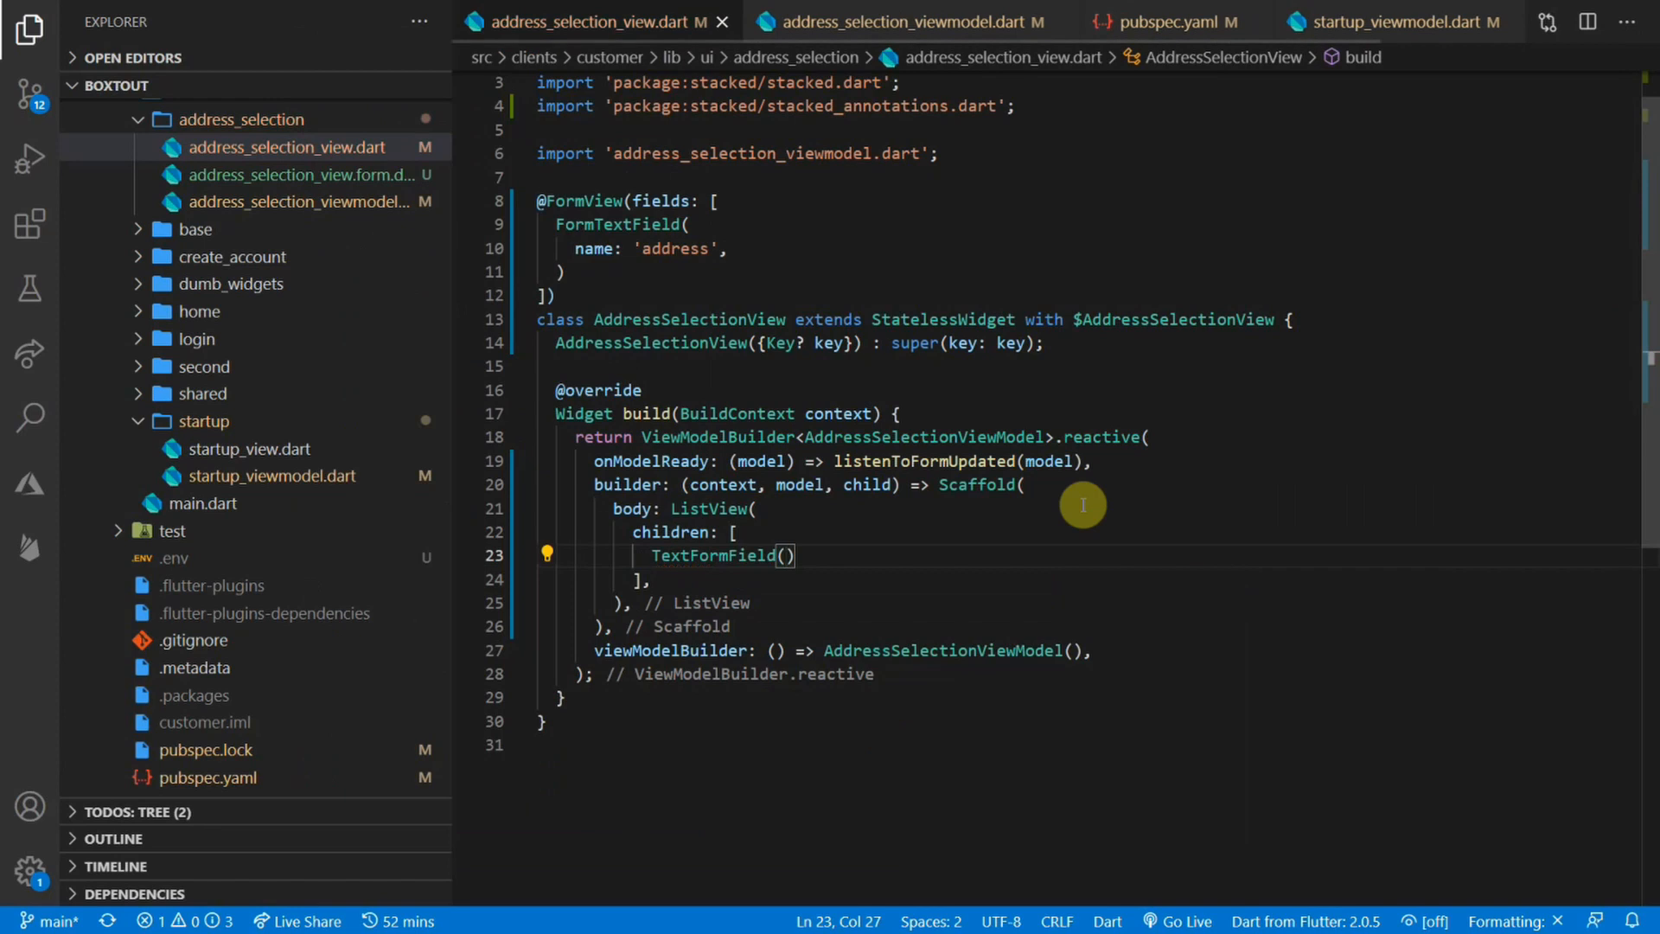
text(decoration: InputDecoration(hintText: 'Enter your address'),)
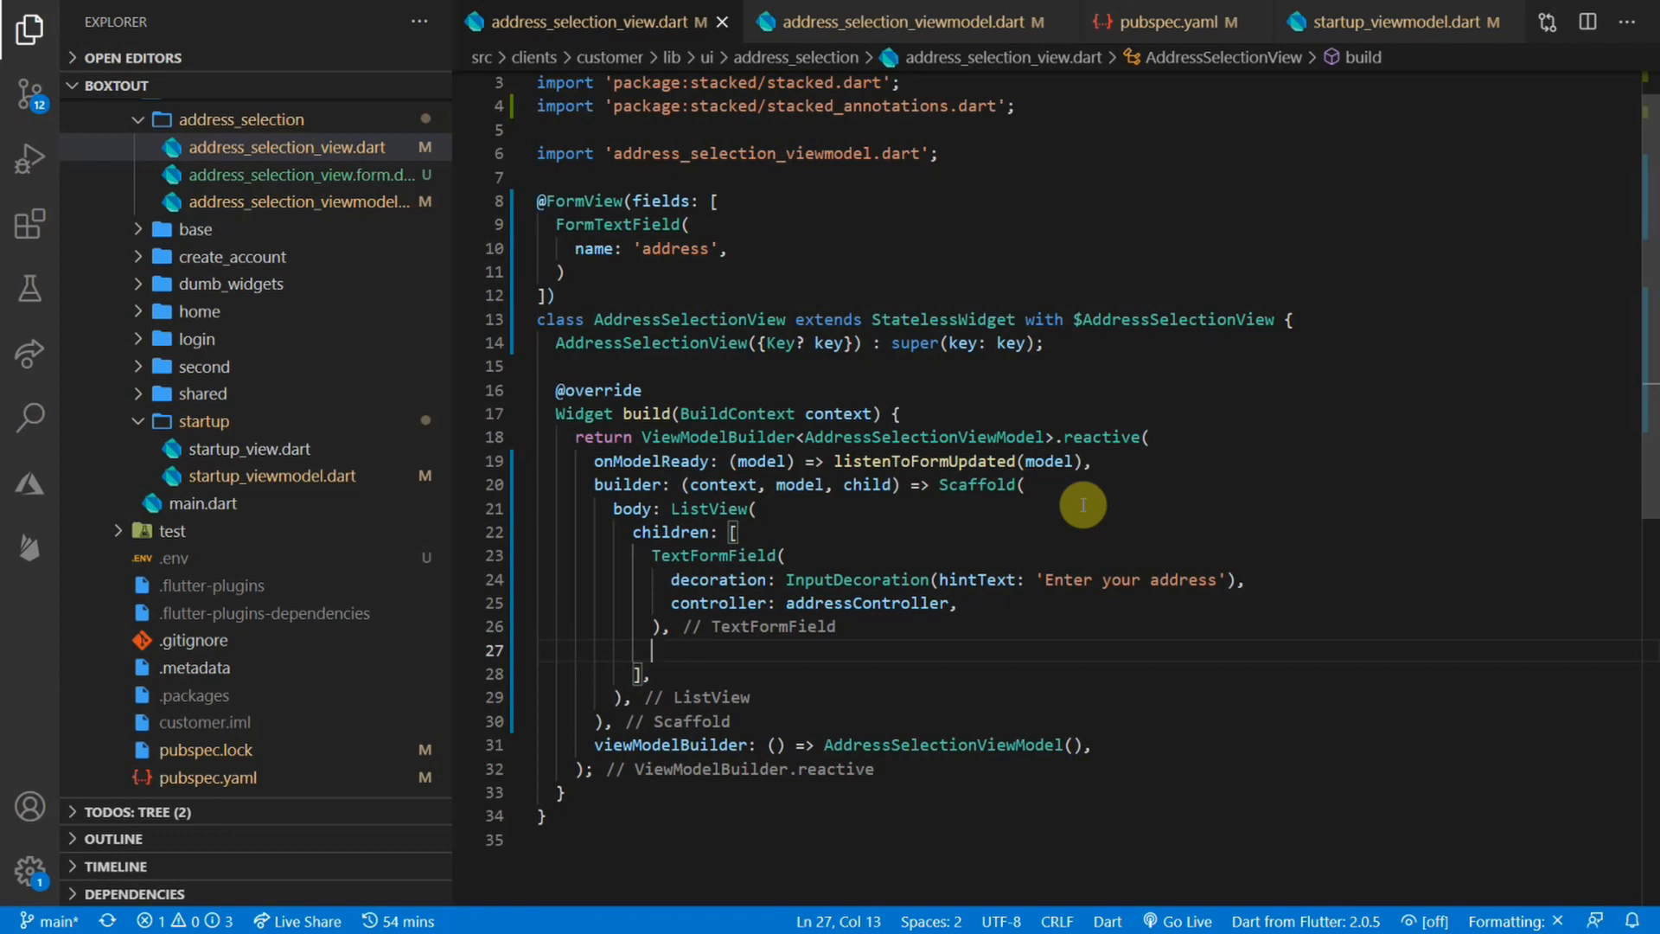
Show a 'We have no suggestions for you' Text when the model has no results.
text(if()
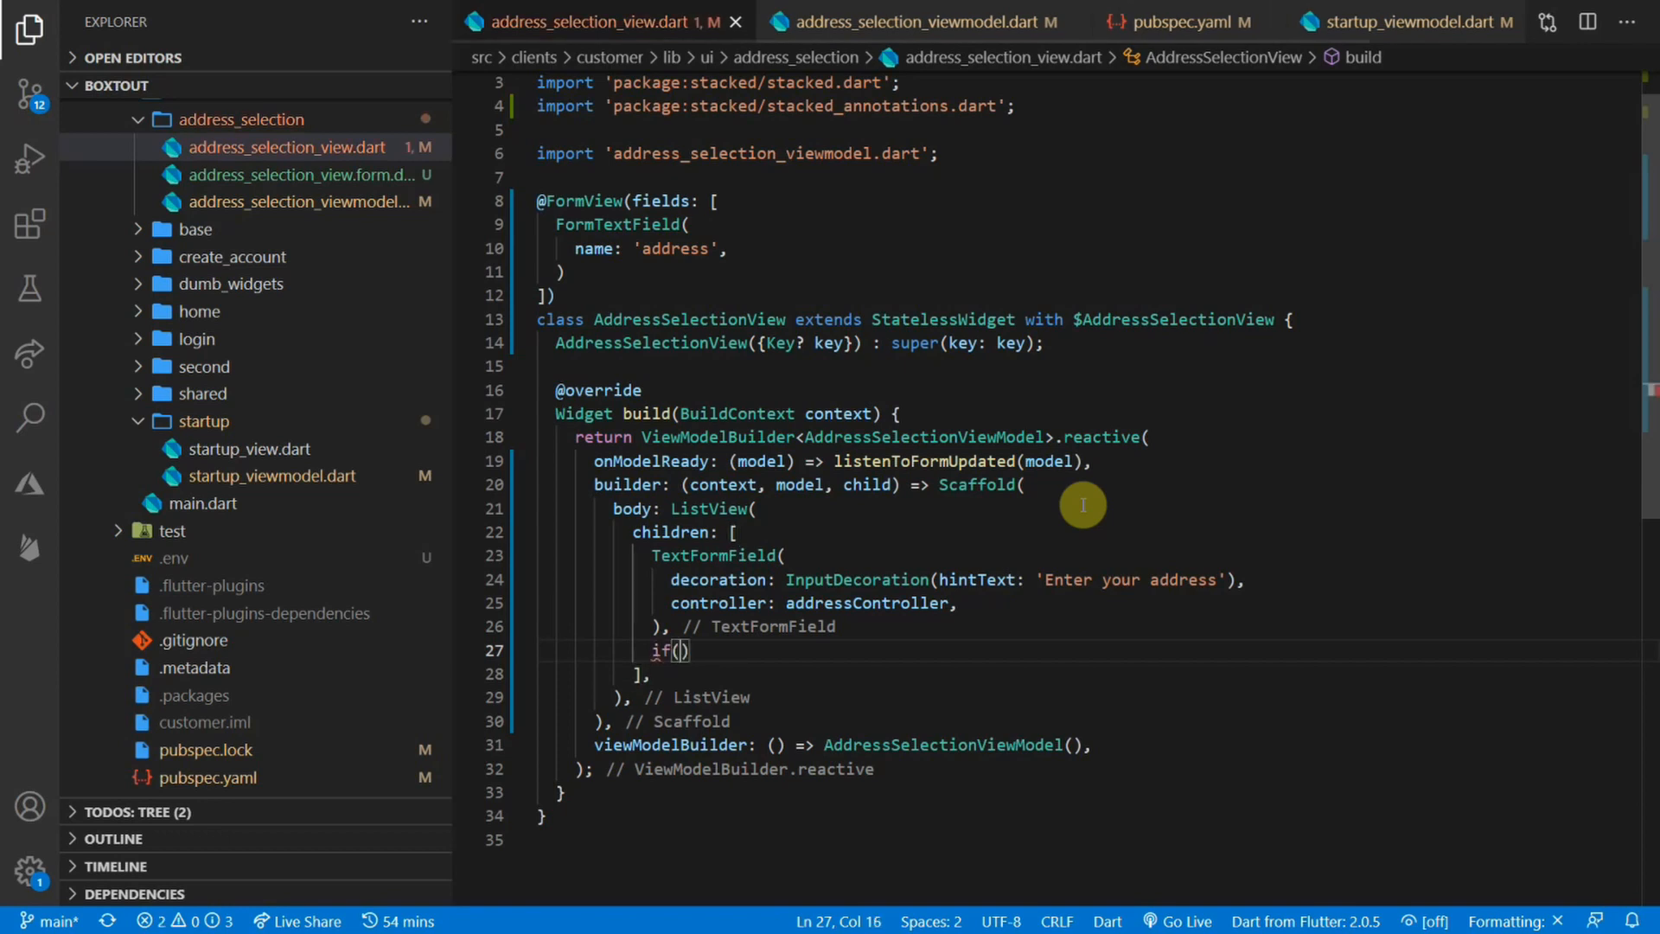
text(!model.ha)
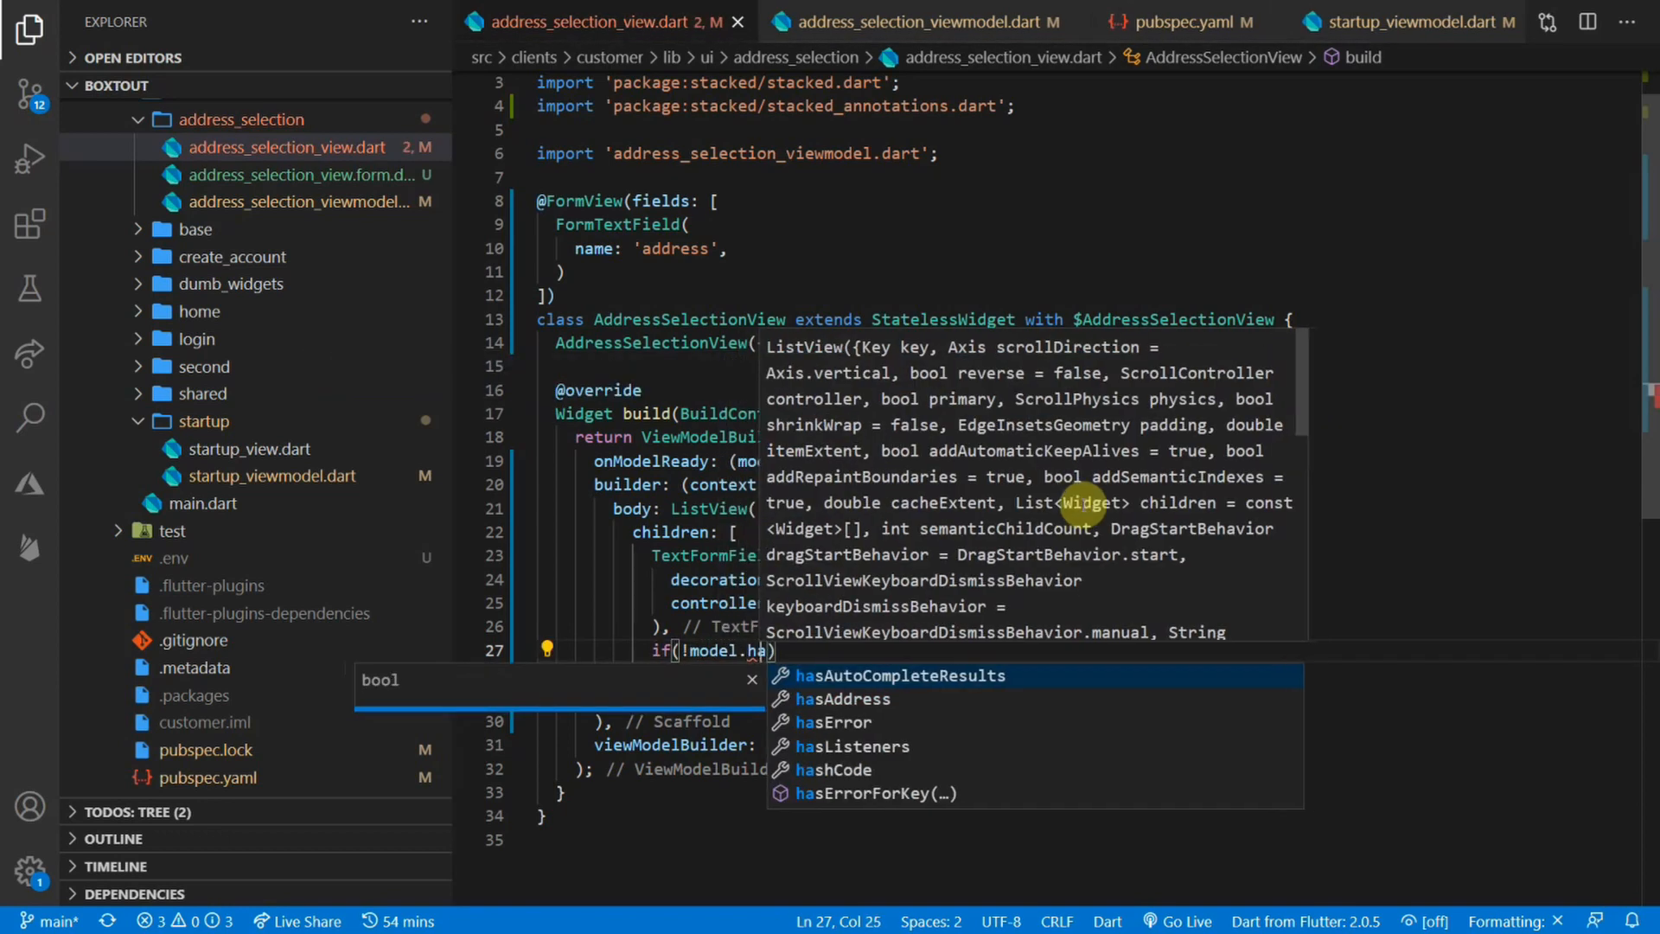
text(Text('We have no s)
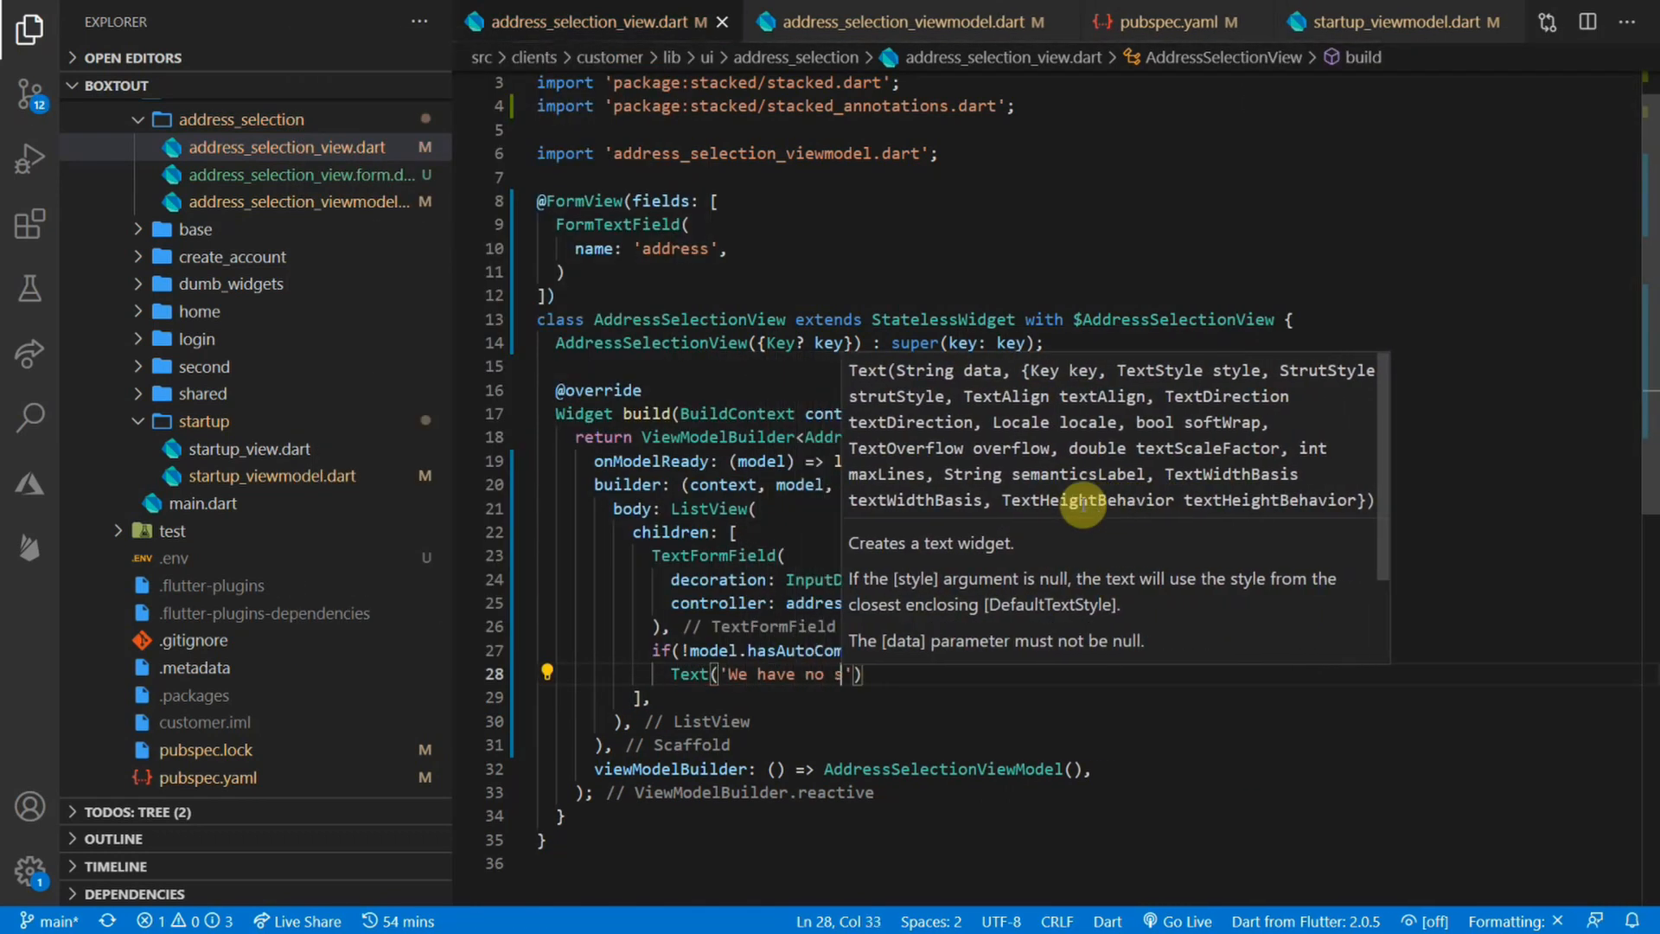
text(uggestions for you)
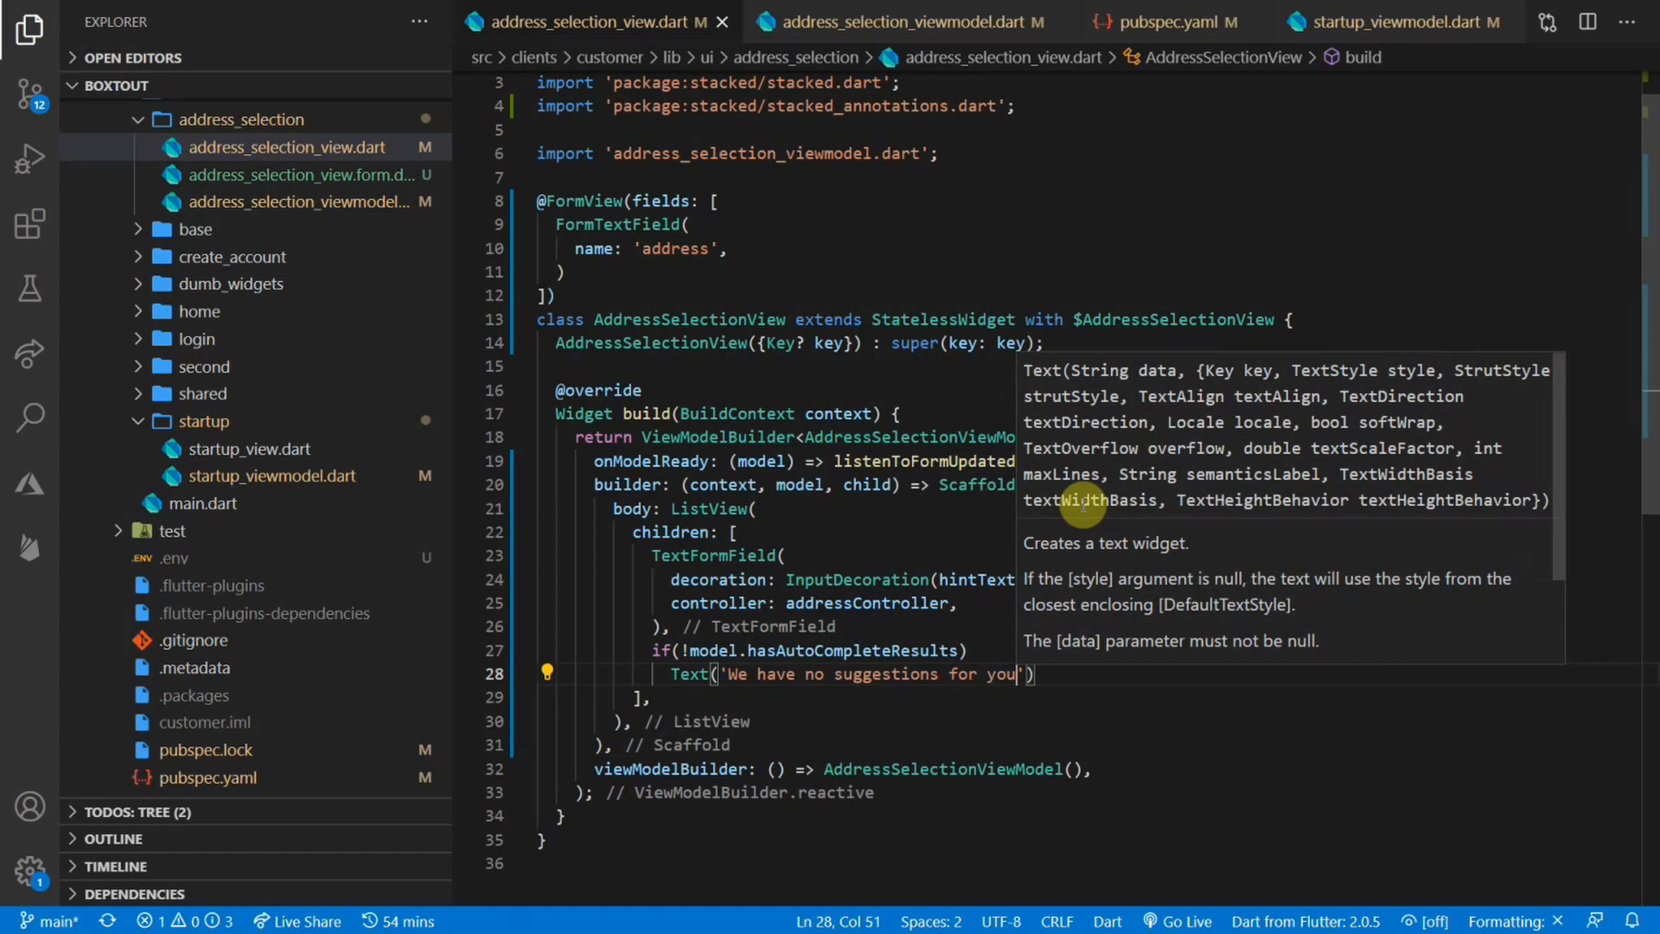
key(enter)
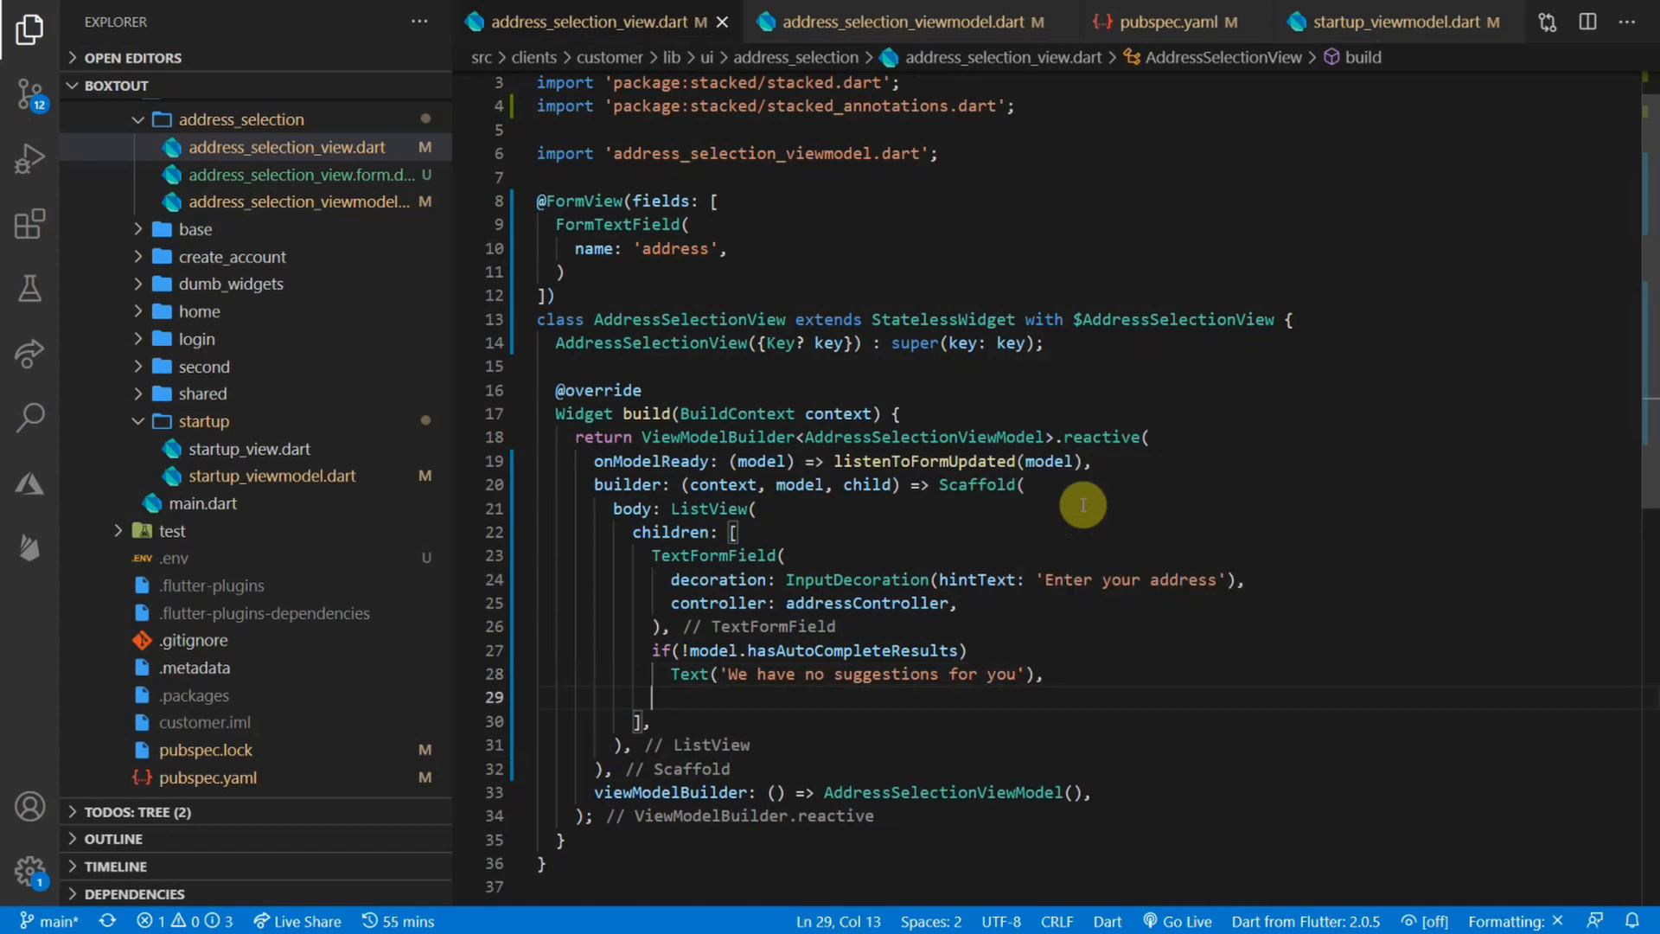
Map model.autoCompleteResults into ListTile entries when results exist.
text(if(model.hasAutoCompleteResults)
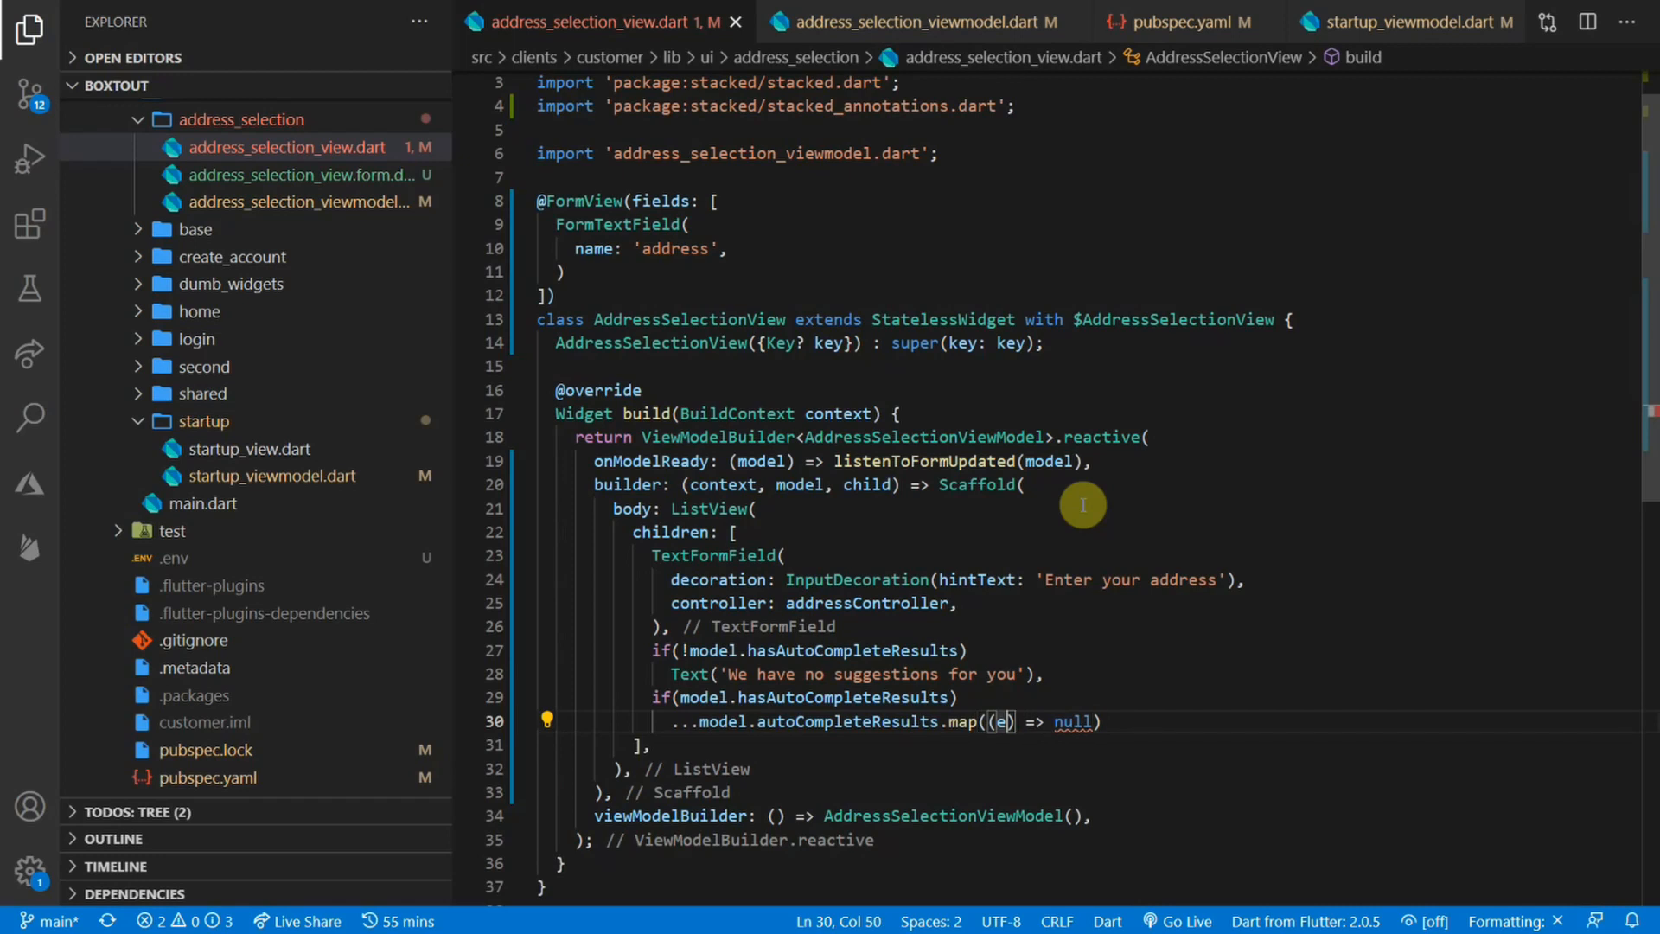
text(autoCompleteResult)
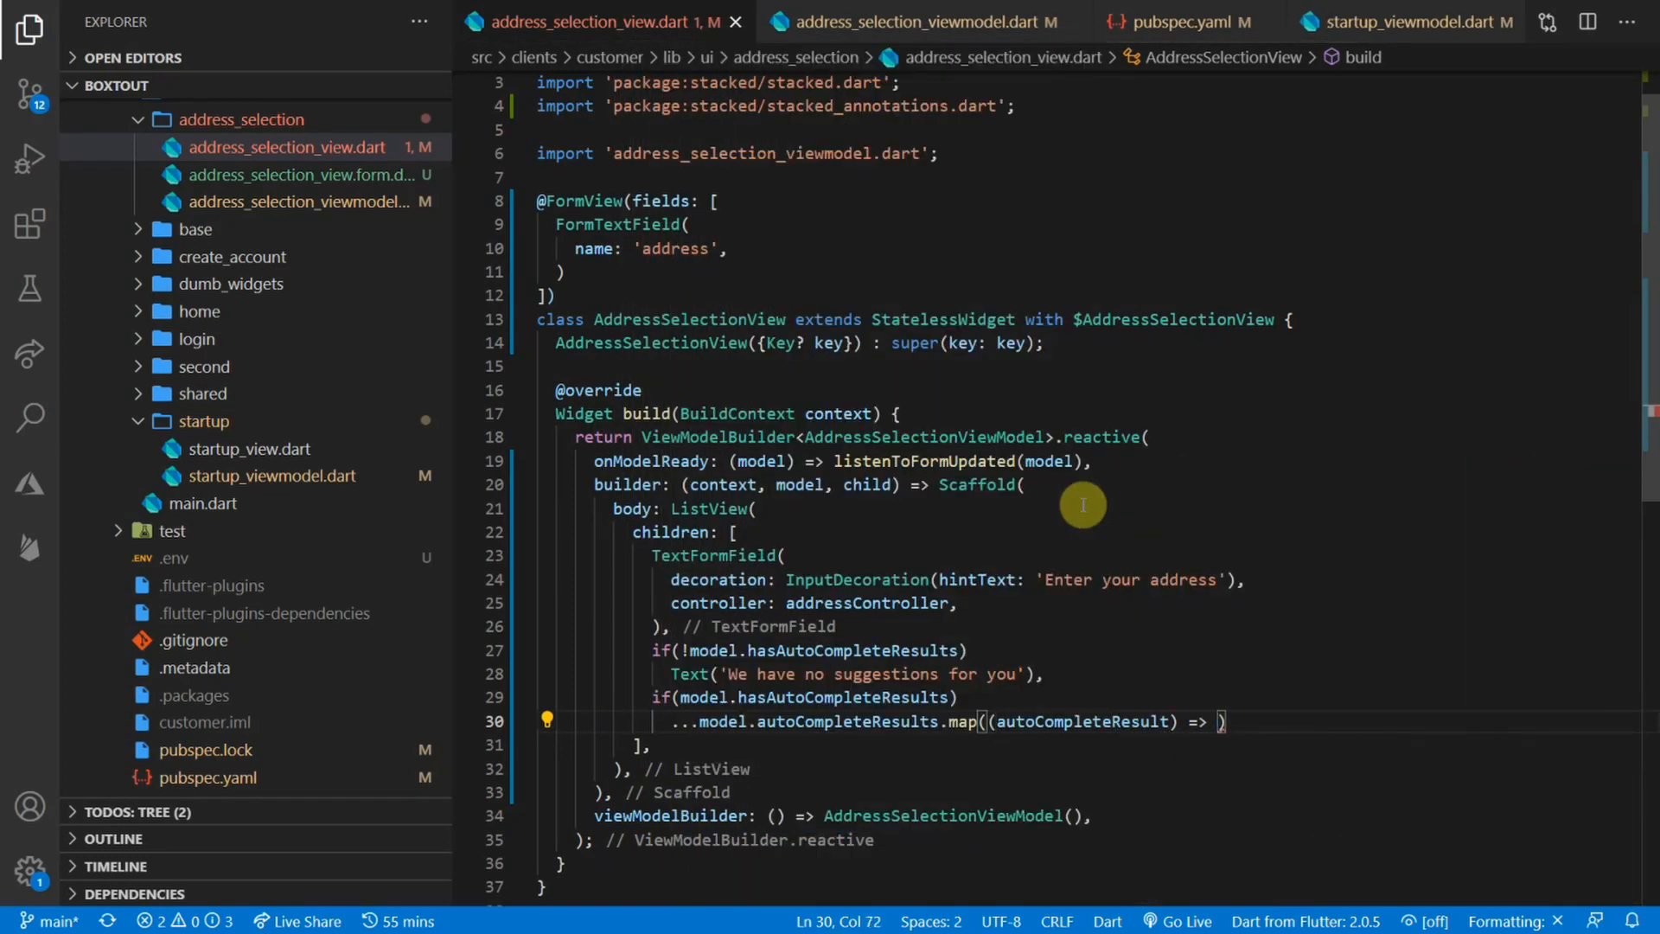
text(ListTile()
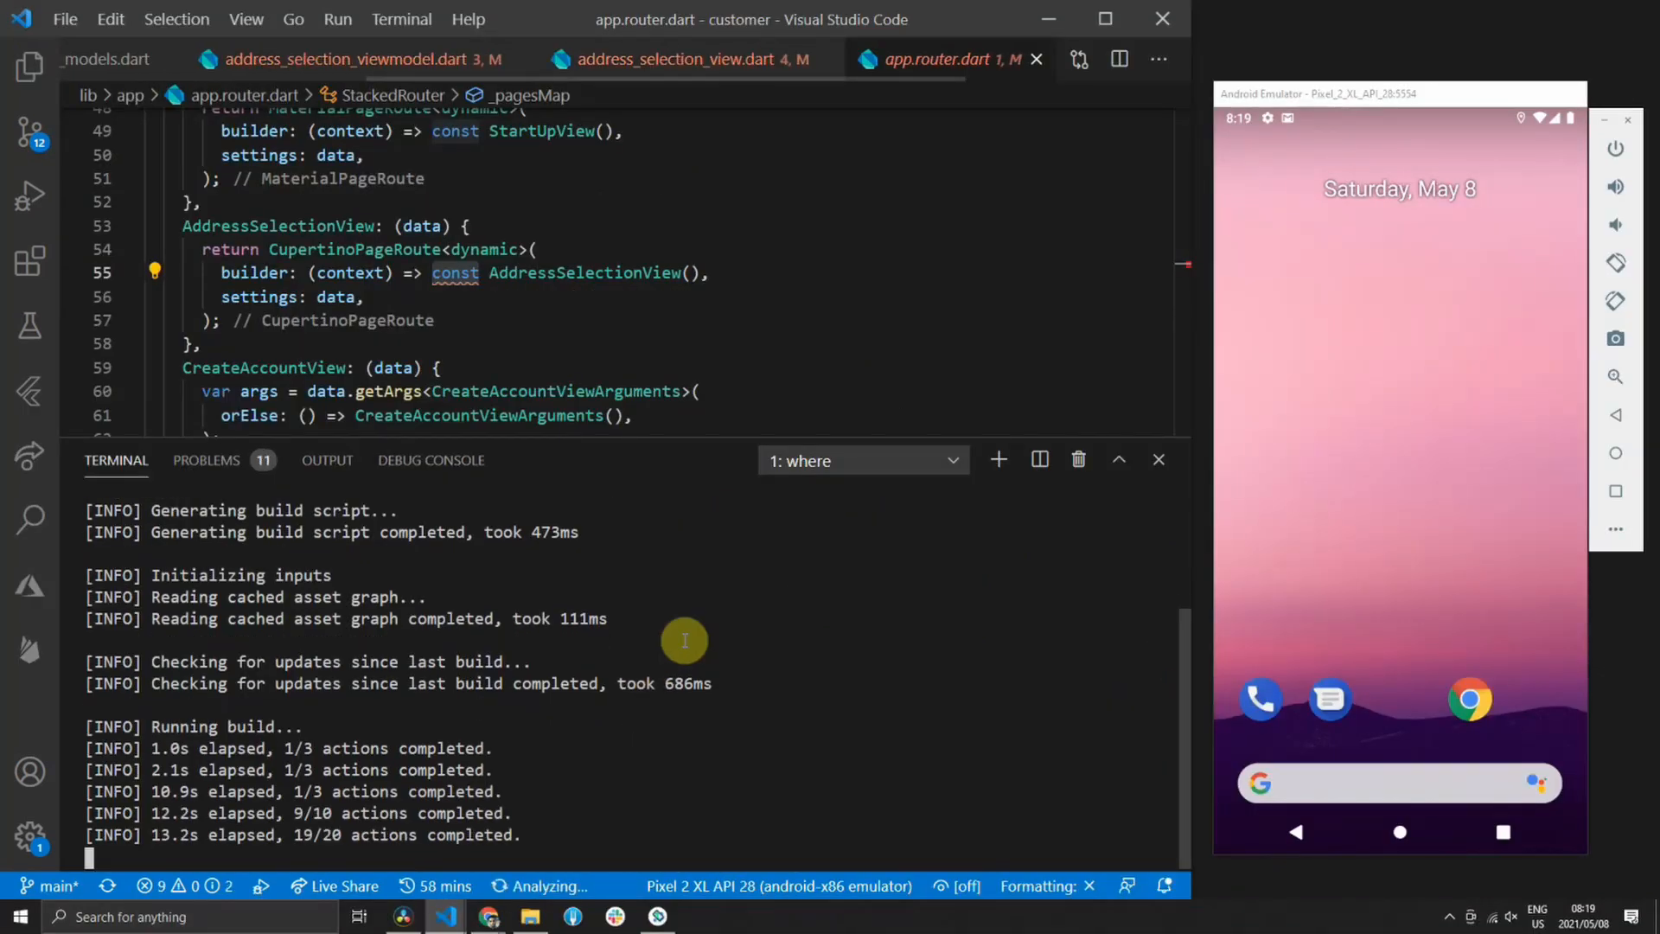
Run the app, sign in with email and password, and type '6 no' into the address field.
click(693, 59)
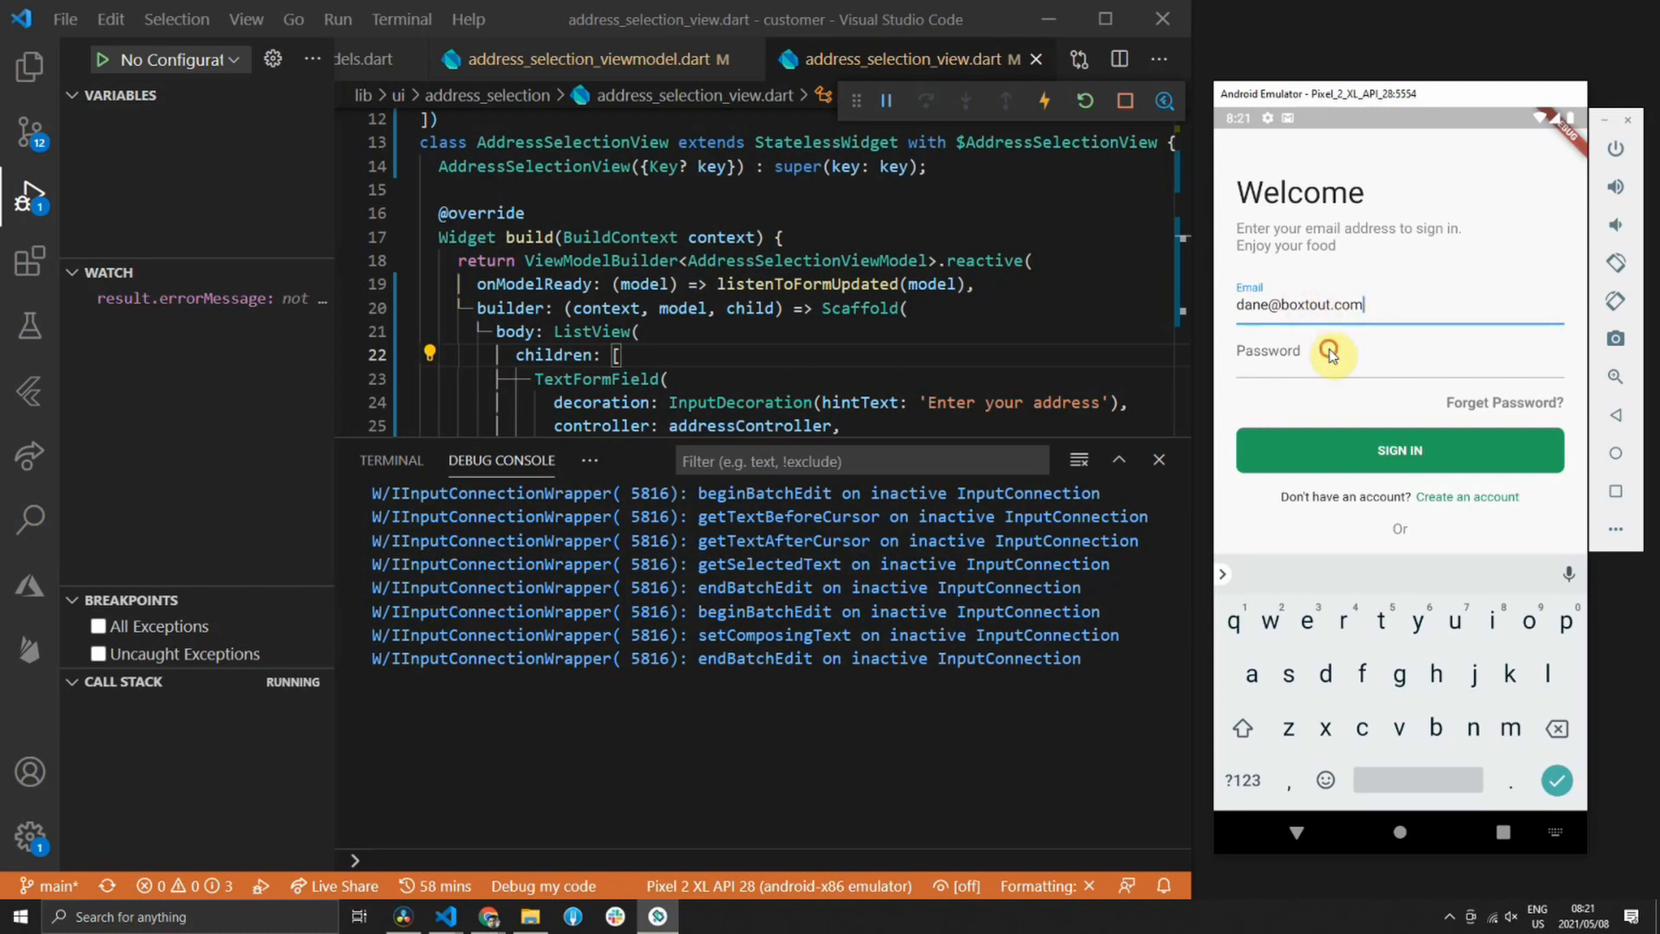
text(password)
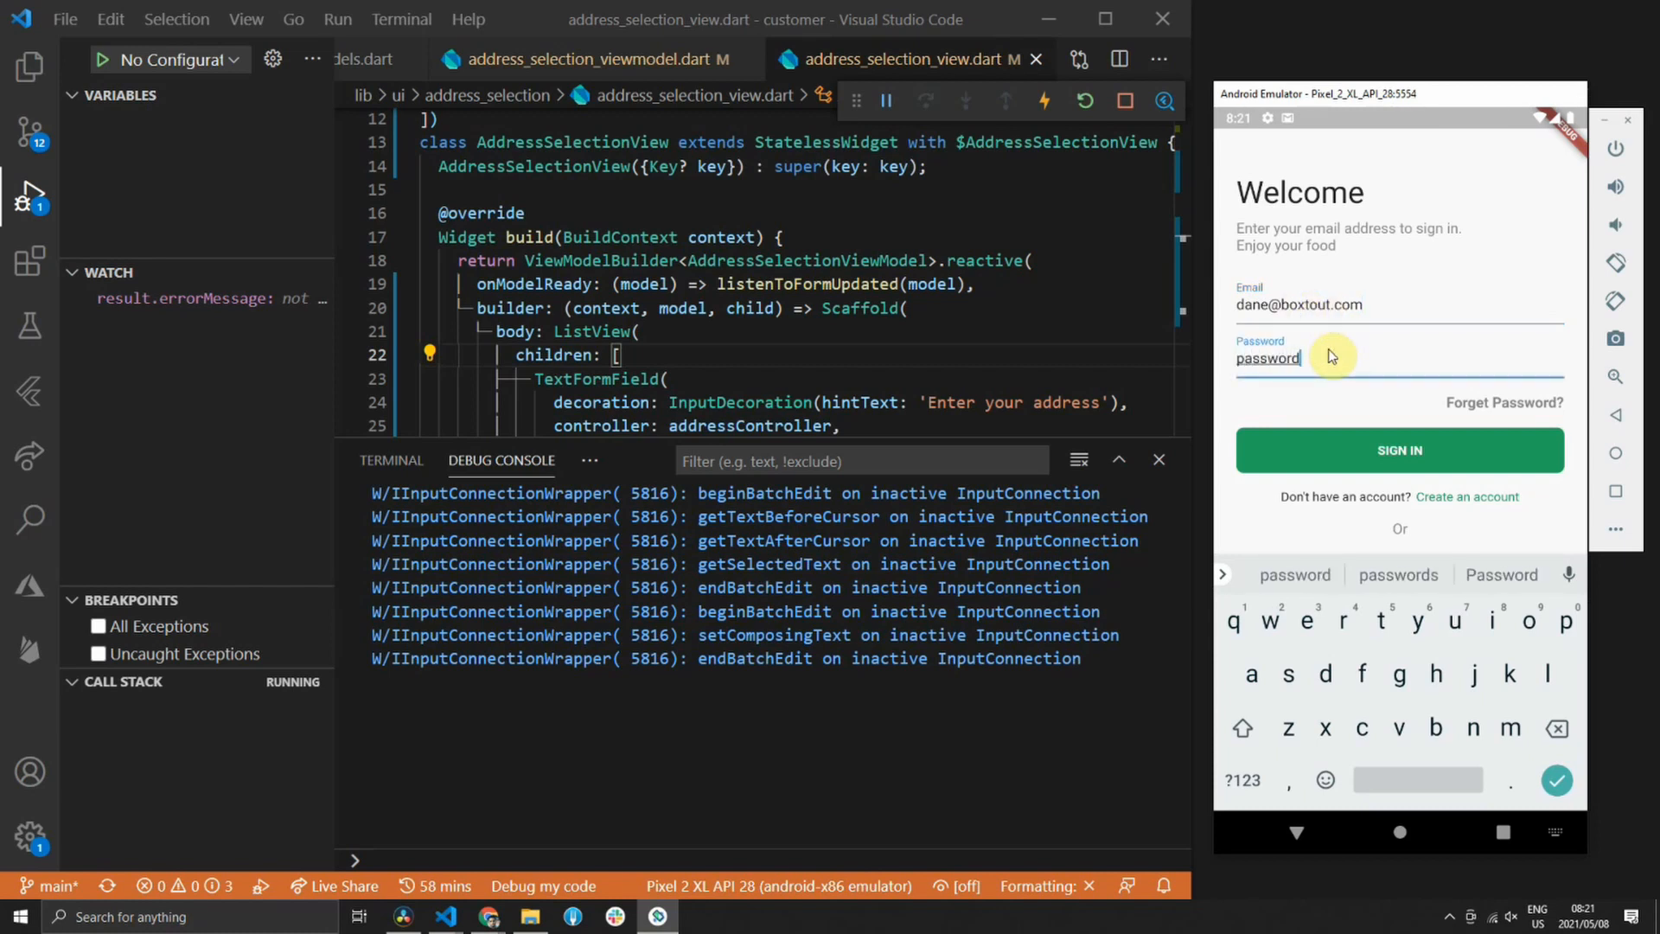
click(1399, 450)
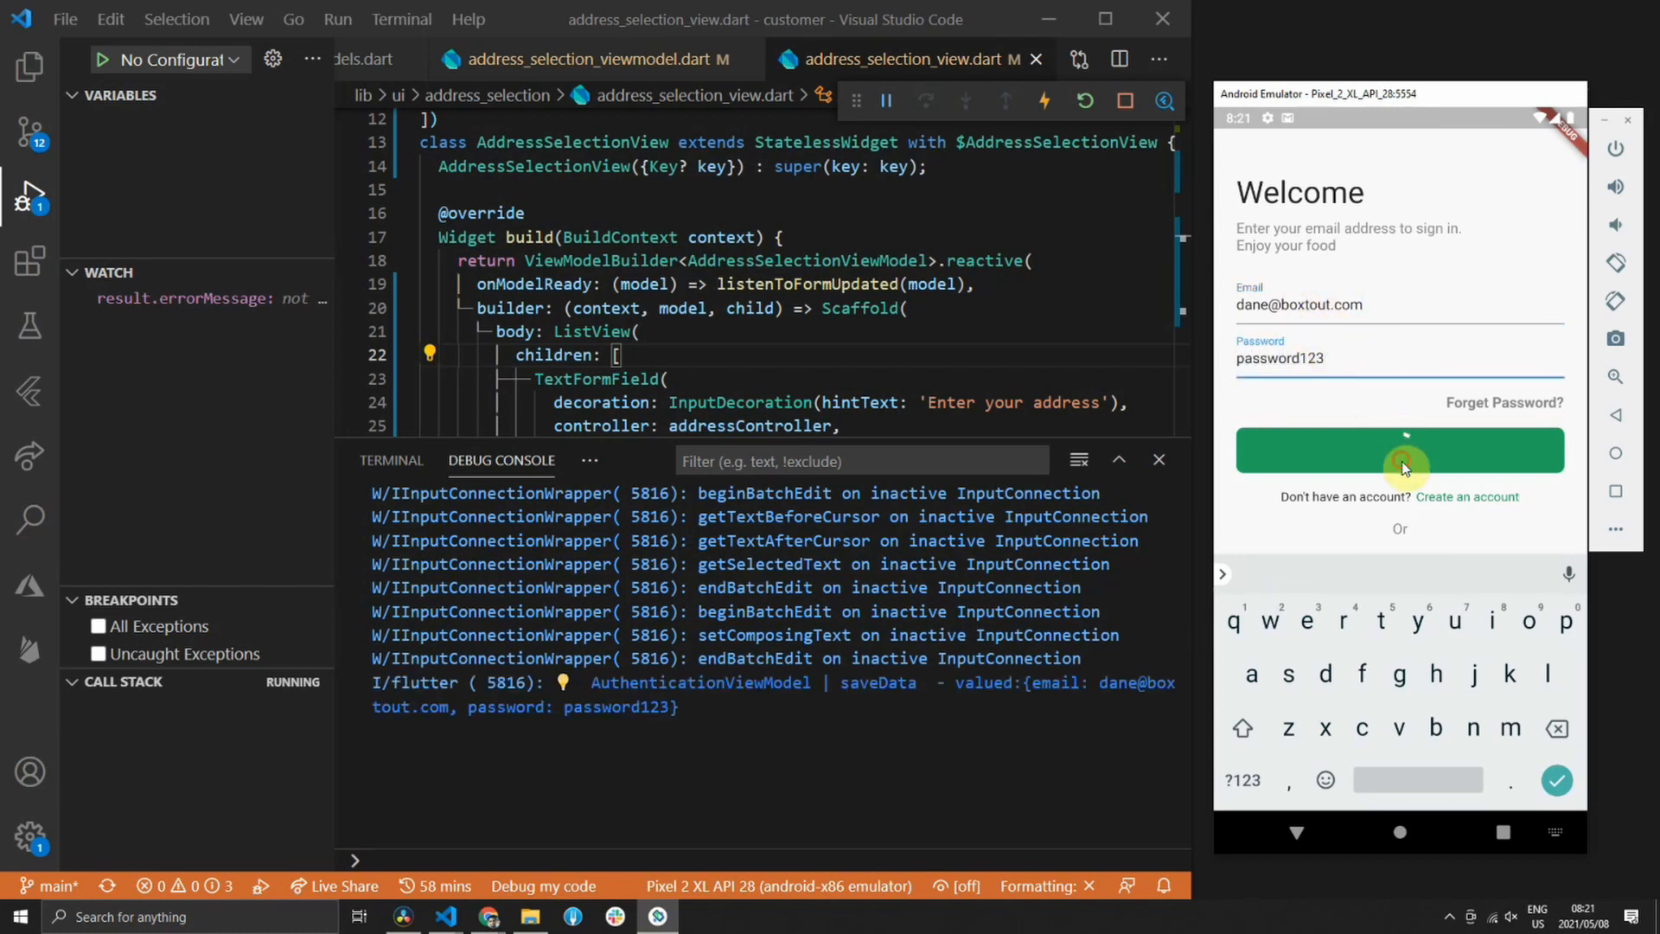
click(1399, 450)
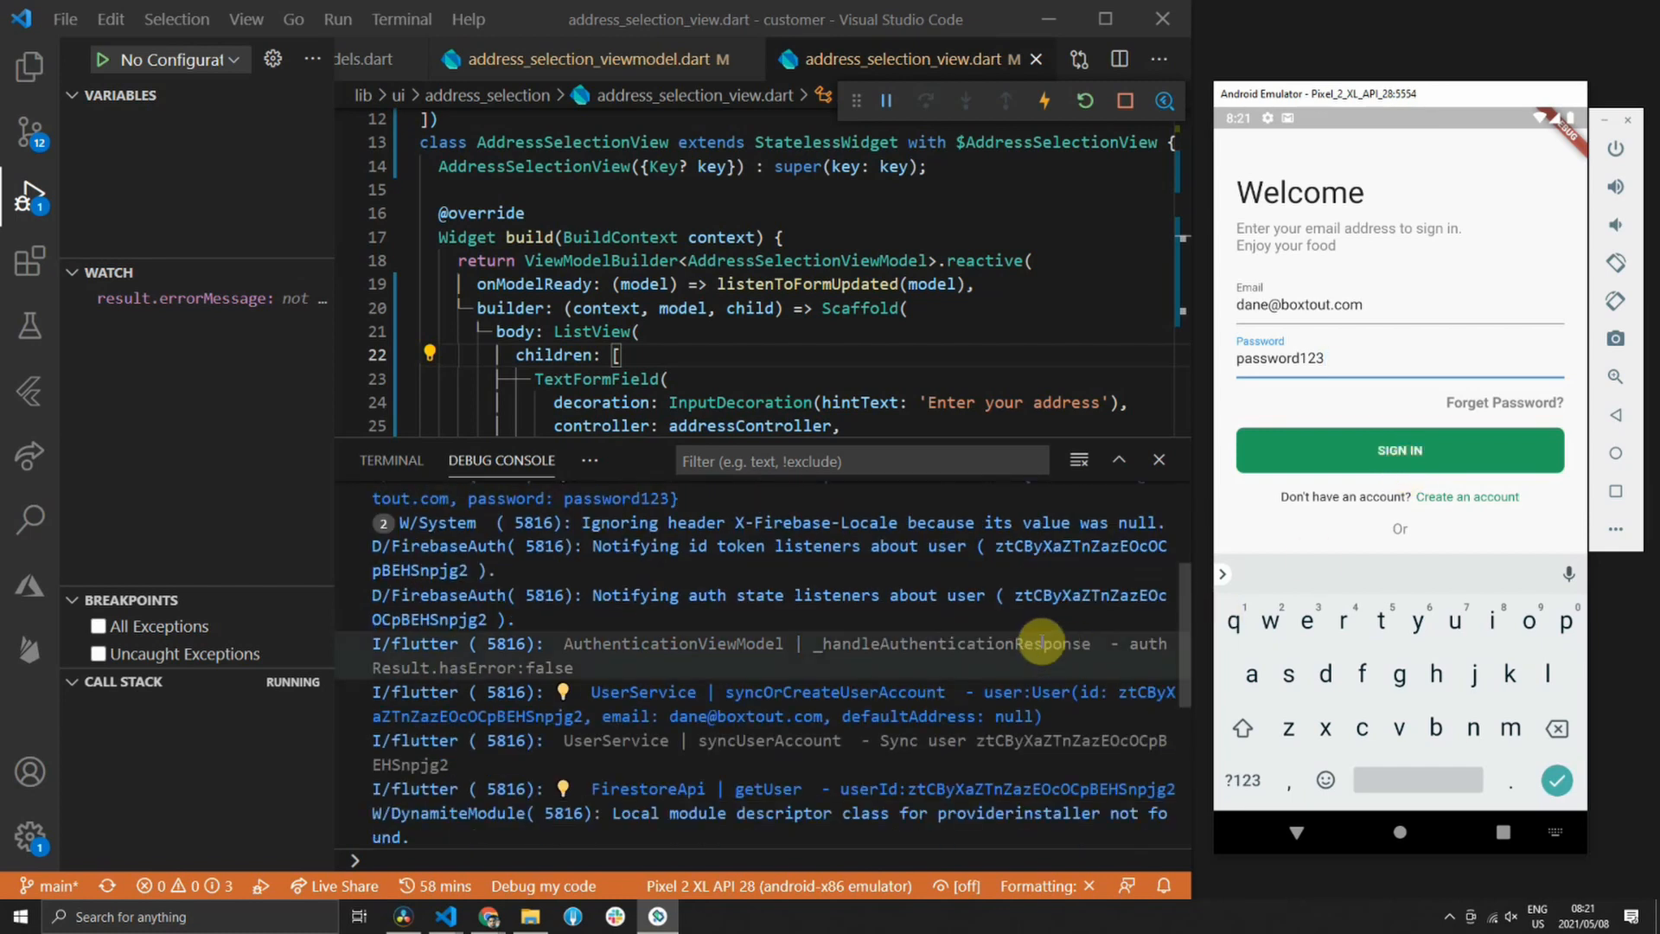
click(1397, 449)
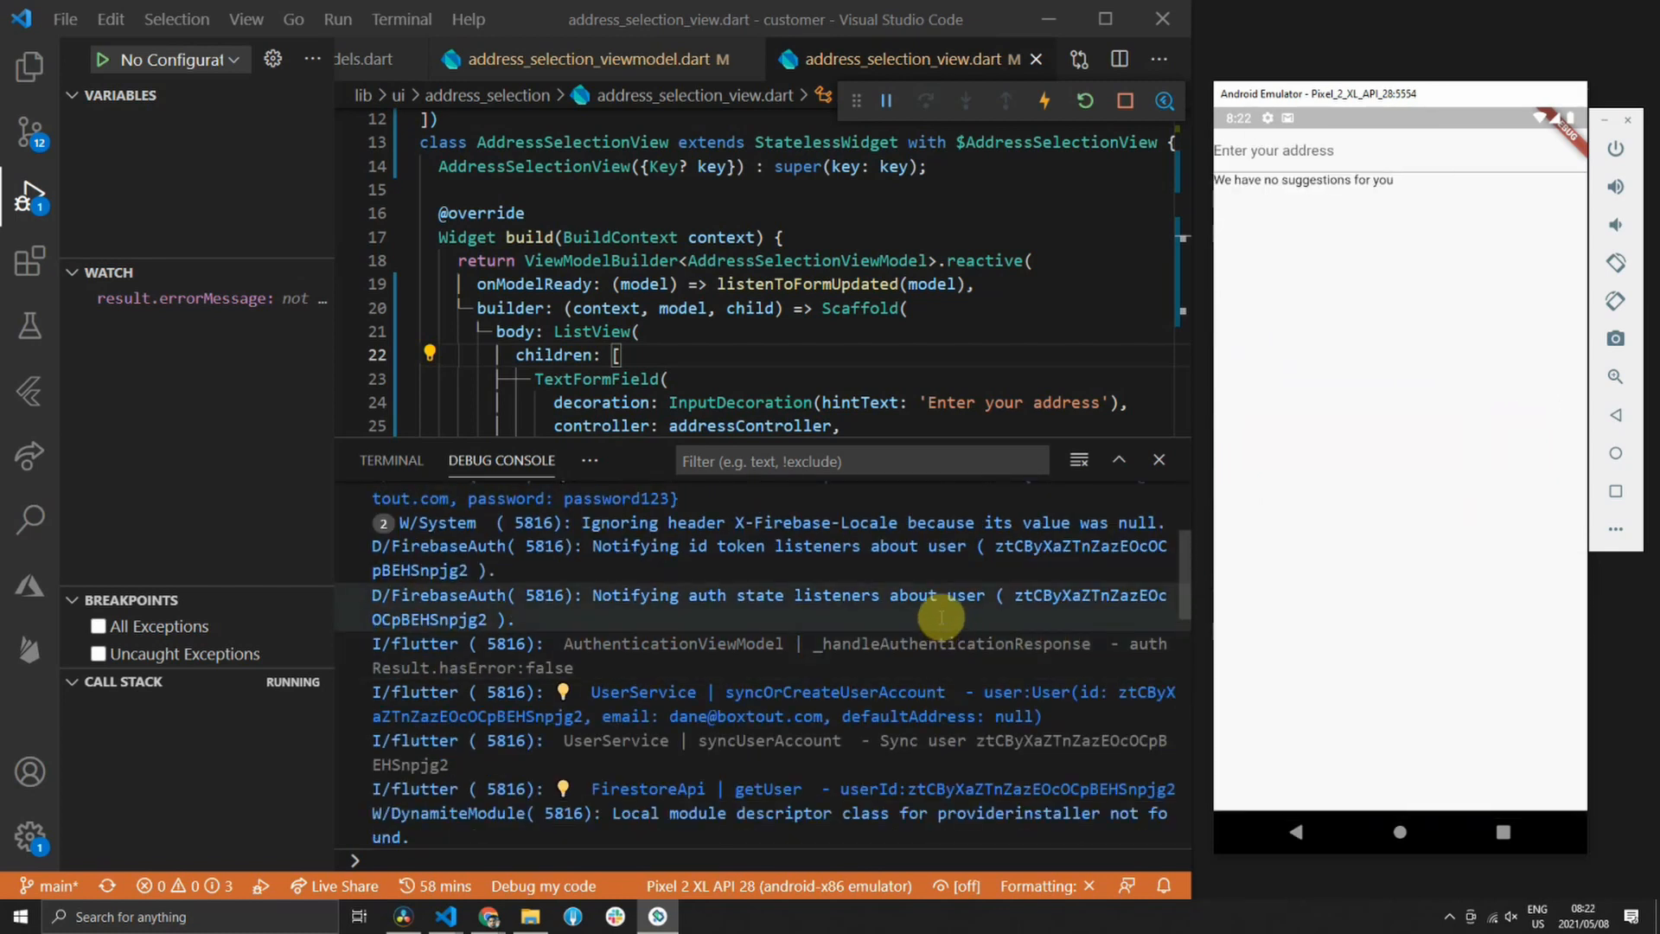
text(6 no)
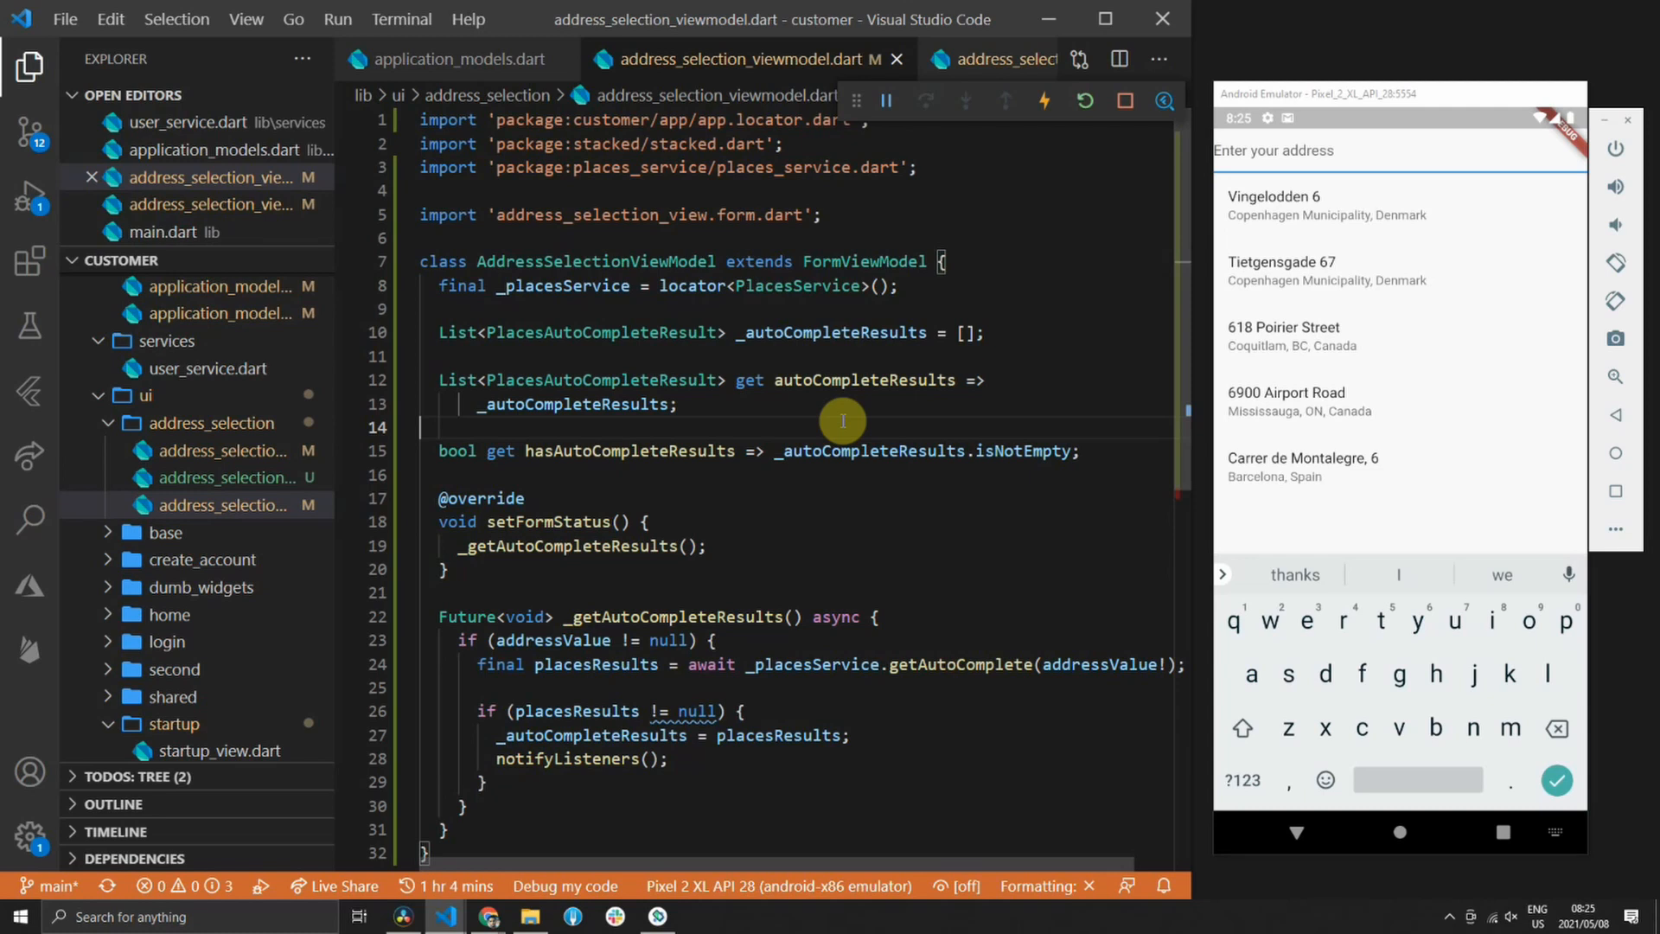
mouse_move(723, 463)
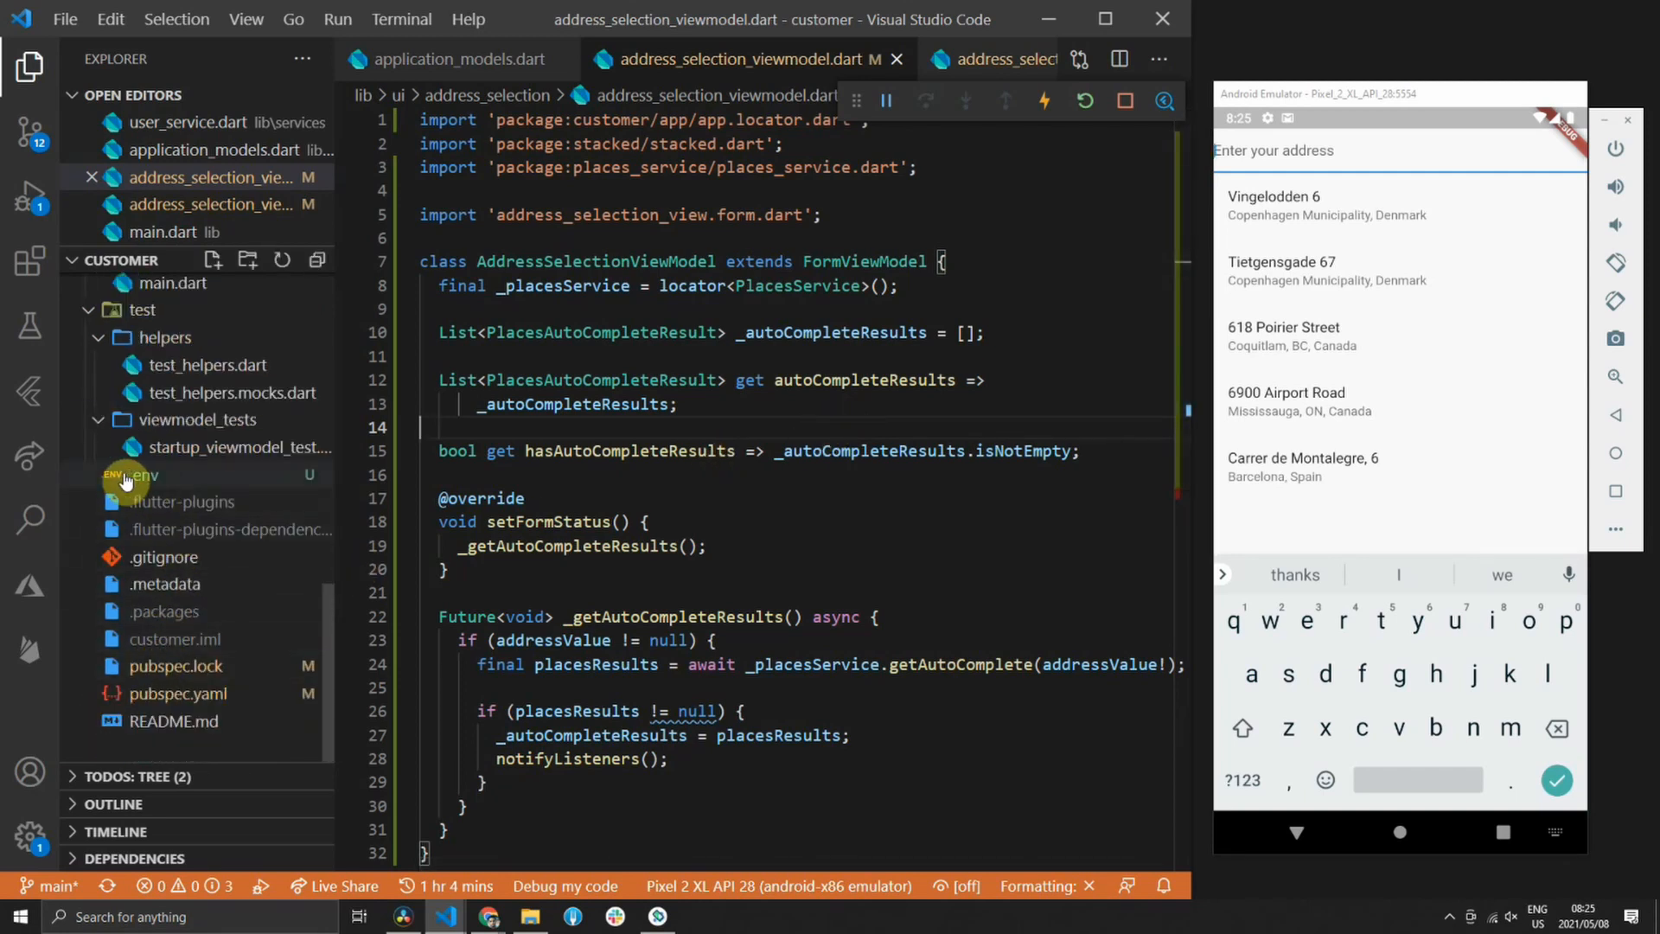
View GOOGLE_MAPS_API_KEY in .env, then jump to startup_viewmodel.dart where the key is hard-coded.
click(130, 475)
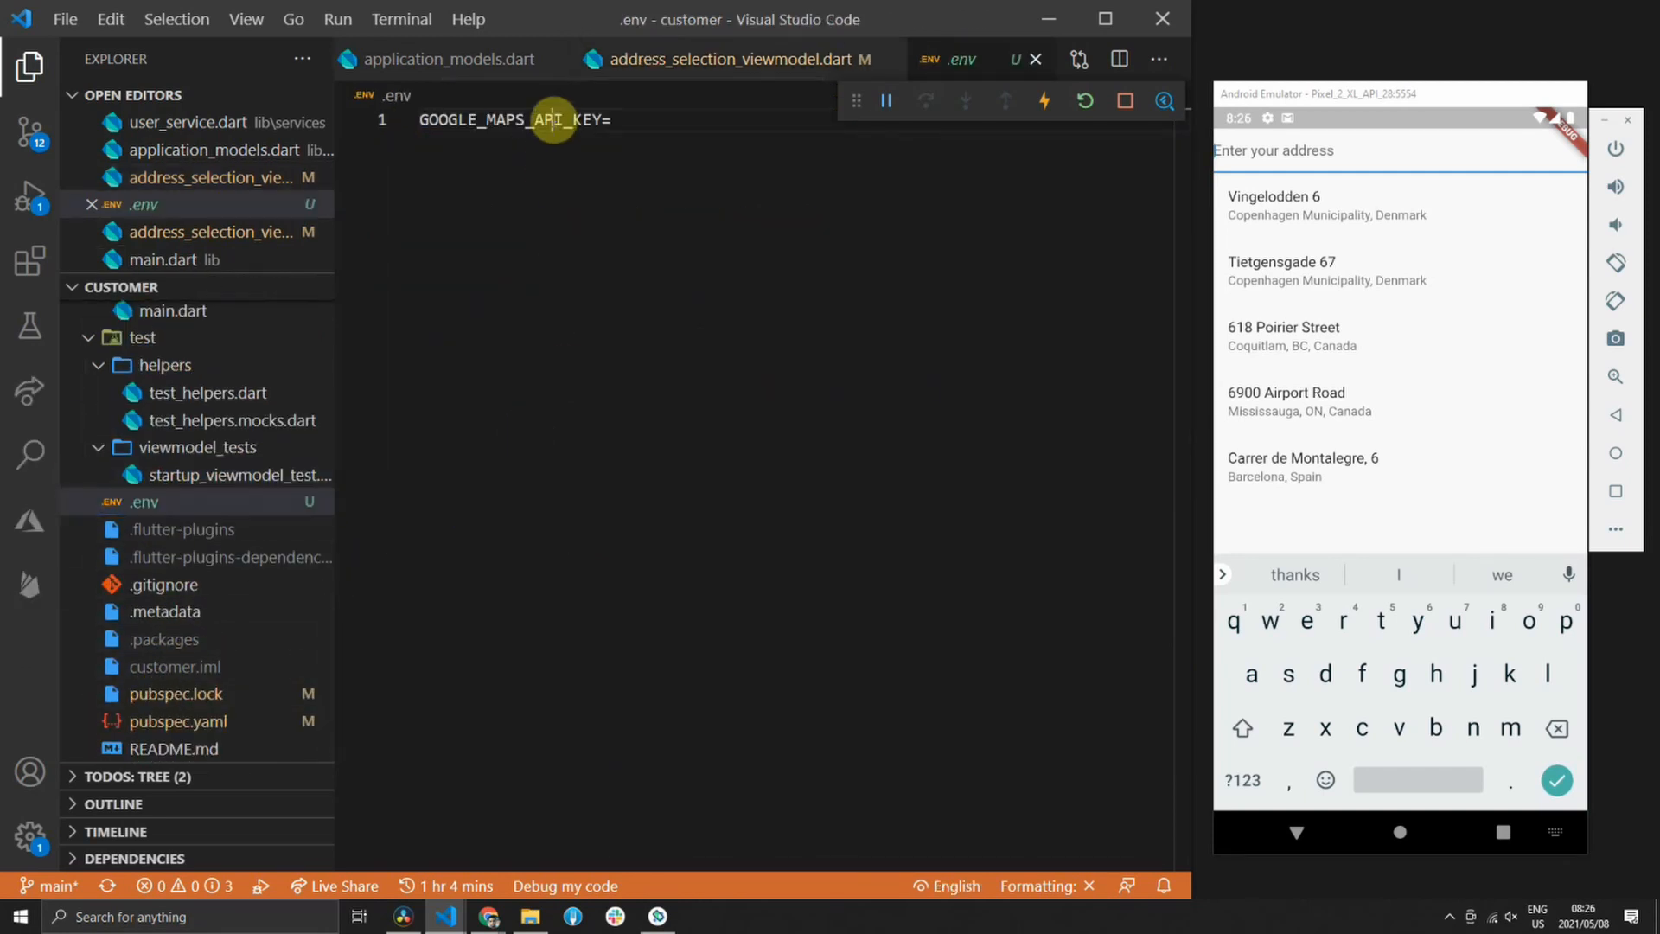
double_click(512, 119)
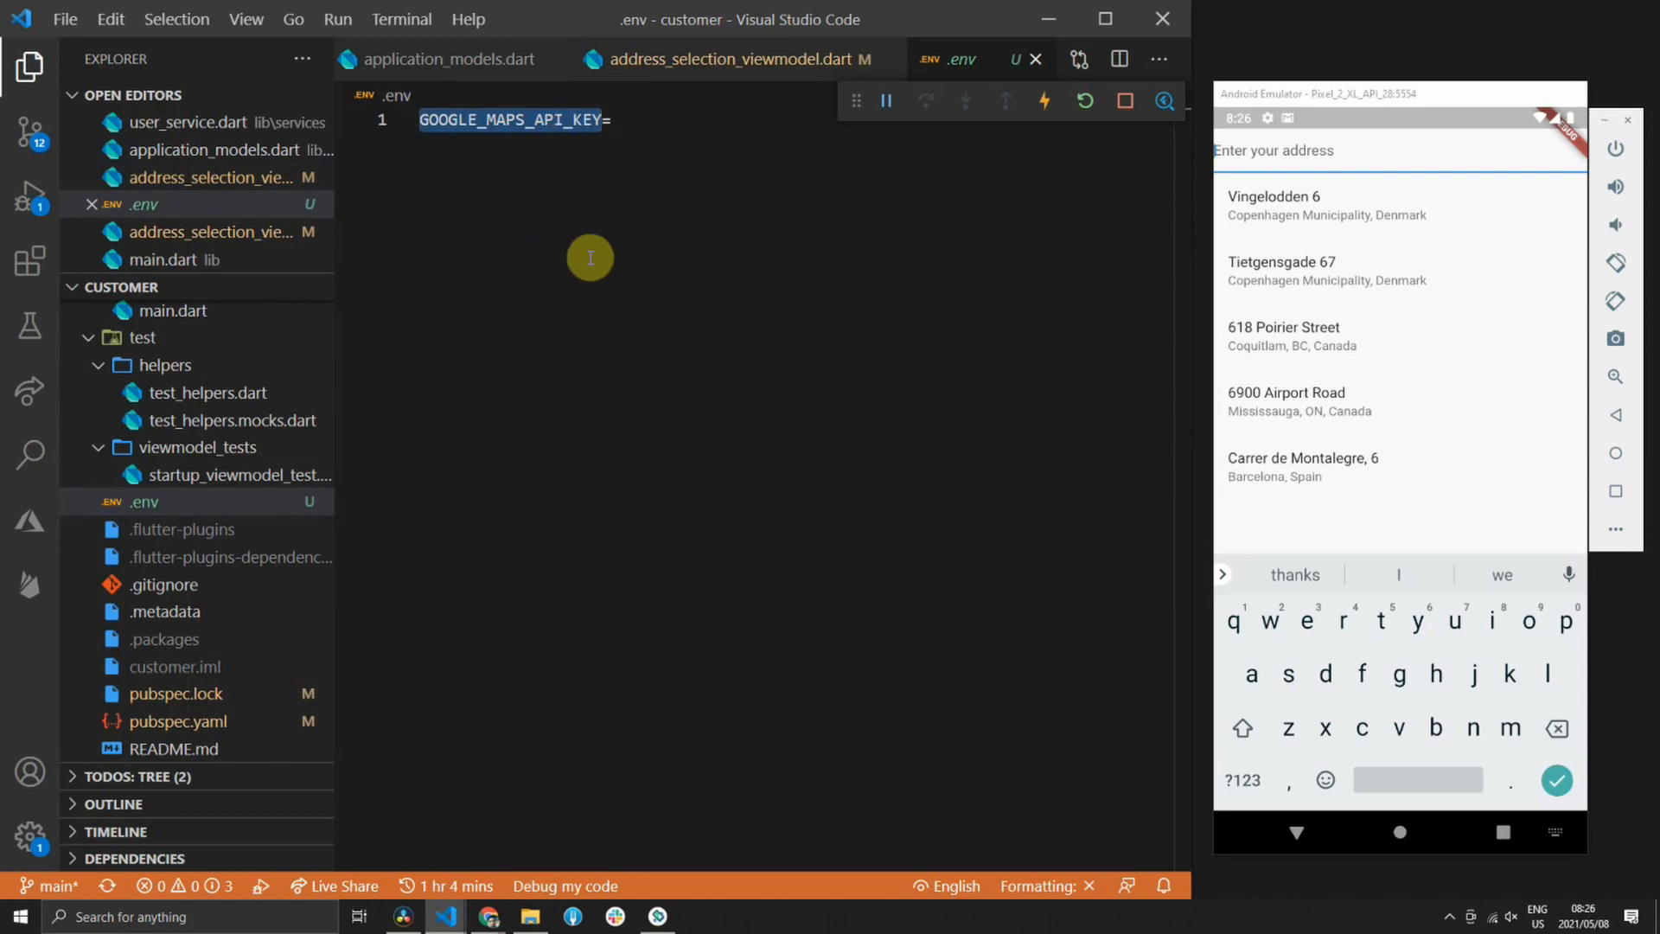
mouse_move(477, 93)
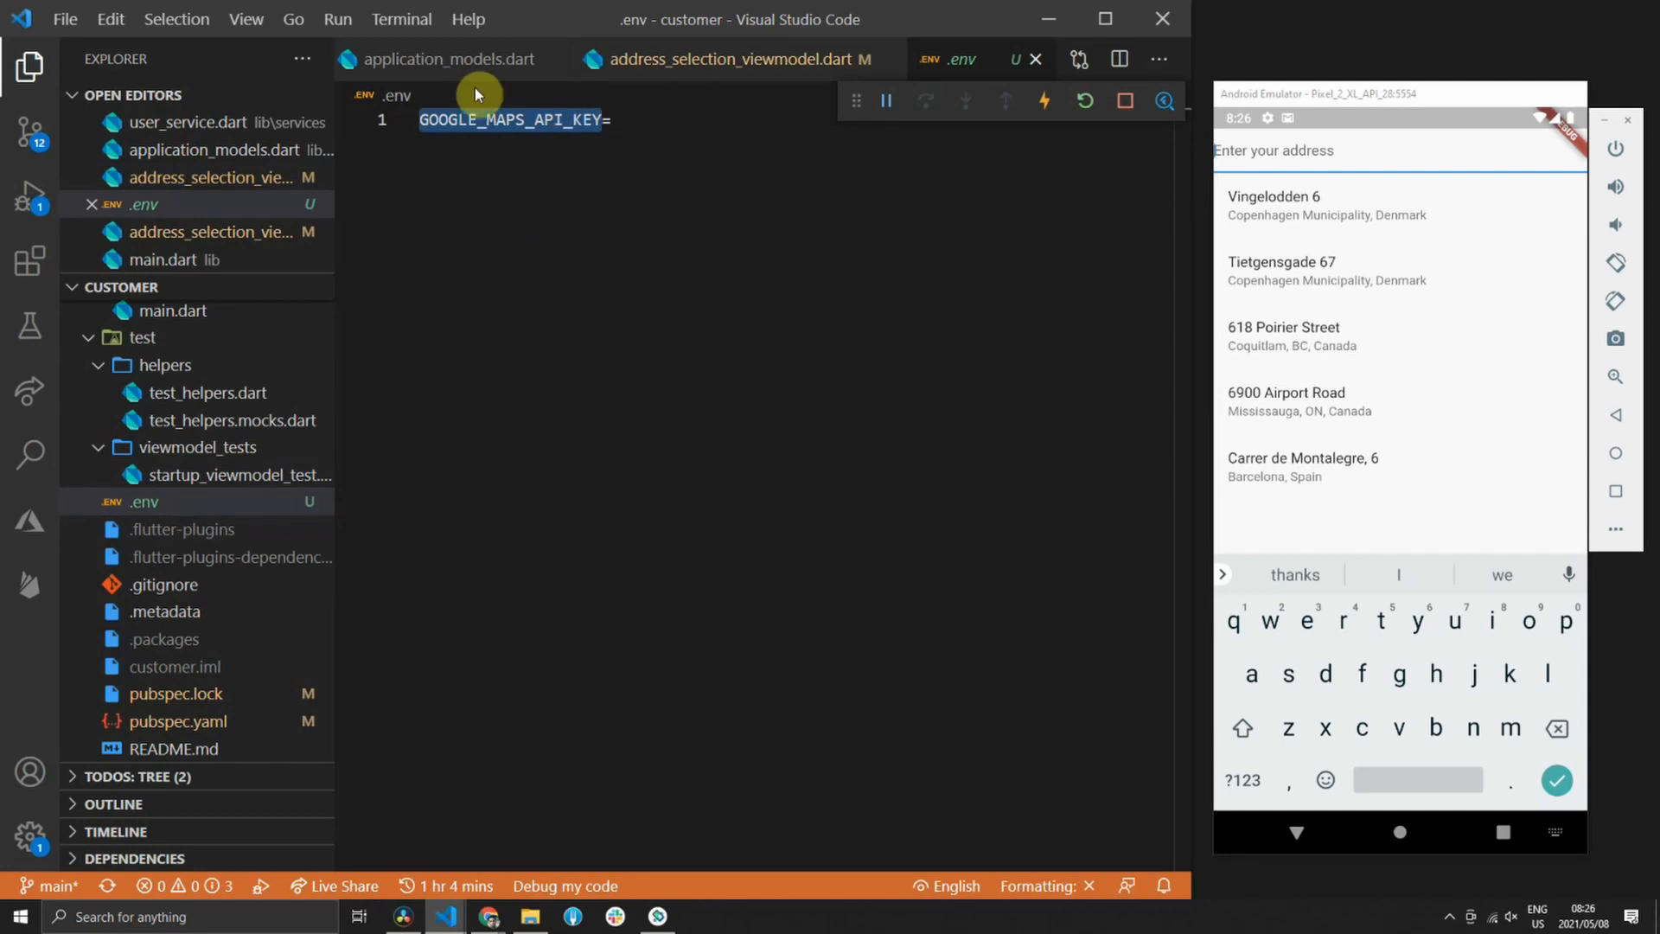
text(s)
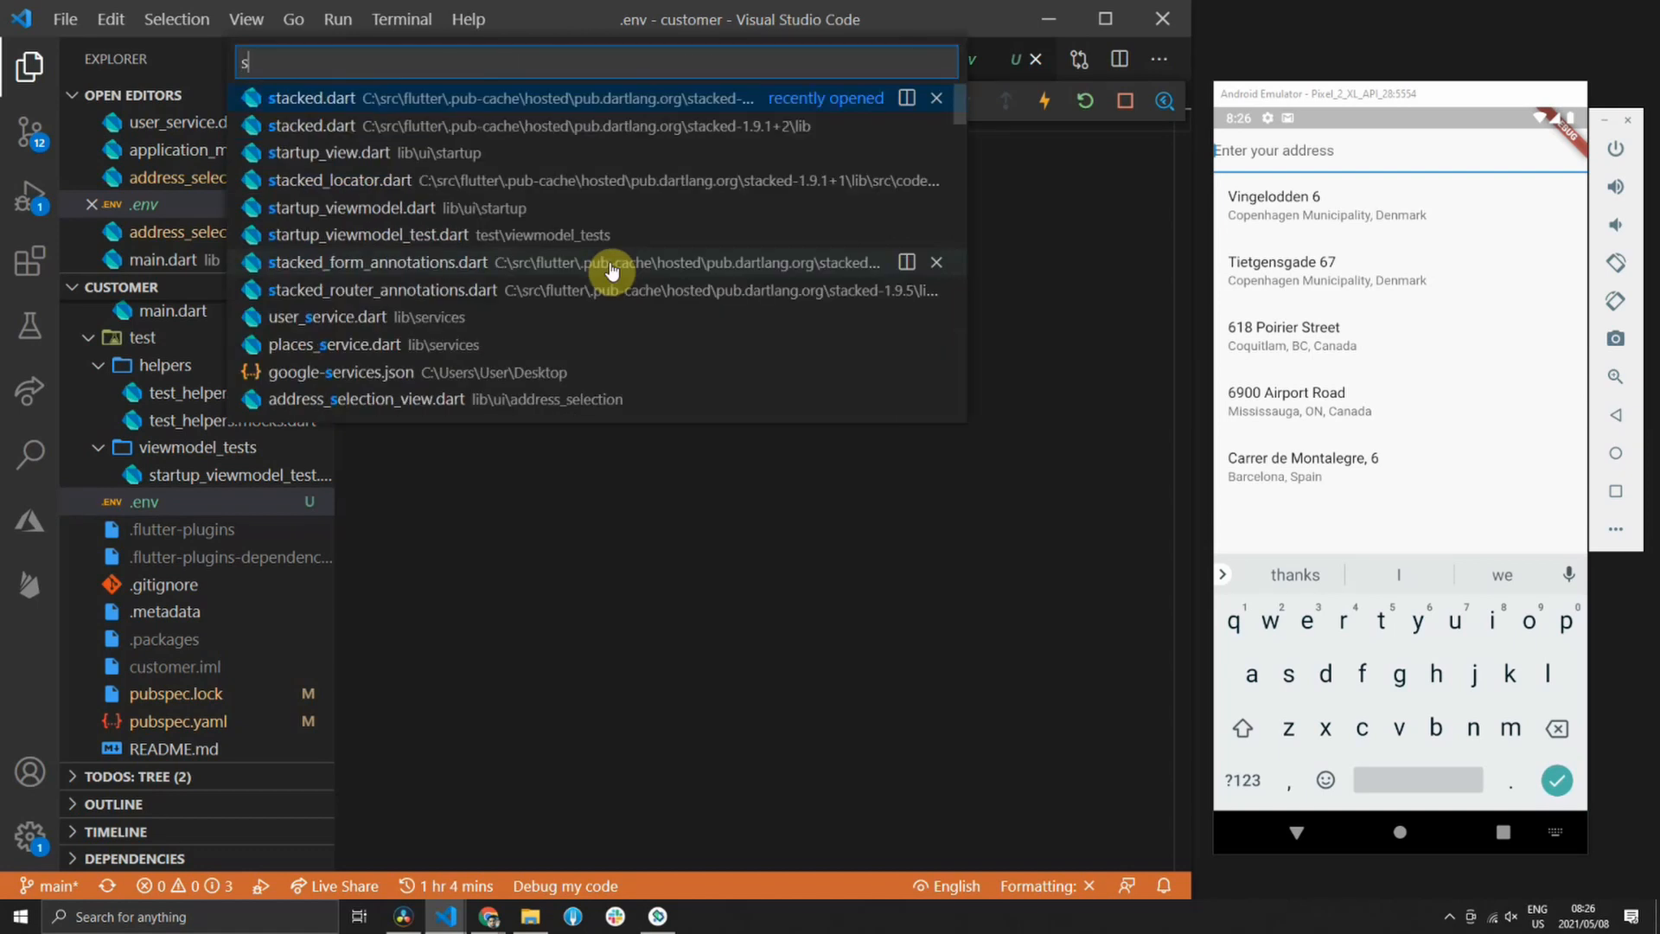
click(352, 207)
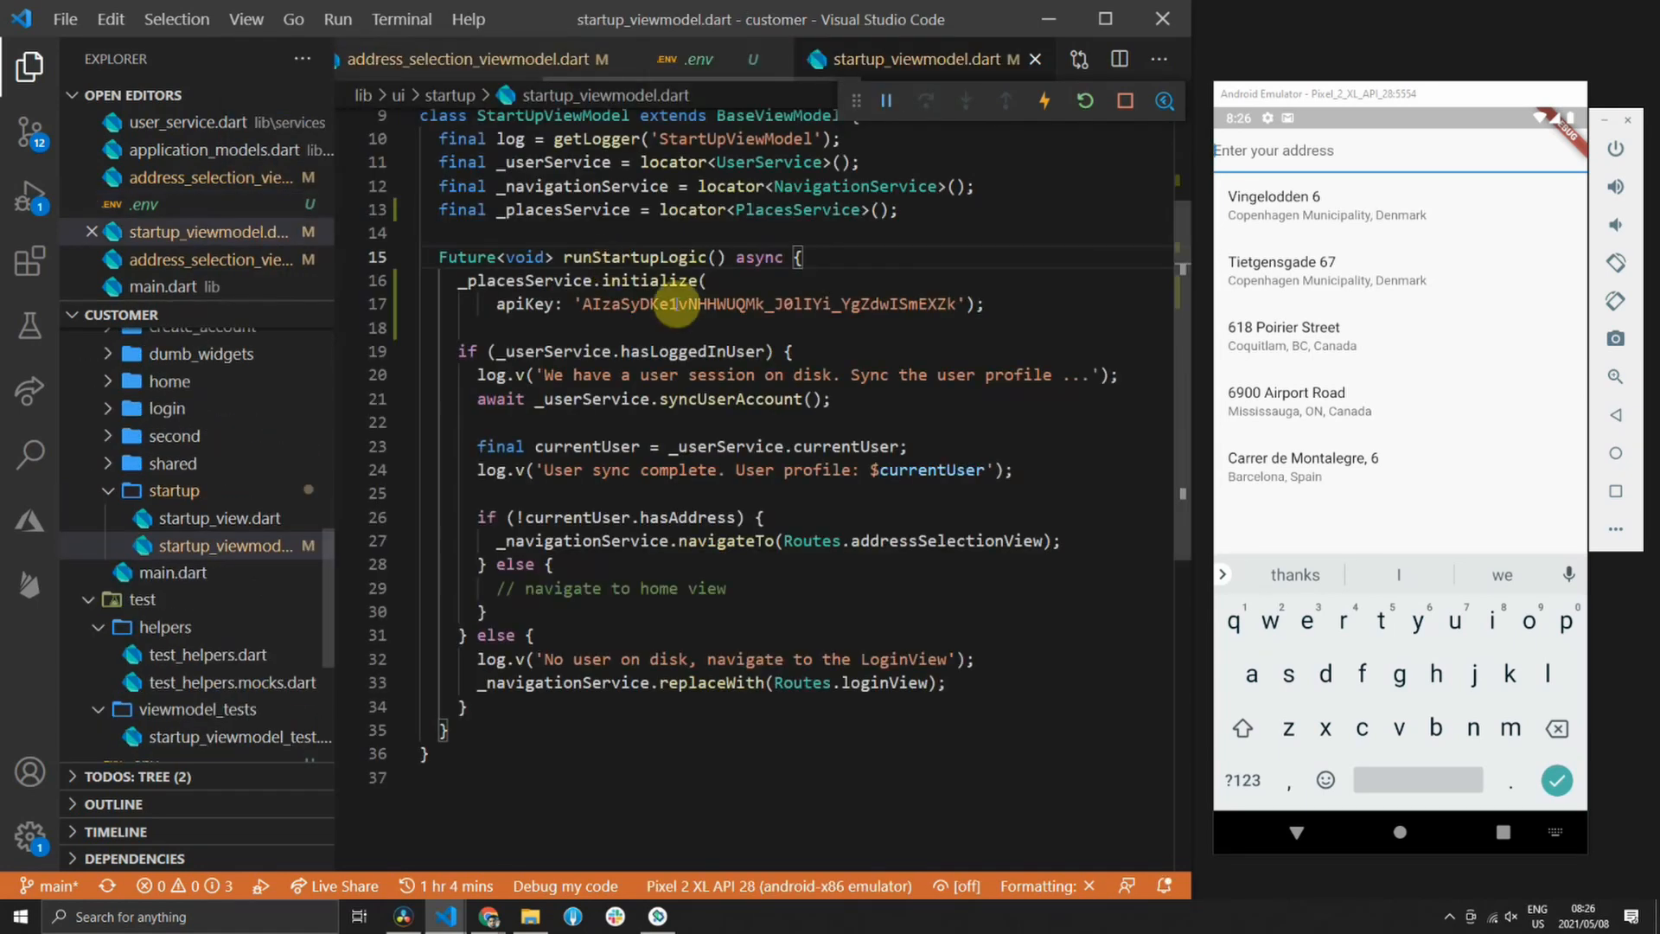
click(685, 59)
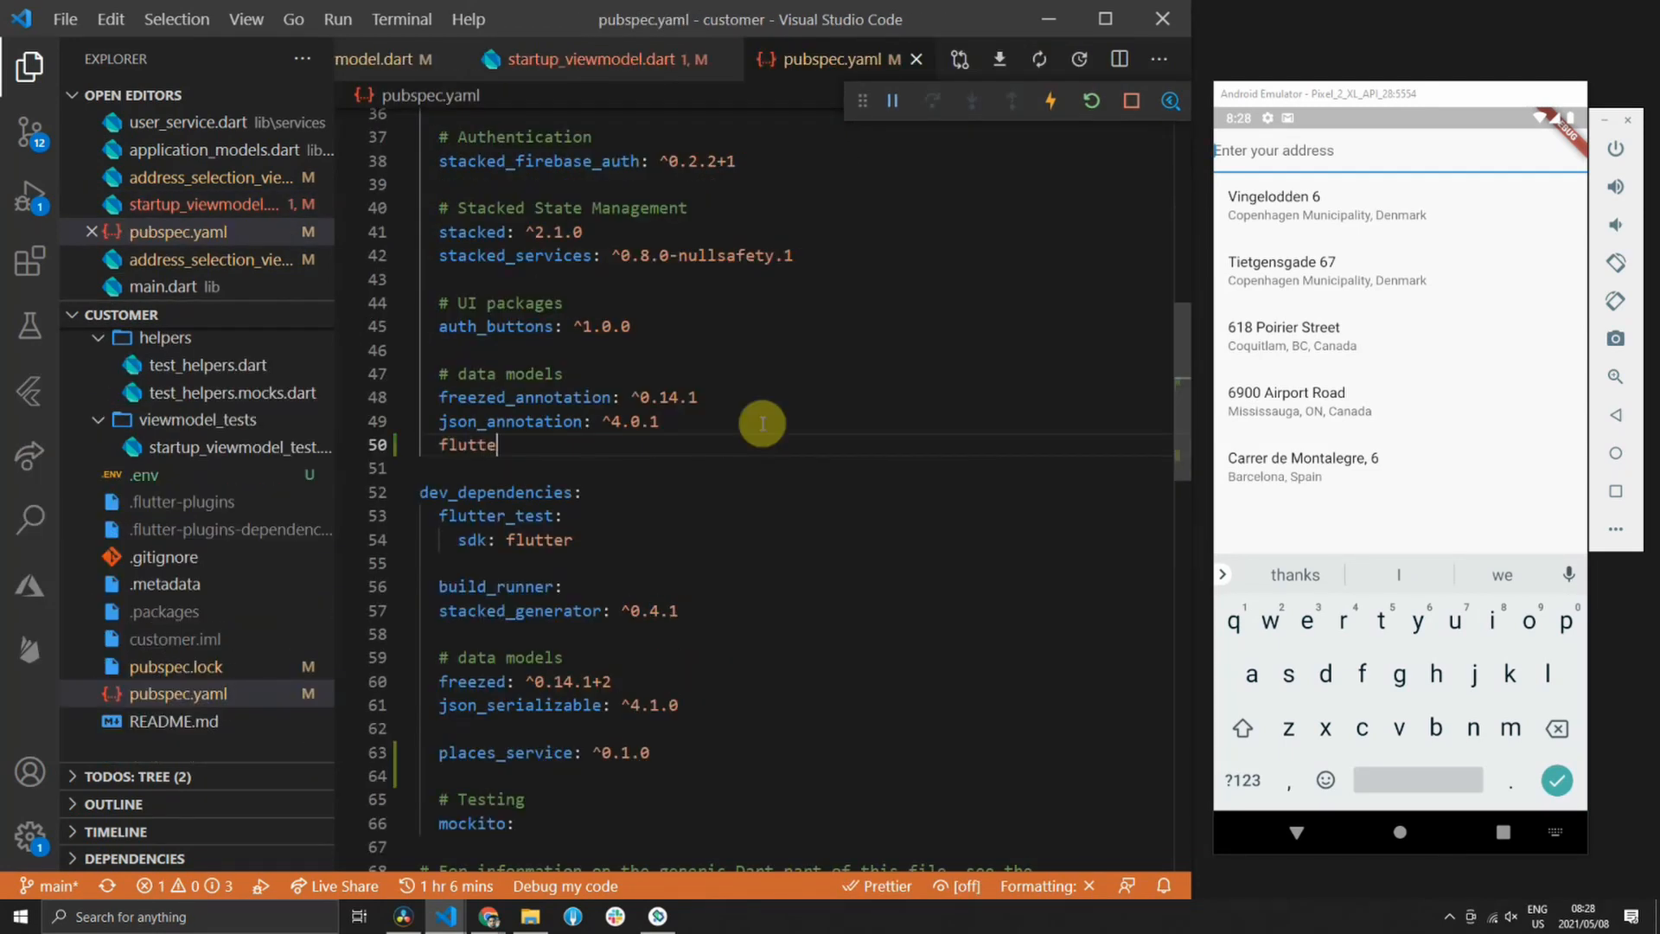
Add flutter_dotenv to pubspec.yaml dependencies and list ./.env under Flutter assets.
text(r_dotenv)
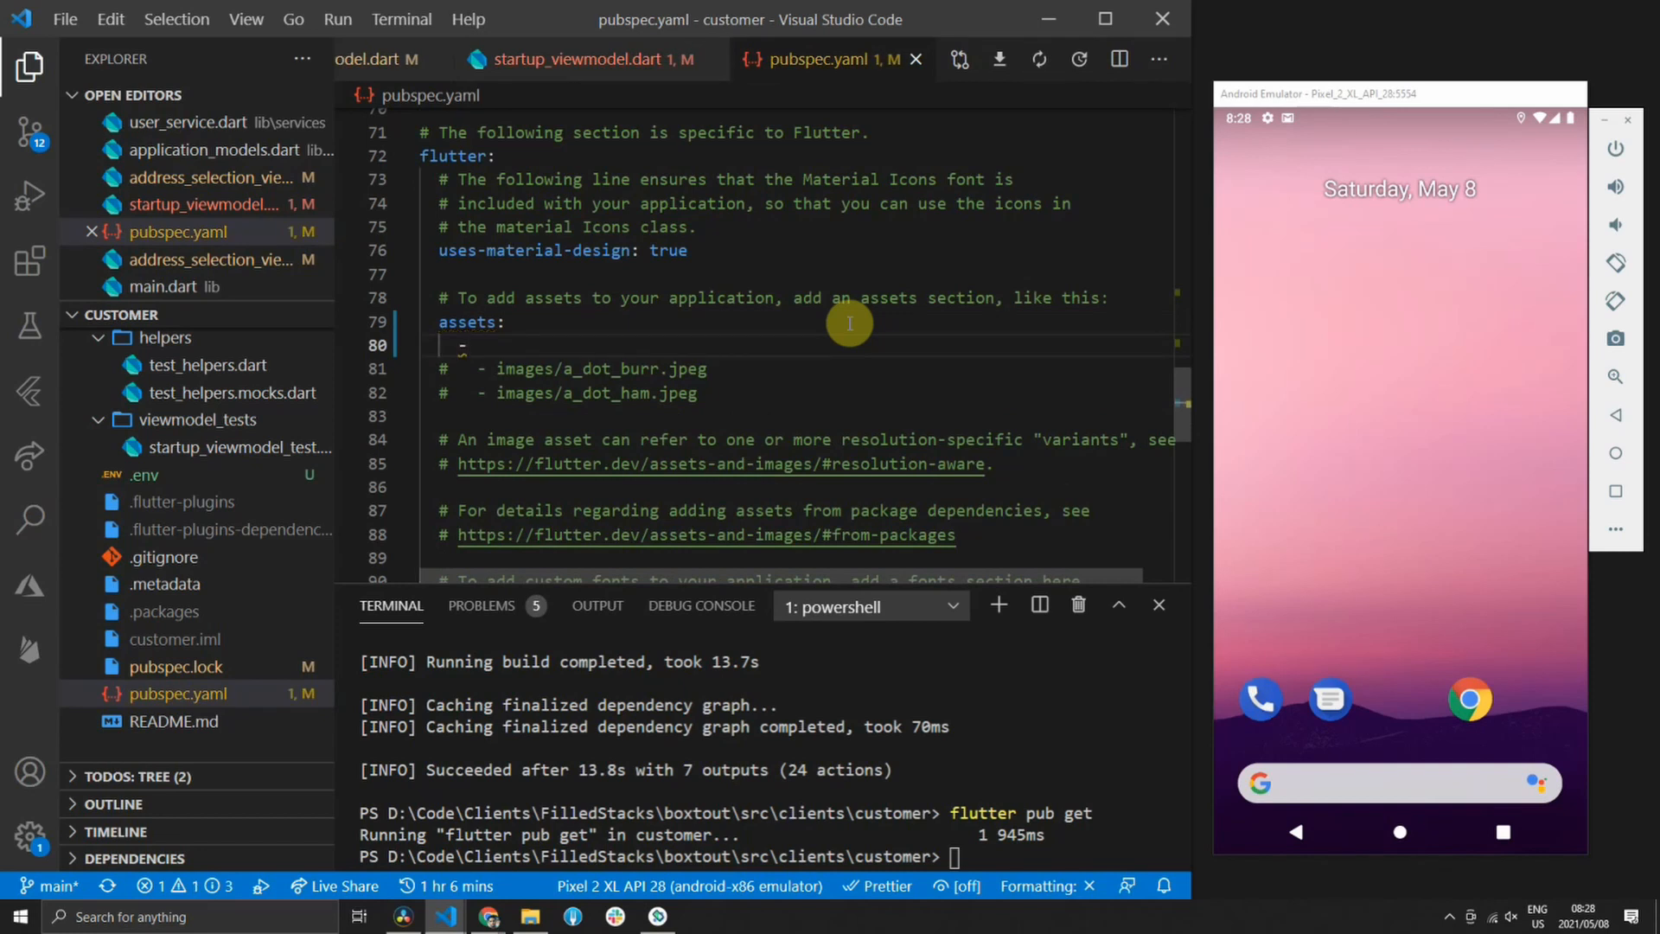
text(./.env)
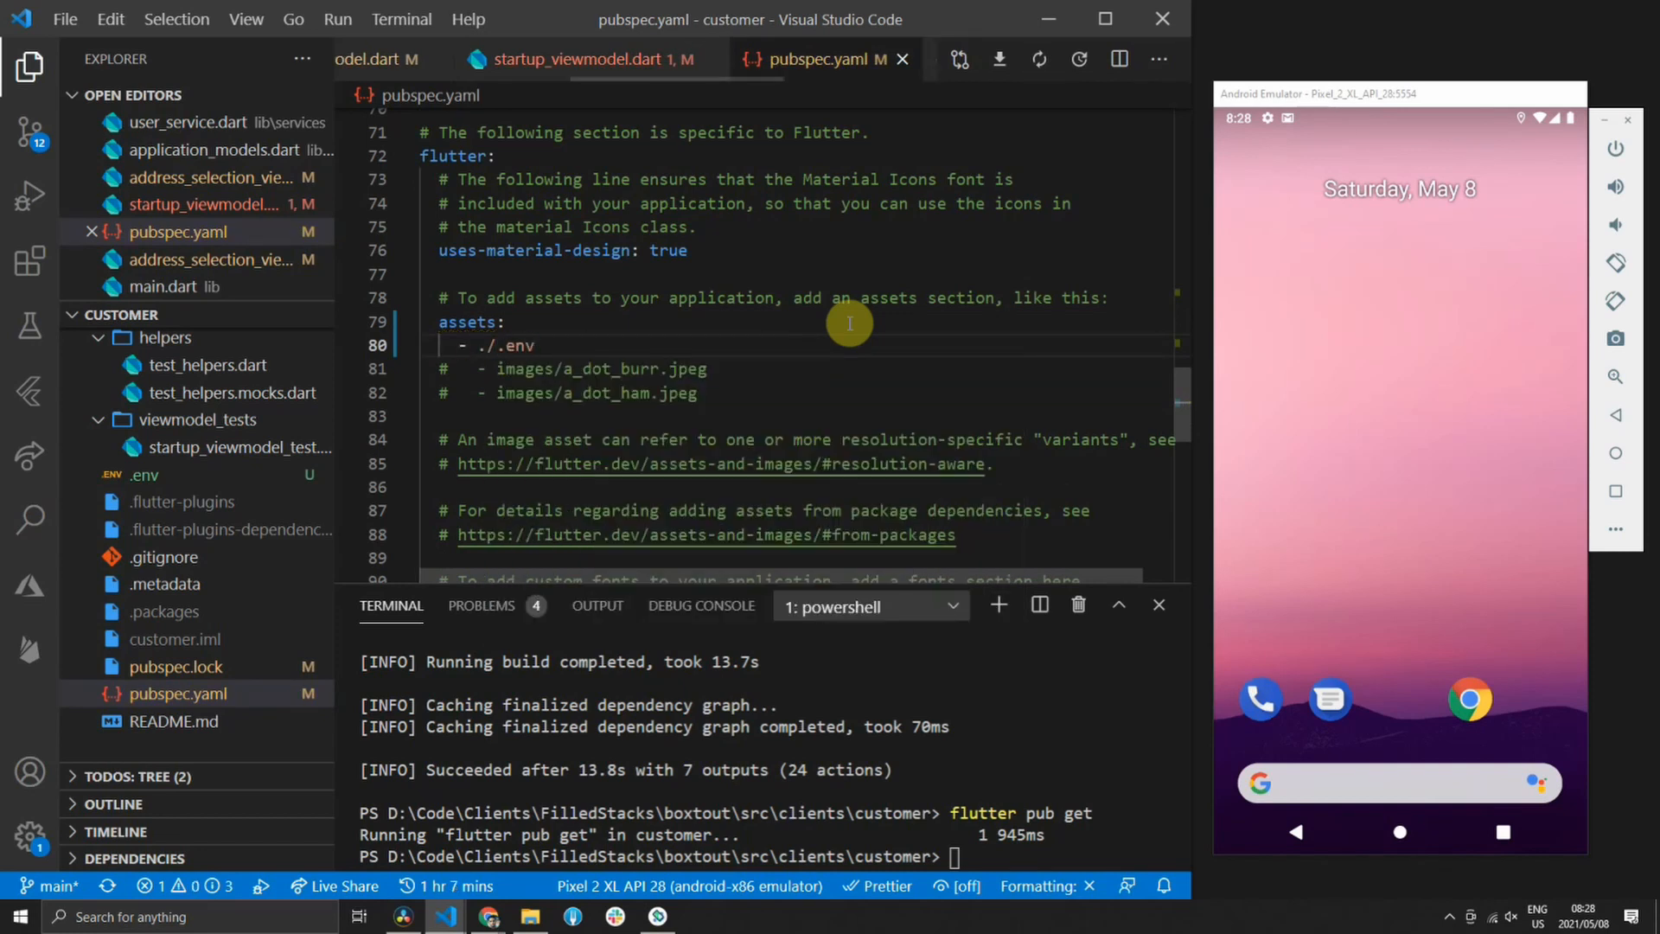
mouse_move(889, 408)
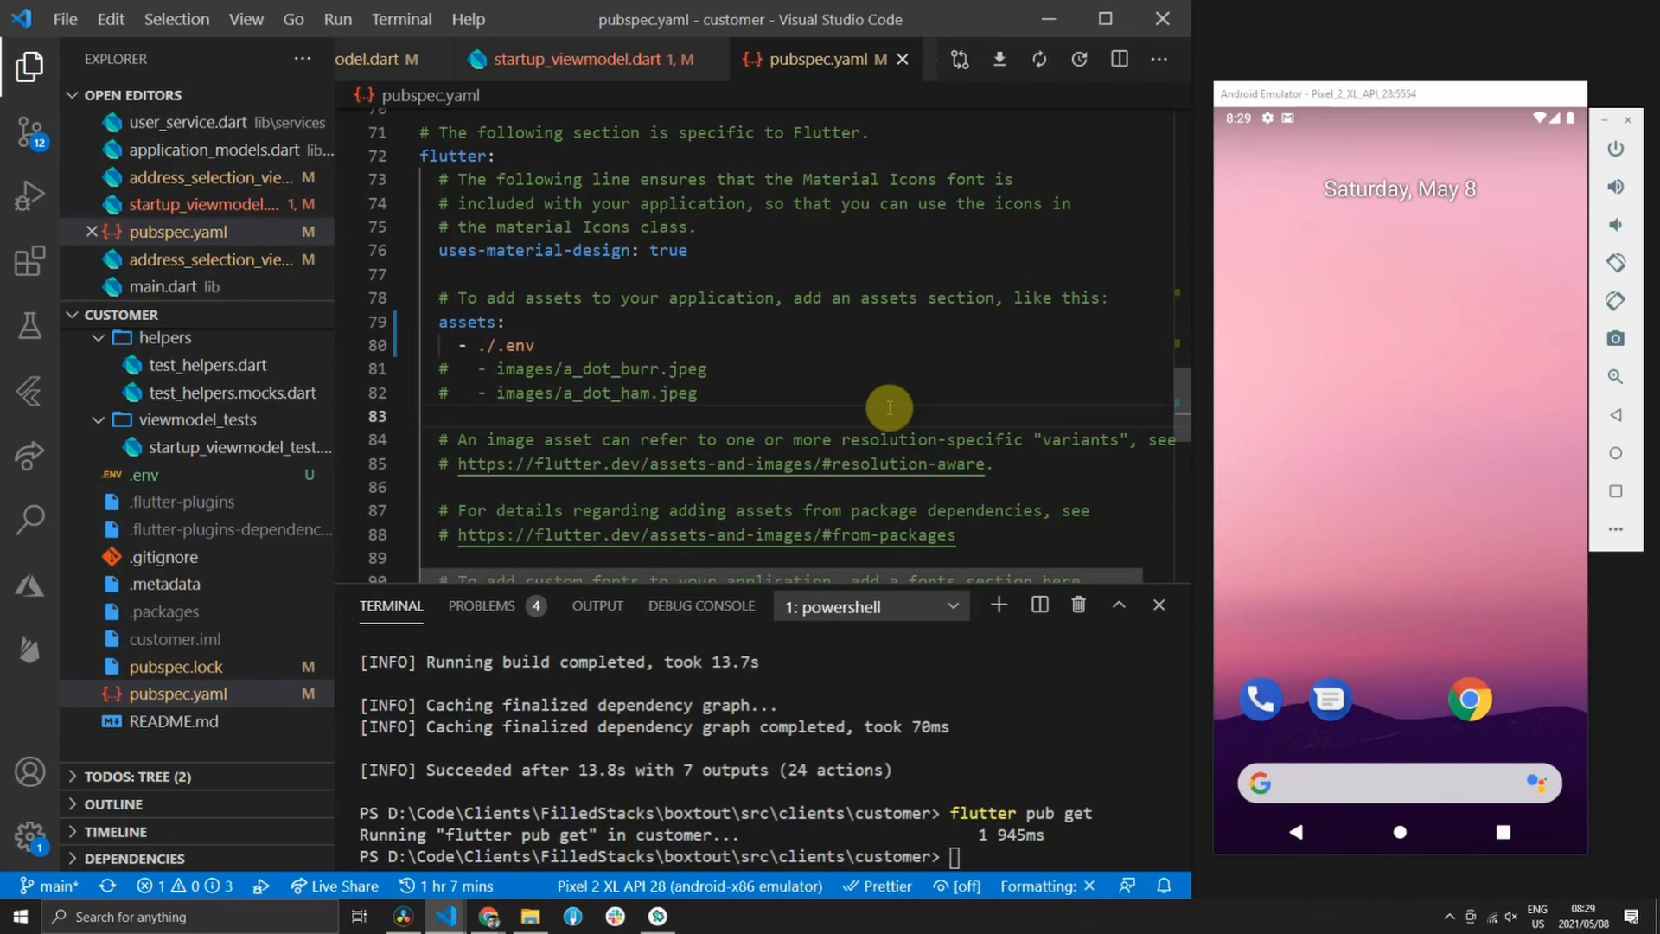
text(startup)
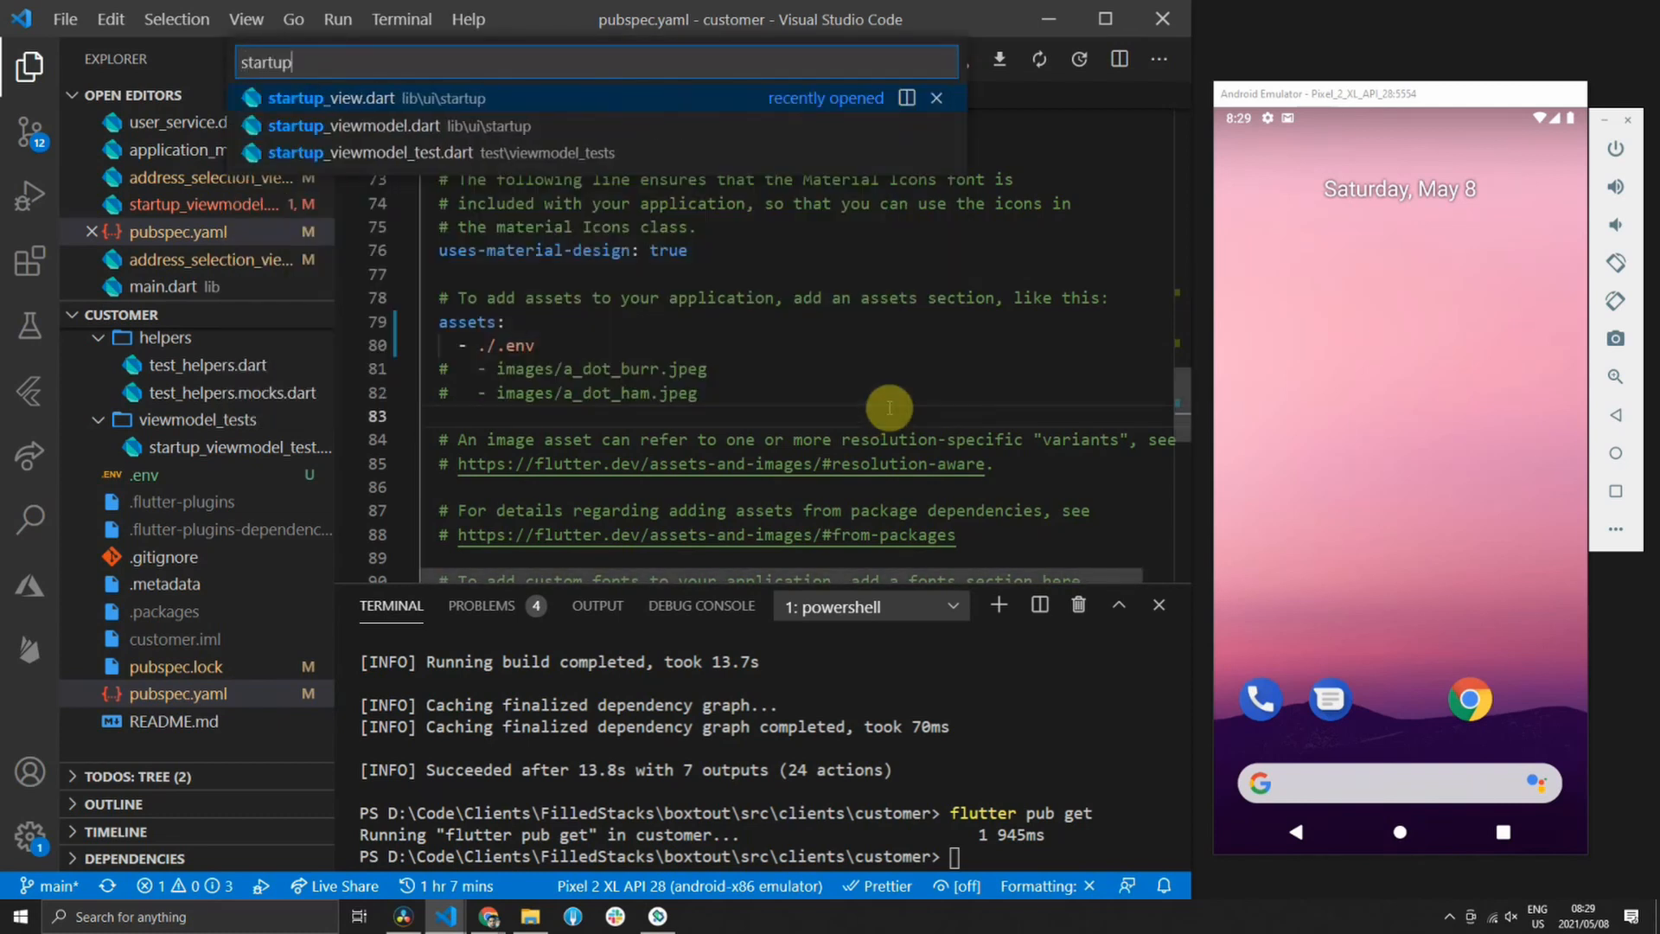
Replace the hard-coded apiKey in startup_viewmodel.dart with env['GOOGLE_MAPS_API_KEY'].
click(354, 126)
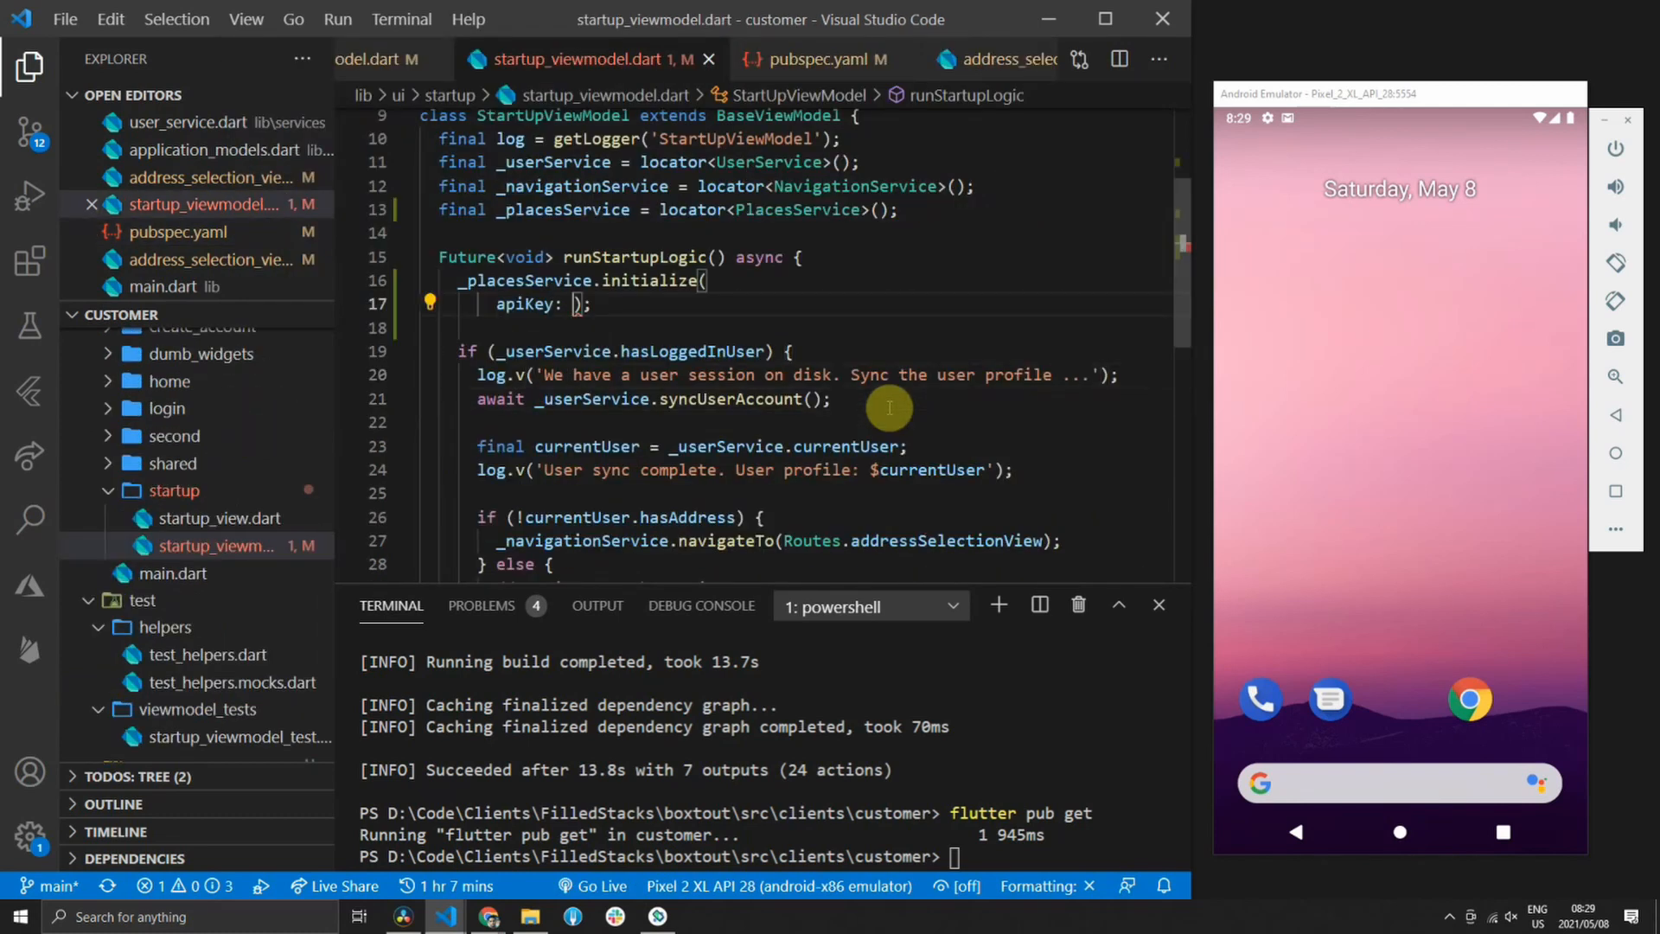
text(env)
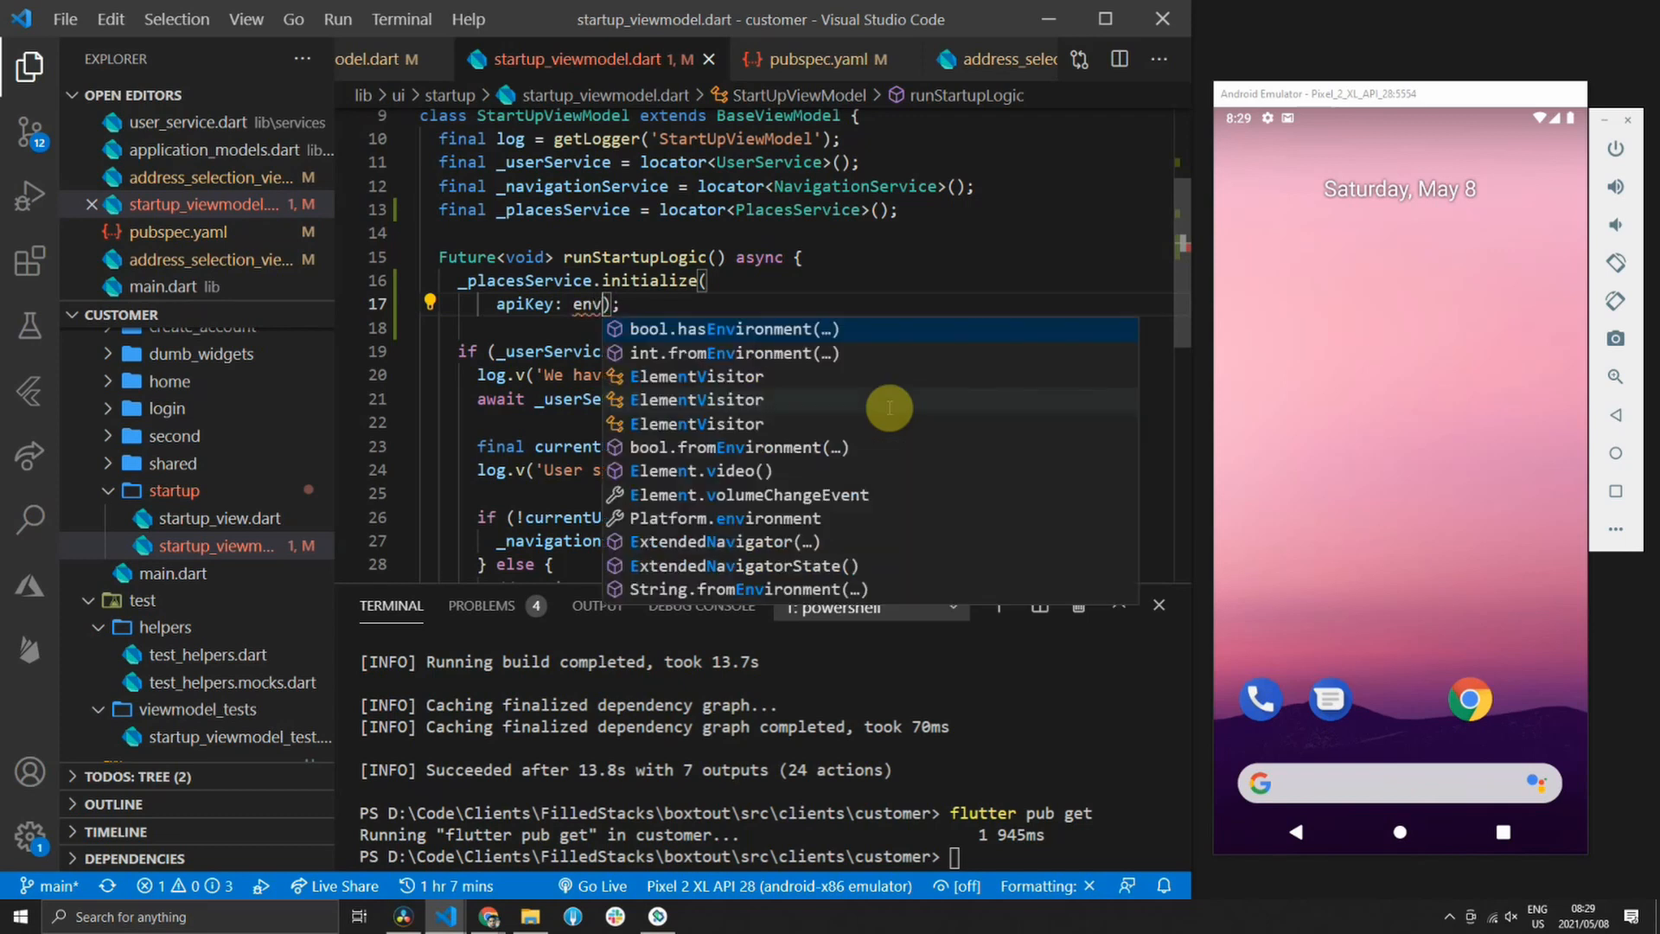
text(['GOOGLE_MAPS_API_KEY'])
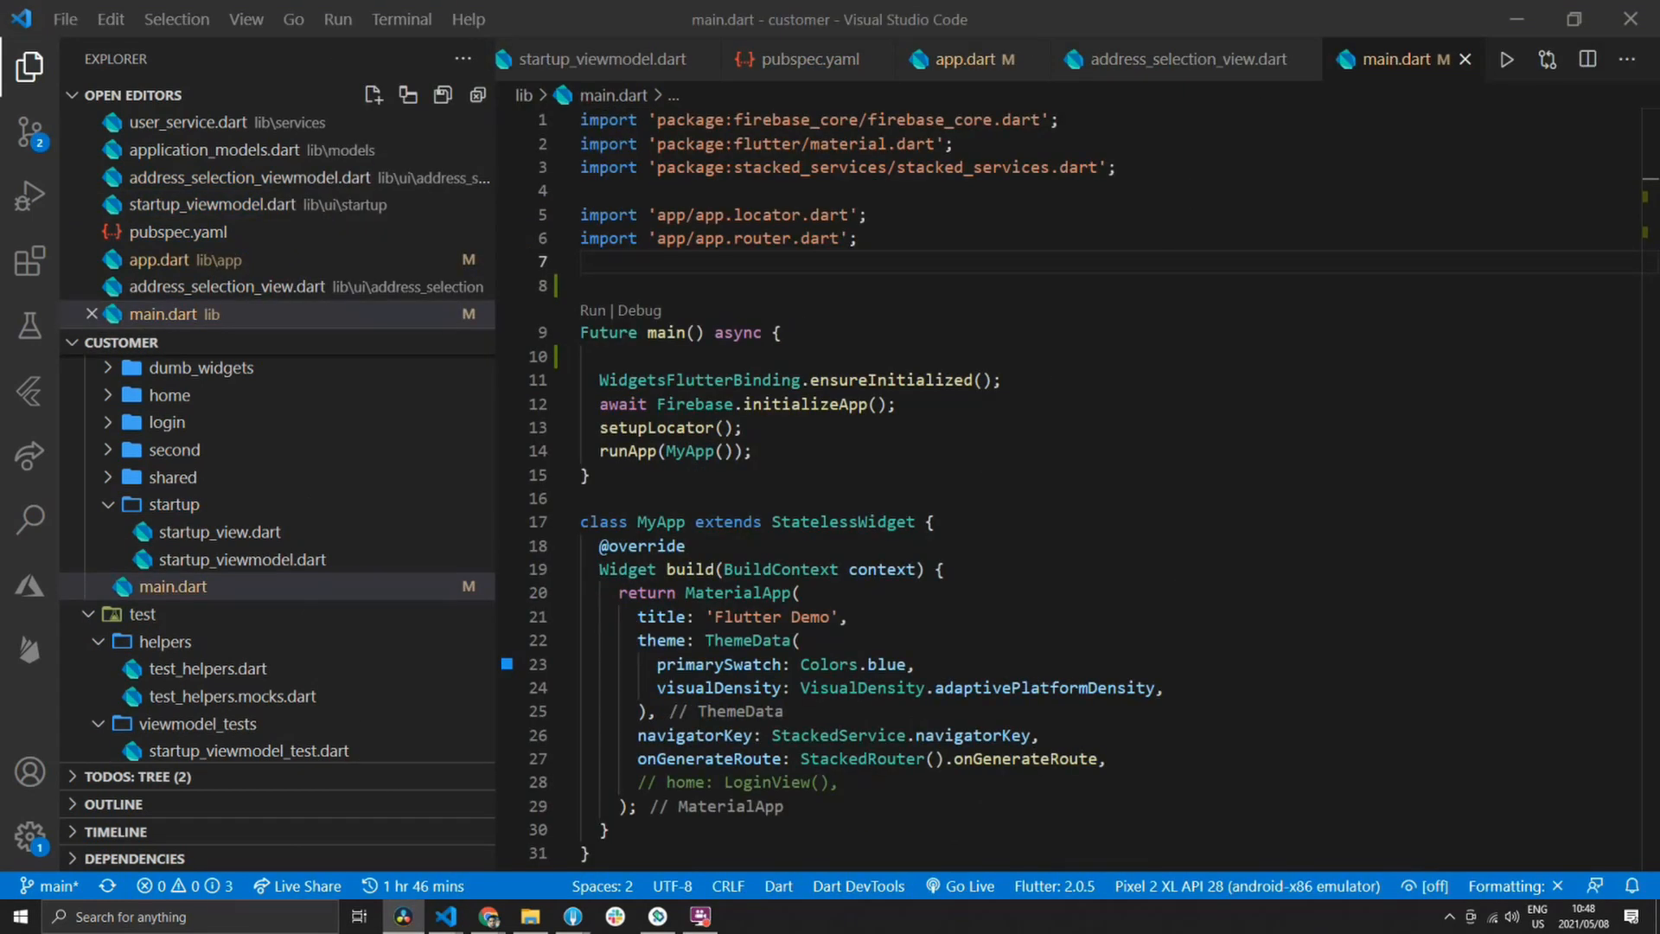
Import flutter_dotenv as DotEnv in main.dart and await DotEnv.load(fileName: ".env") first in main().
text(import 'package:flutter_dotenv/flutter_dotenv.dart' as DotEnv;)
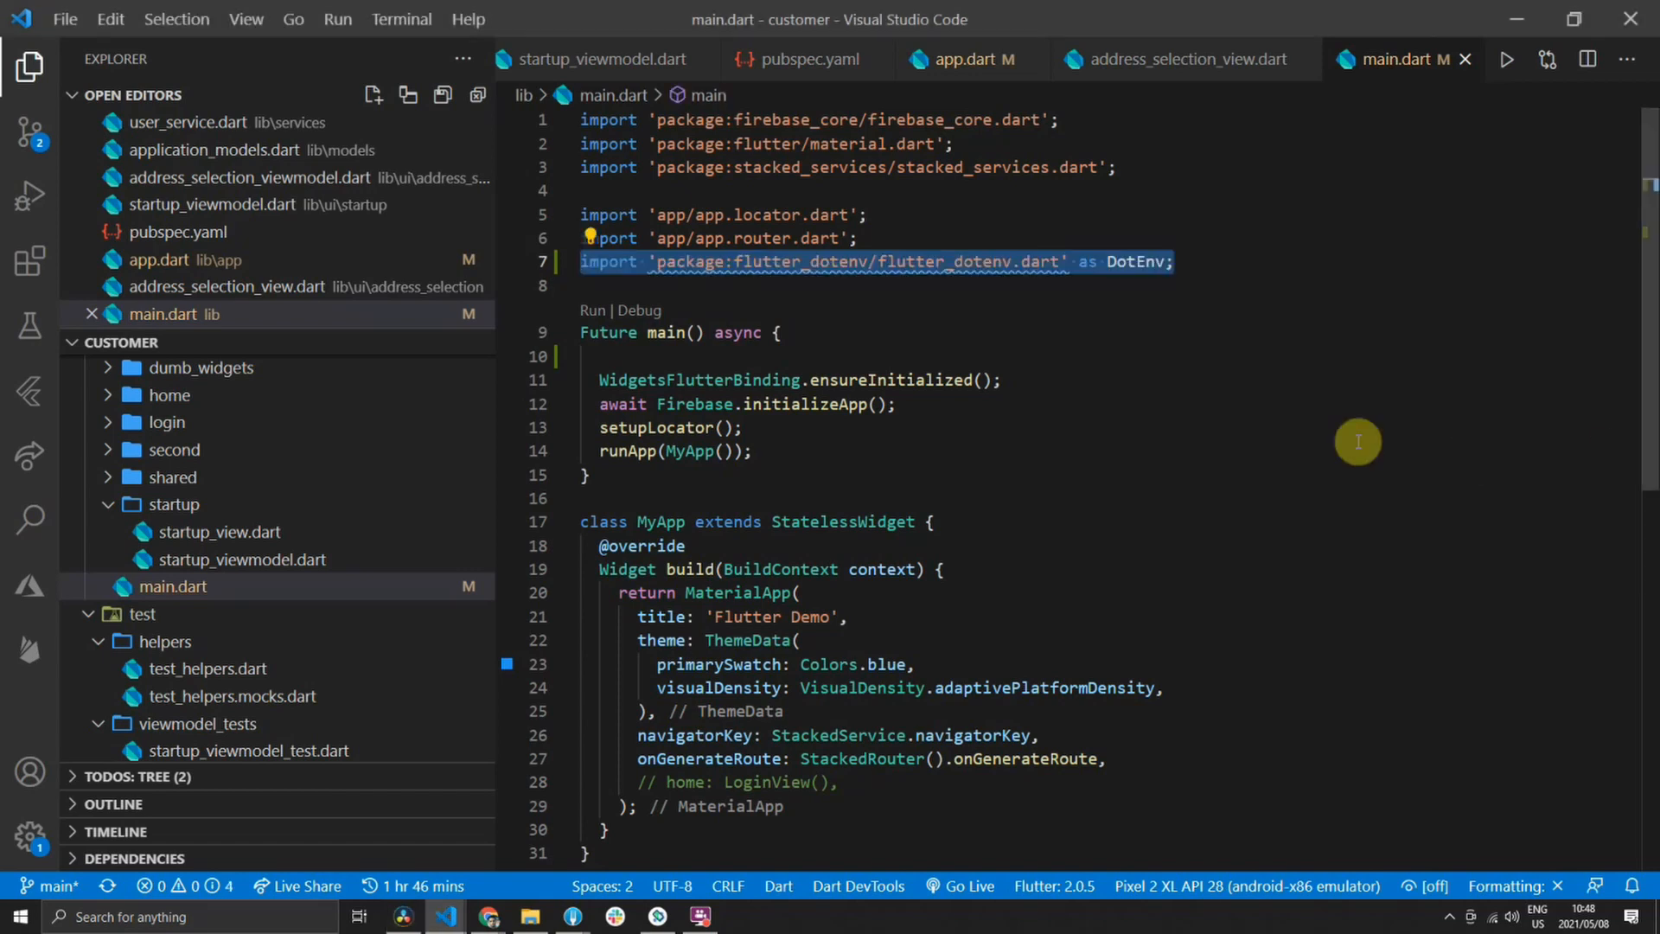
text(await DotEnv.load(fileName: ".env");)
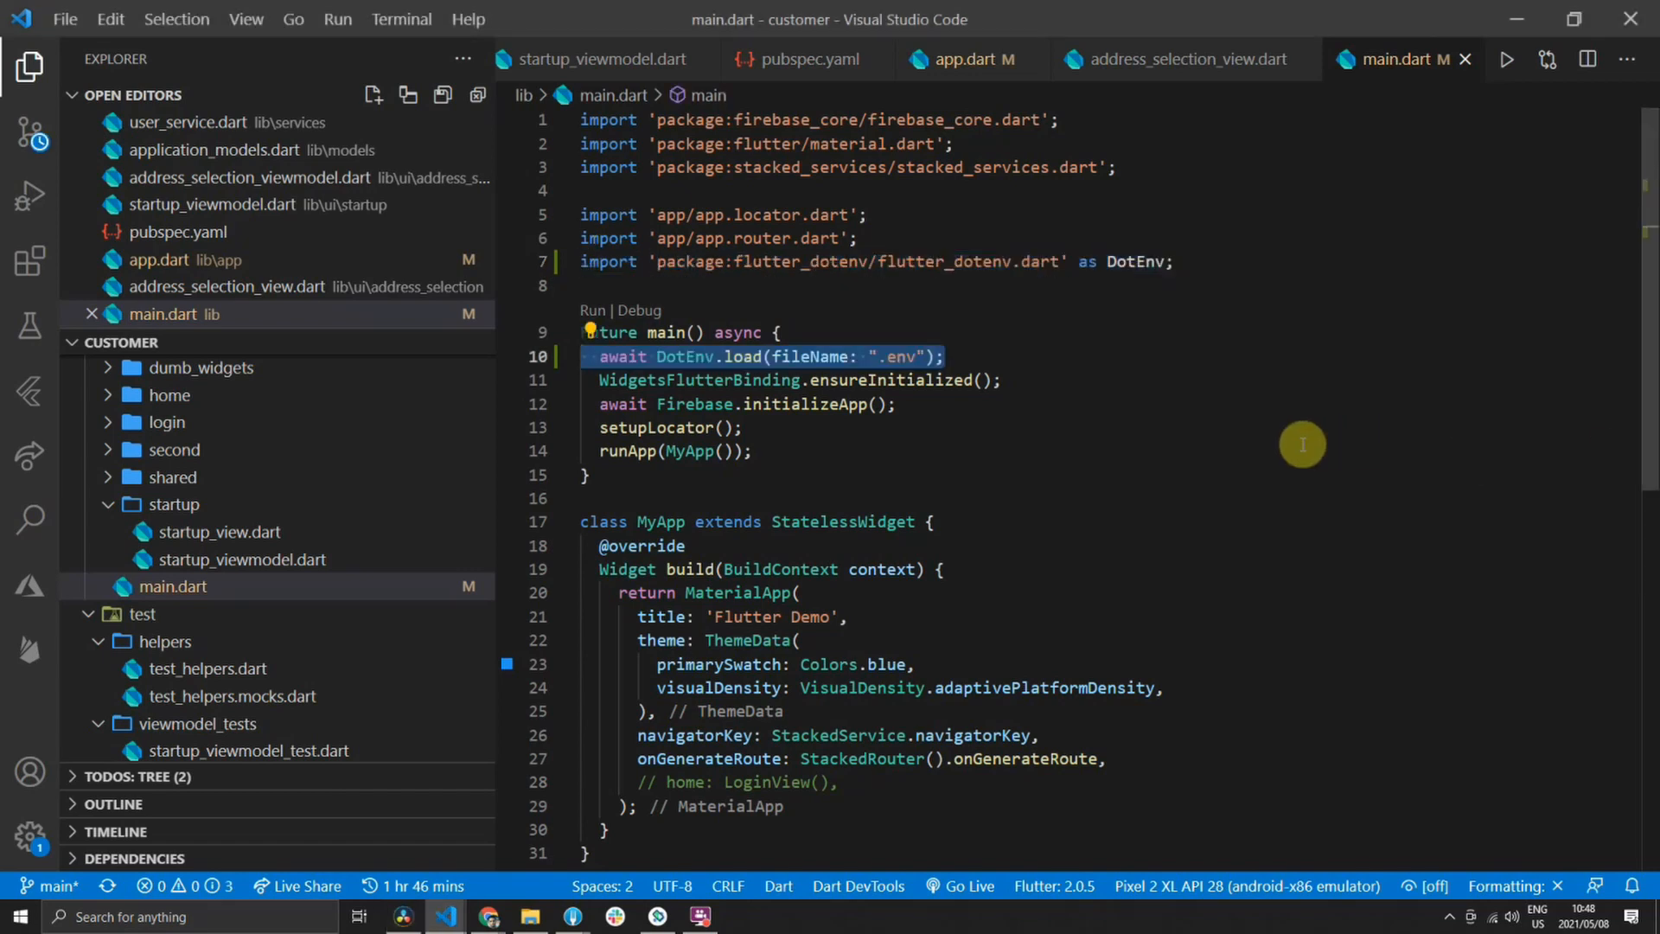